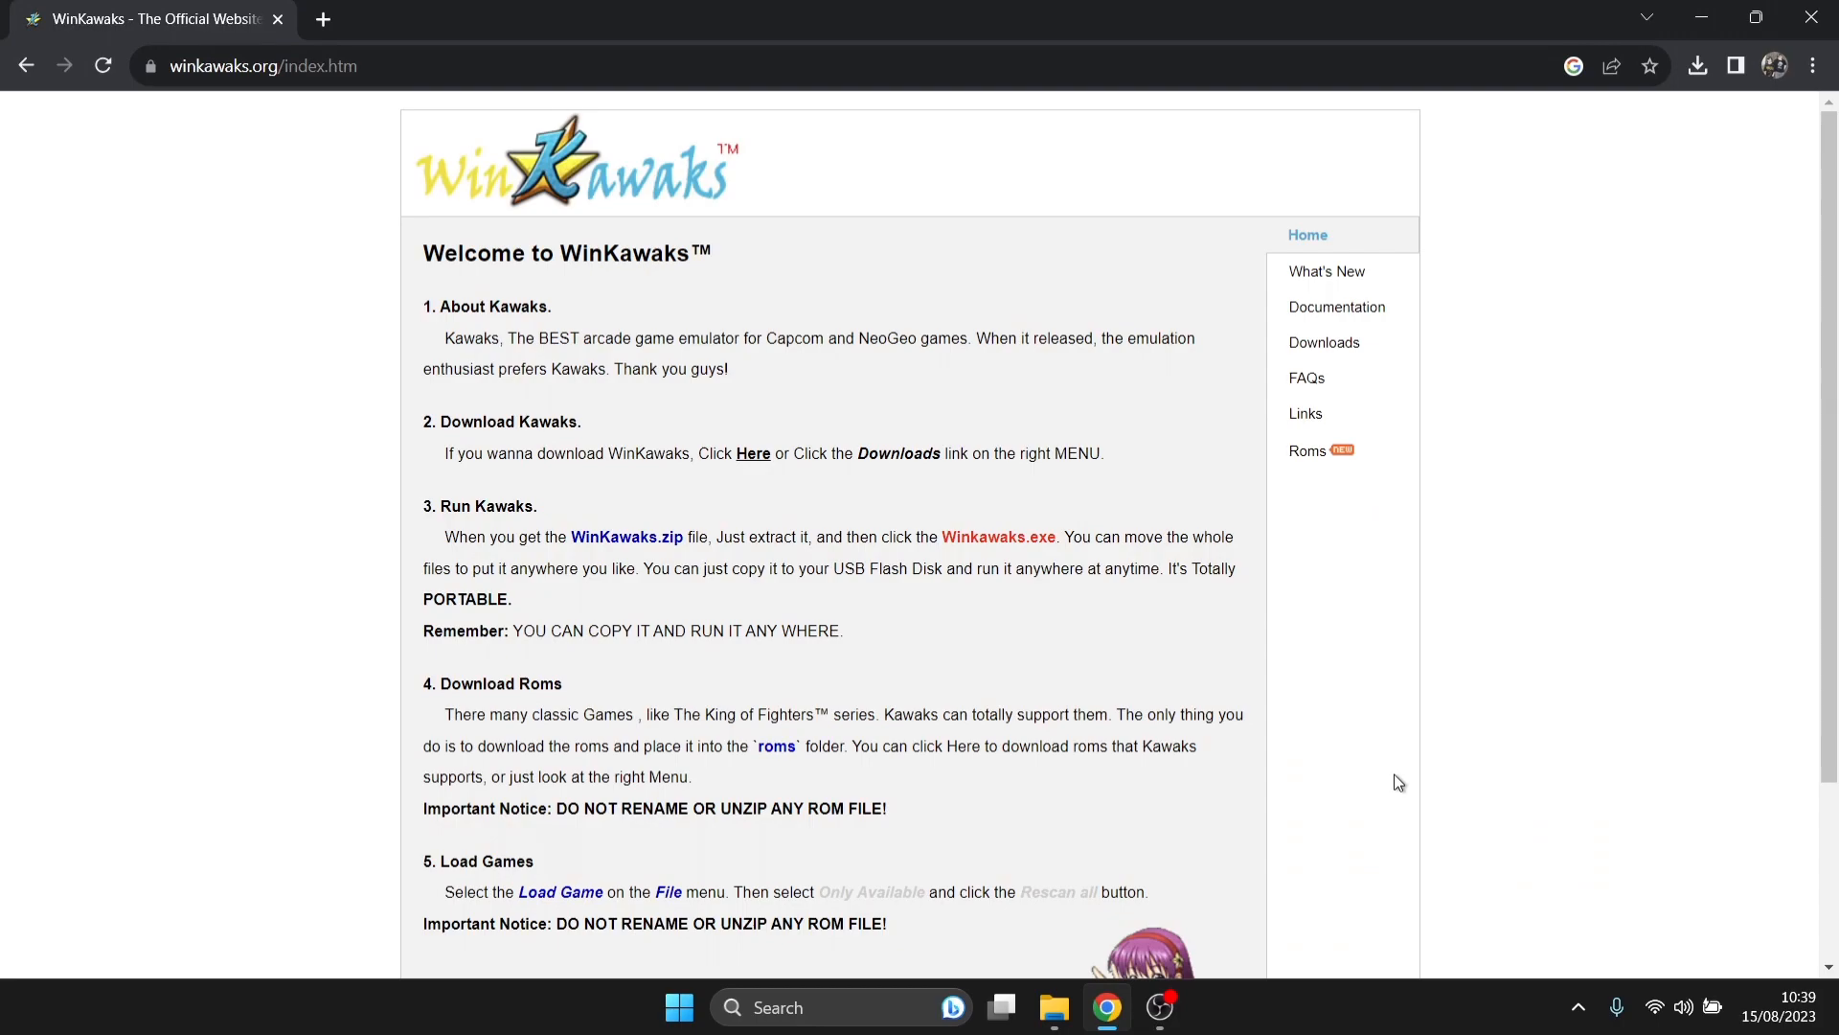
mouse_move(1579, 664)
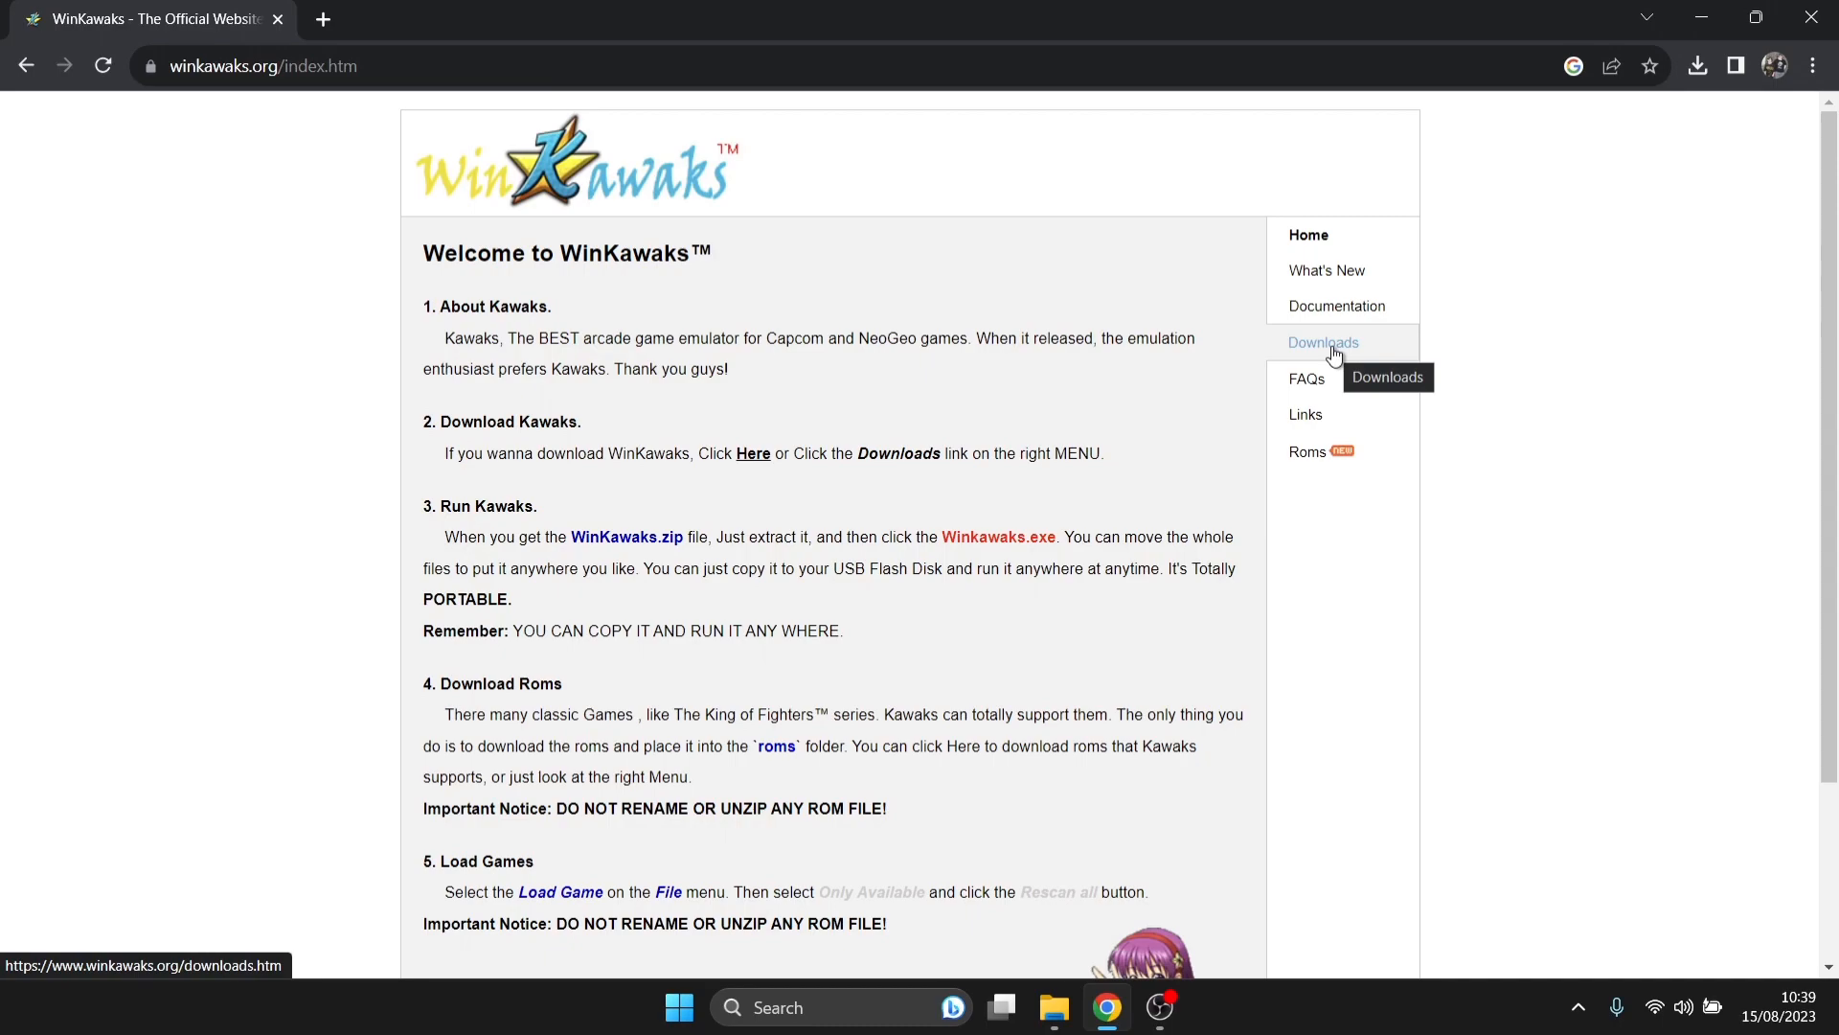
Step: Open the WinKawaks downloads page from the winkawaks.org right-hand menu
click(1323, 342)
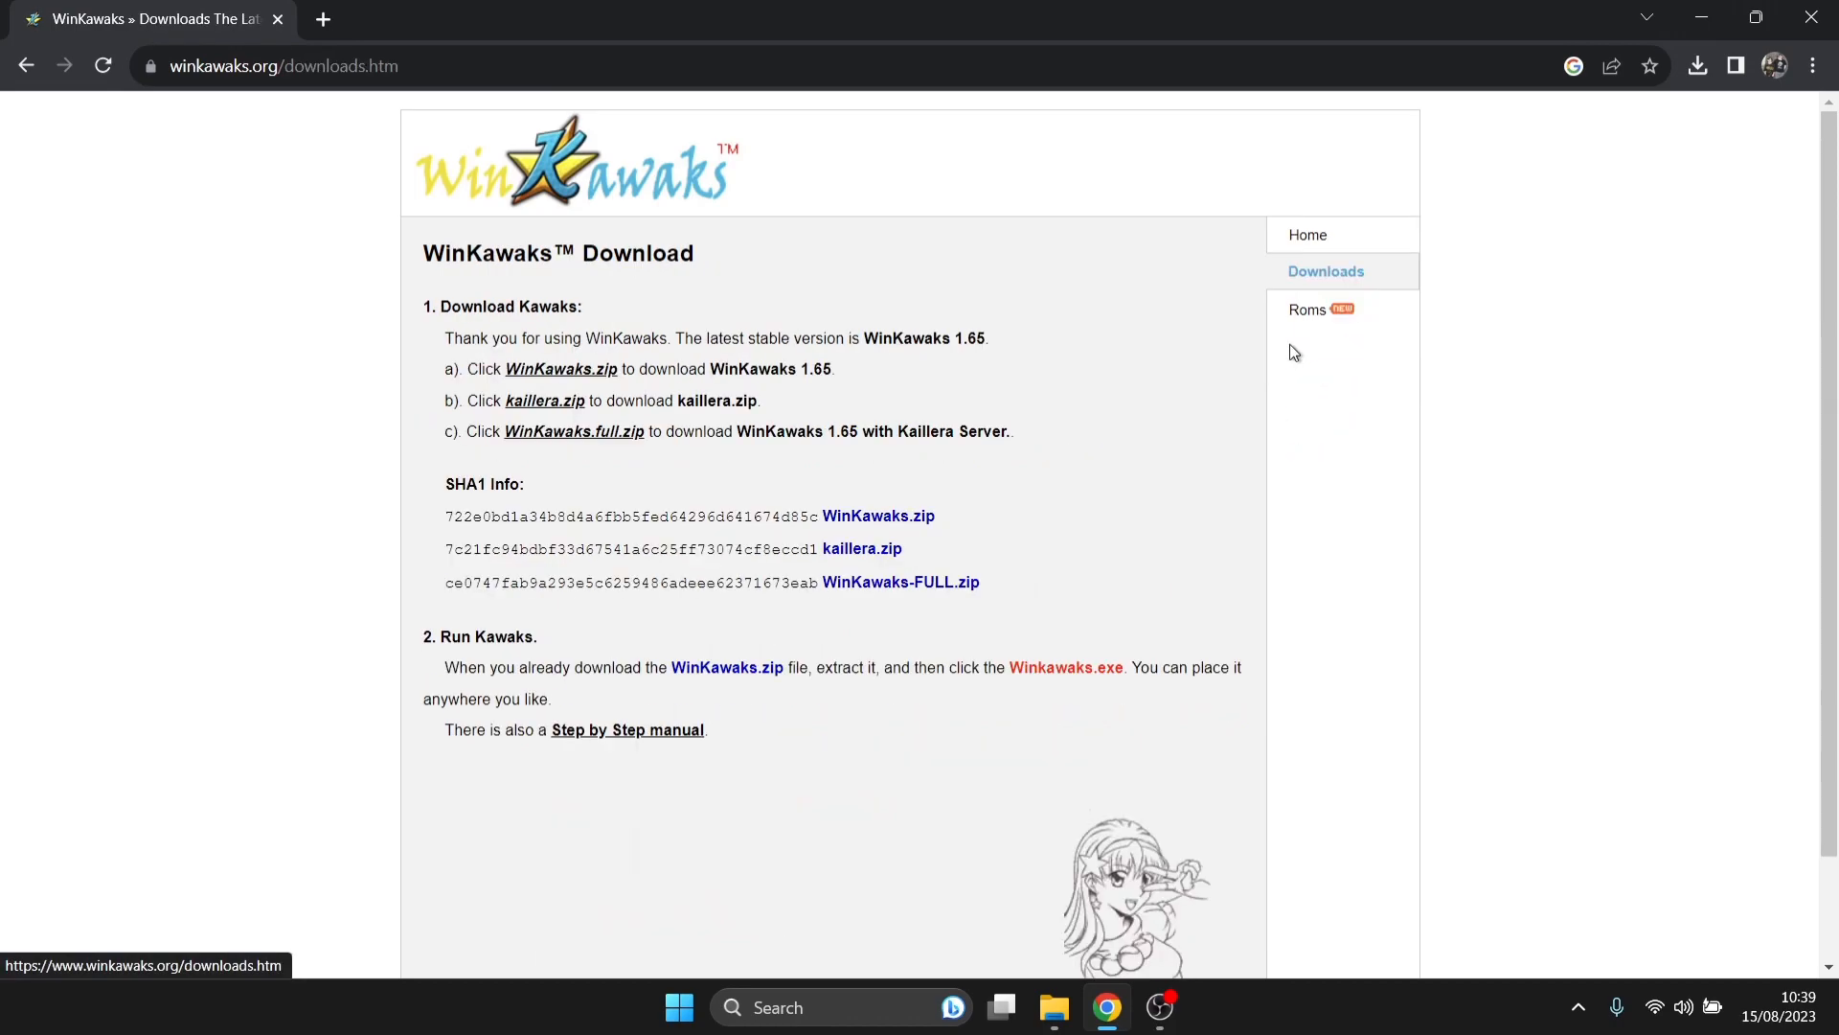
mouse_move(561, 372)
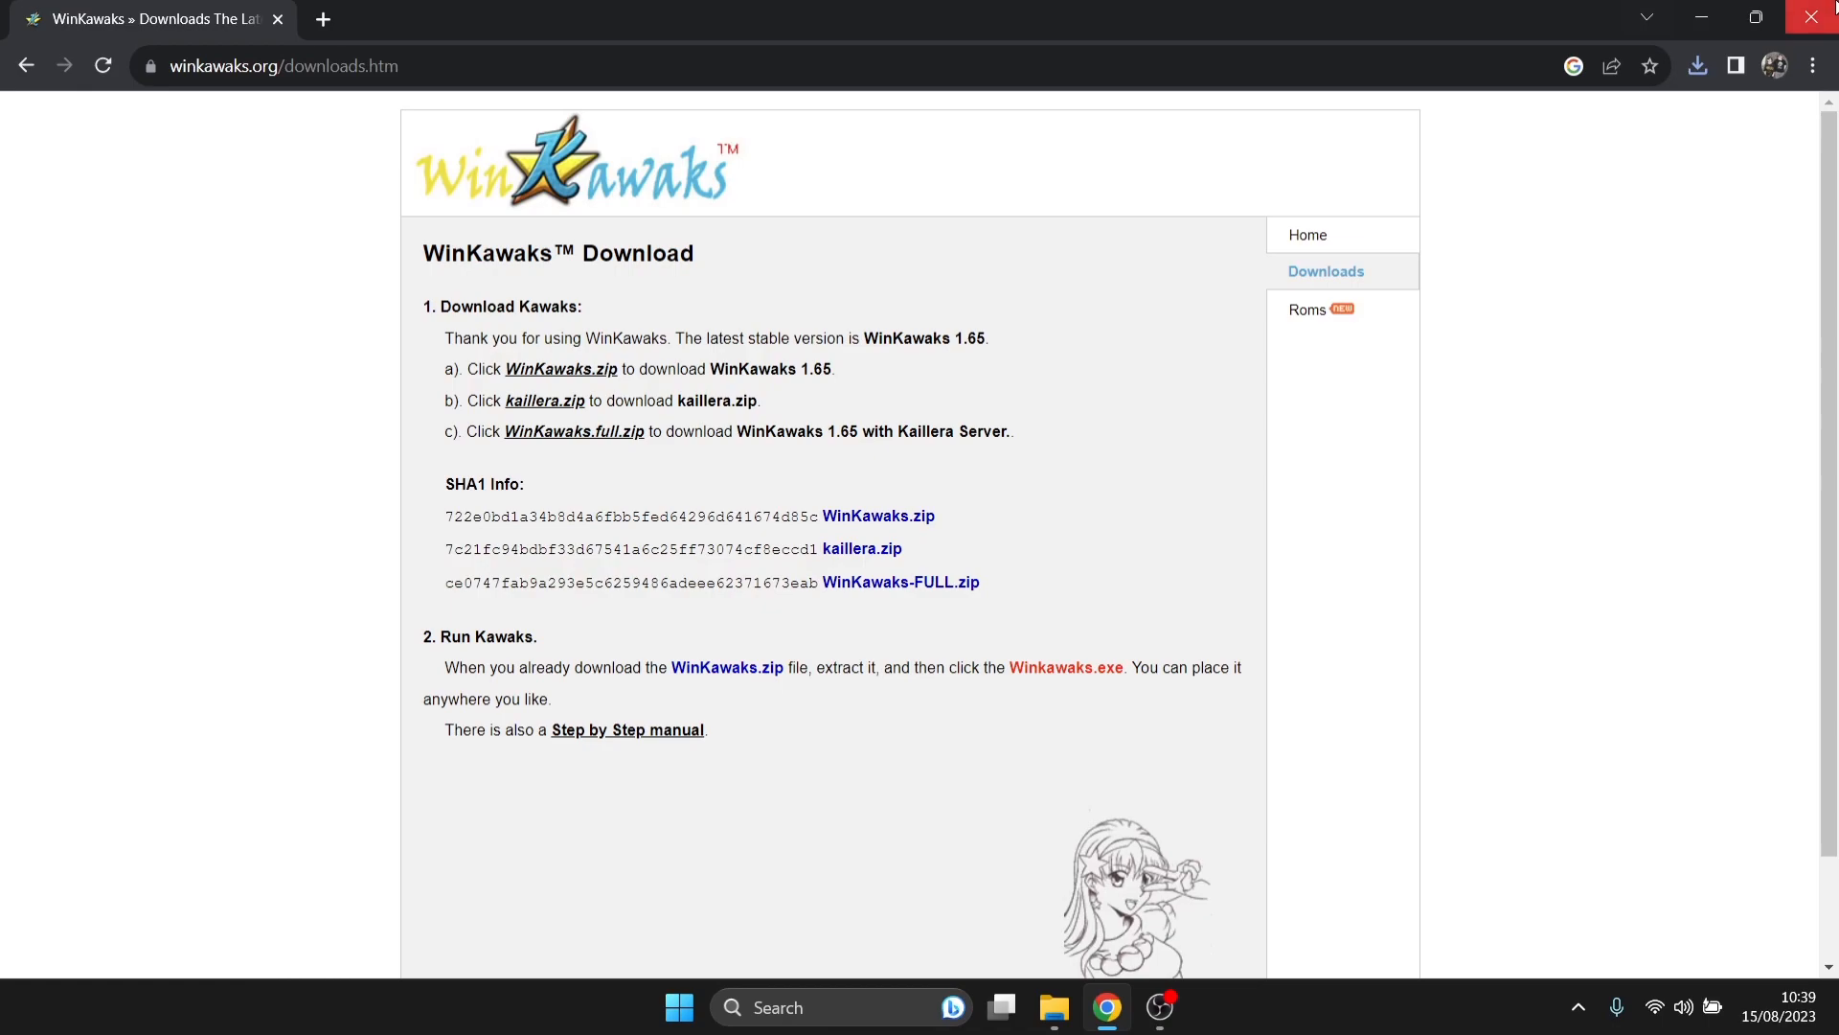
mouse_move(1816, 17)
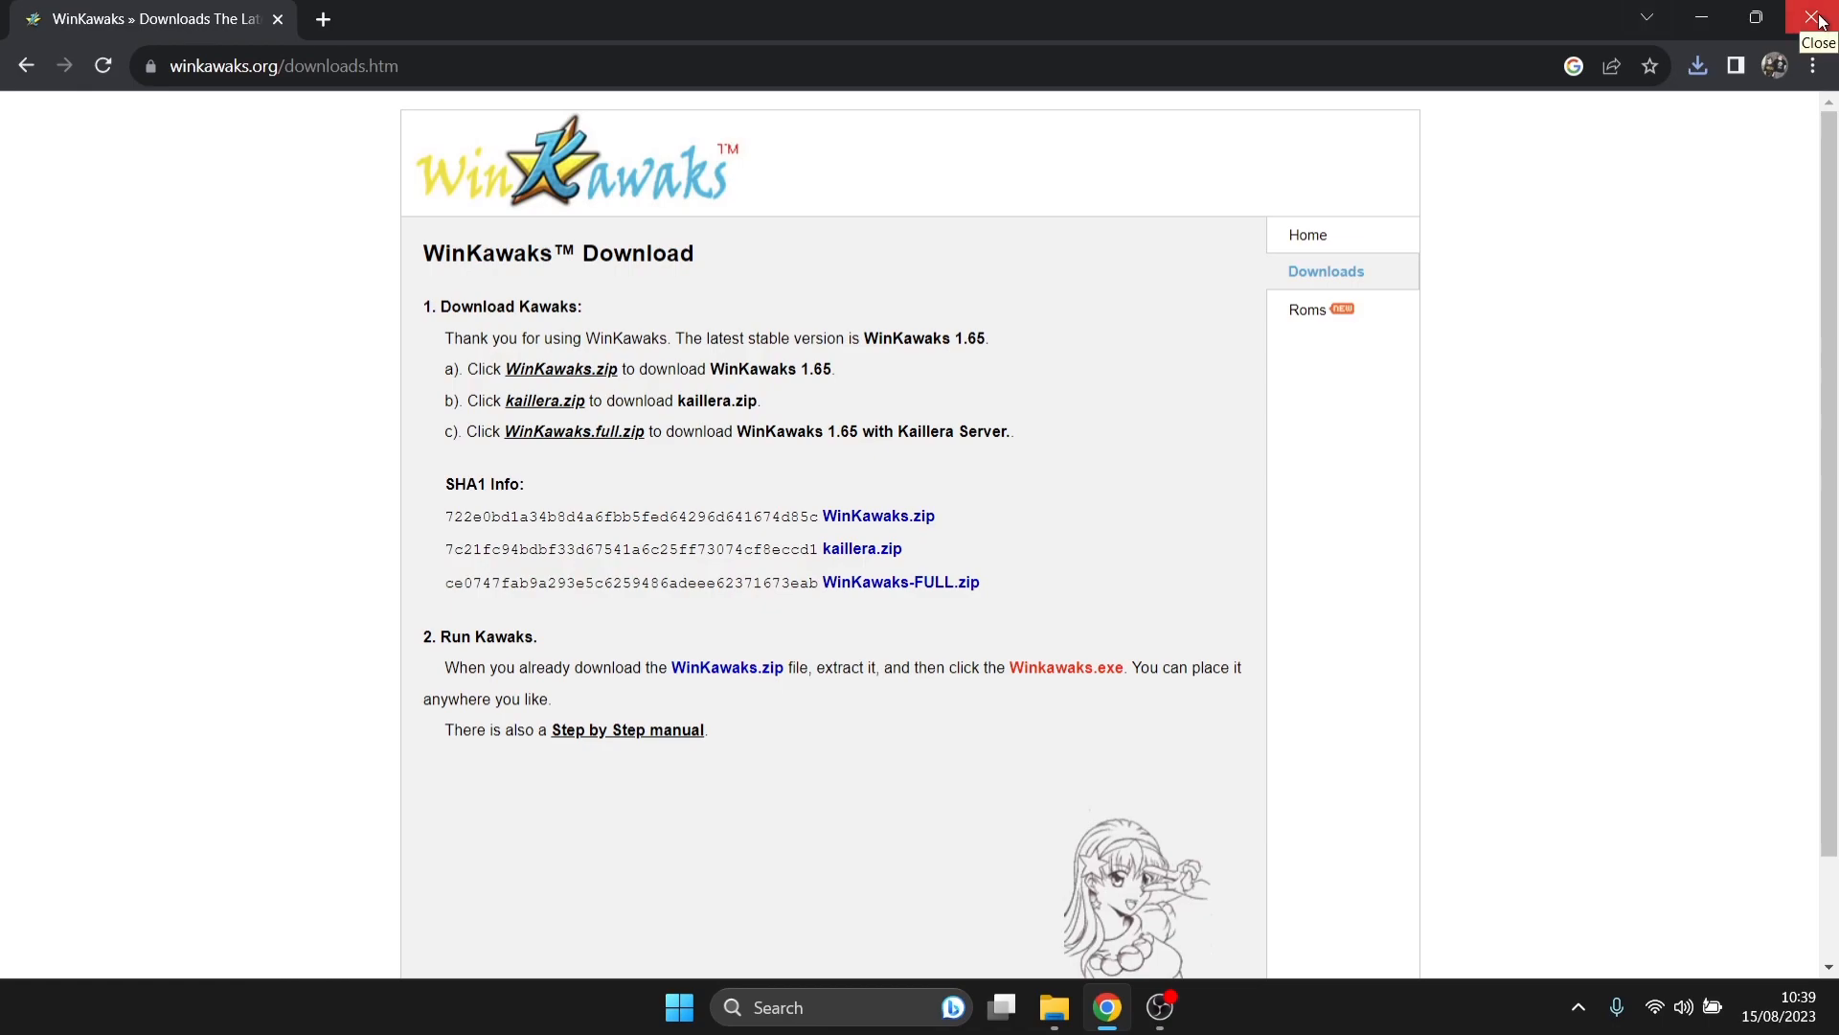
Step: Close Chrome, dismiss the svc archive's context menu, and move the WinKawaks folder lower
click(1807, 17)
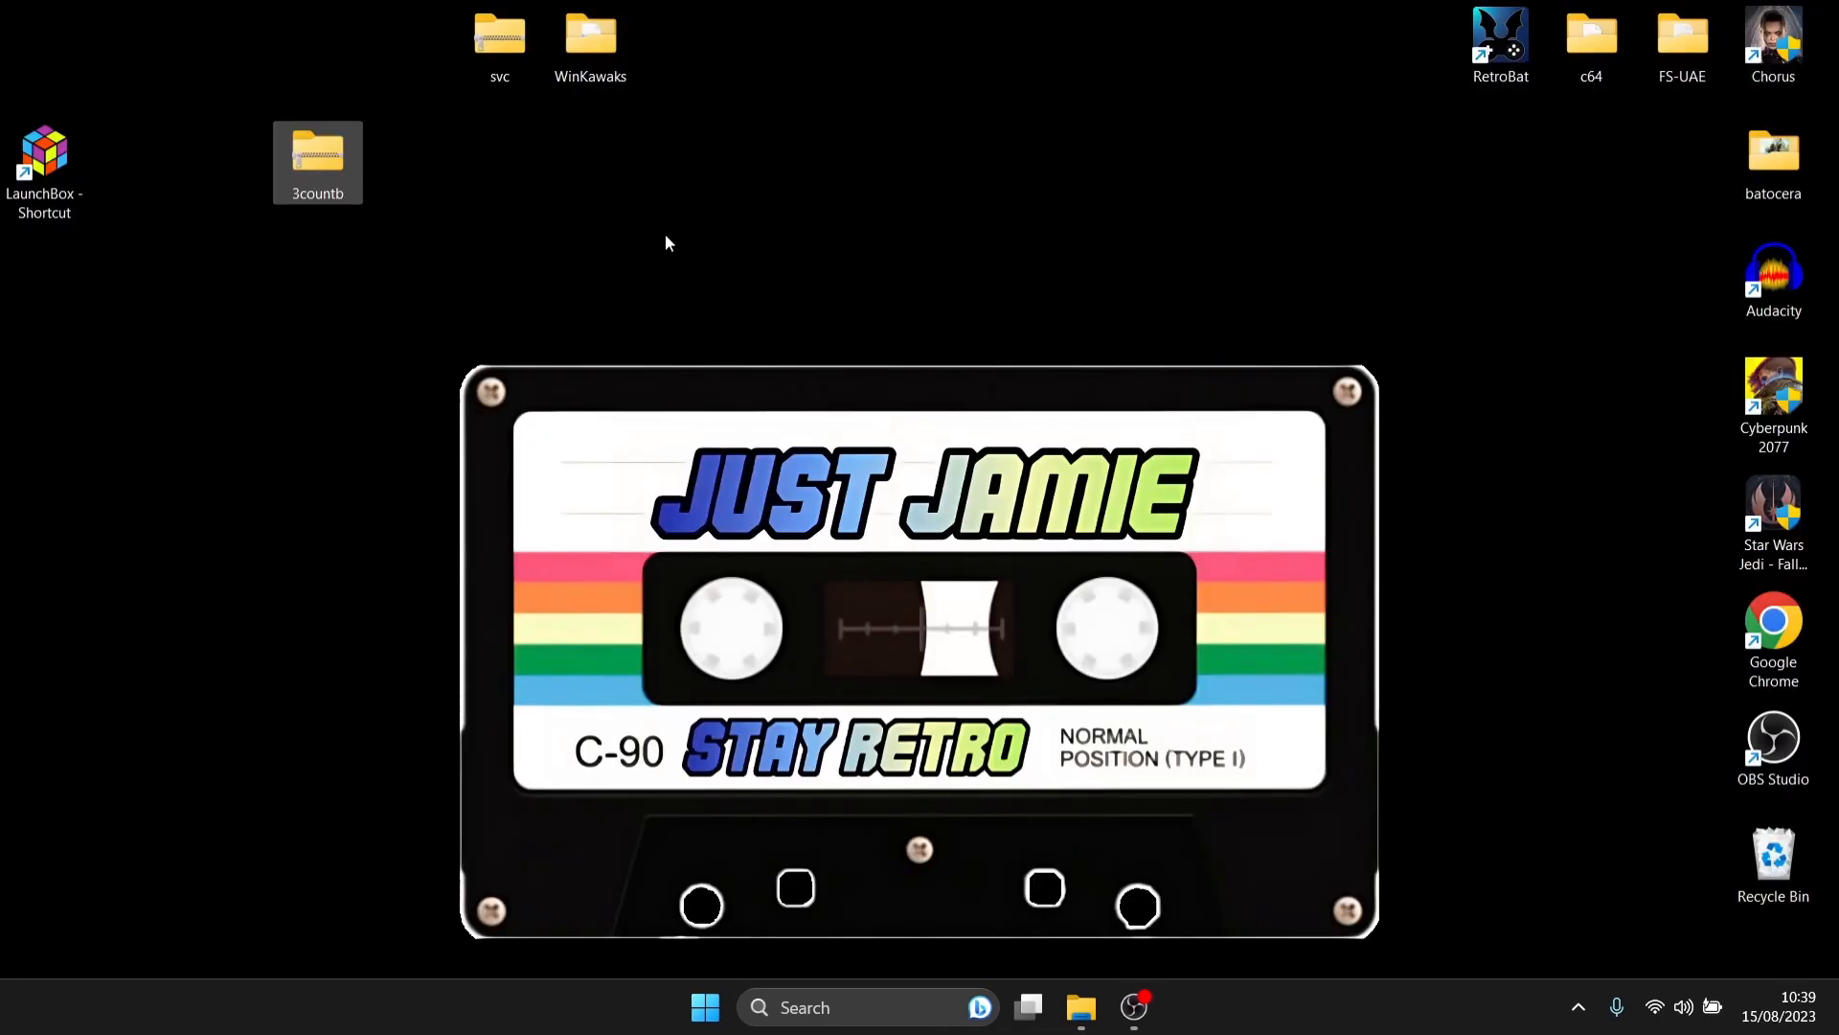
click(498, 38)
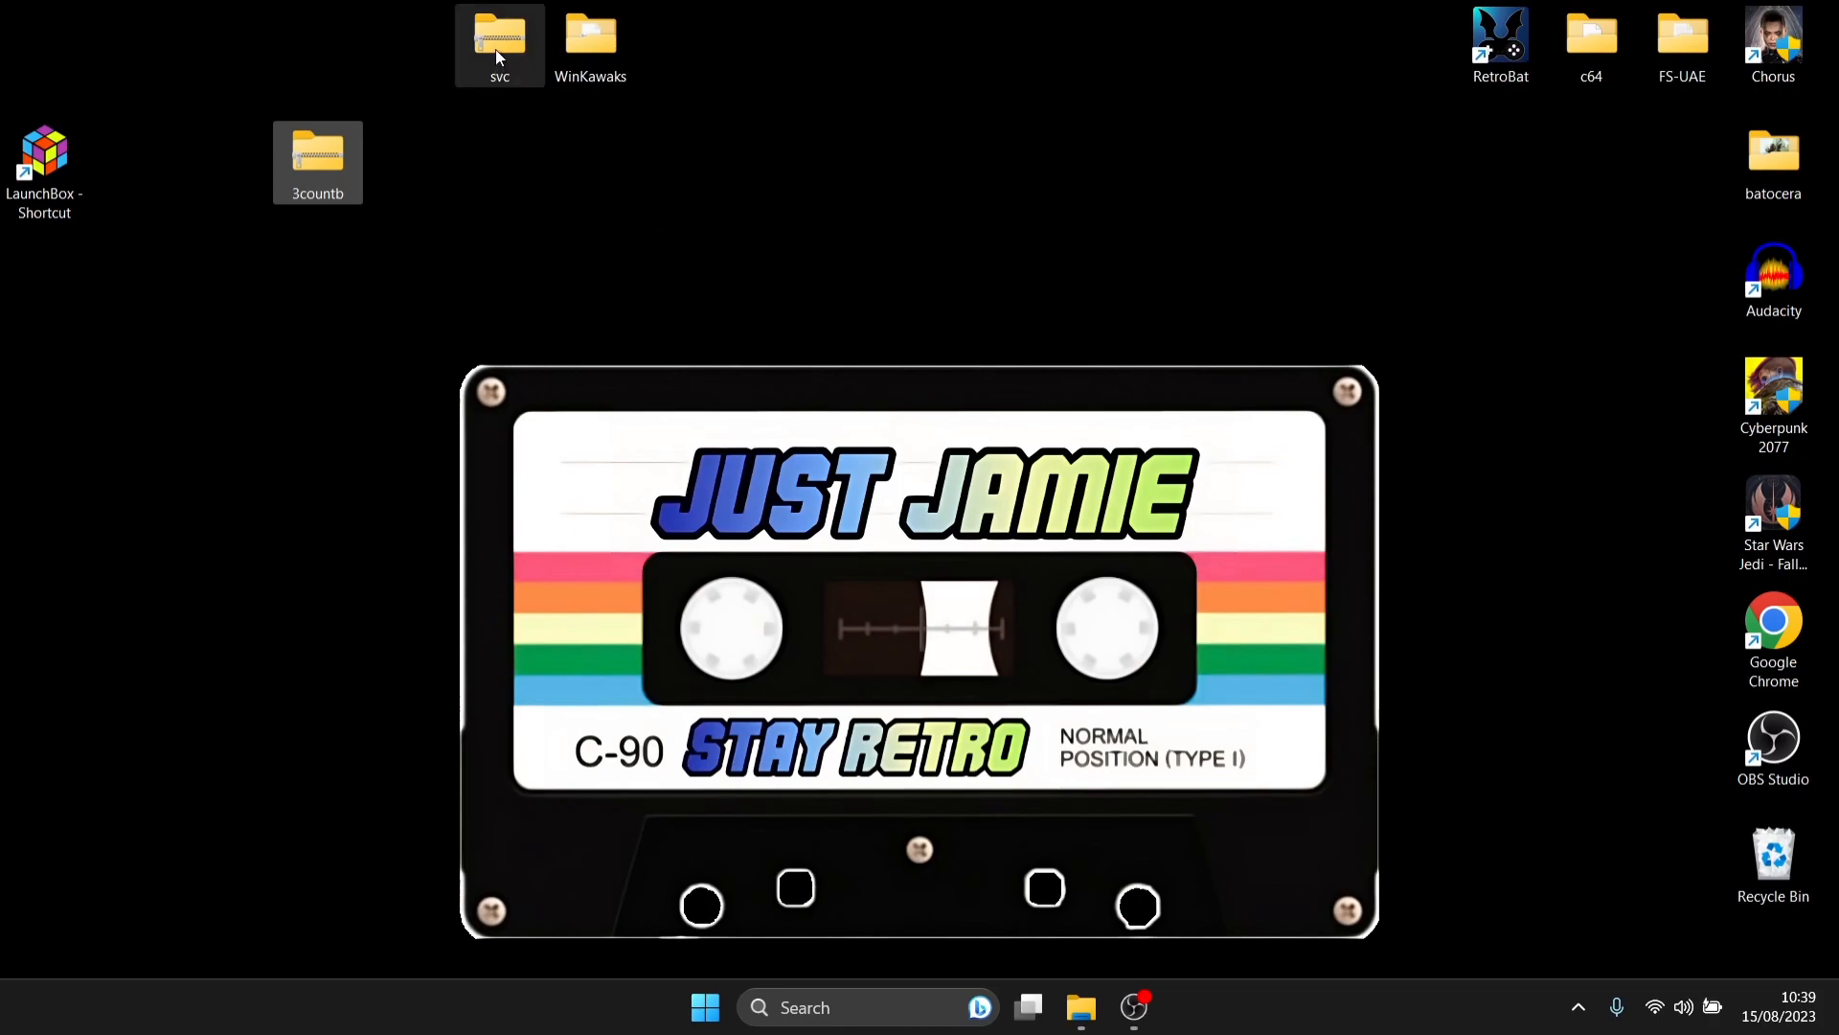
right_click(498, 43)
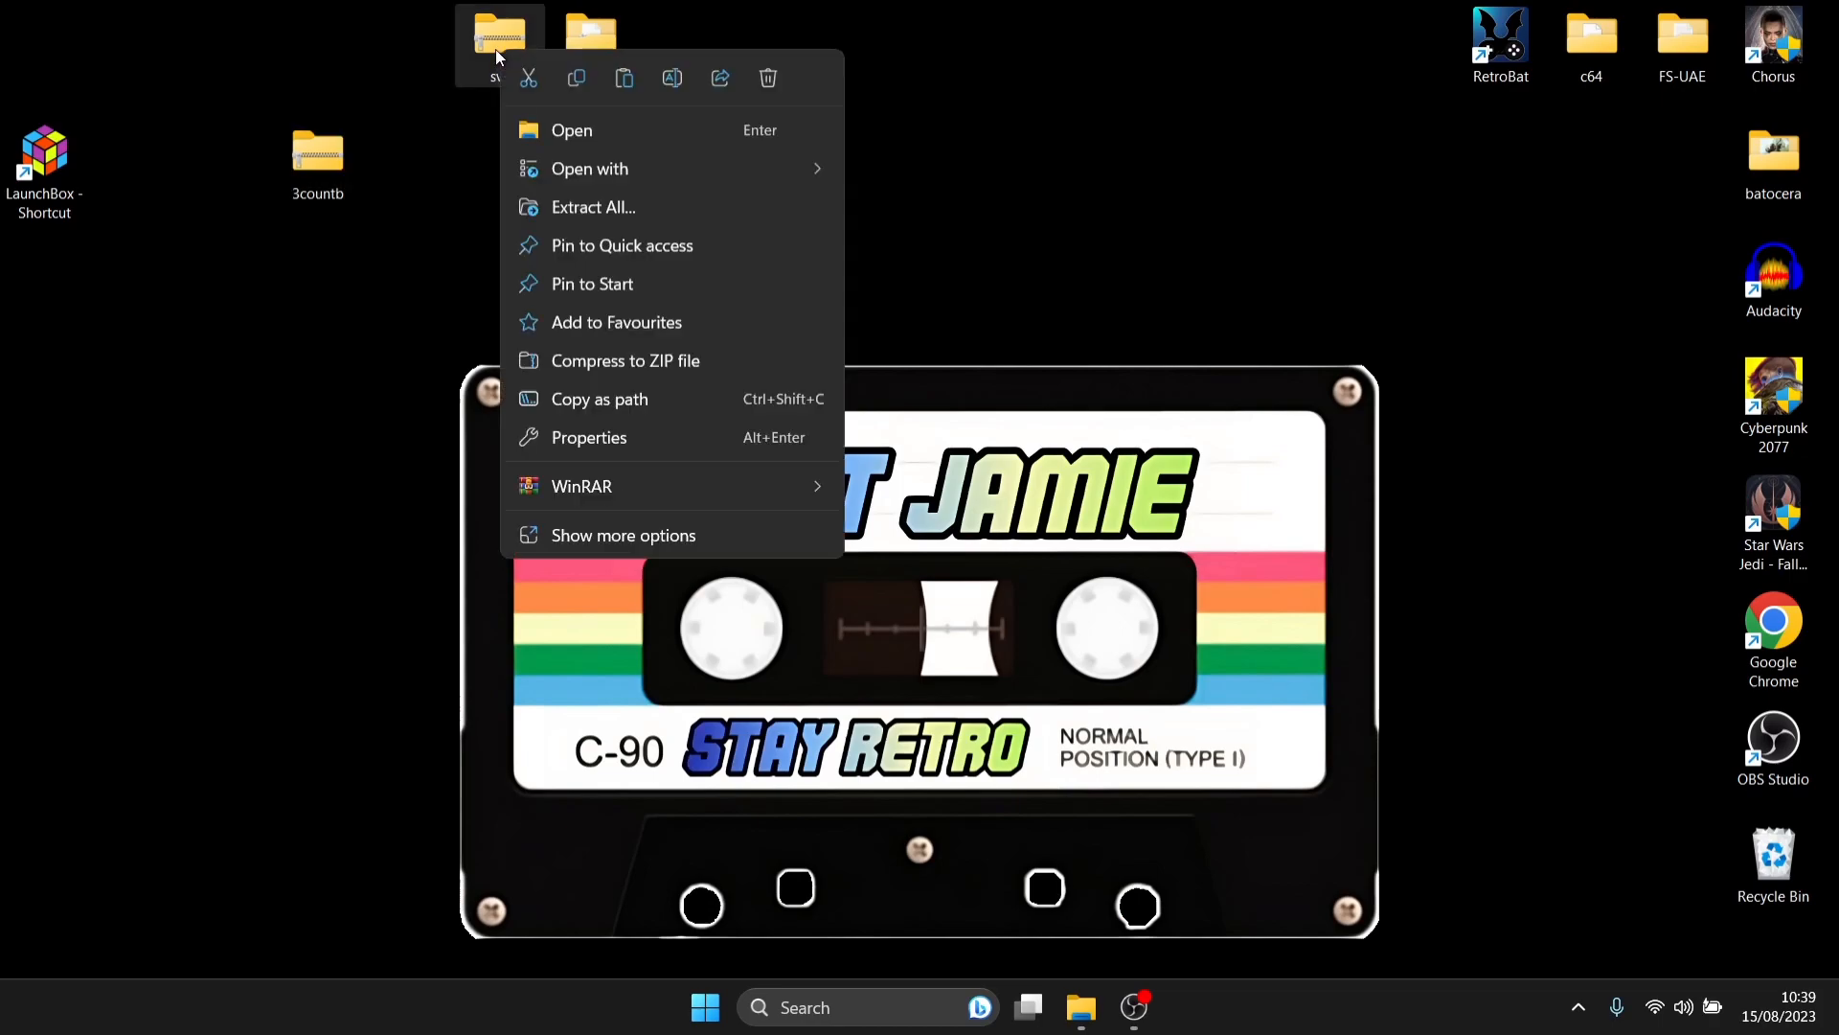
mouse_move(678, 484)
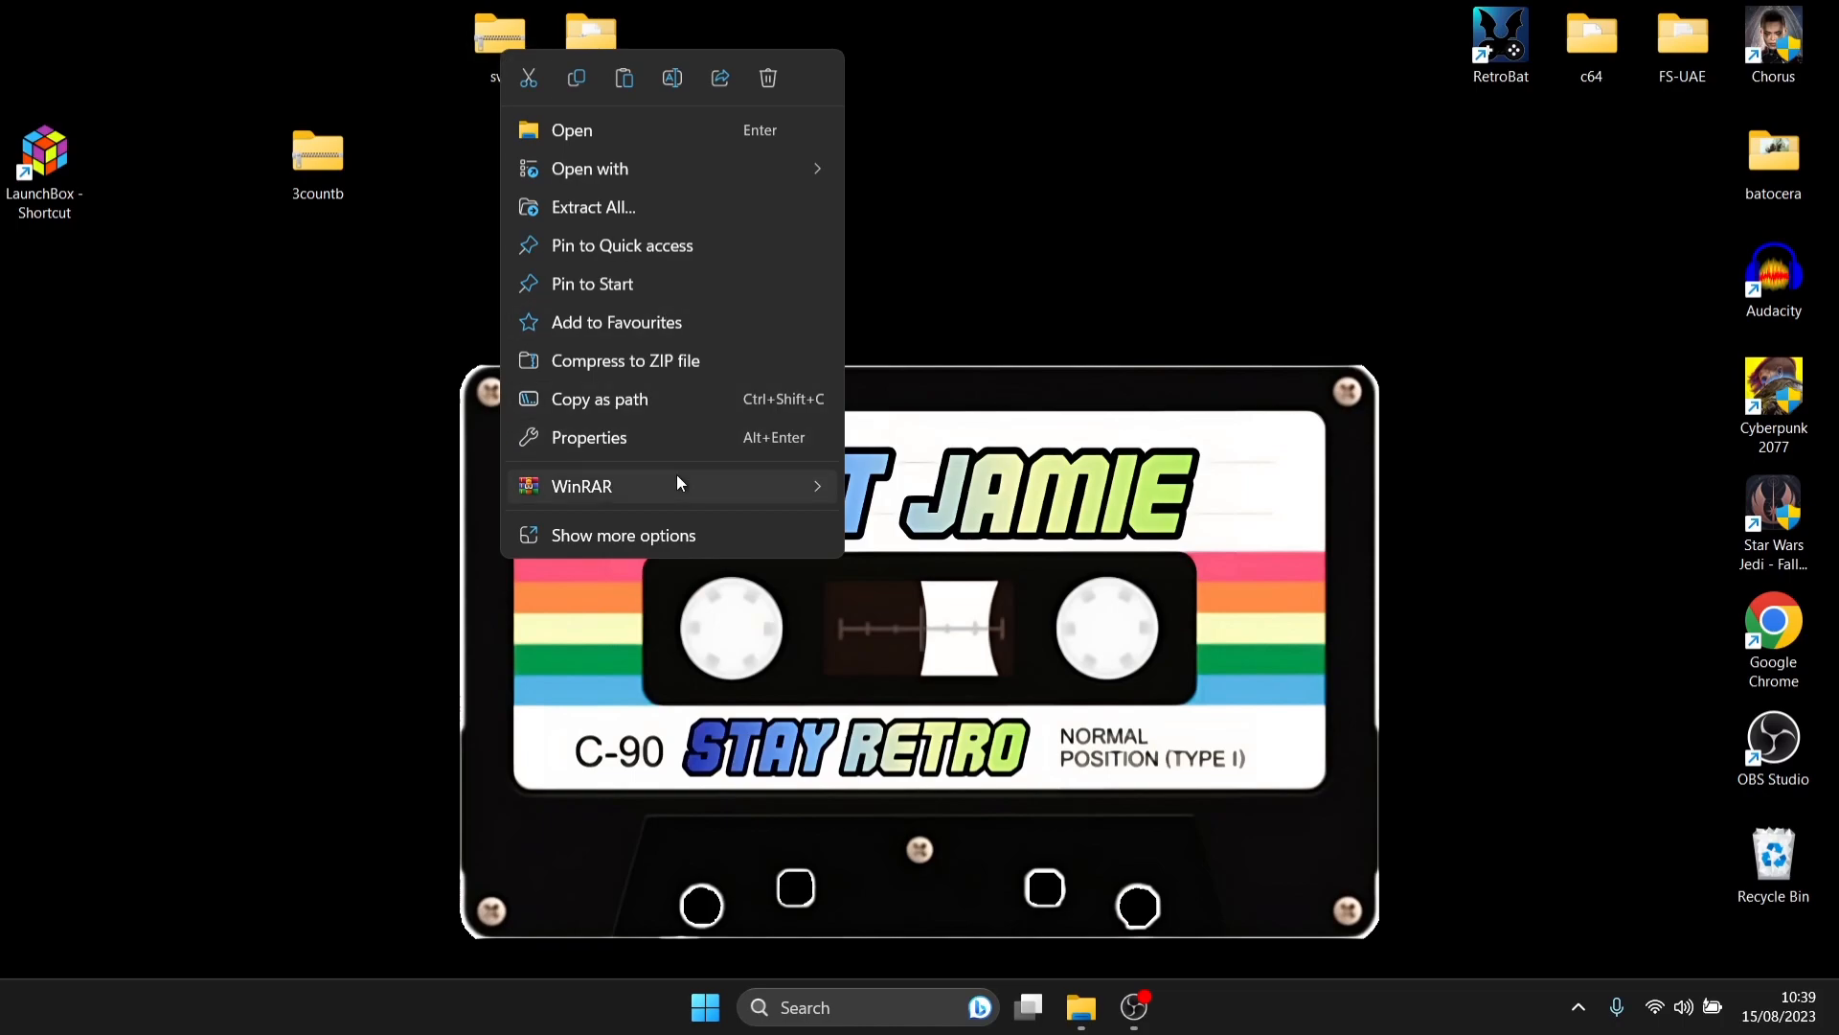
mouse_move(678, 483)
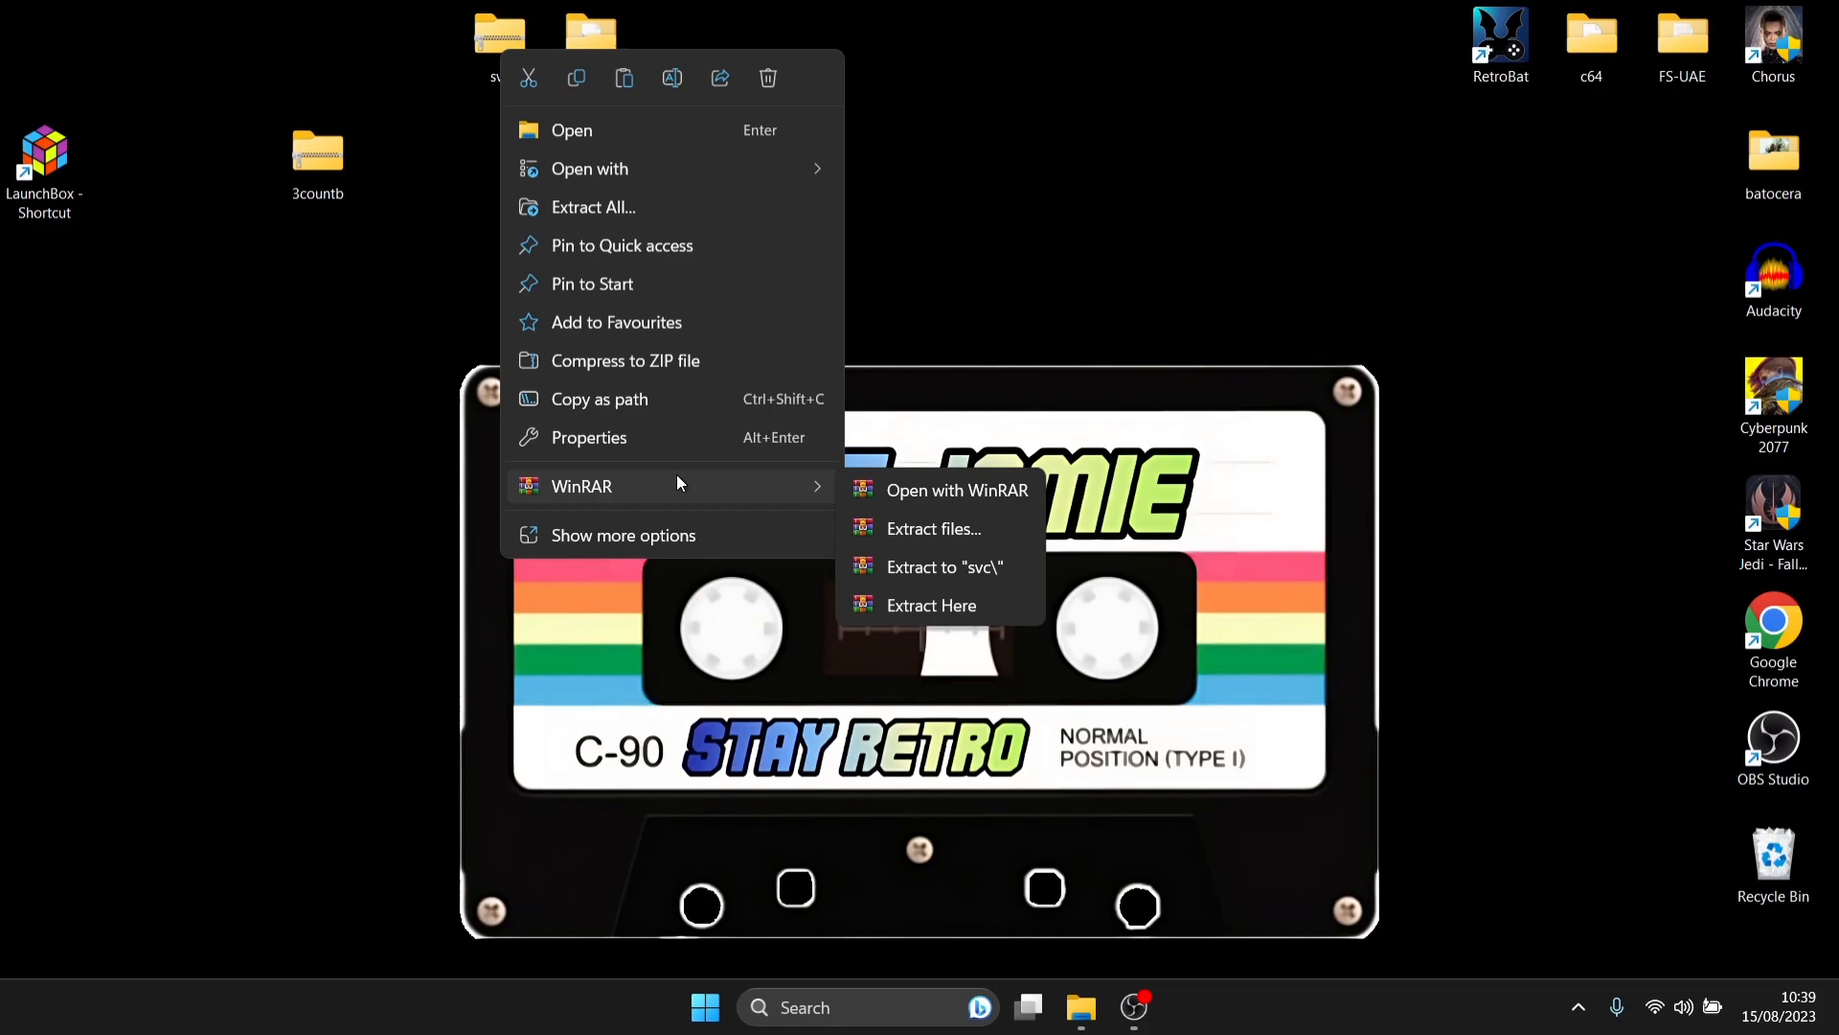
click(945, 567)
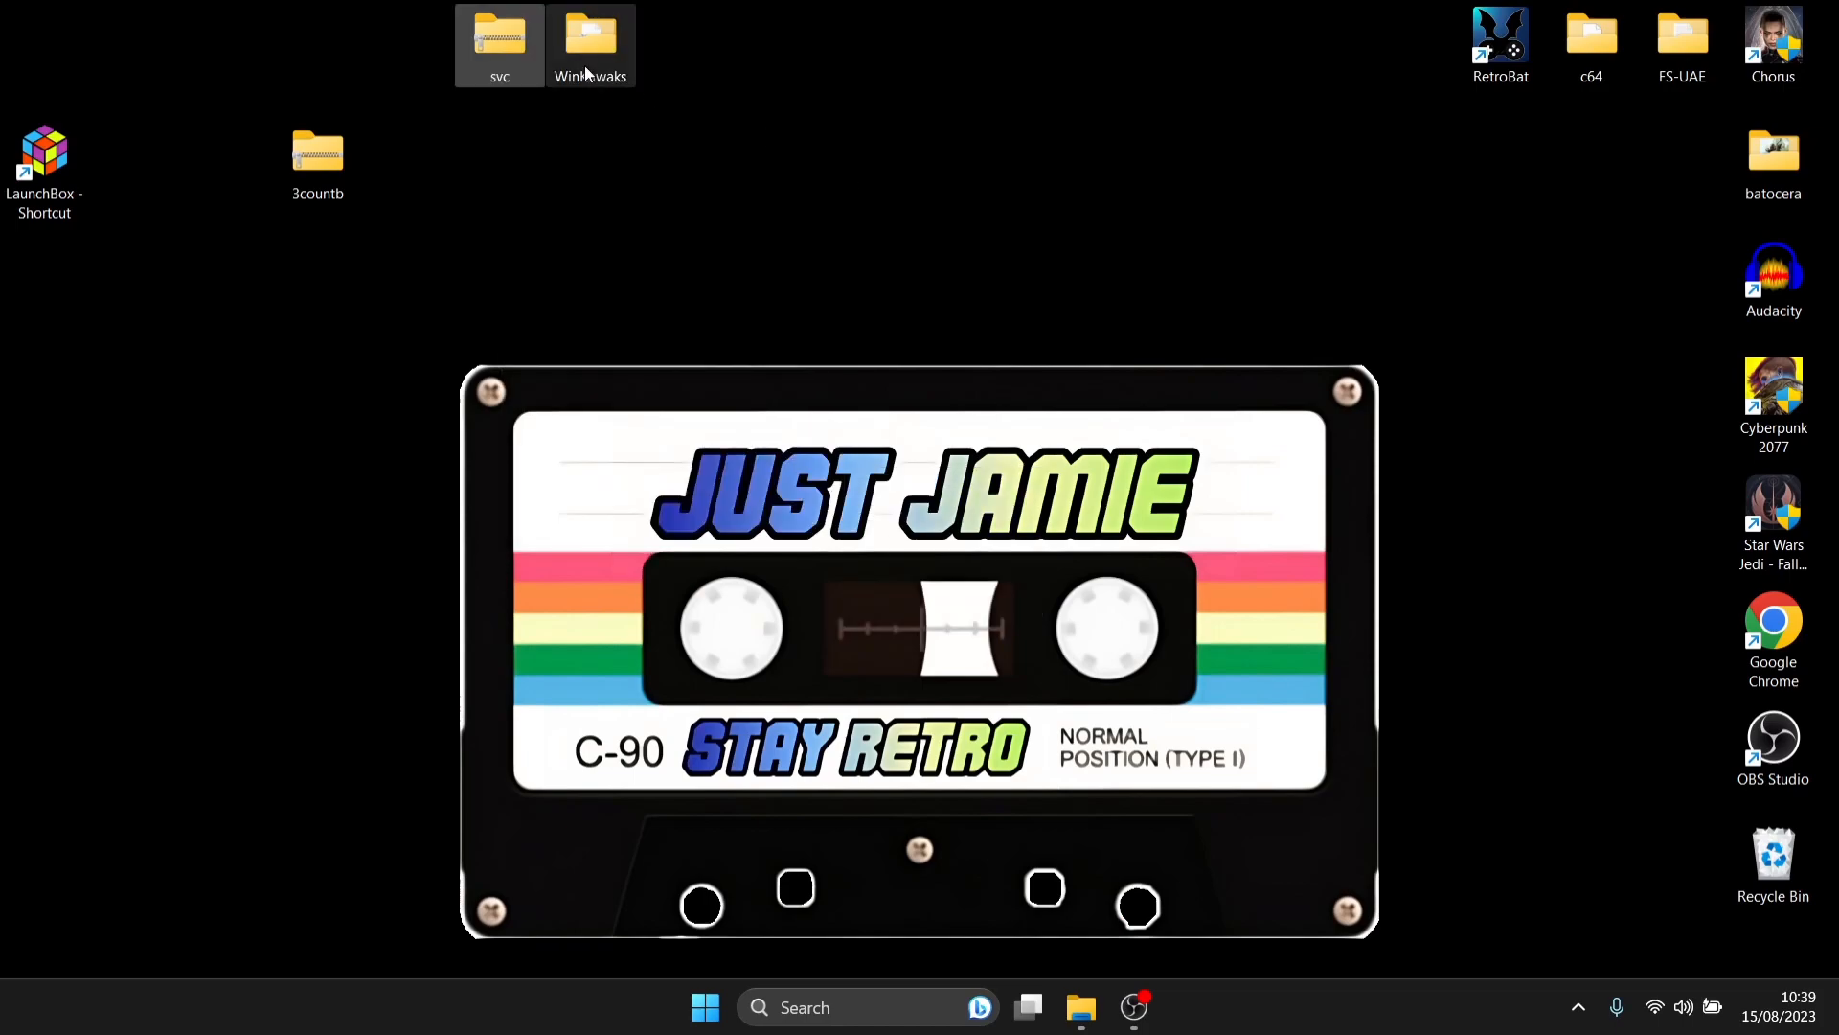
drag(590, 44, 863, 161)
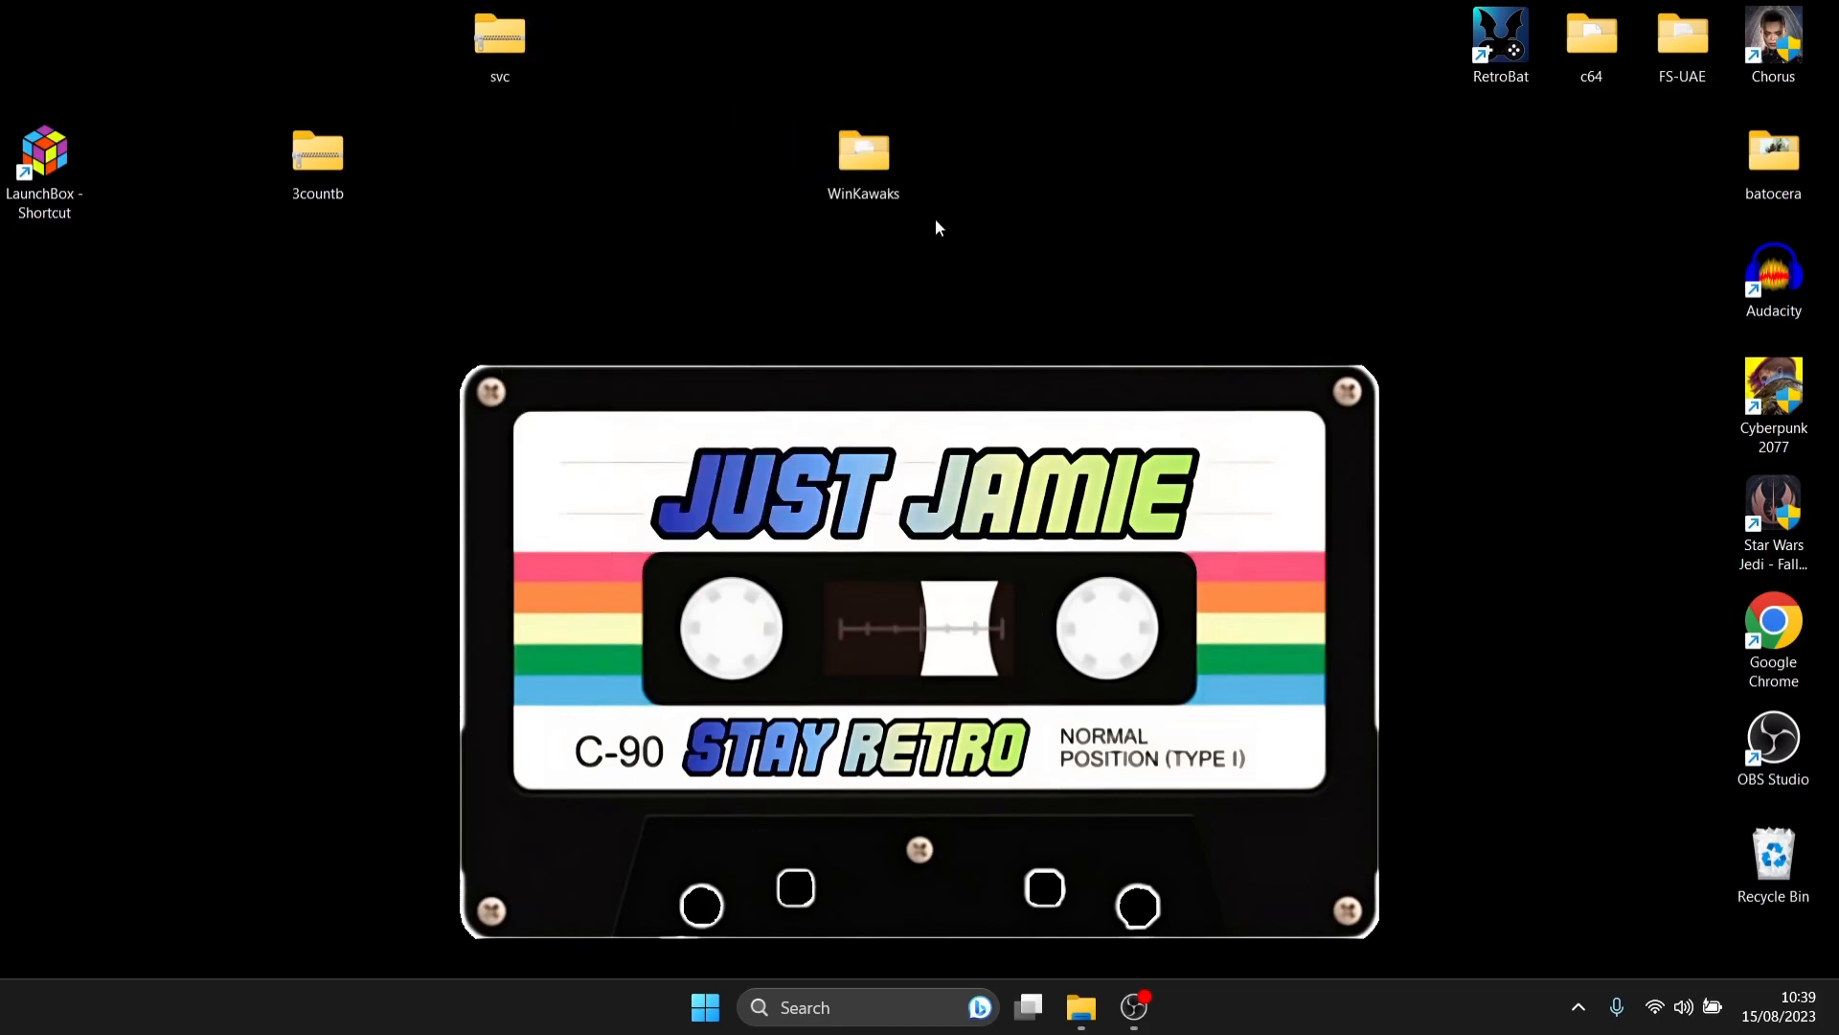
Step: Open the WinKawaks roms\neogeo folder in File Explorer
double_click(863, 151)
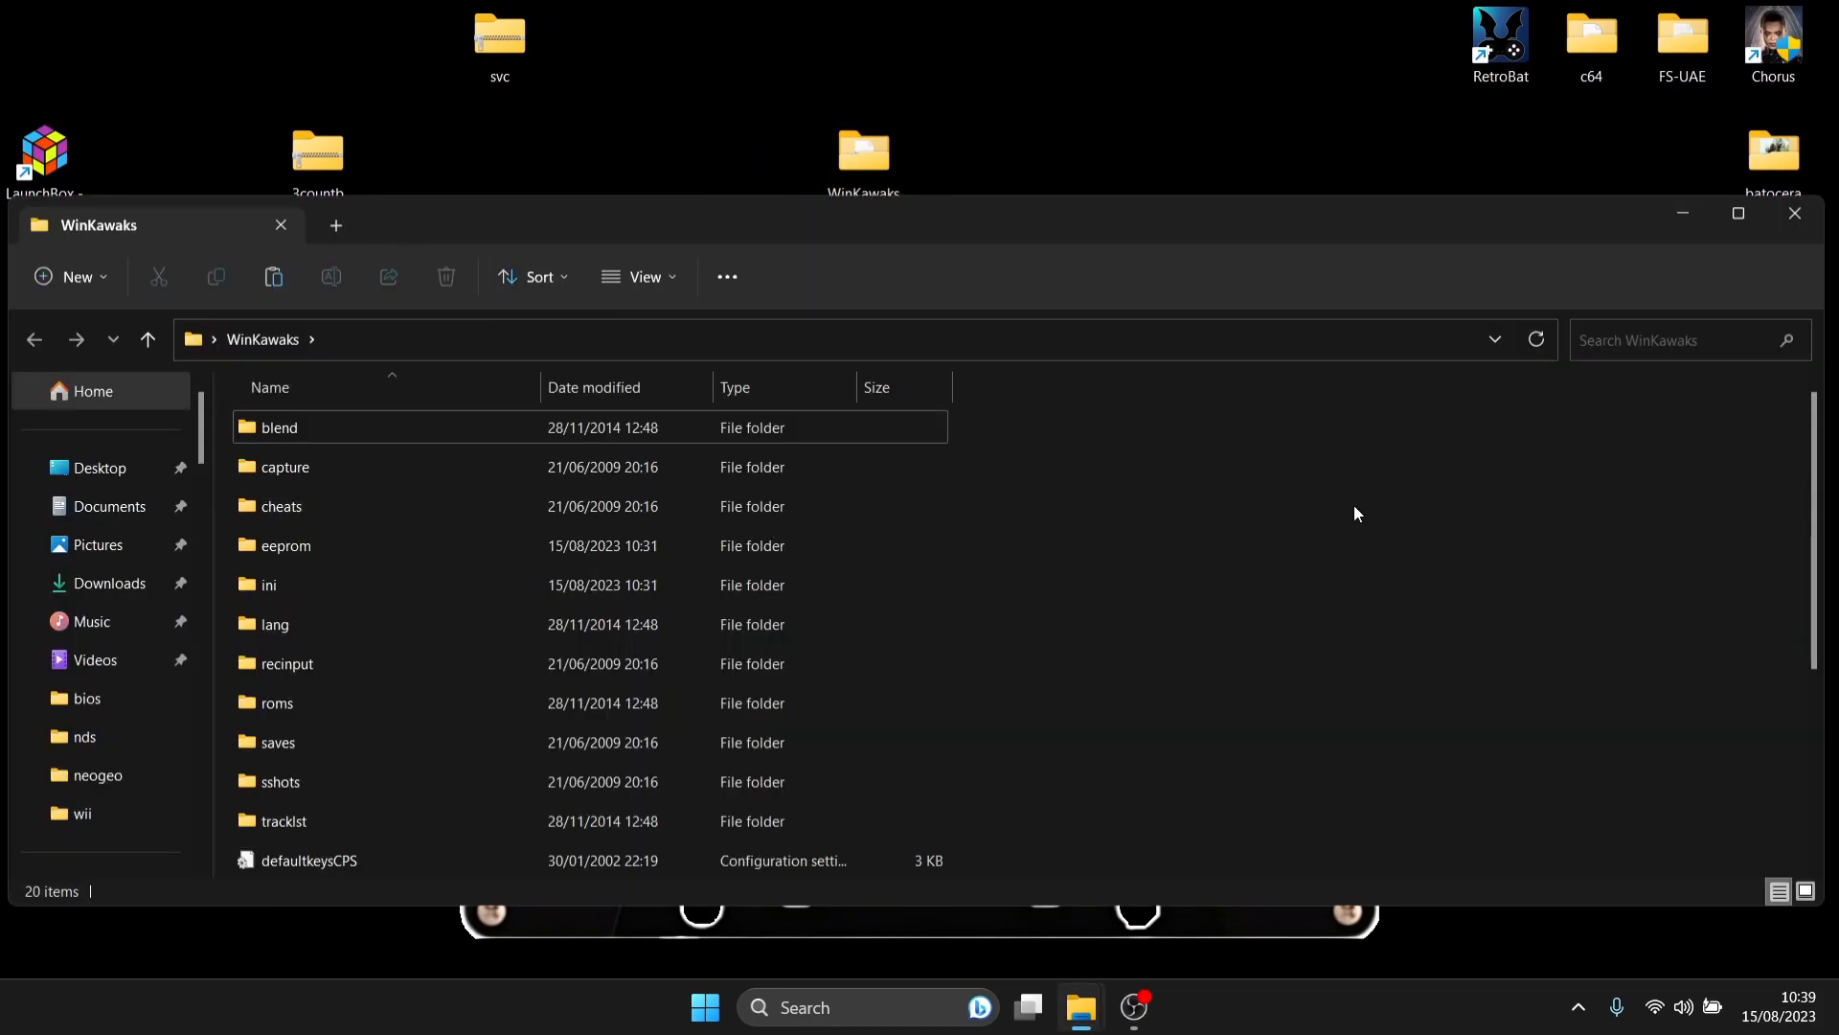
mouse_move(757, 585)
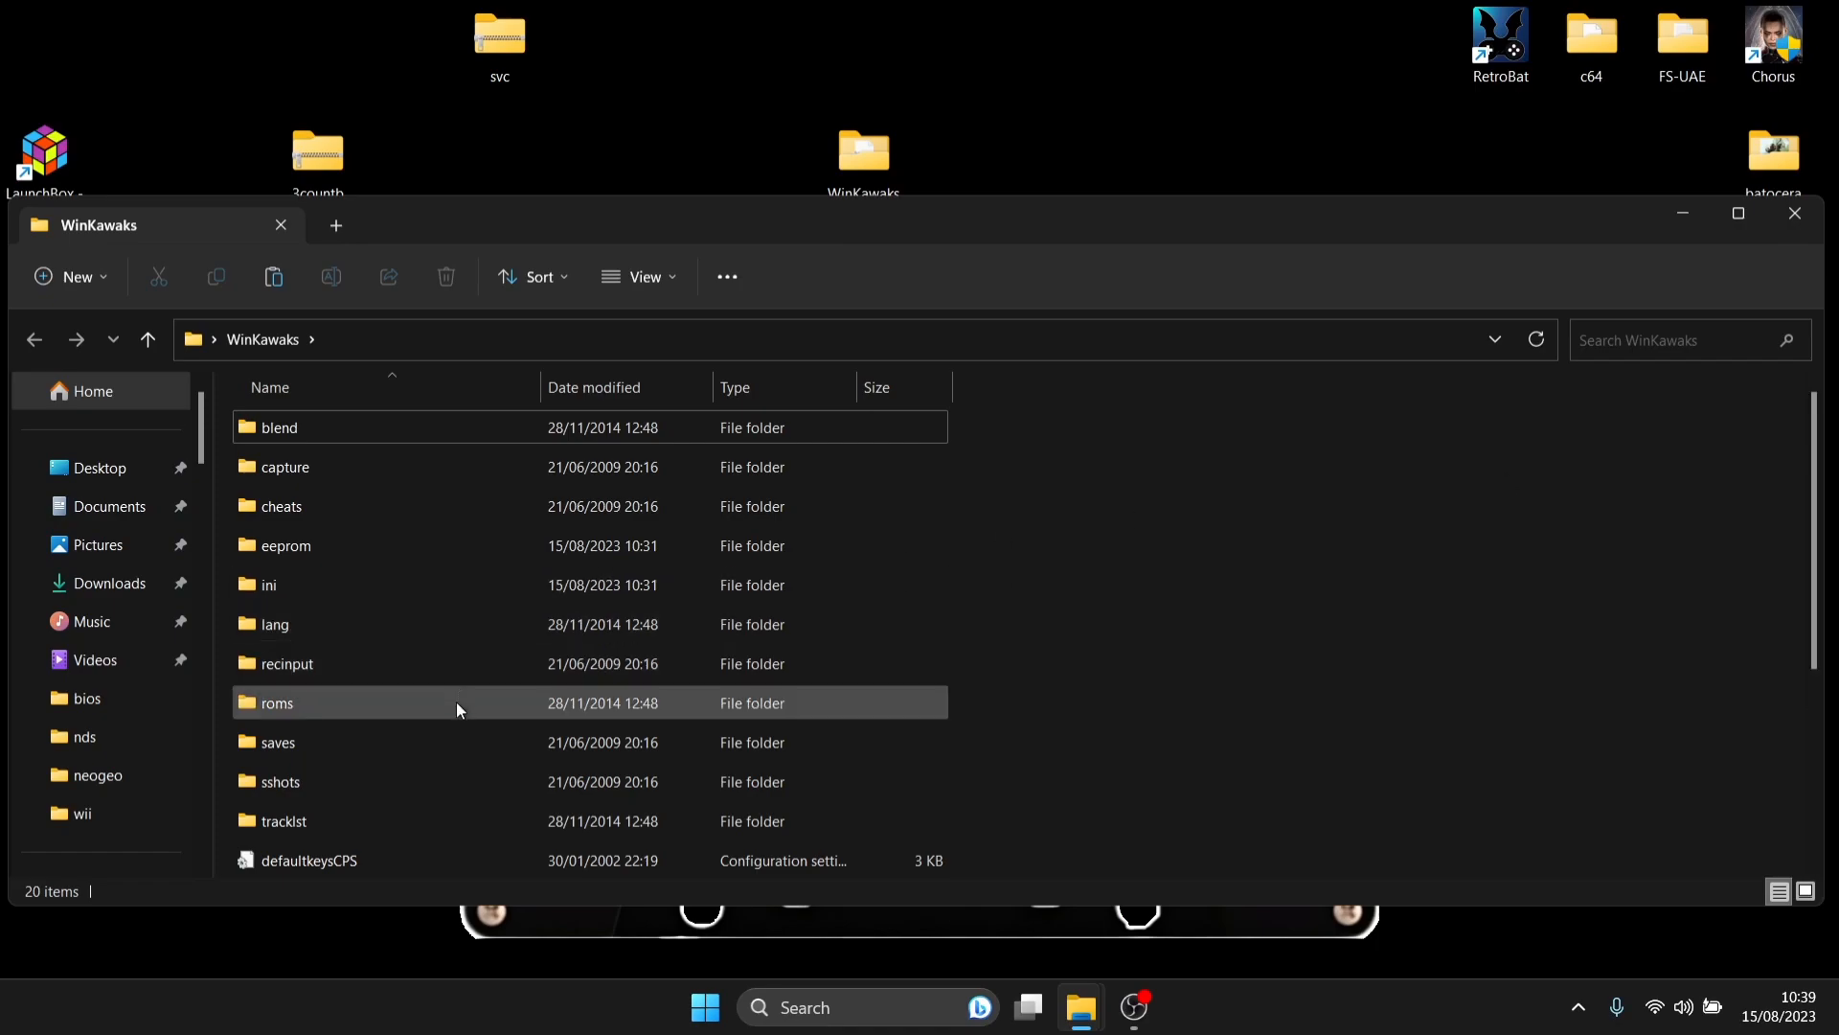
double_click(277, 703)
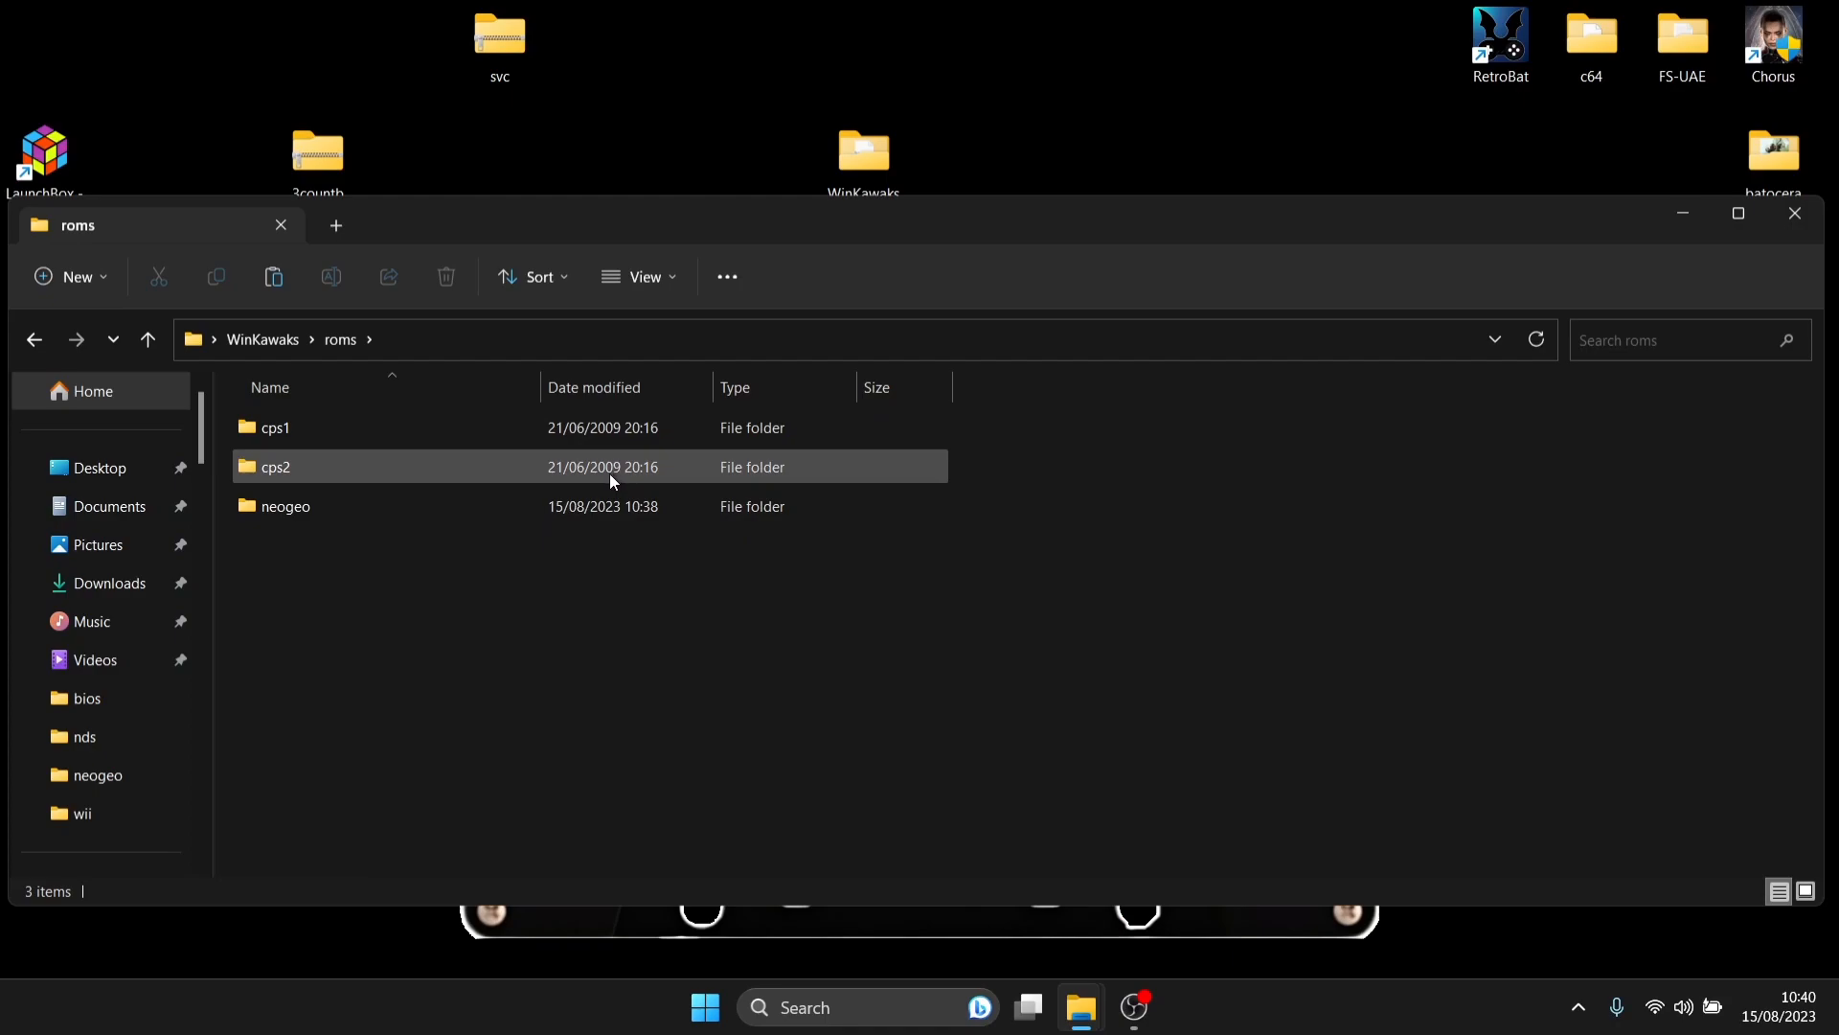
double_click(286, 506)
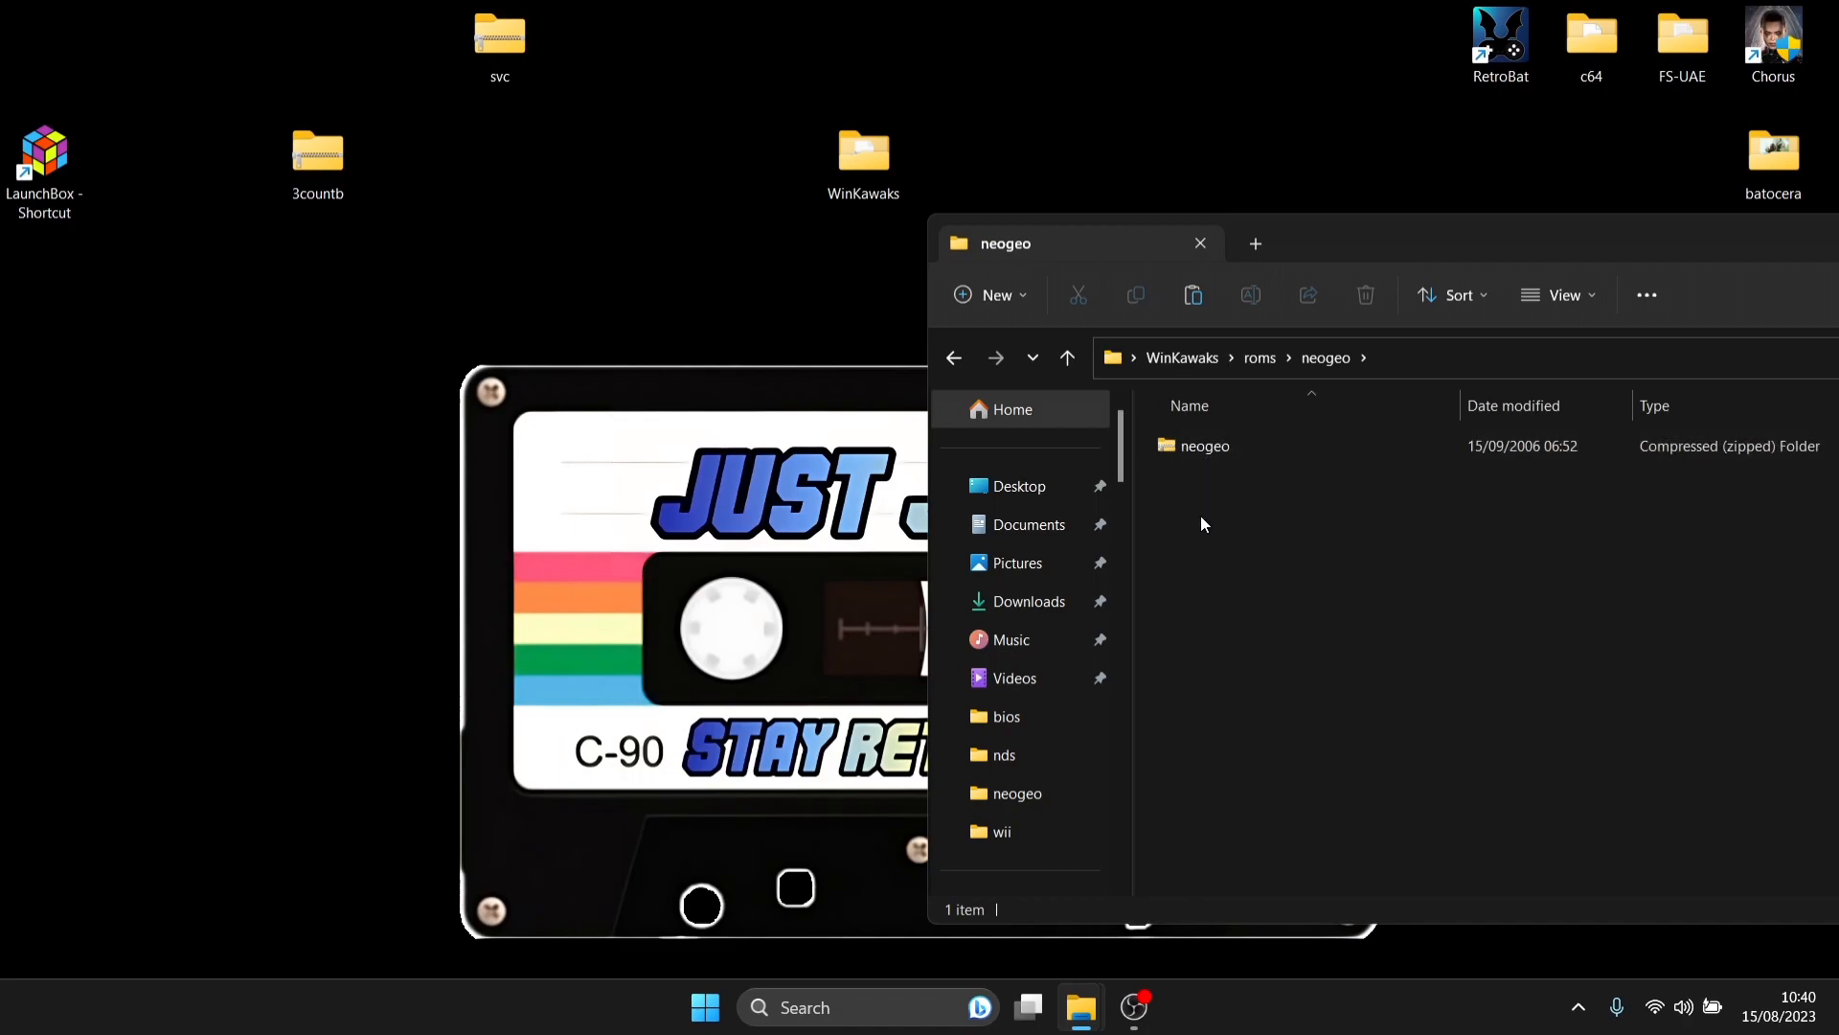
Step: Drag the svc and 3countb archives into neogeo, then go back to the WinKawaks folder
drag(180, 9, 644, 299)
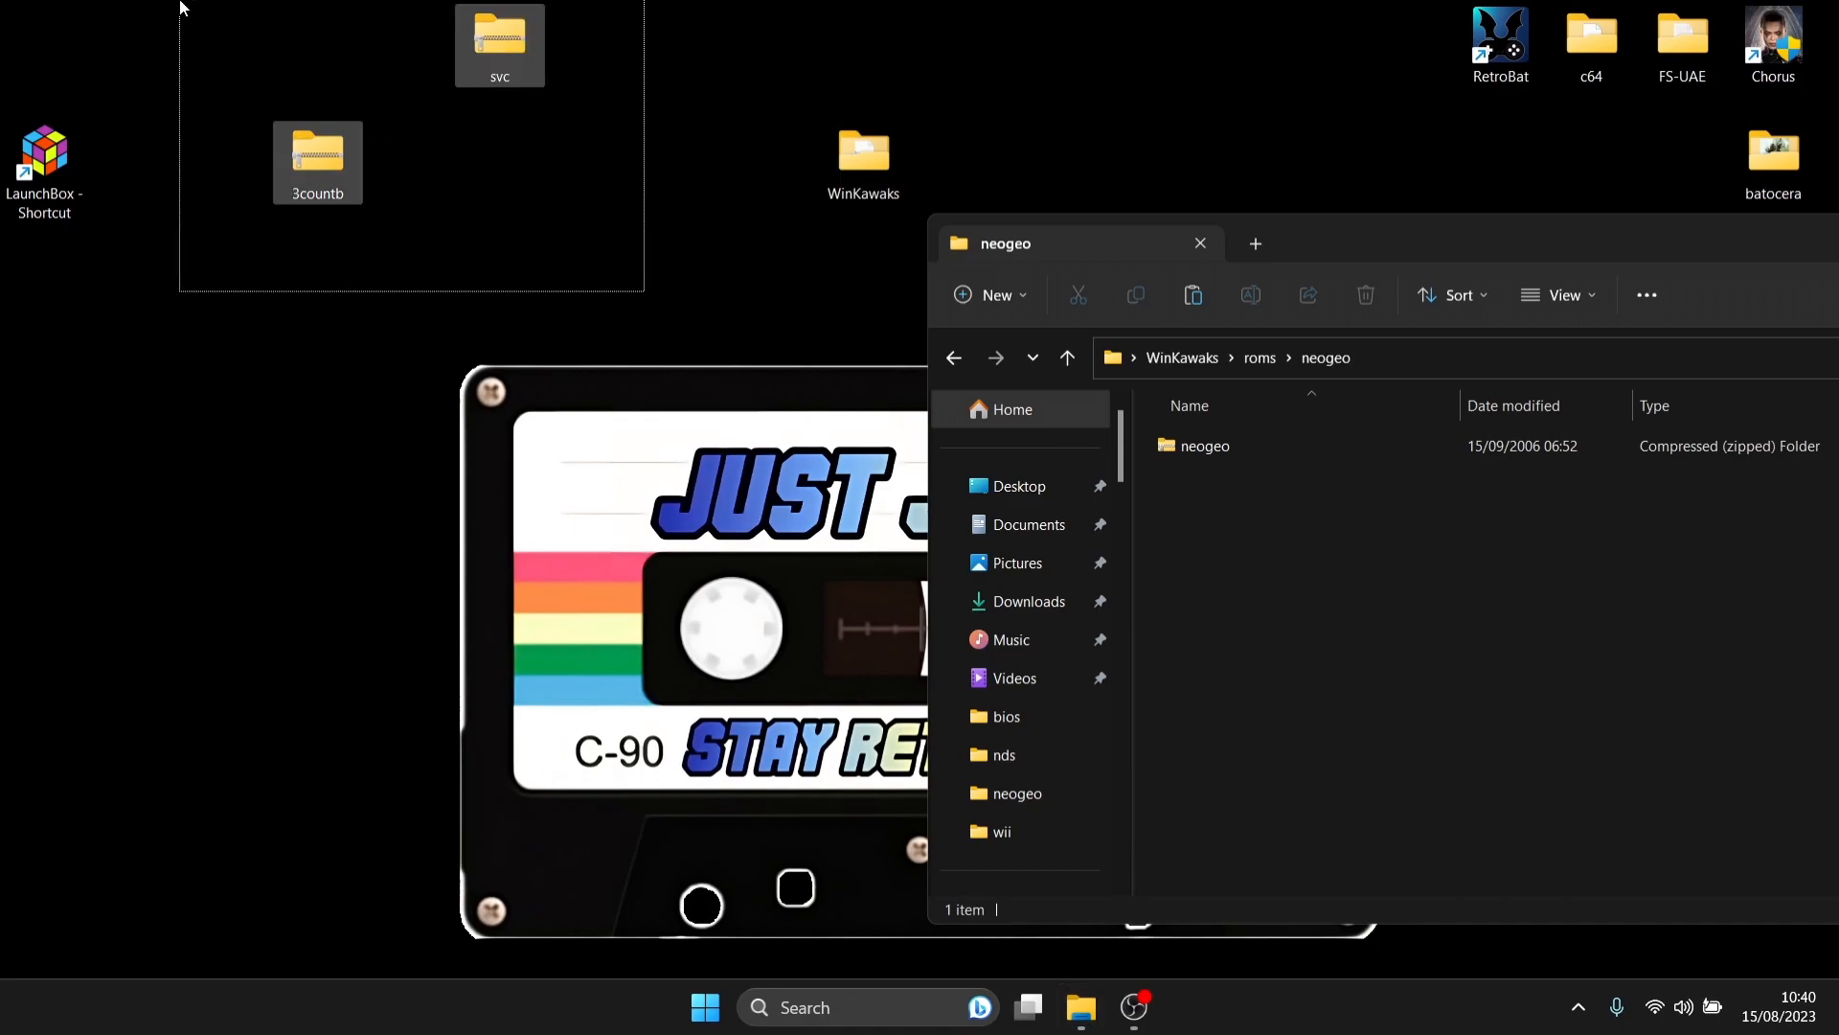
drag(317, 162, 1465, 633)
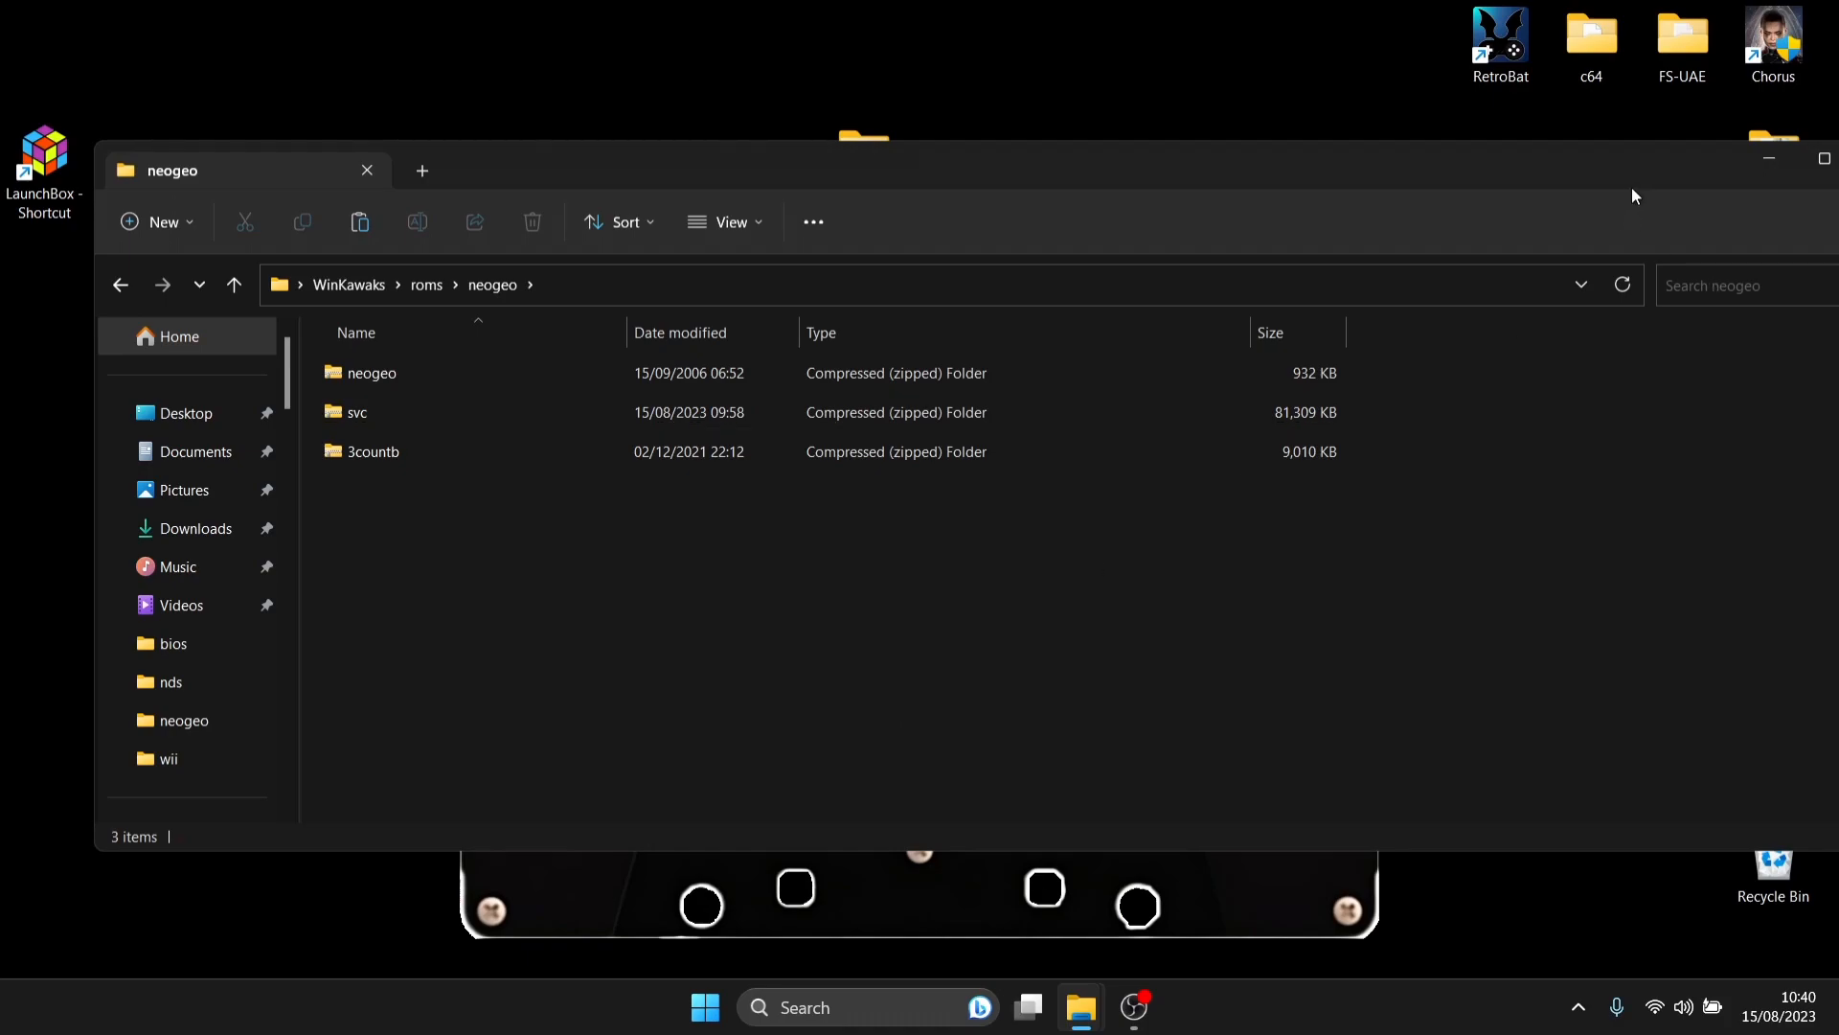
mouse_move(153, 278)
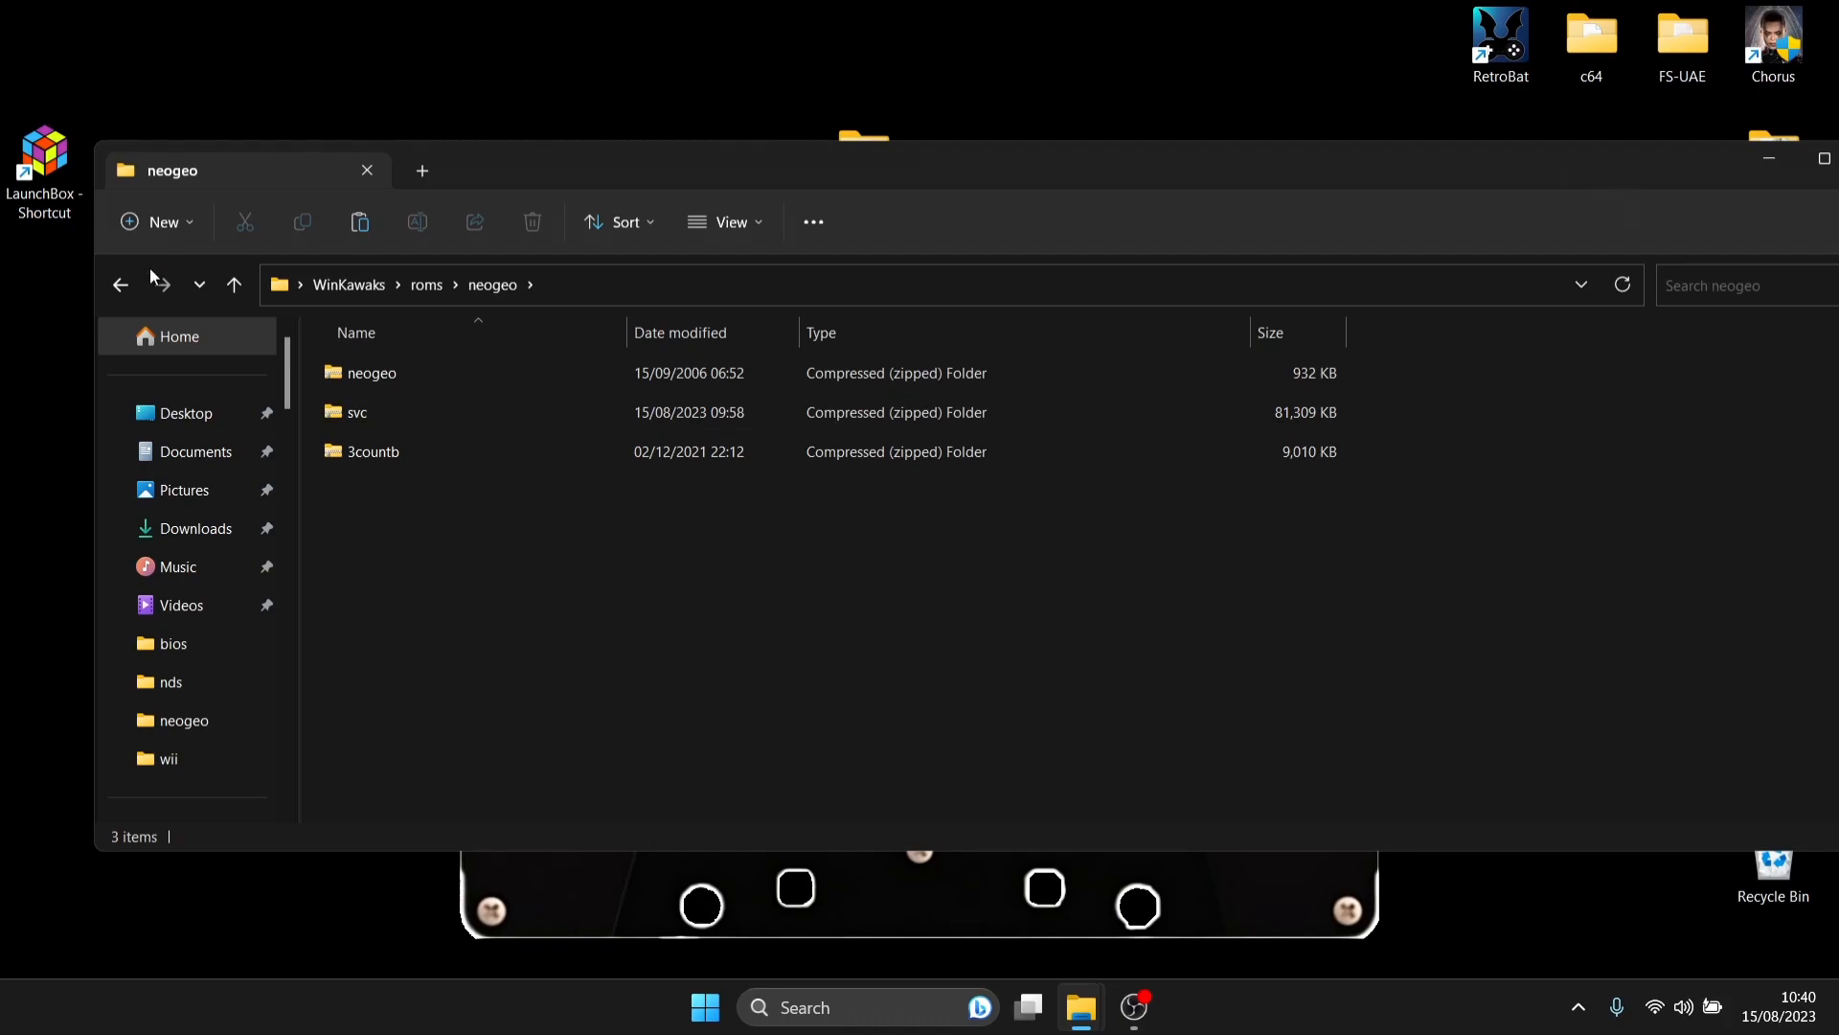
click(349, 284)
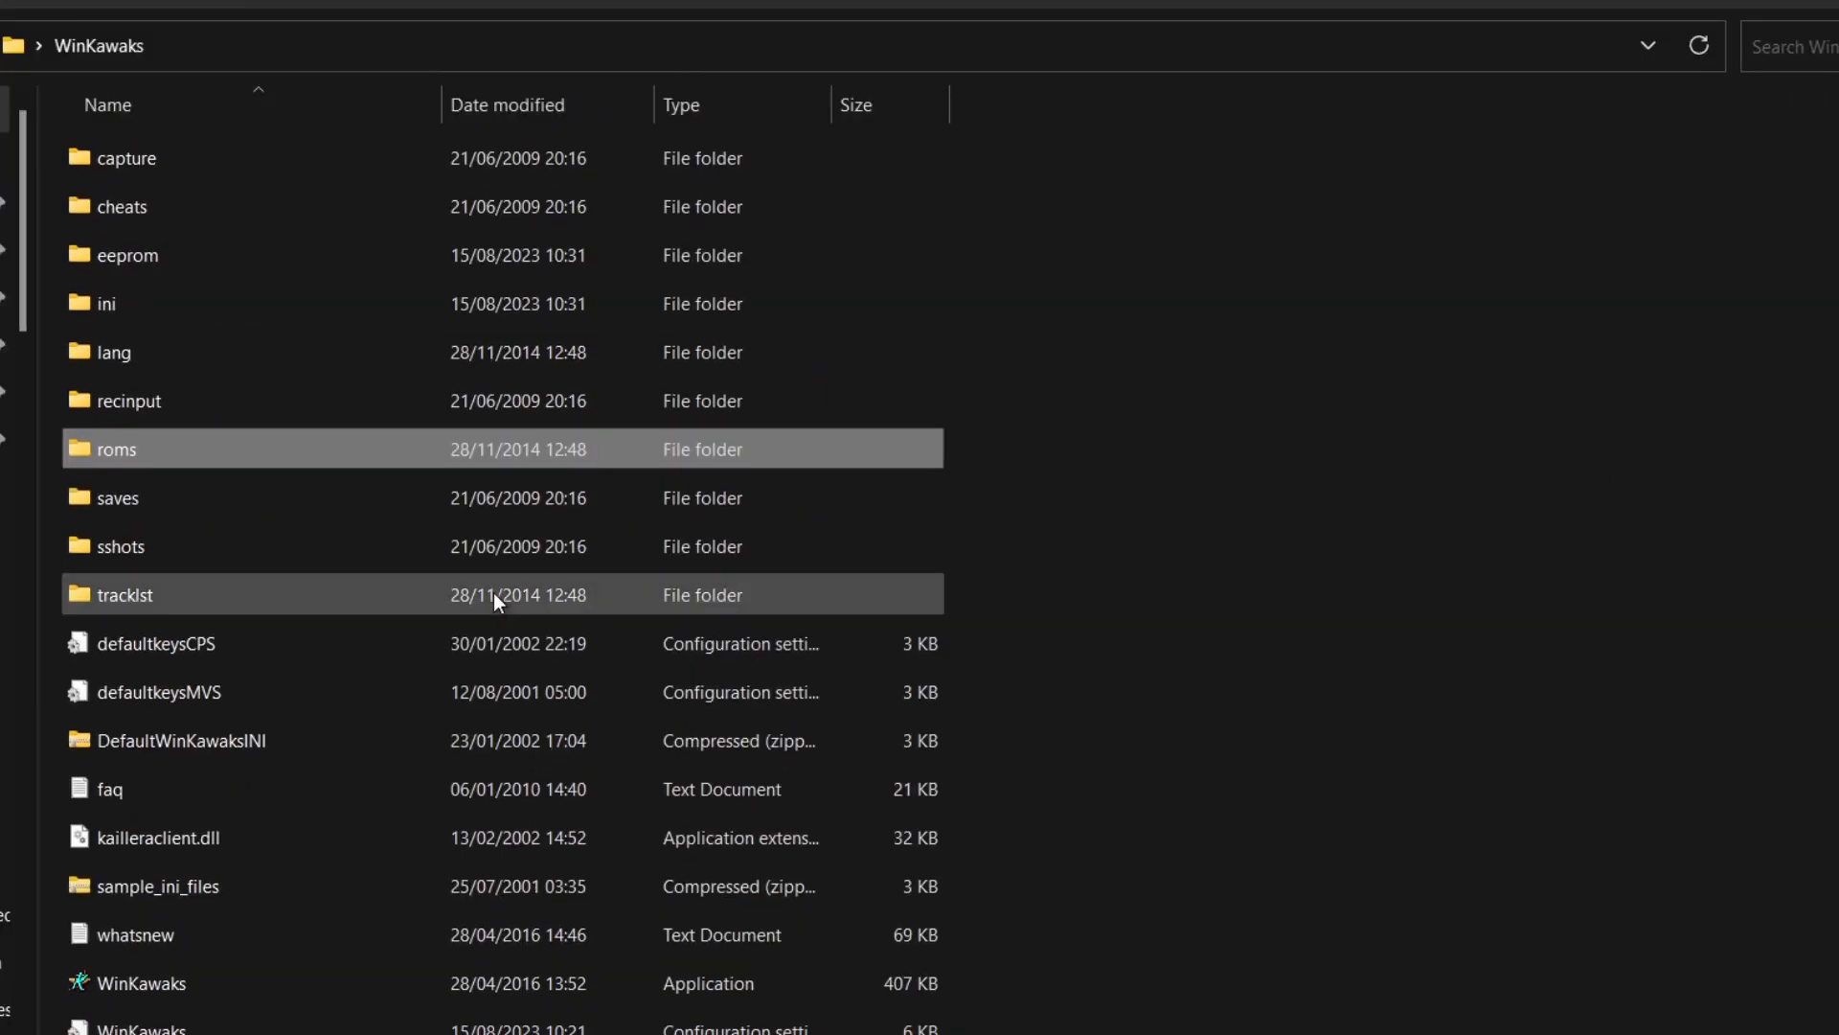
mouse_move(158, 1002)
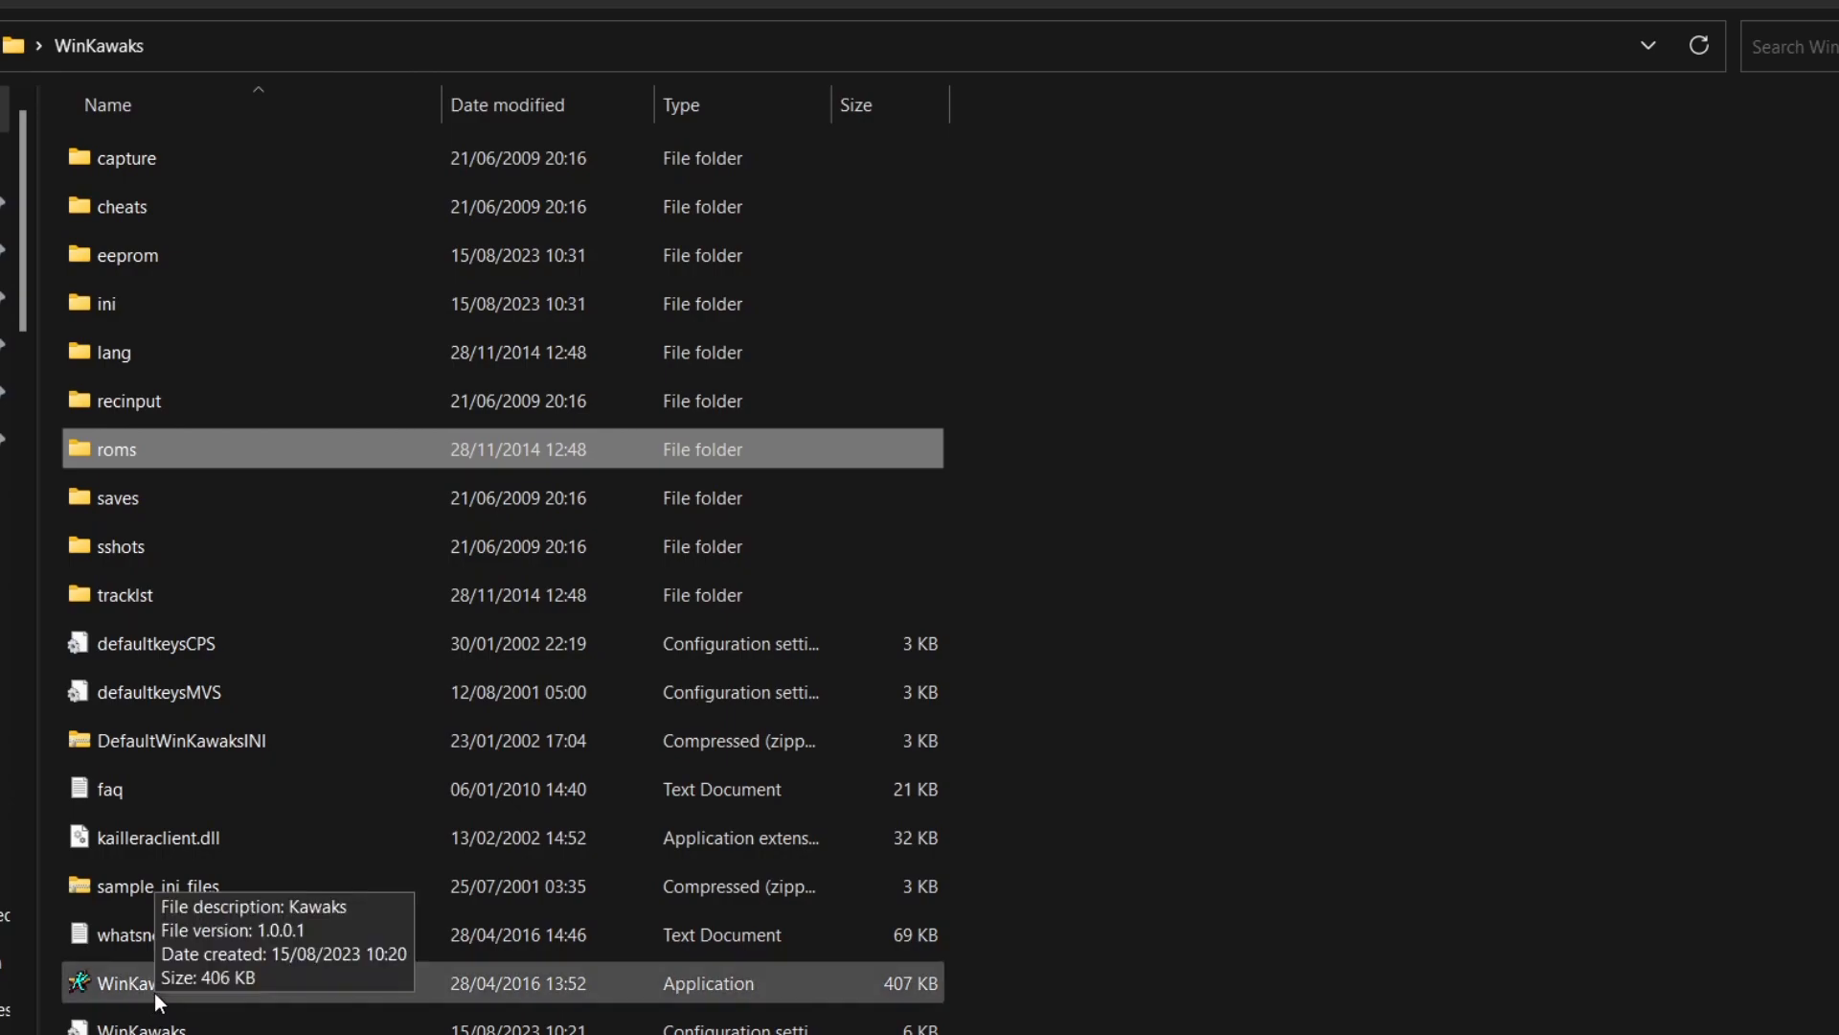
Step: Launch WinKawaks.exe from the WinKawaks folder
double_click(115, 981)
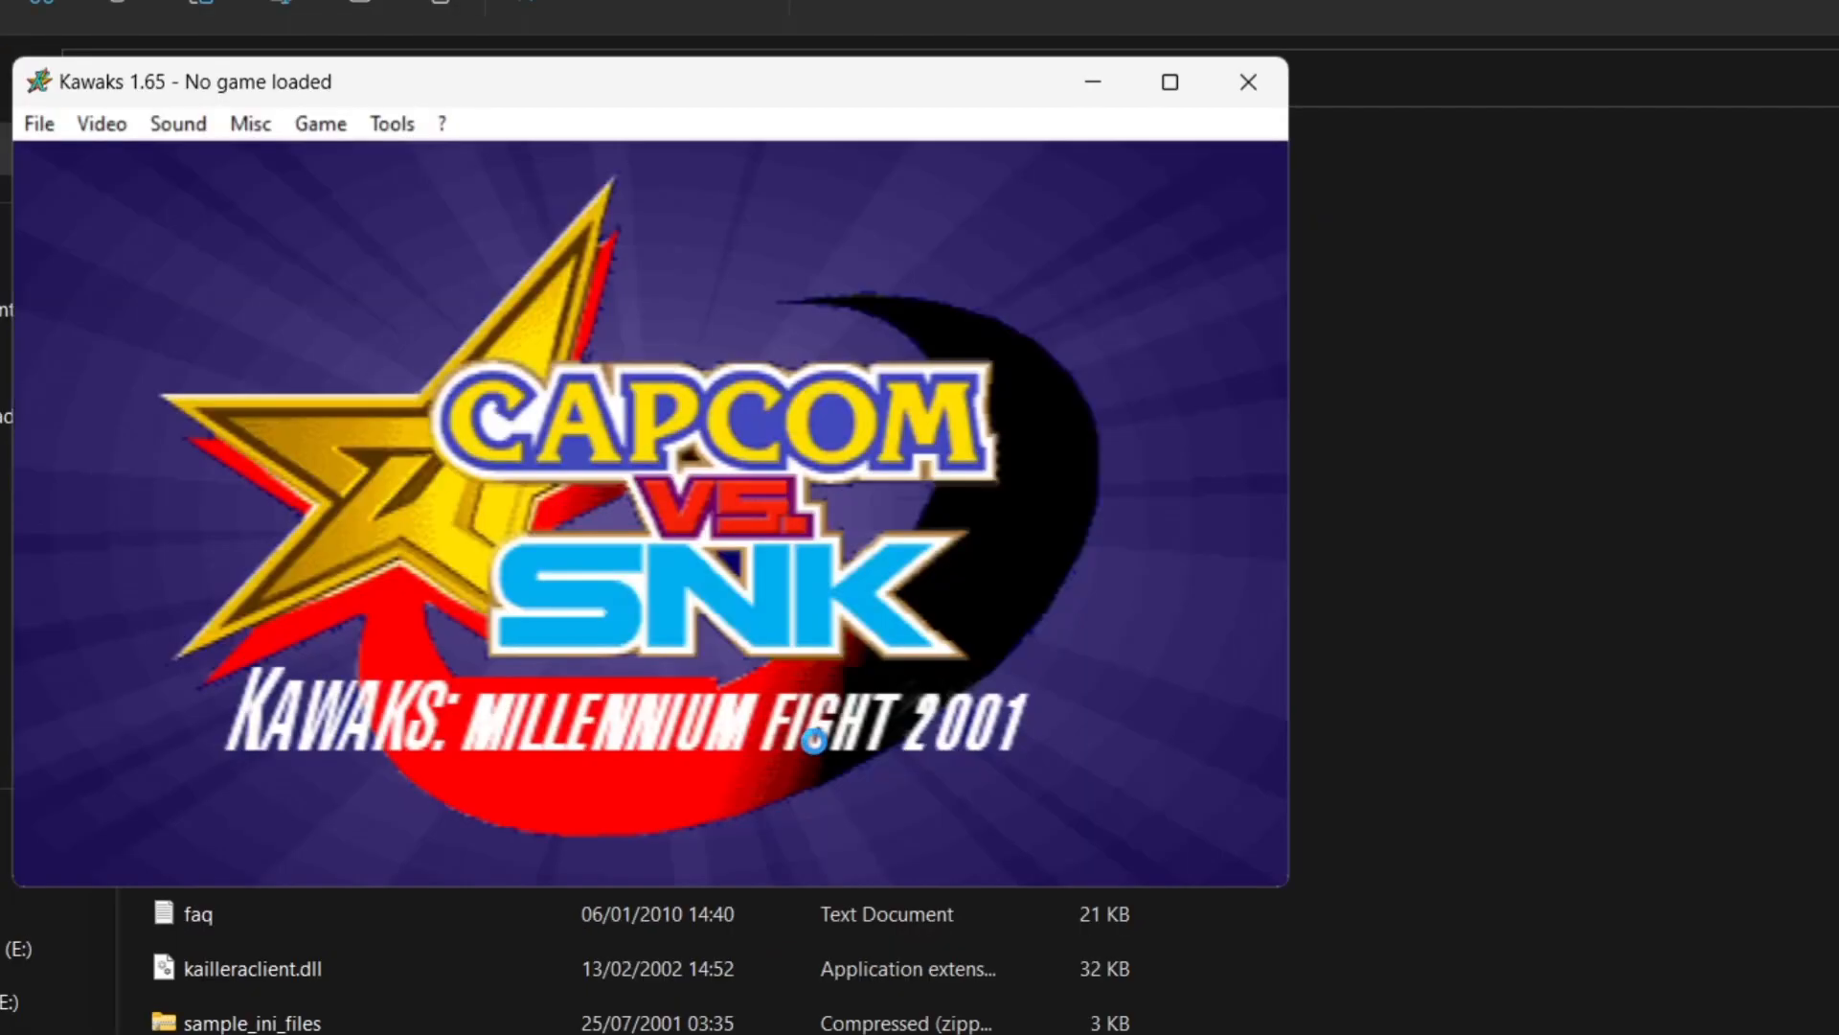
mouse_move(809, 697)
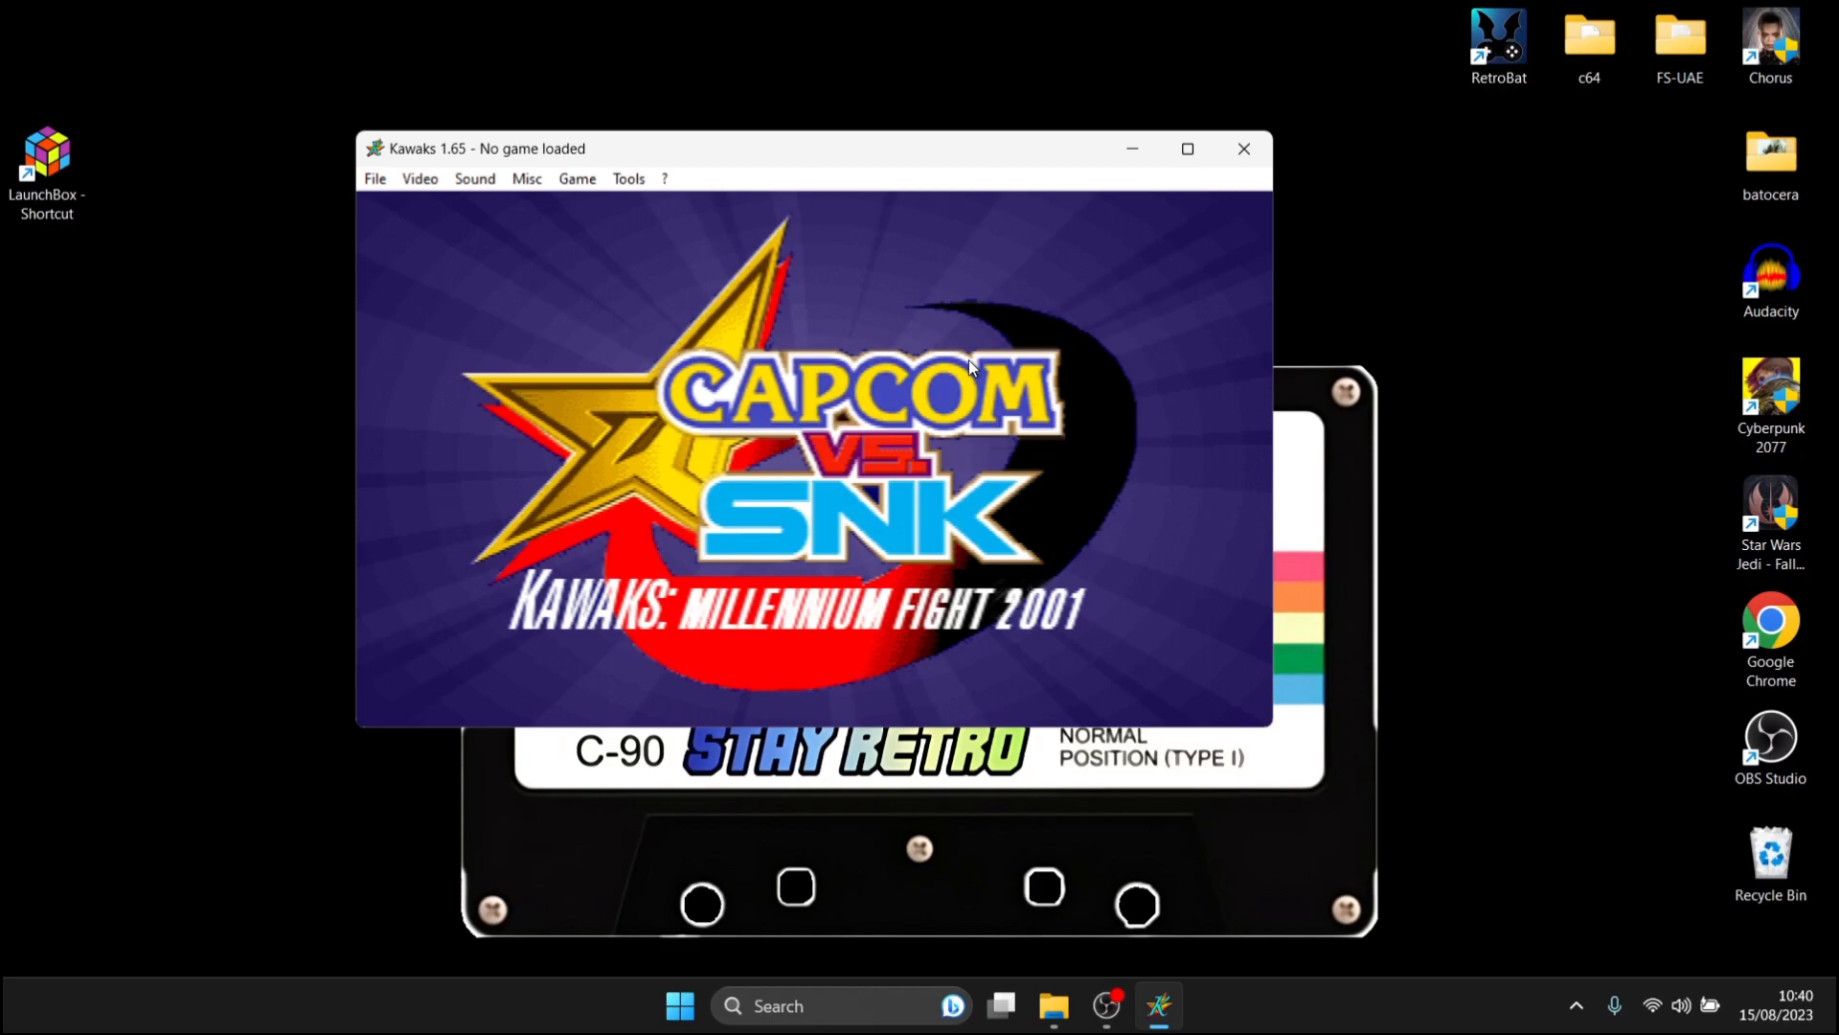
mouse_move(599, 104)
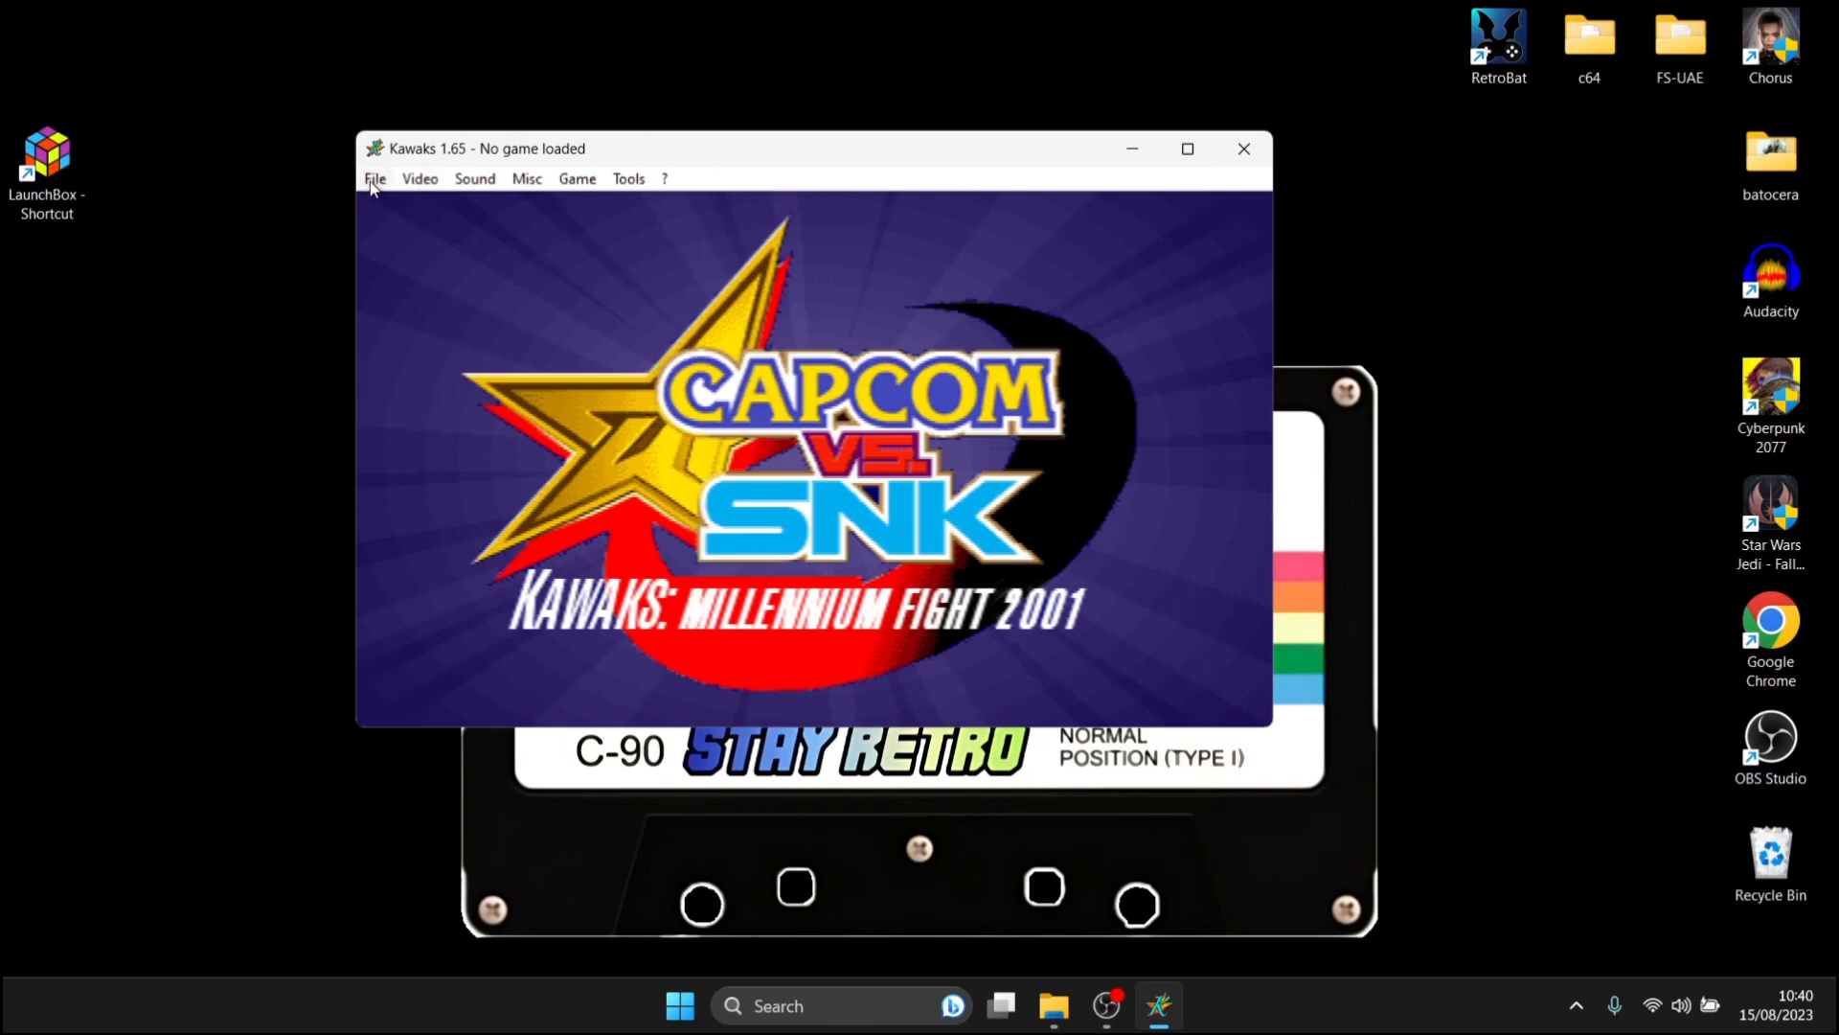
Step: Load SNK Vs. CAPCOM from the game list, filtered to games with ROMs present
click(374, 178)
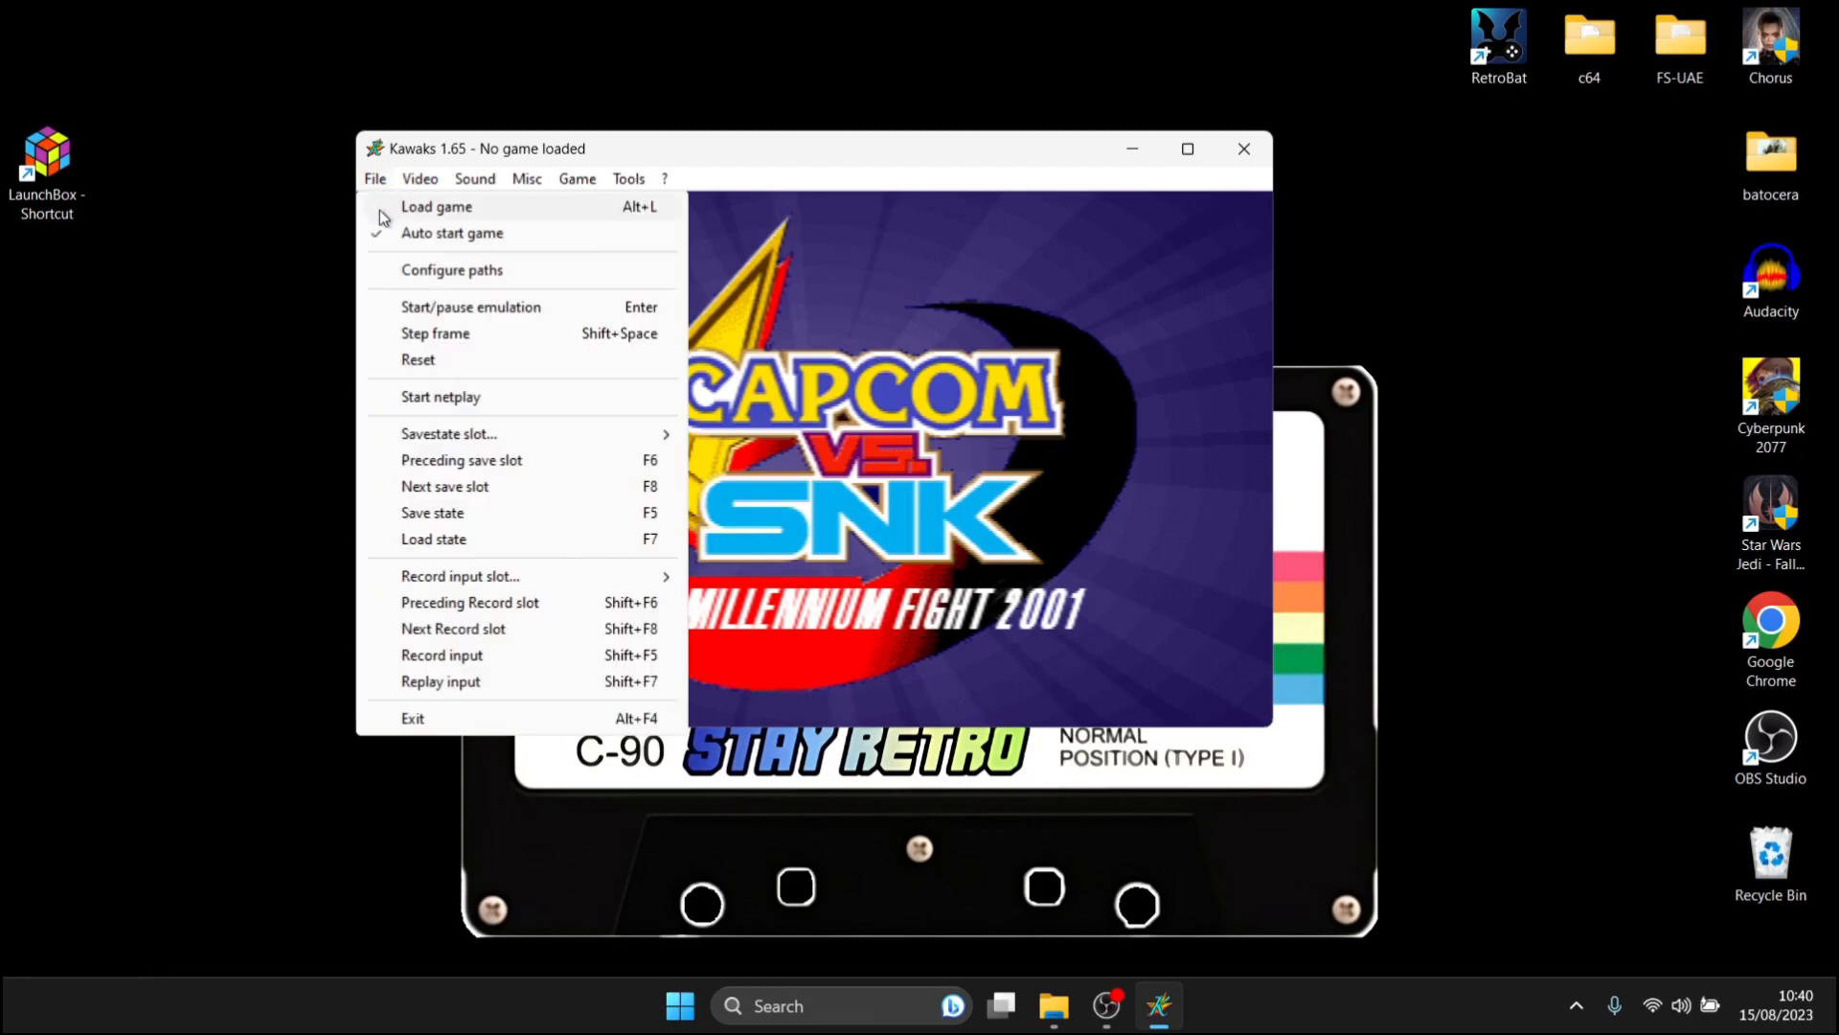
click(436, 207)
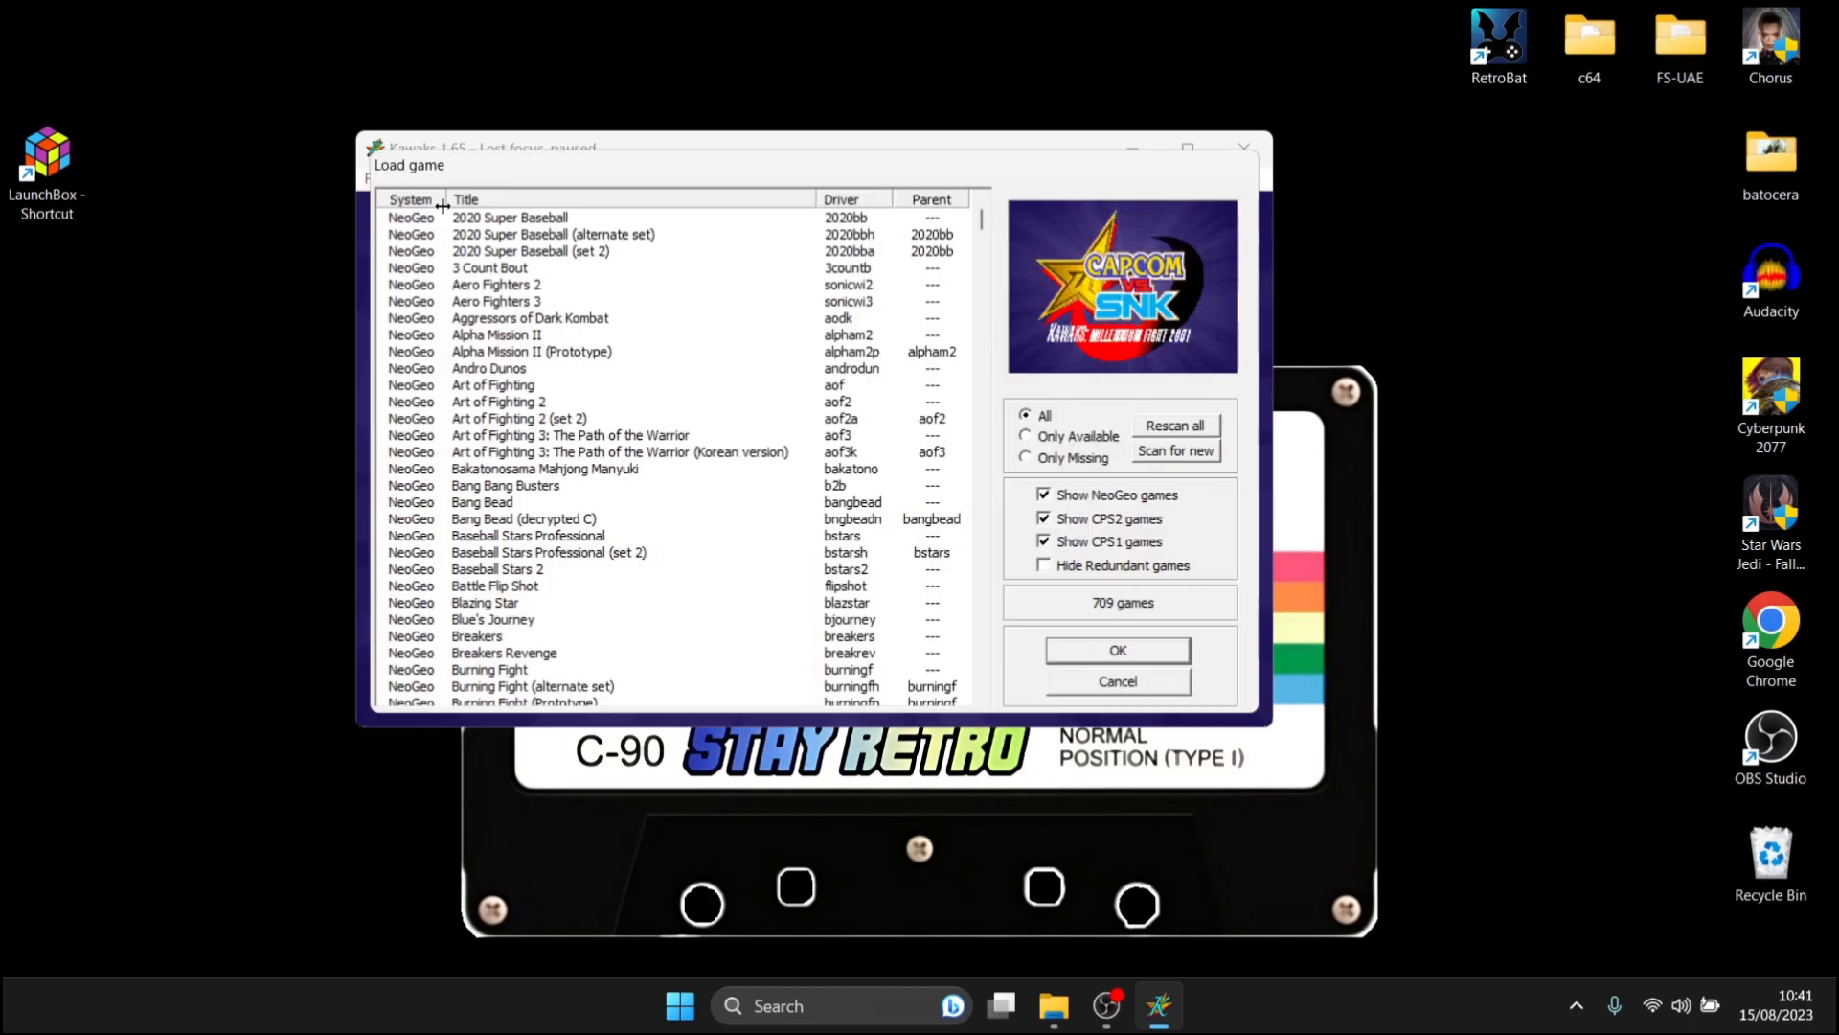
mouse_move(664, 292)
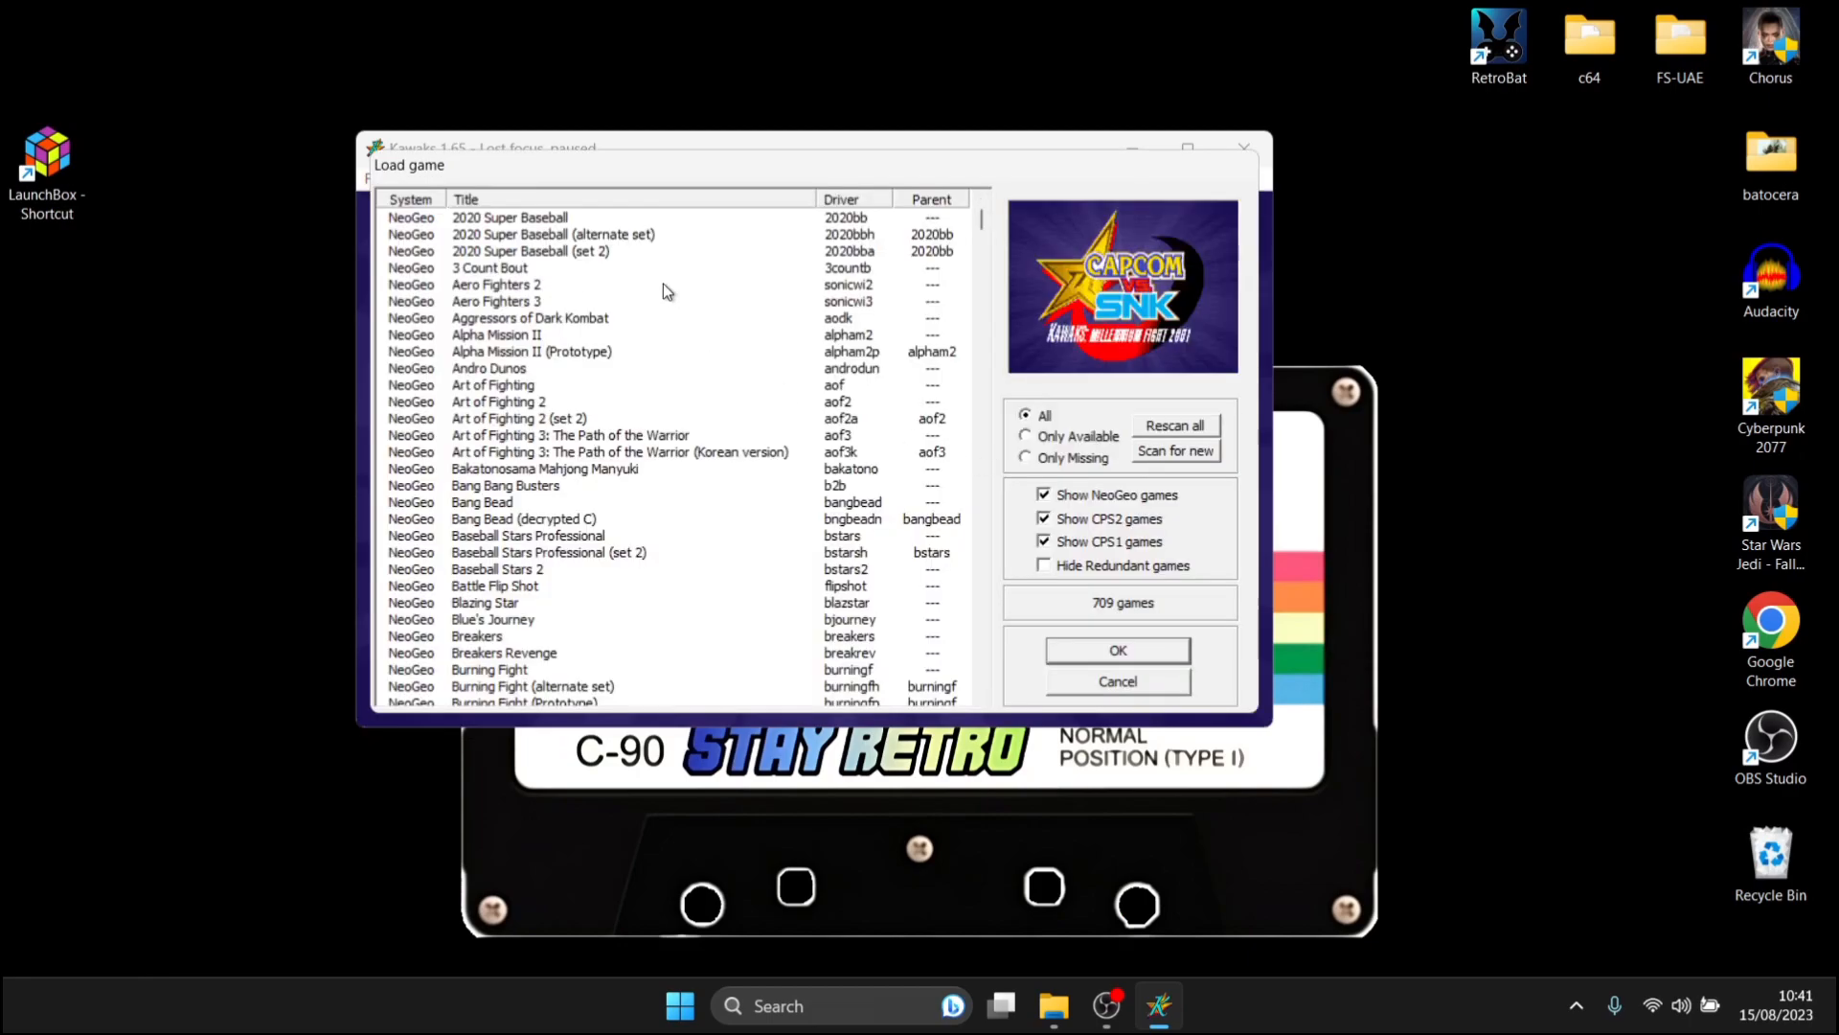
mouse_move(785, 629)
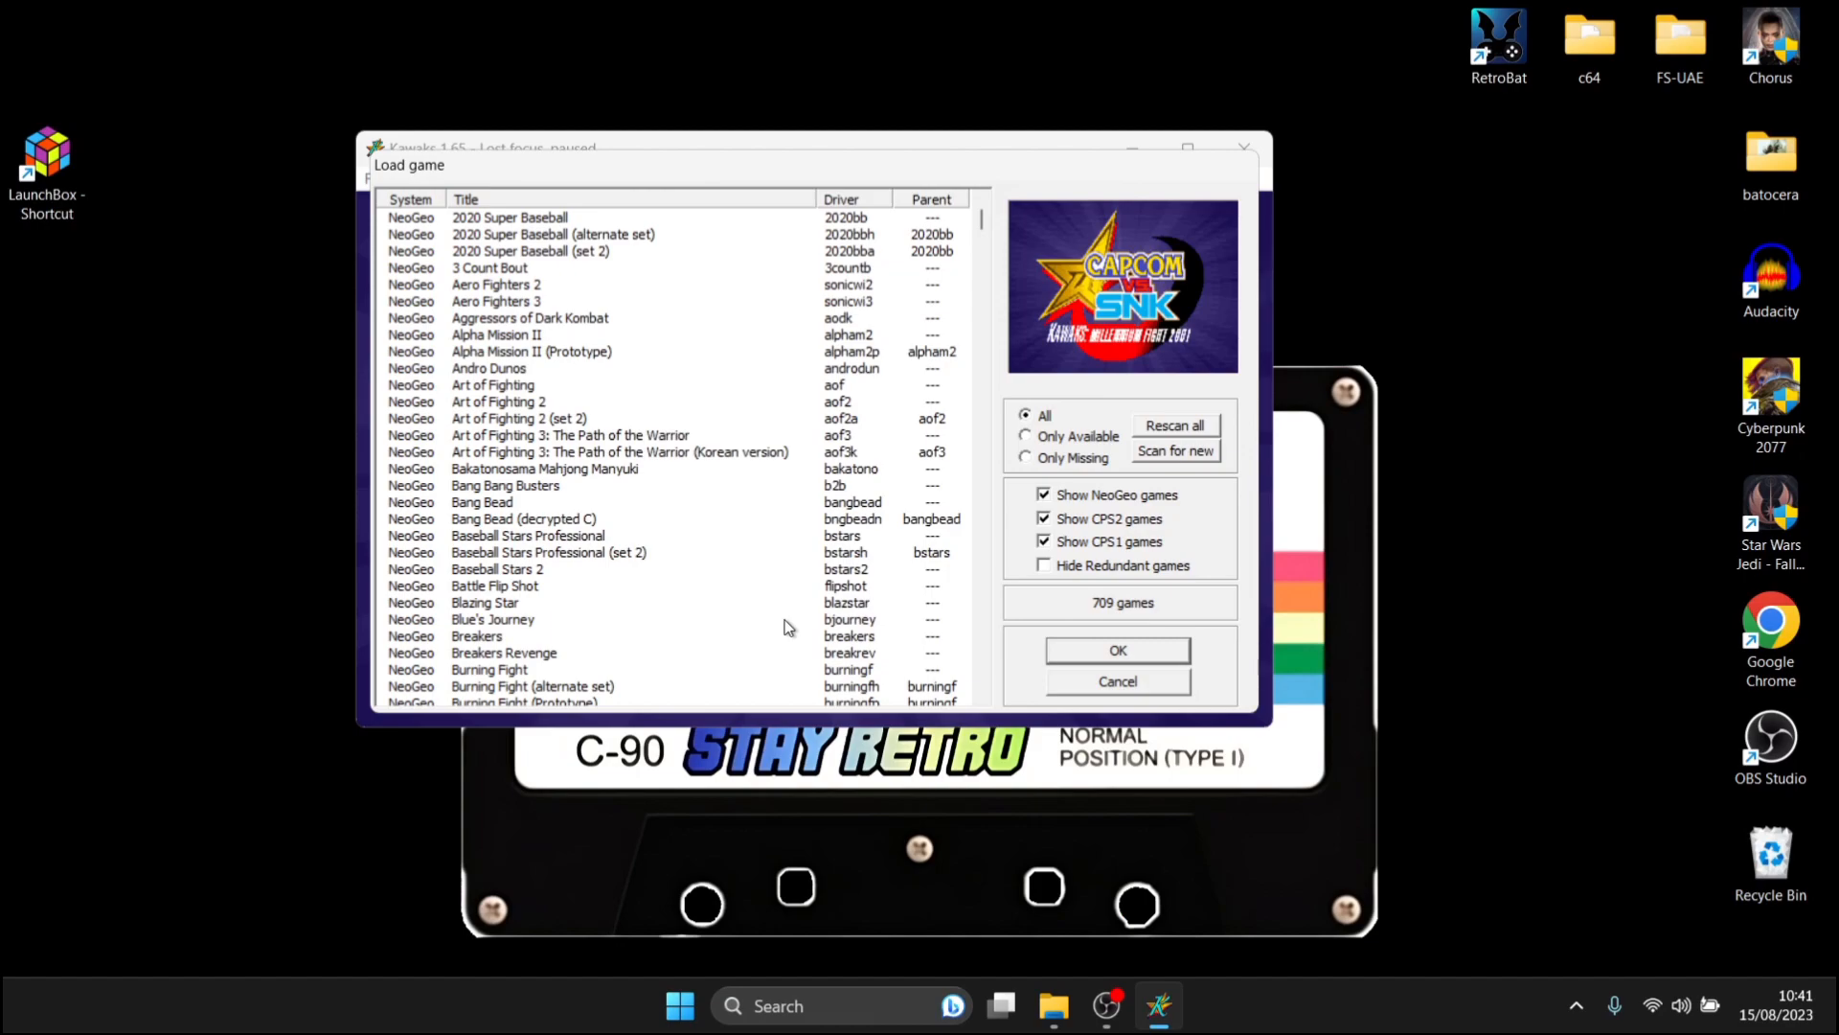
mouse_move(1086, 454)
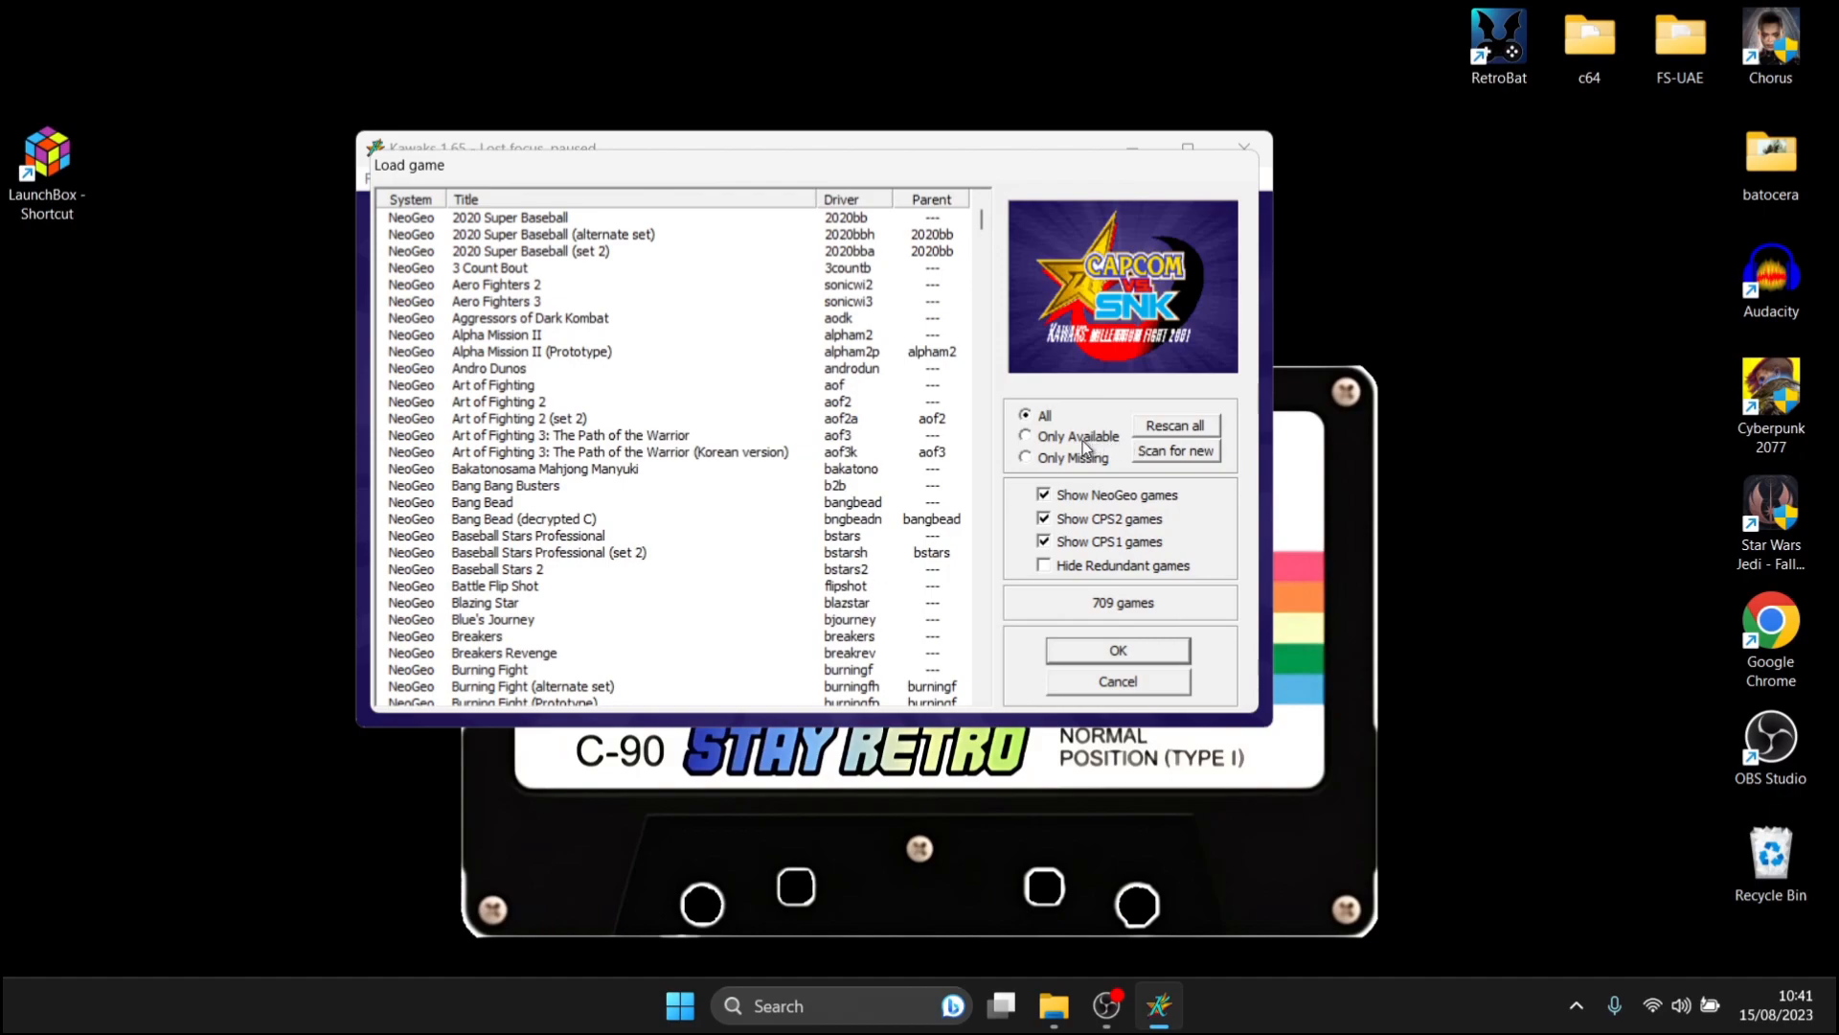
click(1025, 436)
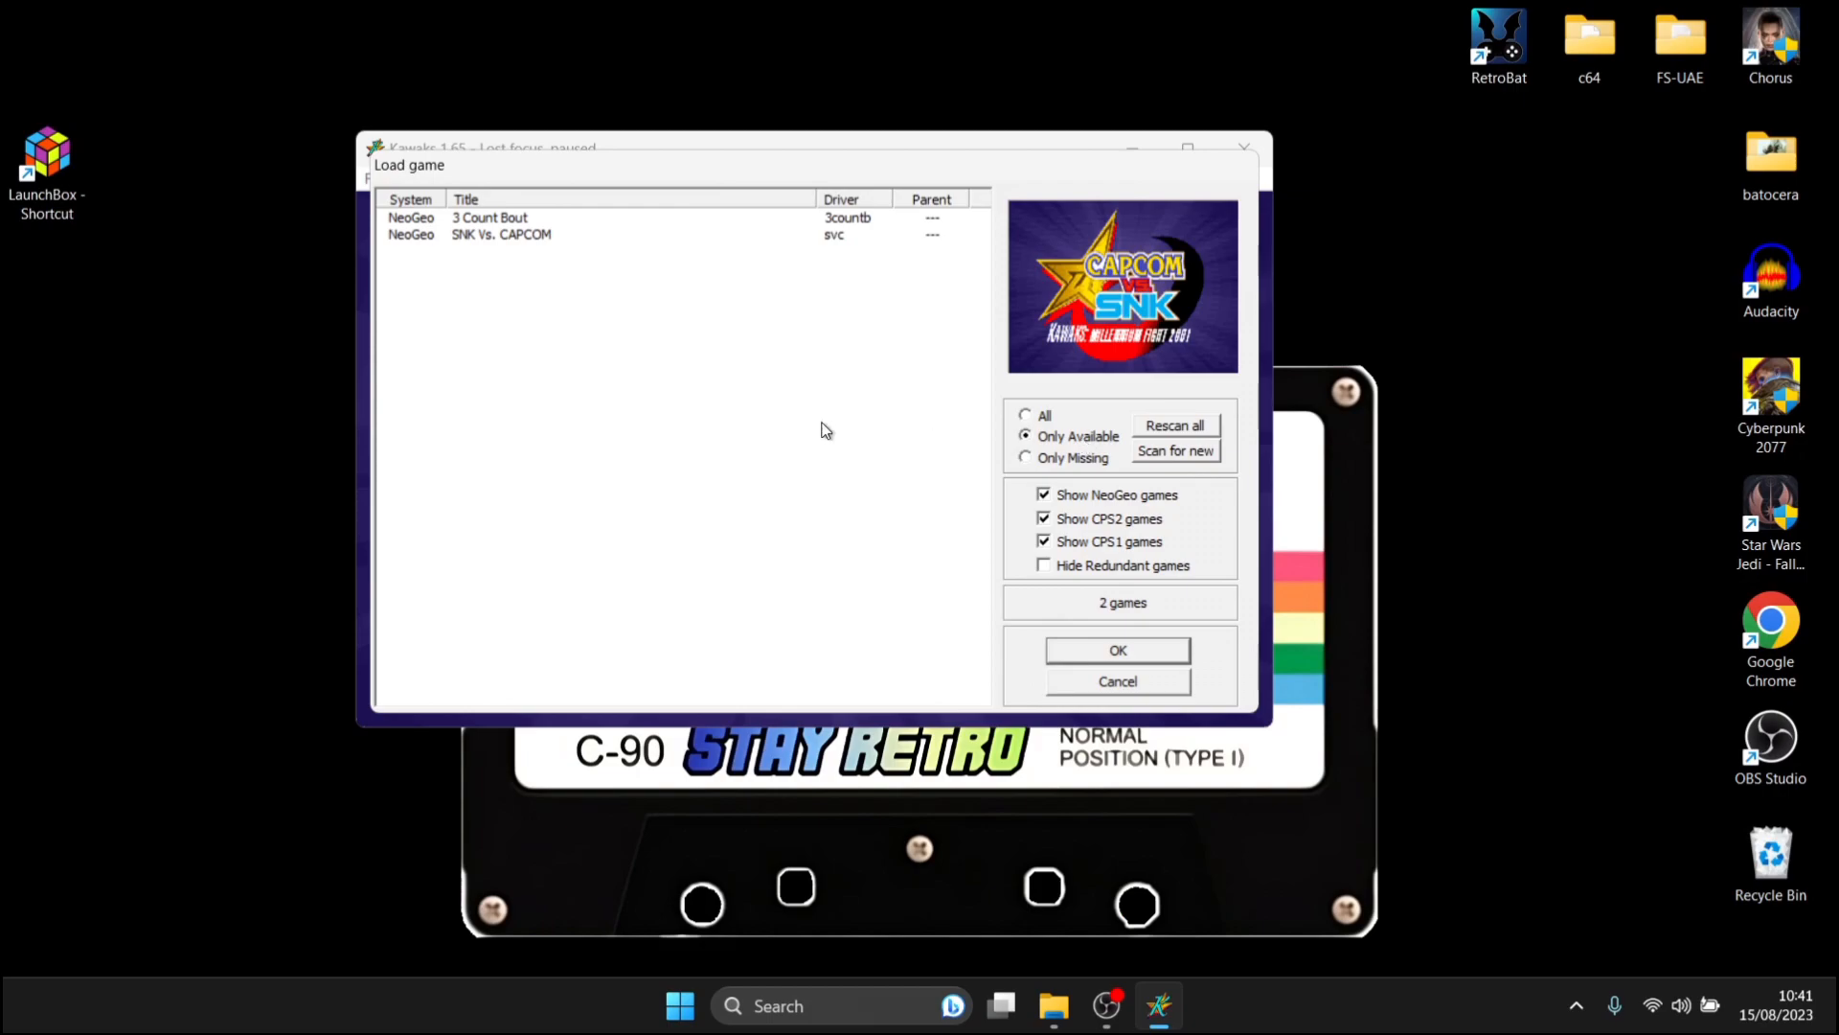
mouse_move(531, 242)
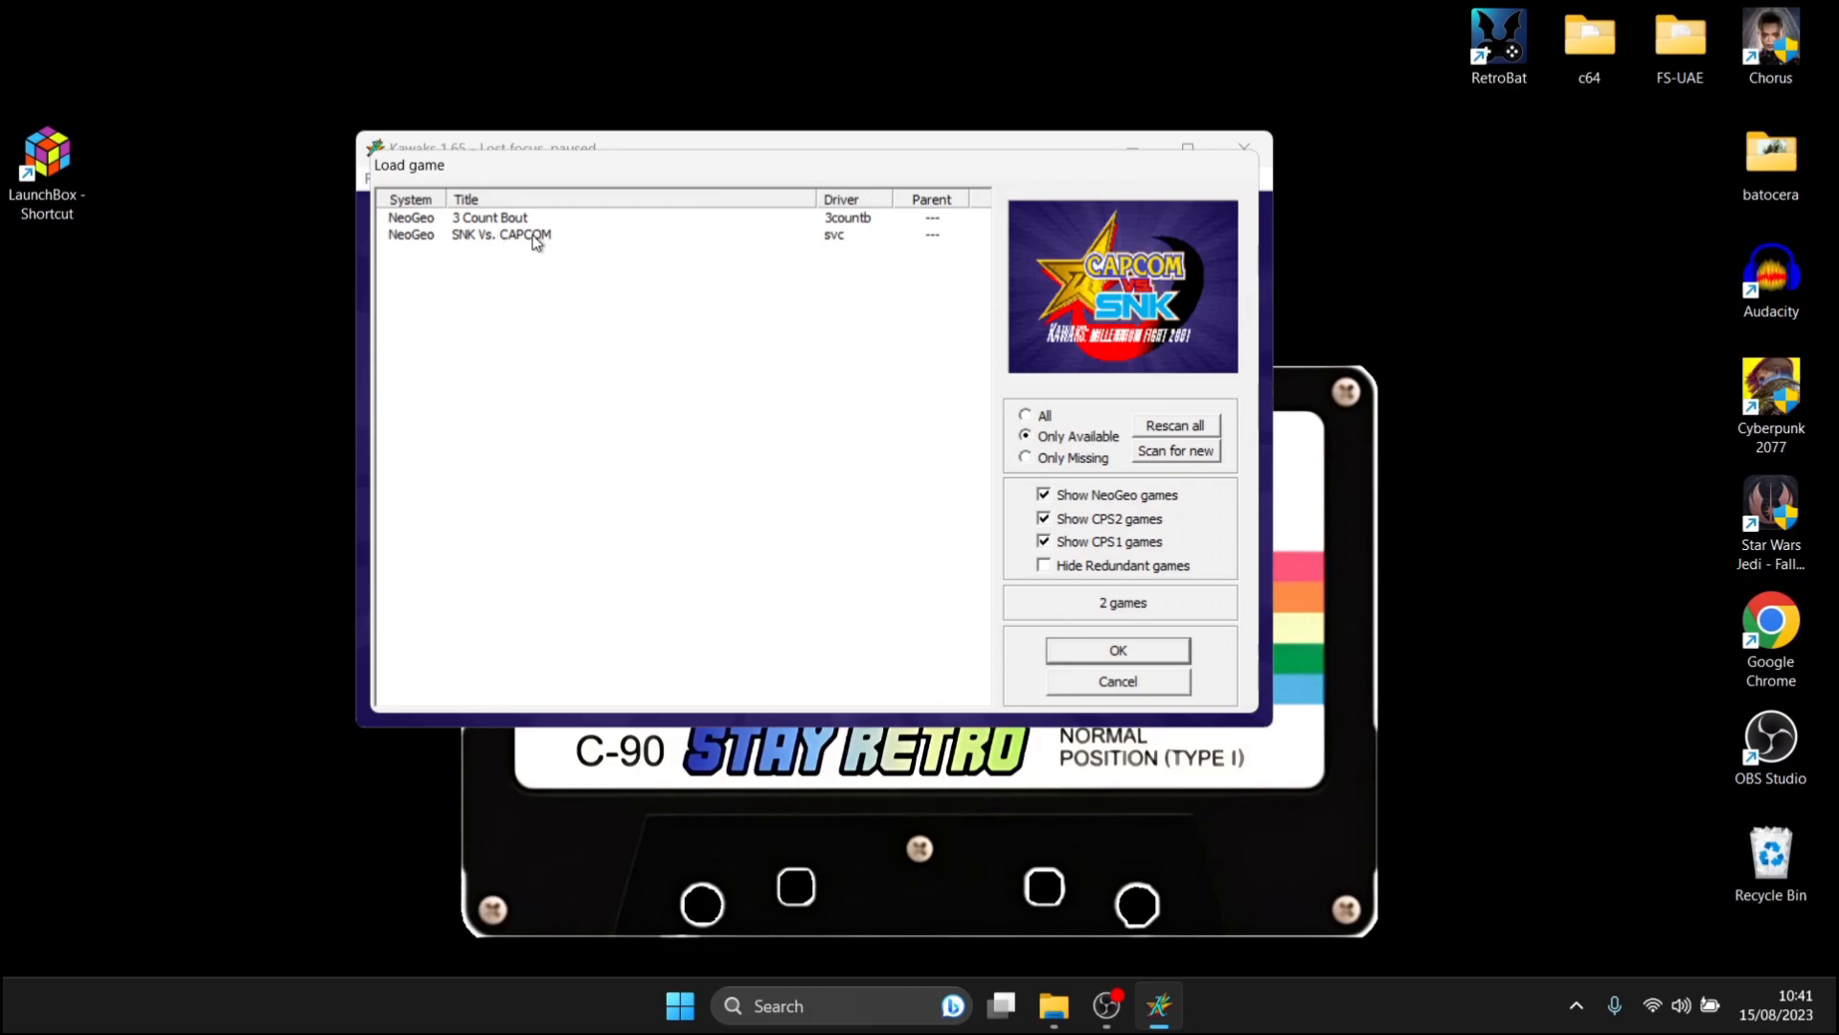
mouse_move(524, 251)
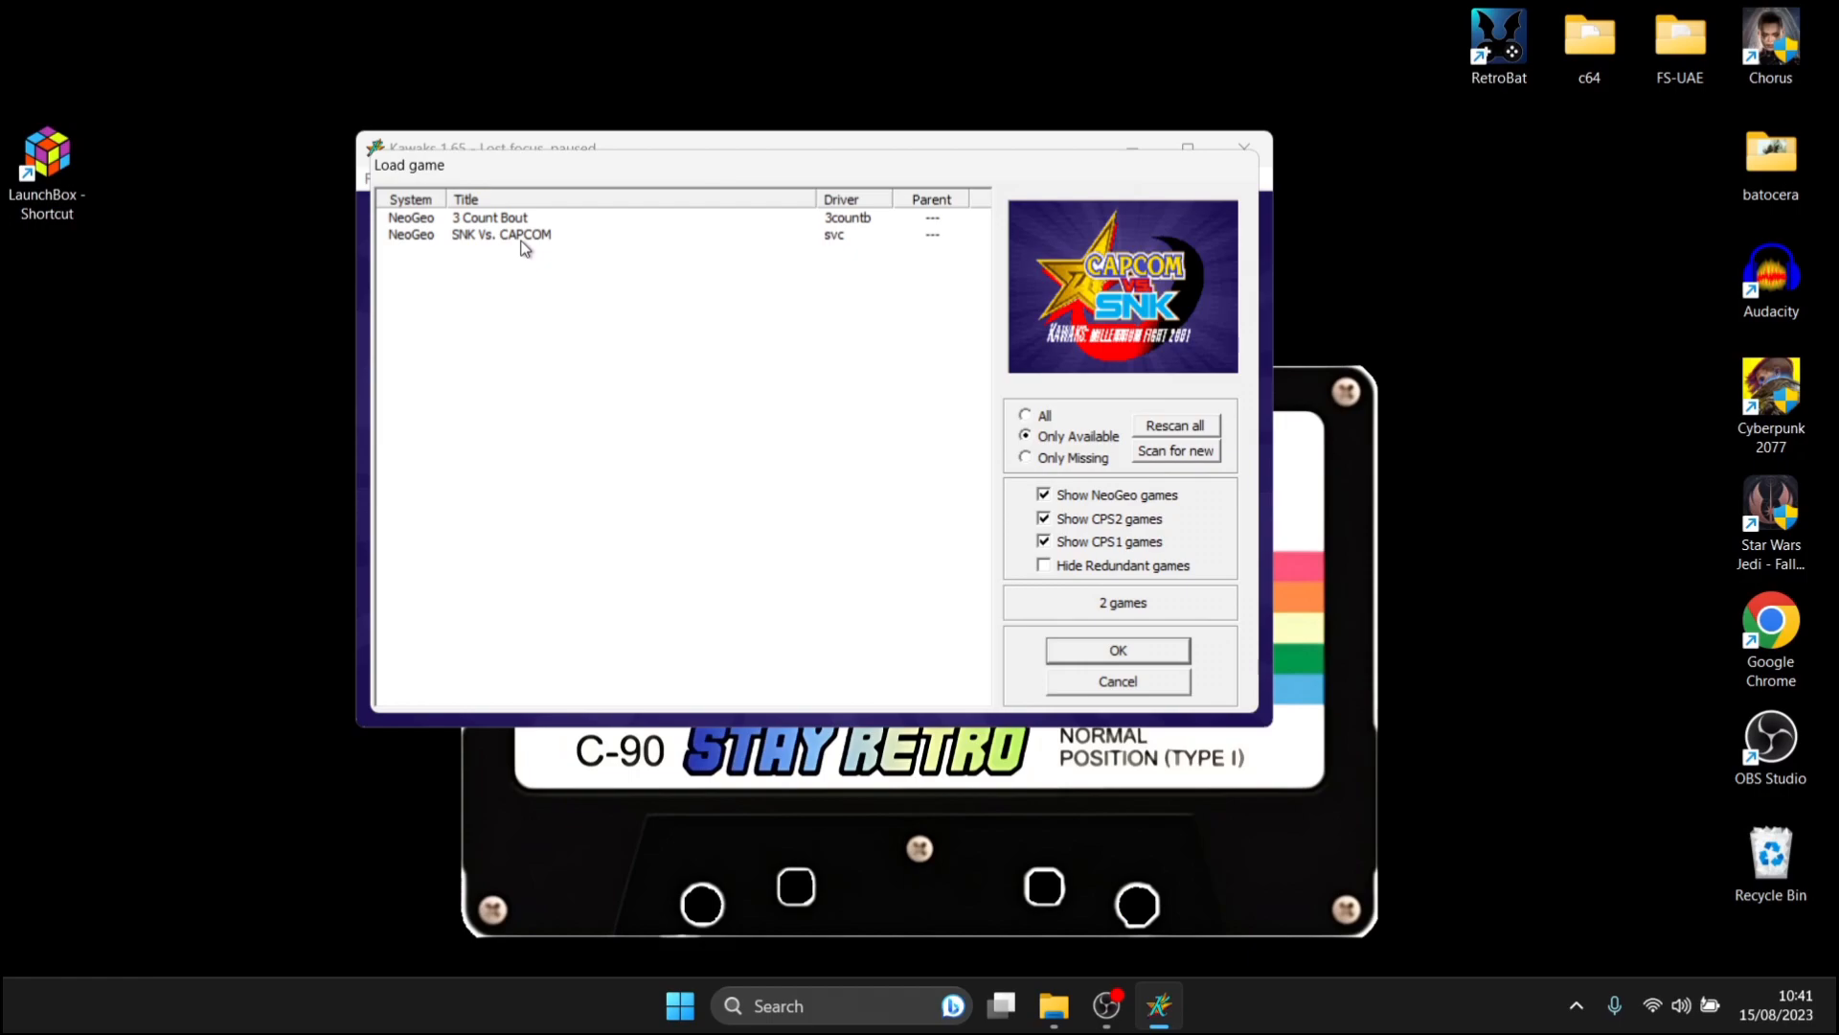
click(1117, 650)
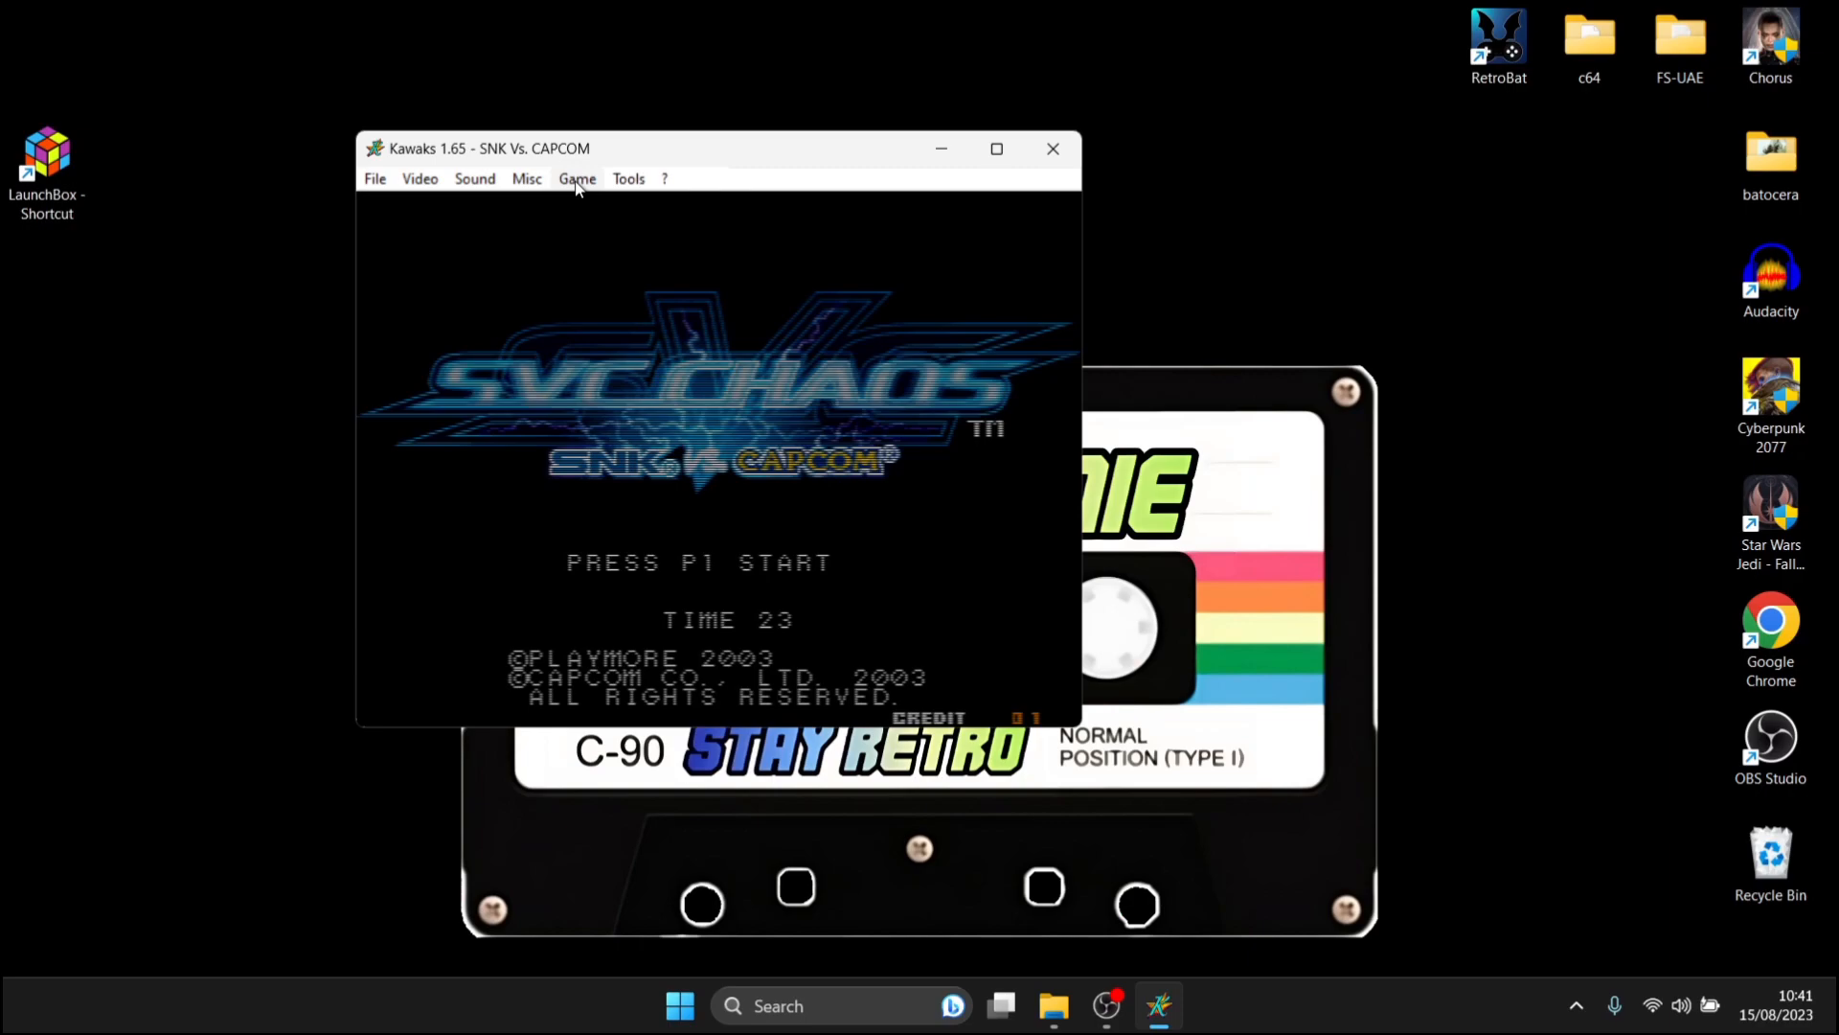
Step: Open the Game menu to reach the Redefine keys Player 1–4 submenu
click(576, 179)
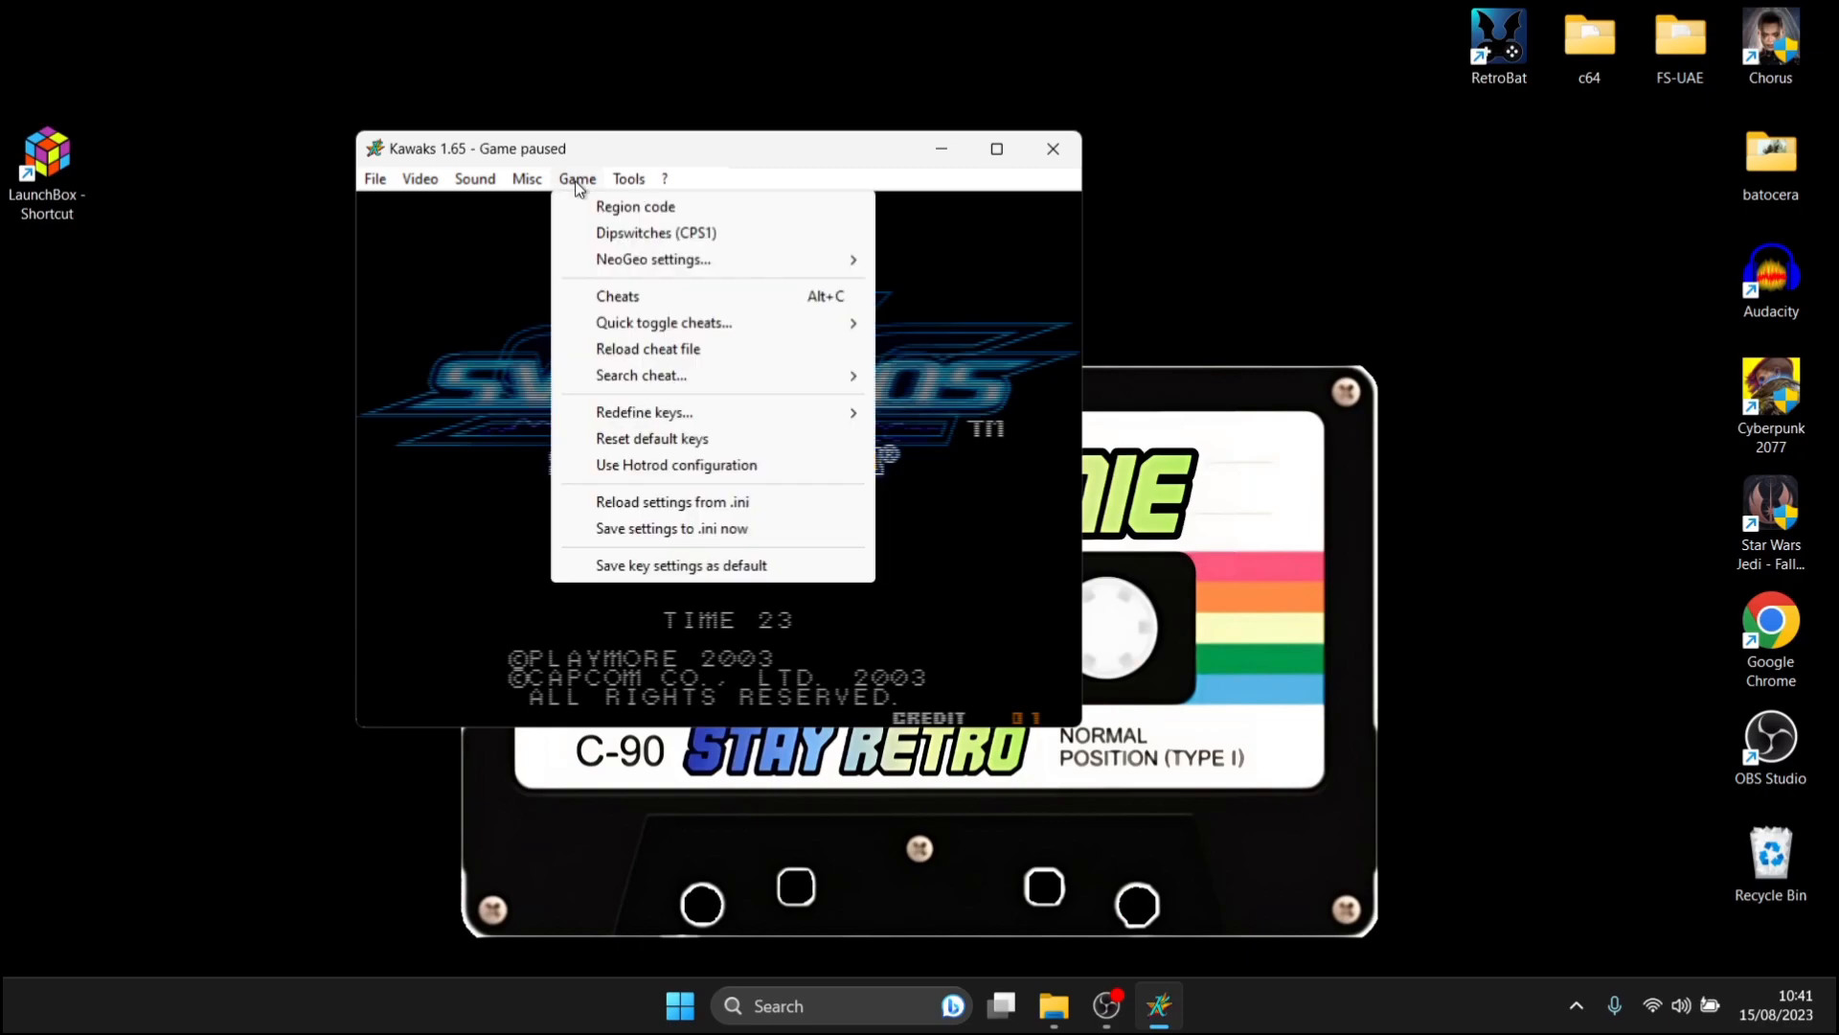
mouse_move(663, 412)
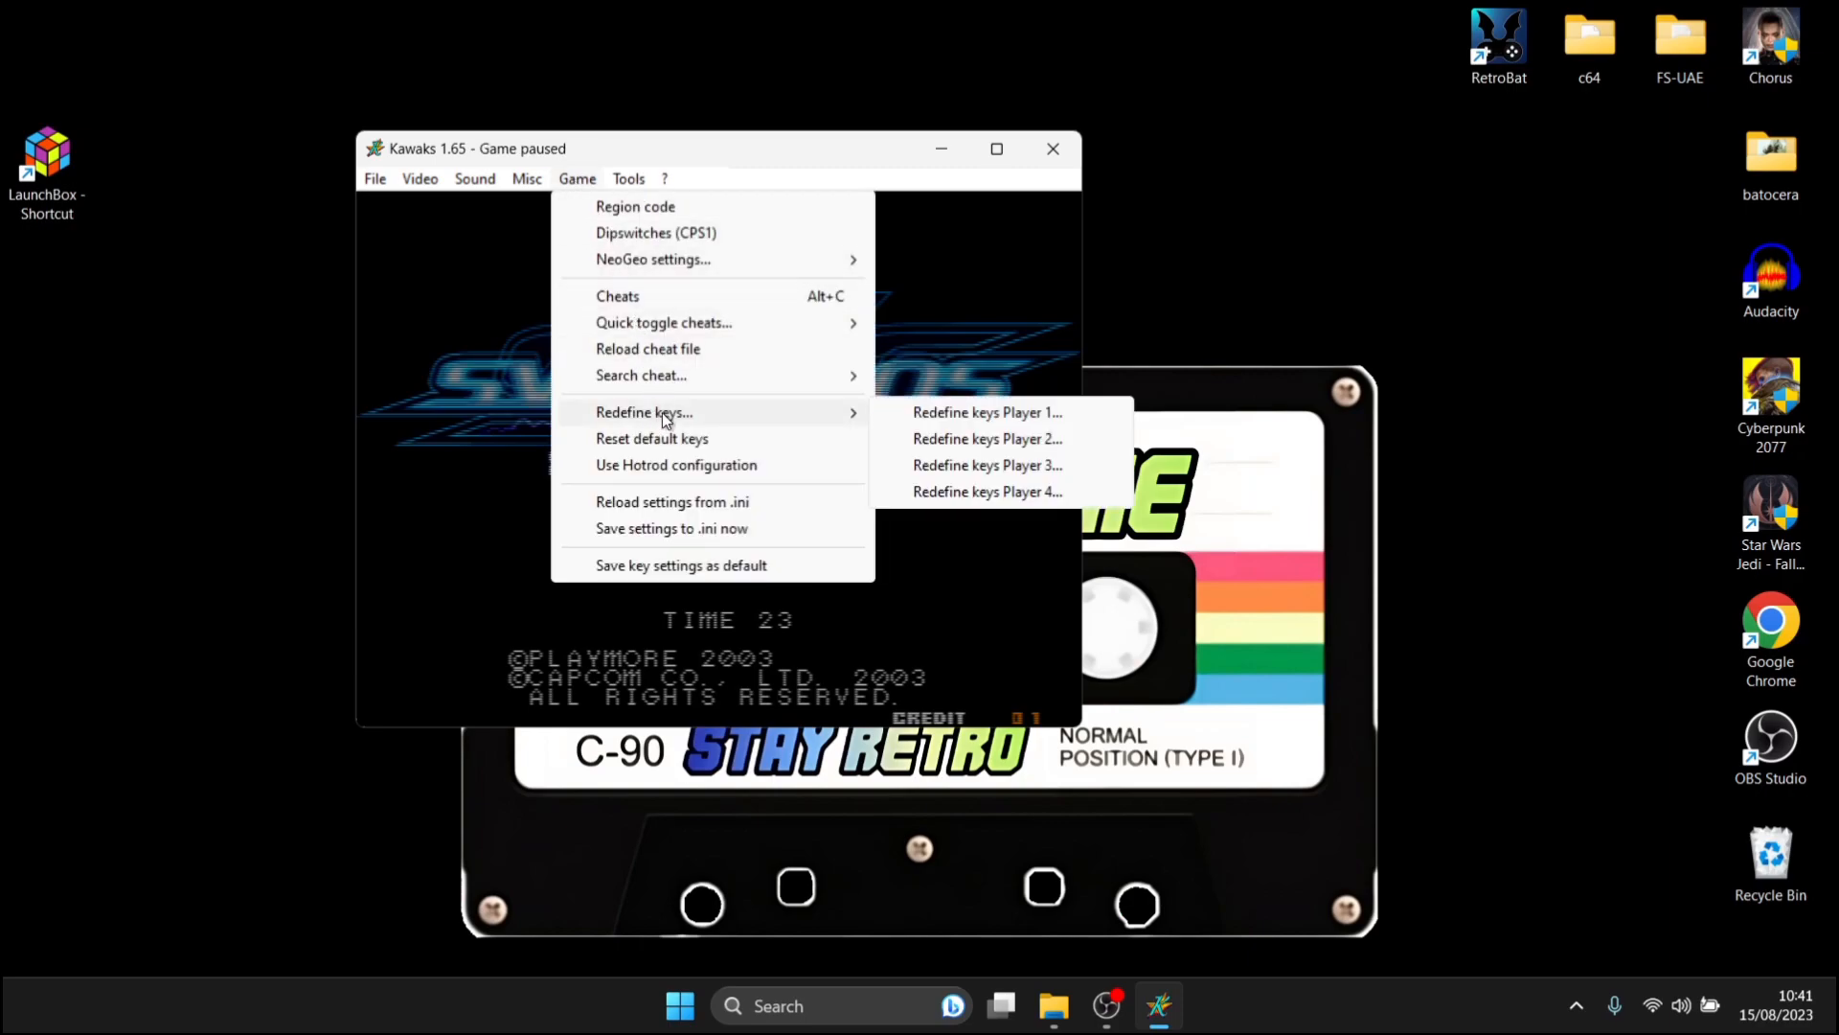
mouse_move(1023, 412)
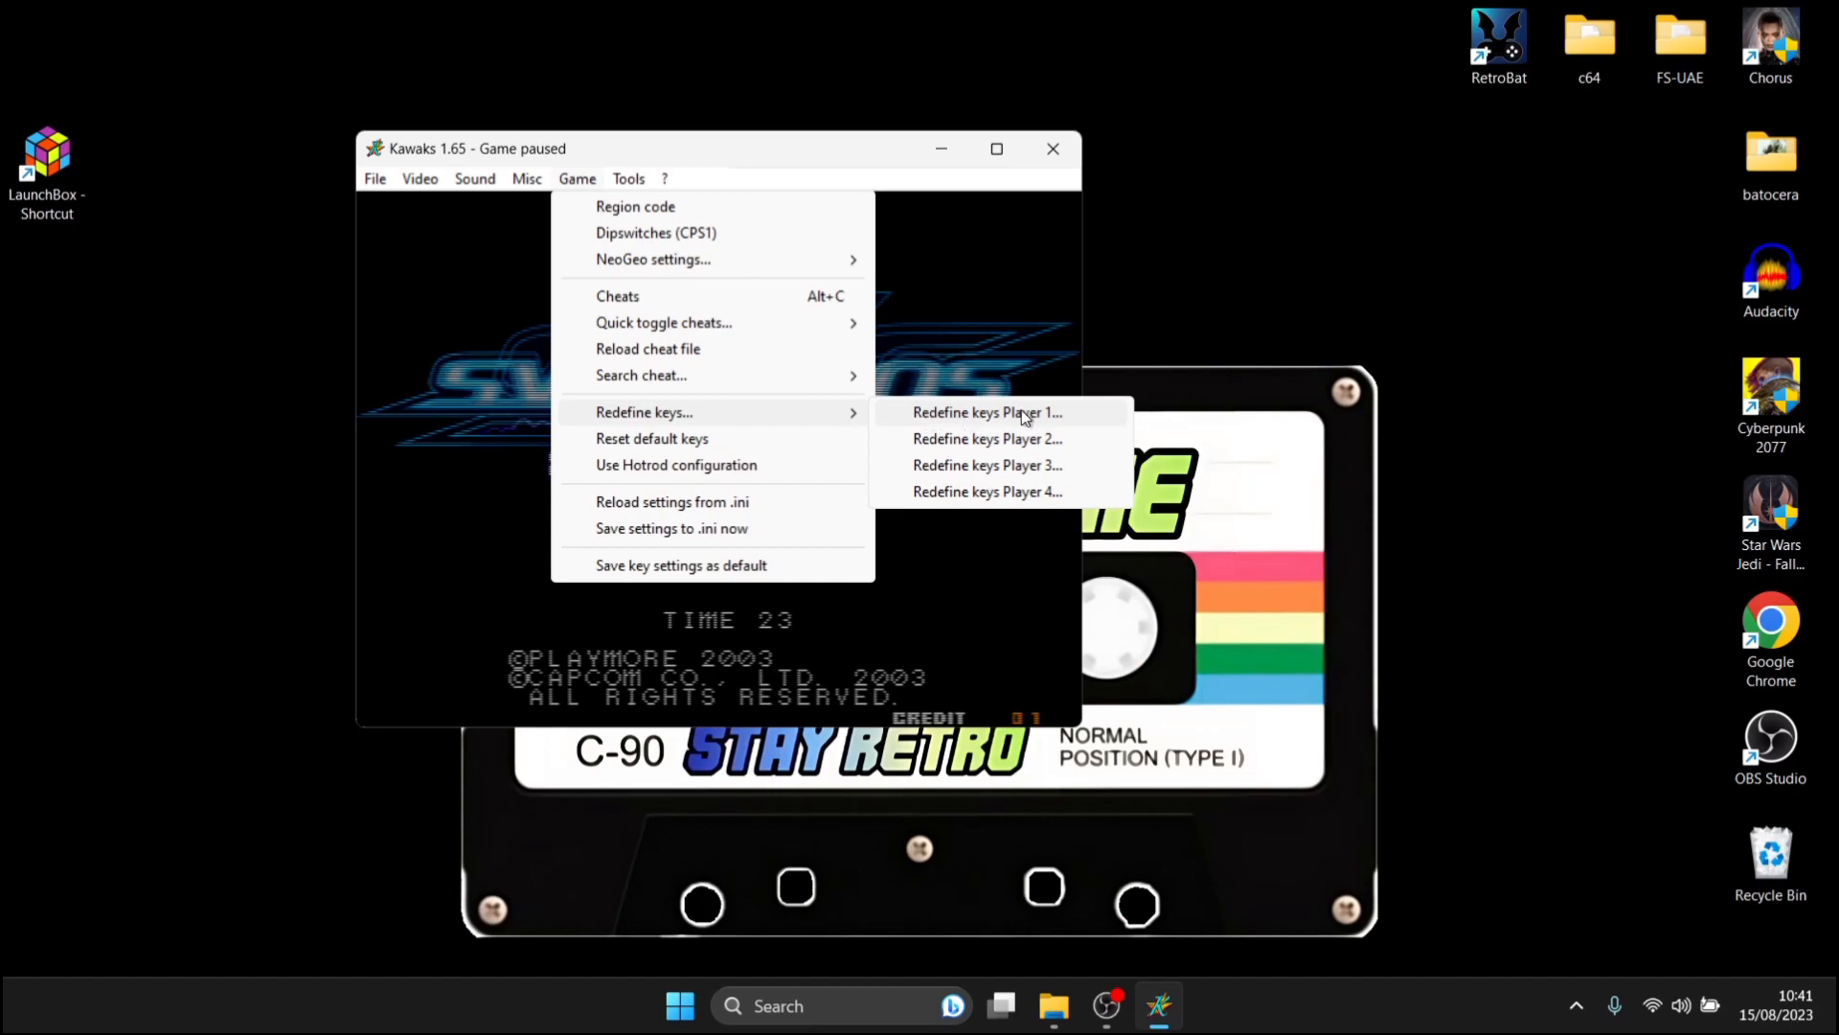
Step: Remap Player 1's directions, start and attack buttons to Joy1B3 and Joy1B2, and confirm
click(987, 412)
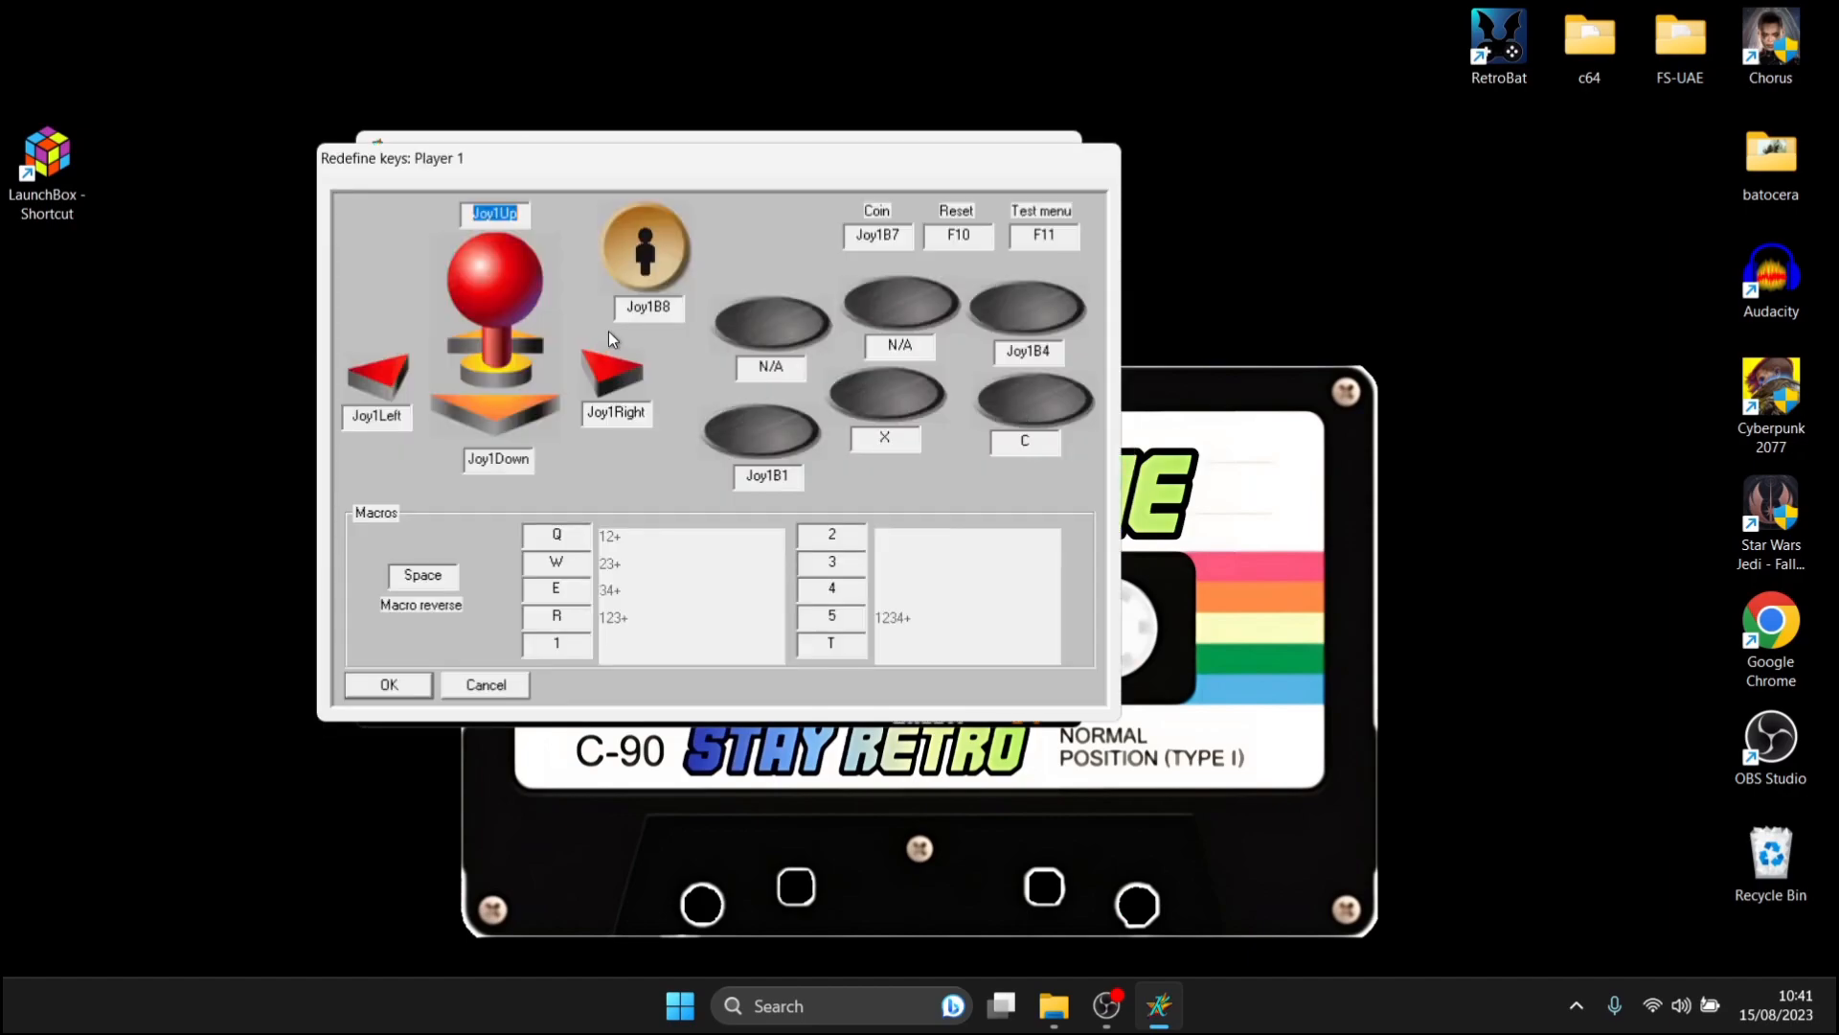
mouse_move(591, 240)
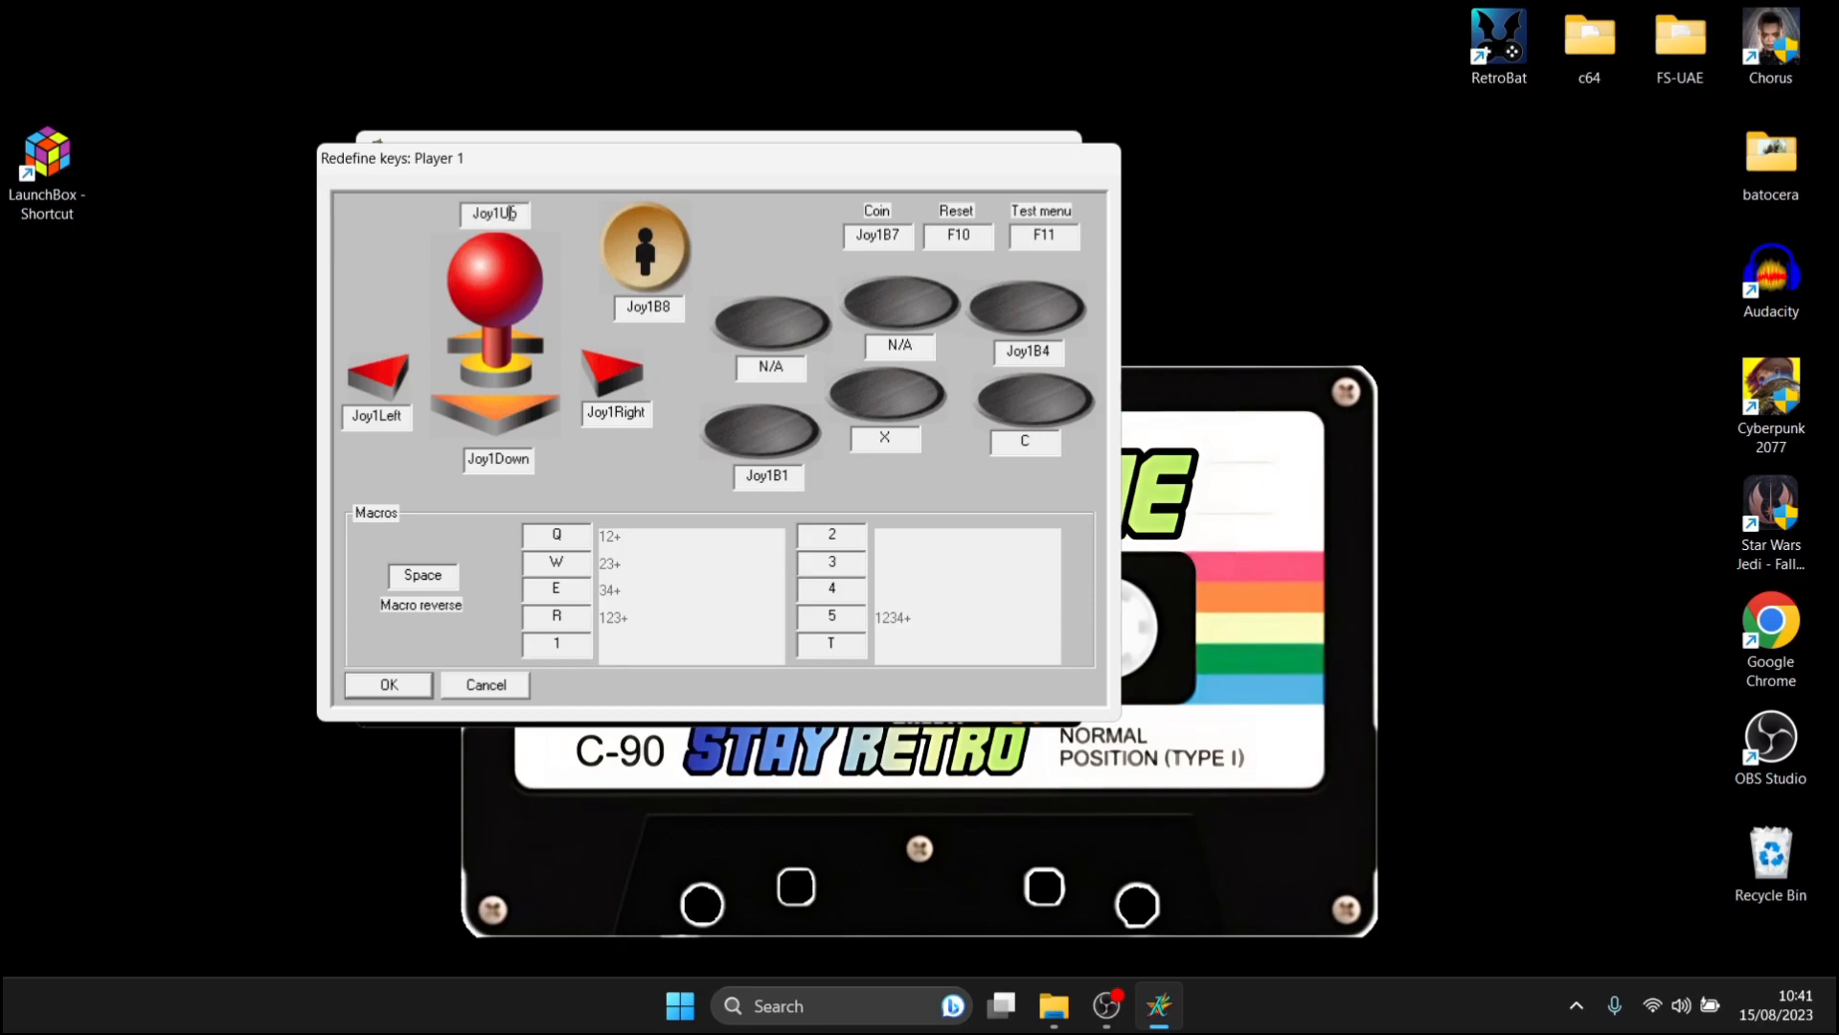
click(495, 215)
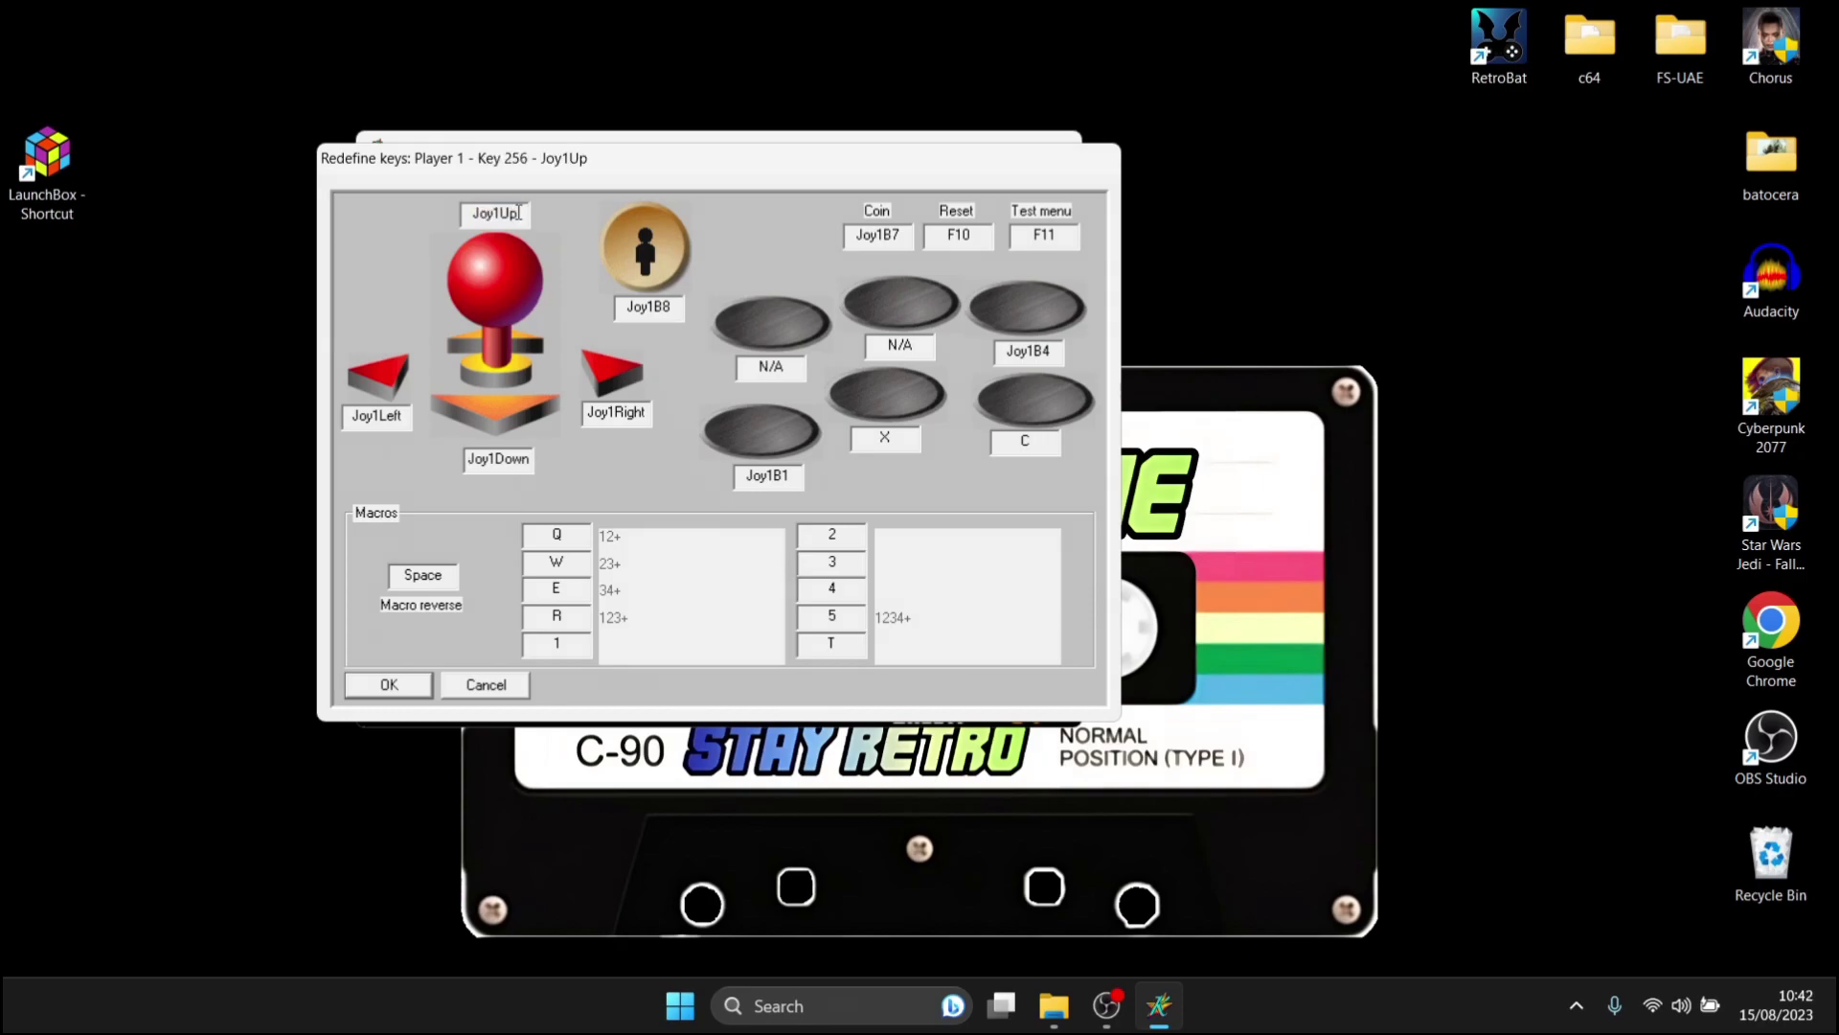
mouse_move(372, 417)
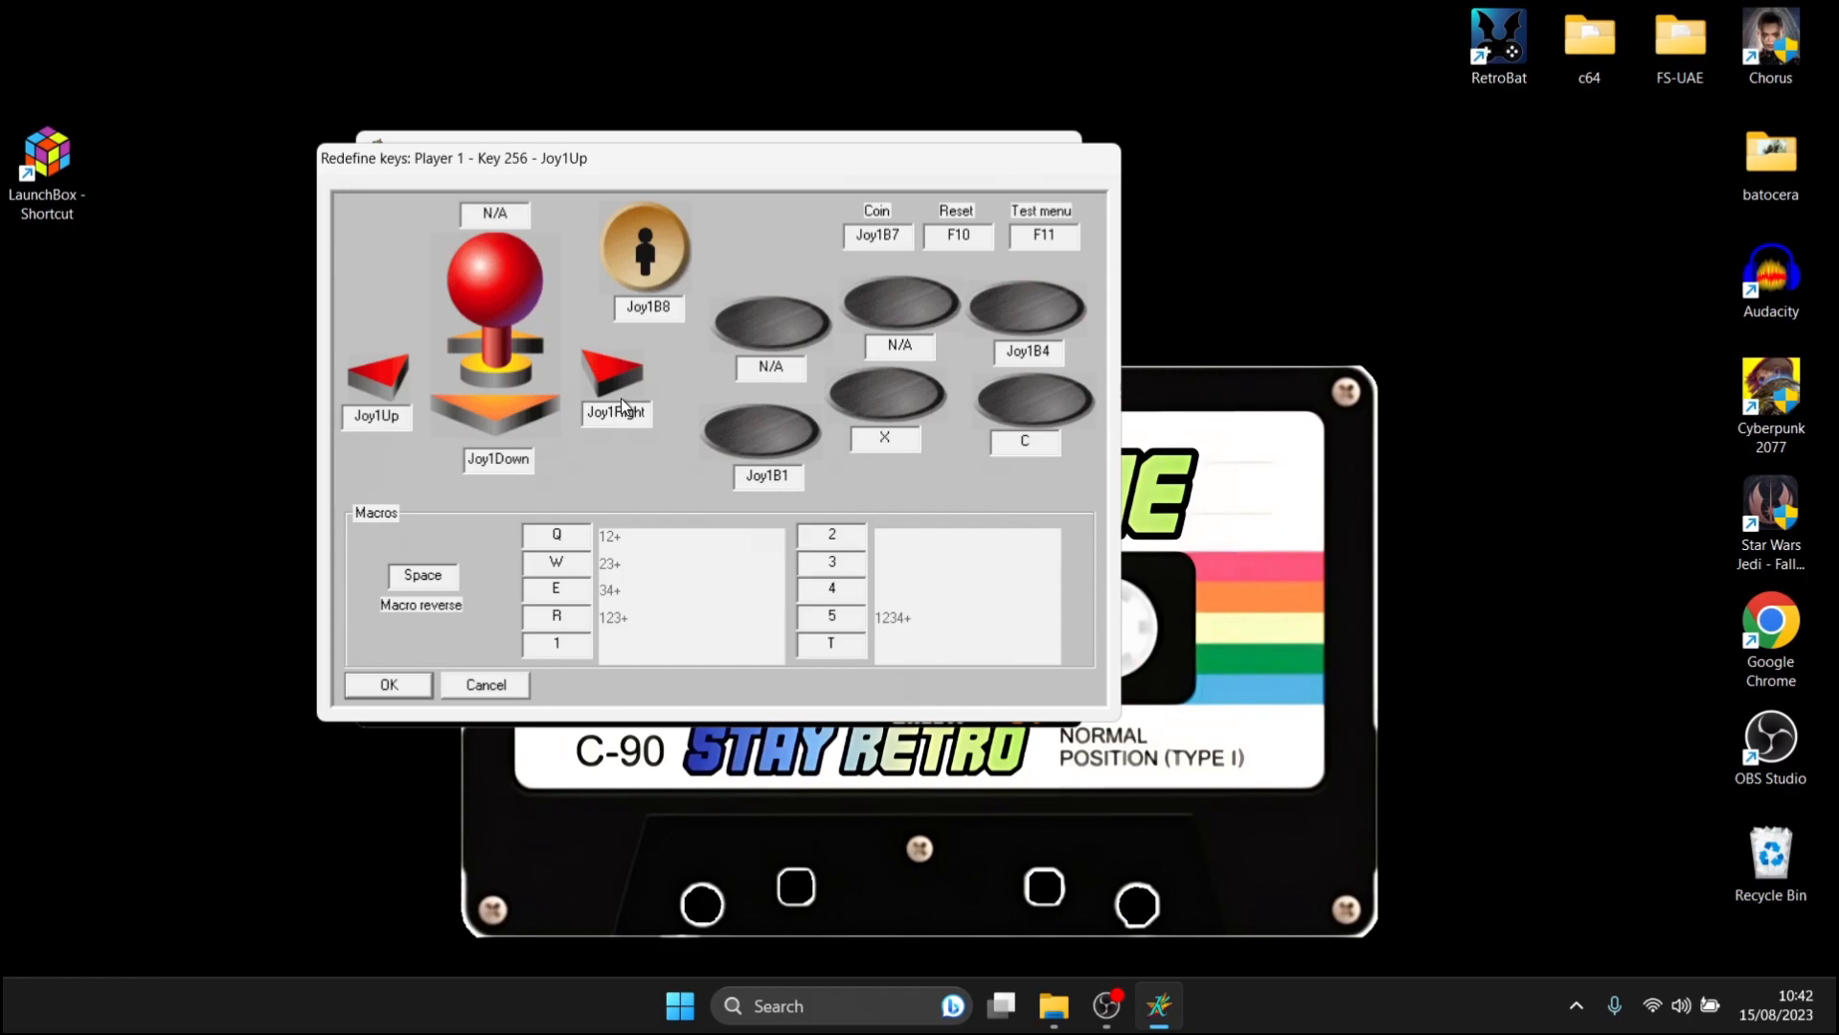
click(609, 368)
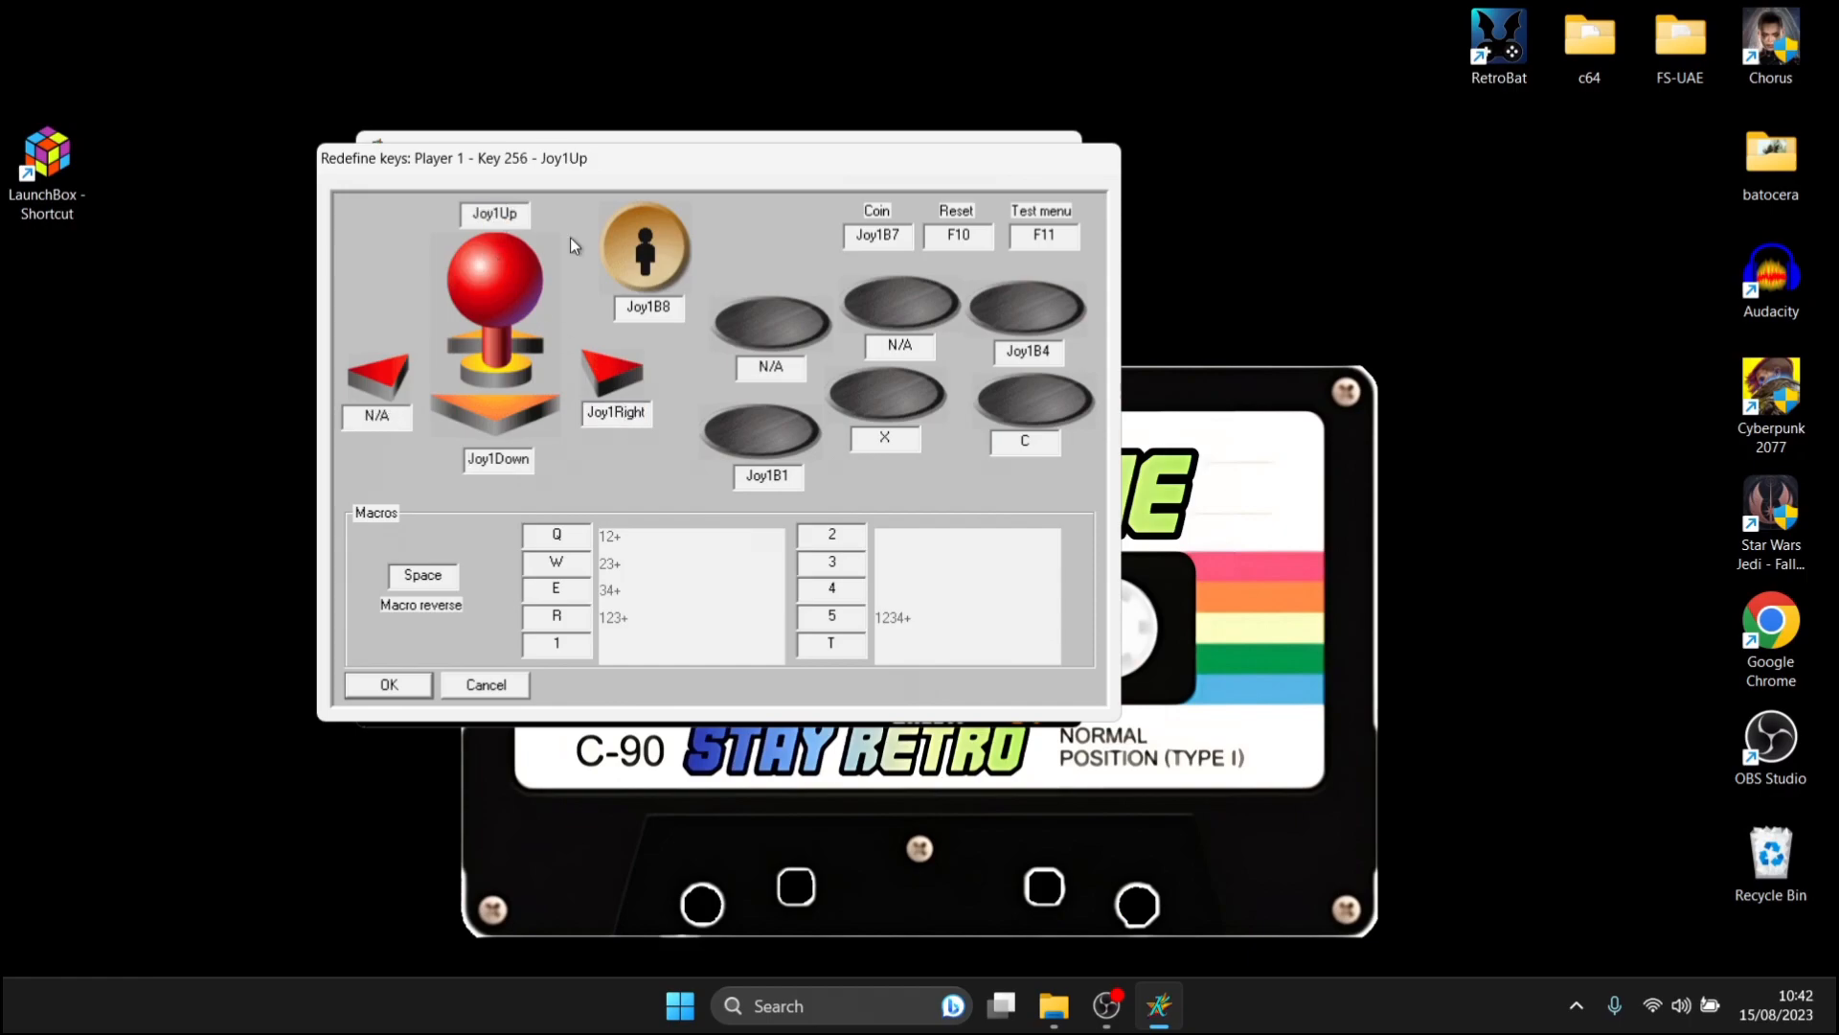
click(375, 416)
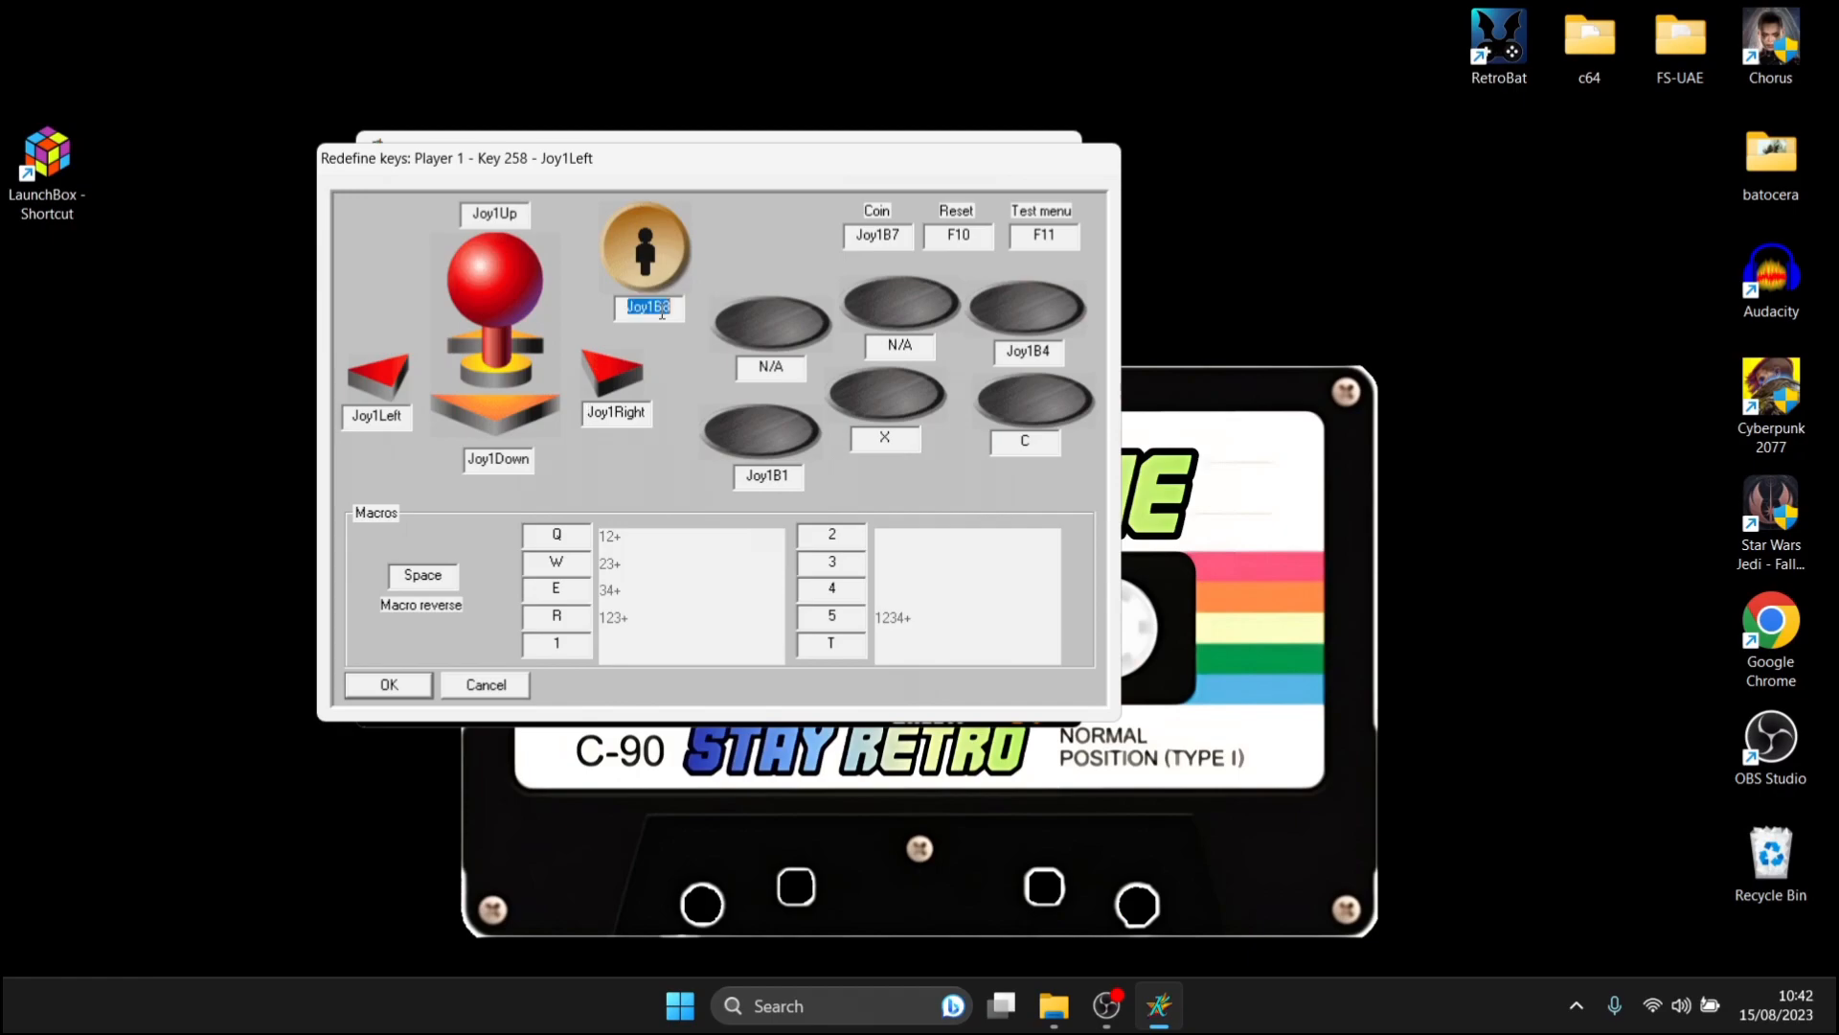
click(877, 237)
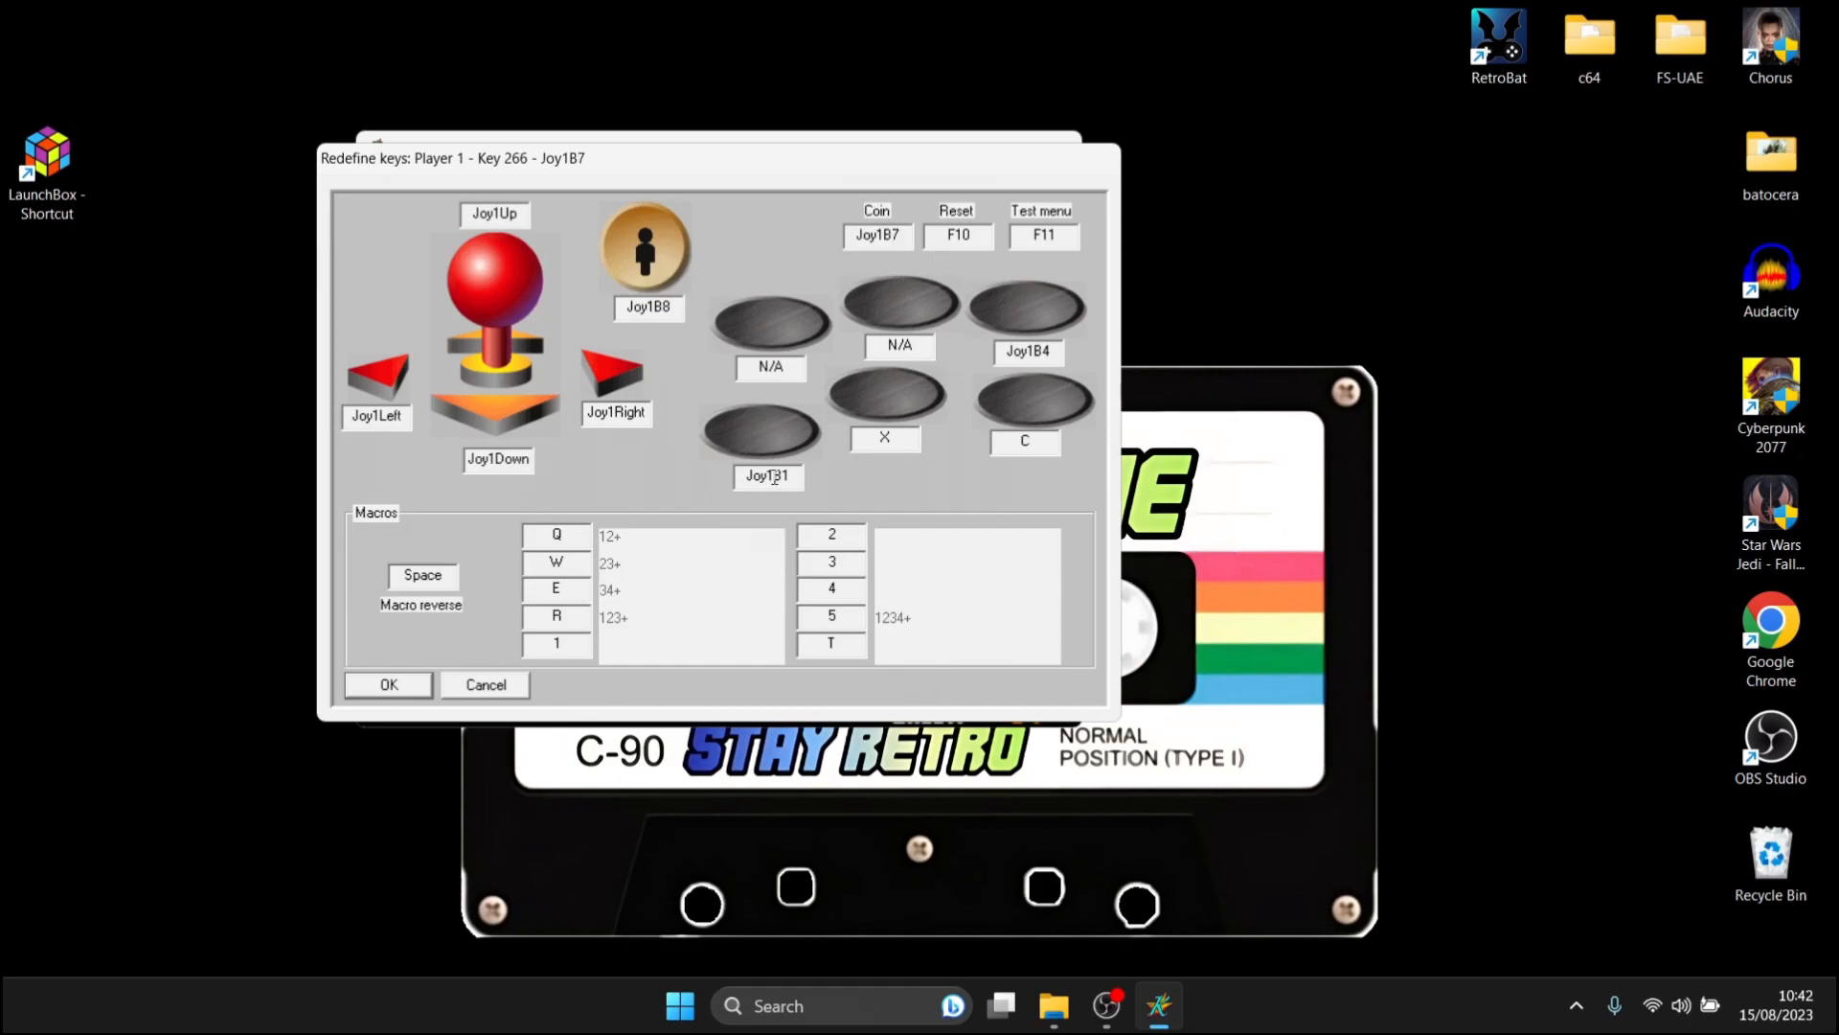
click(769, 476)
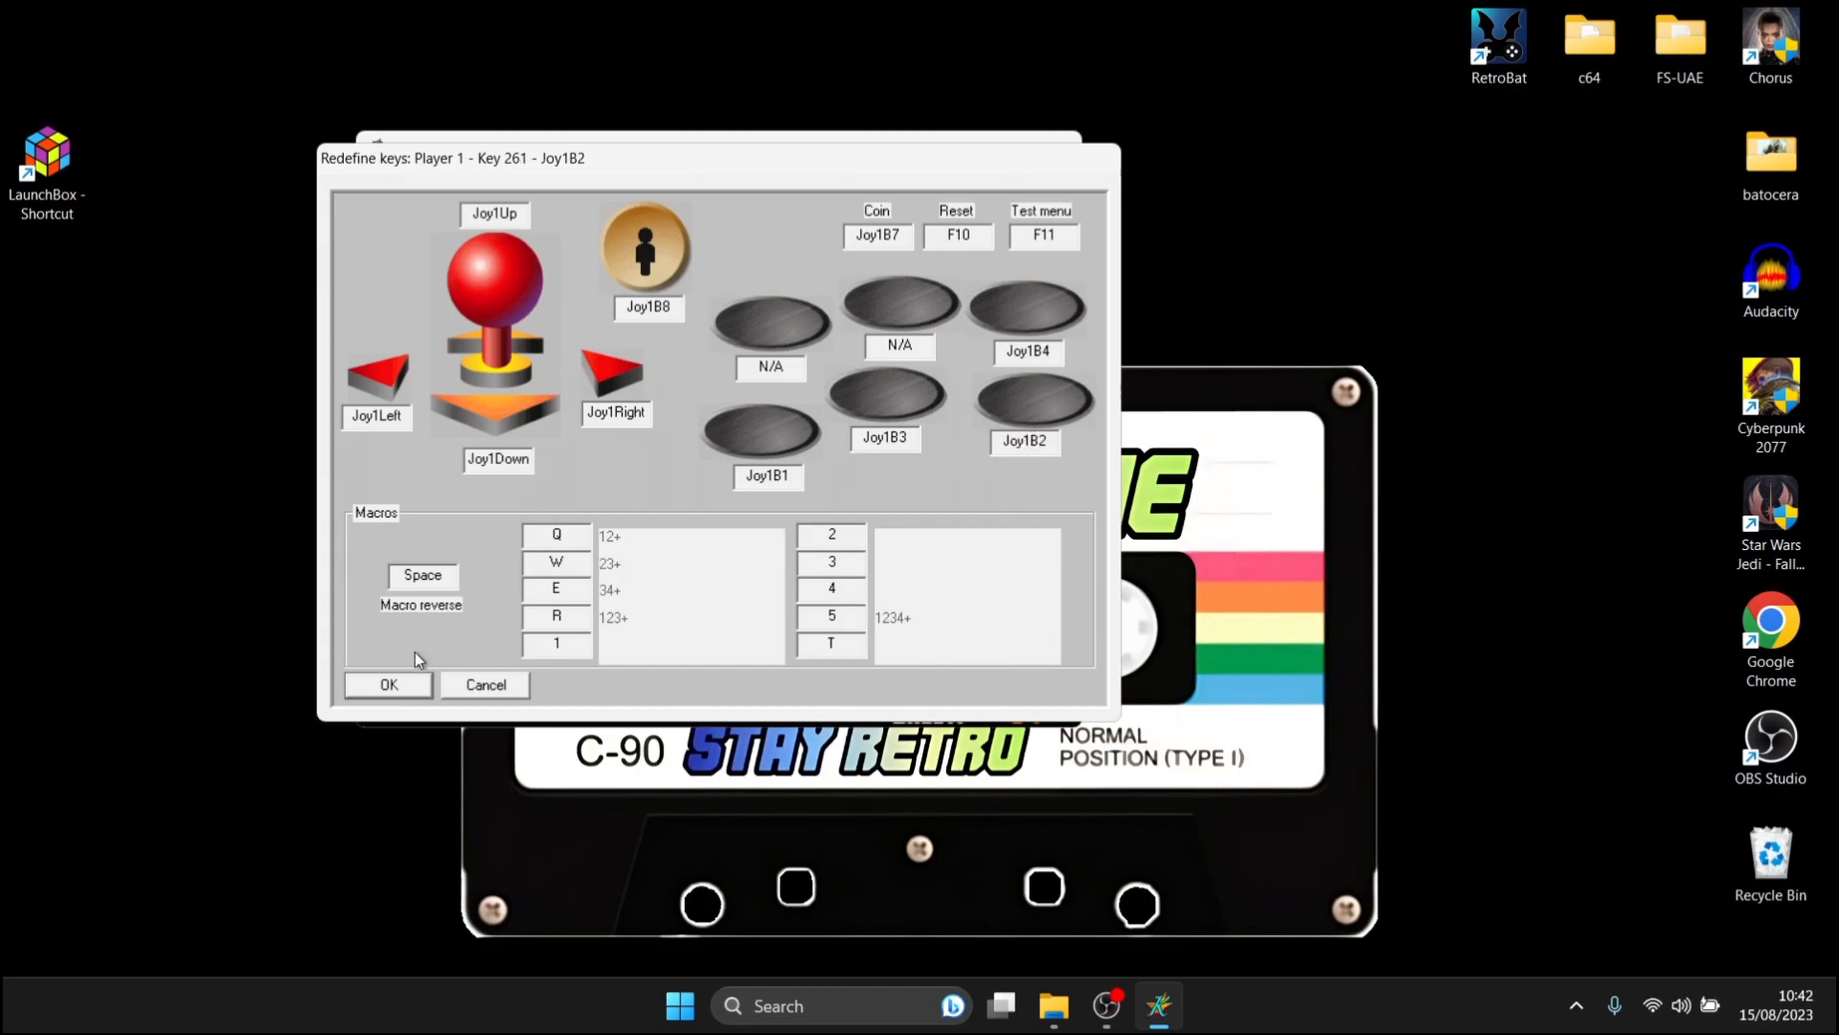
mouse_move(411, 687)
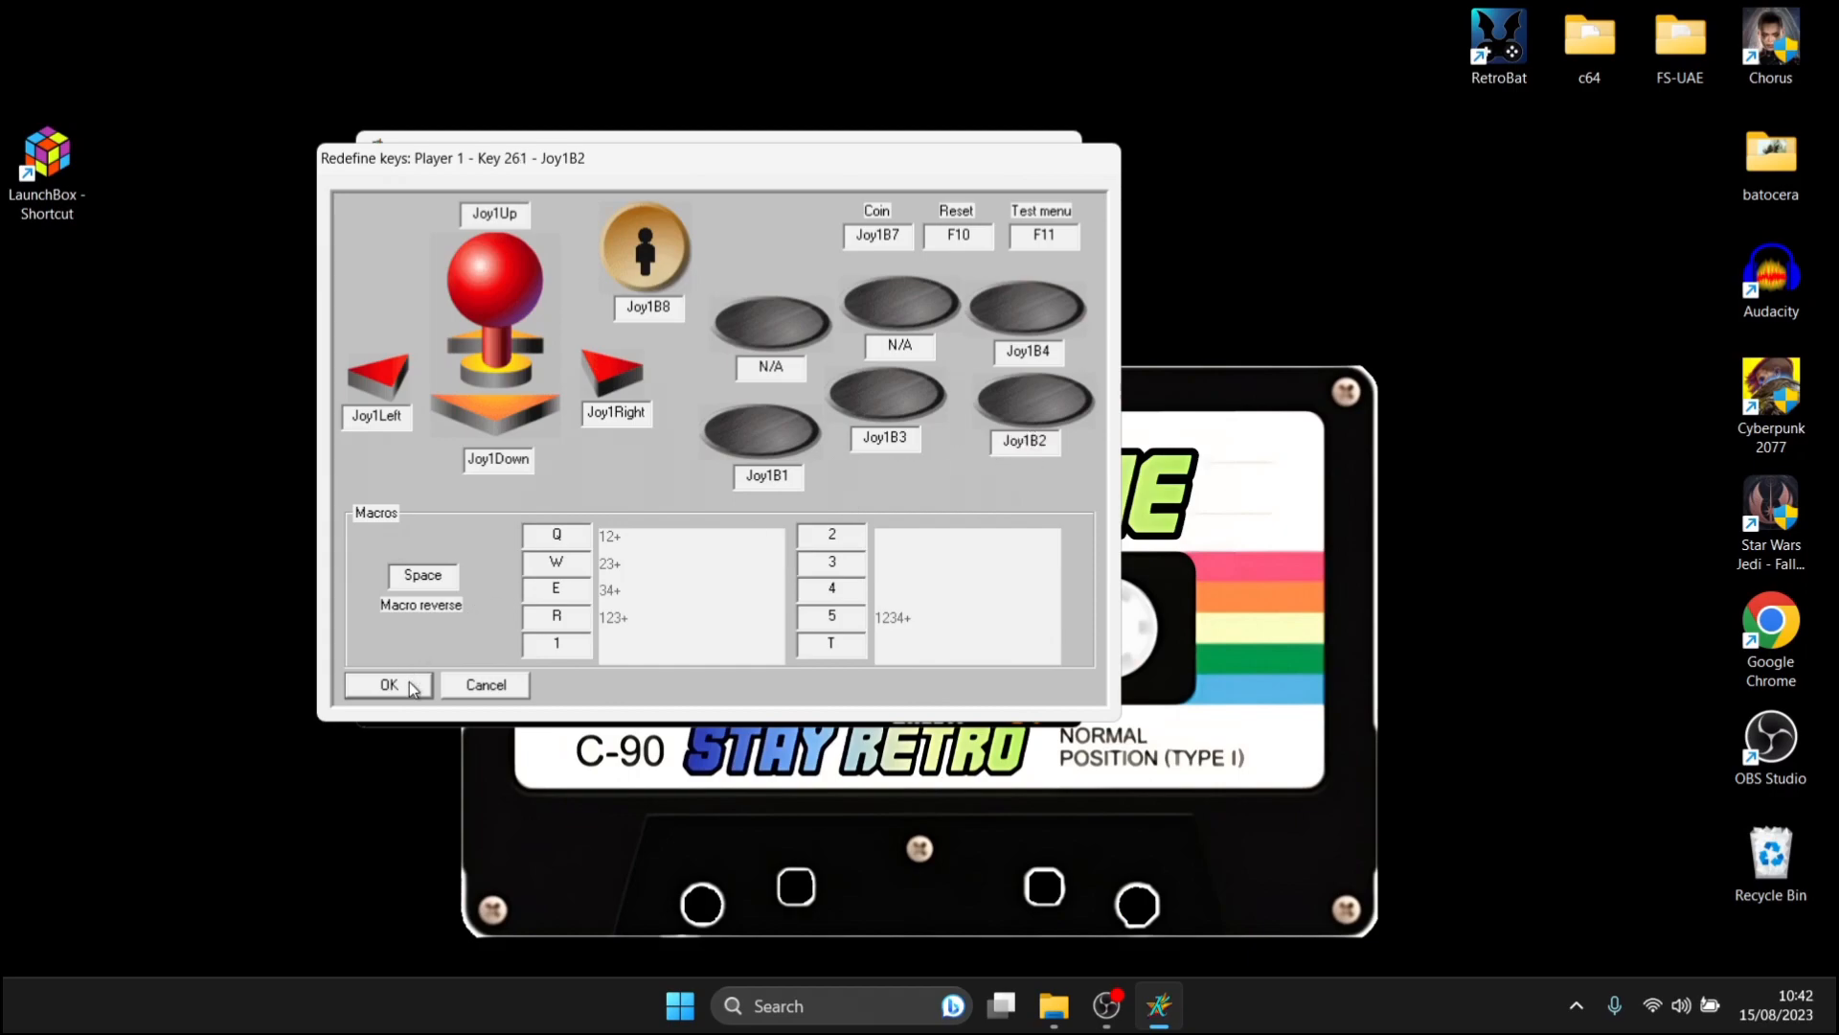
click(389, 684)
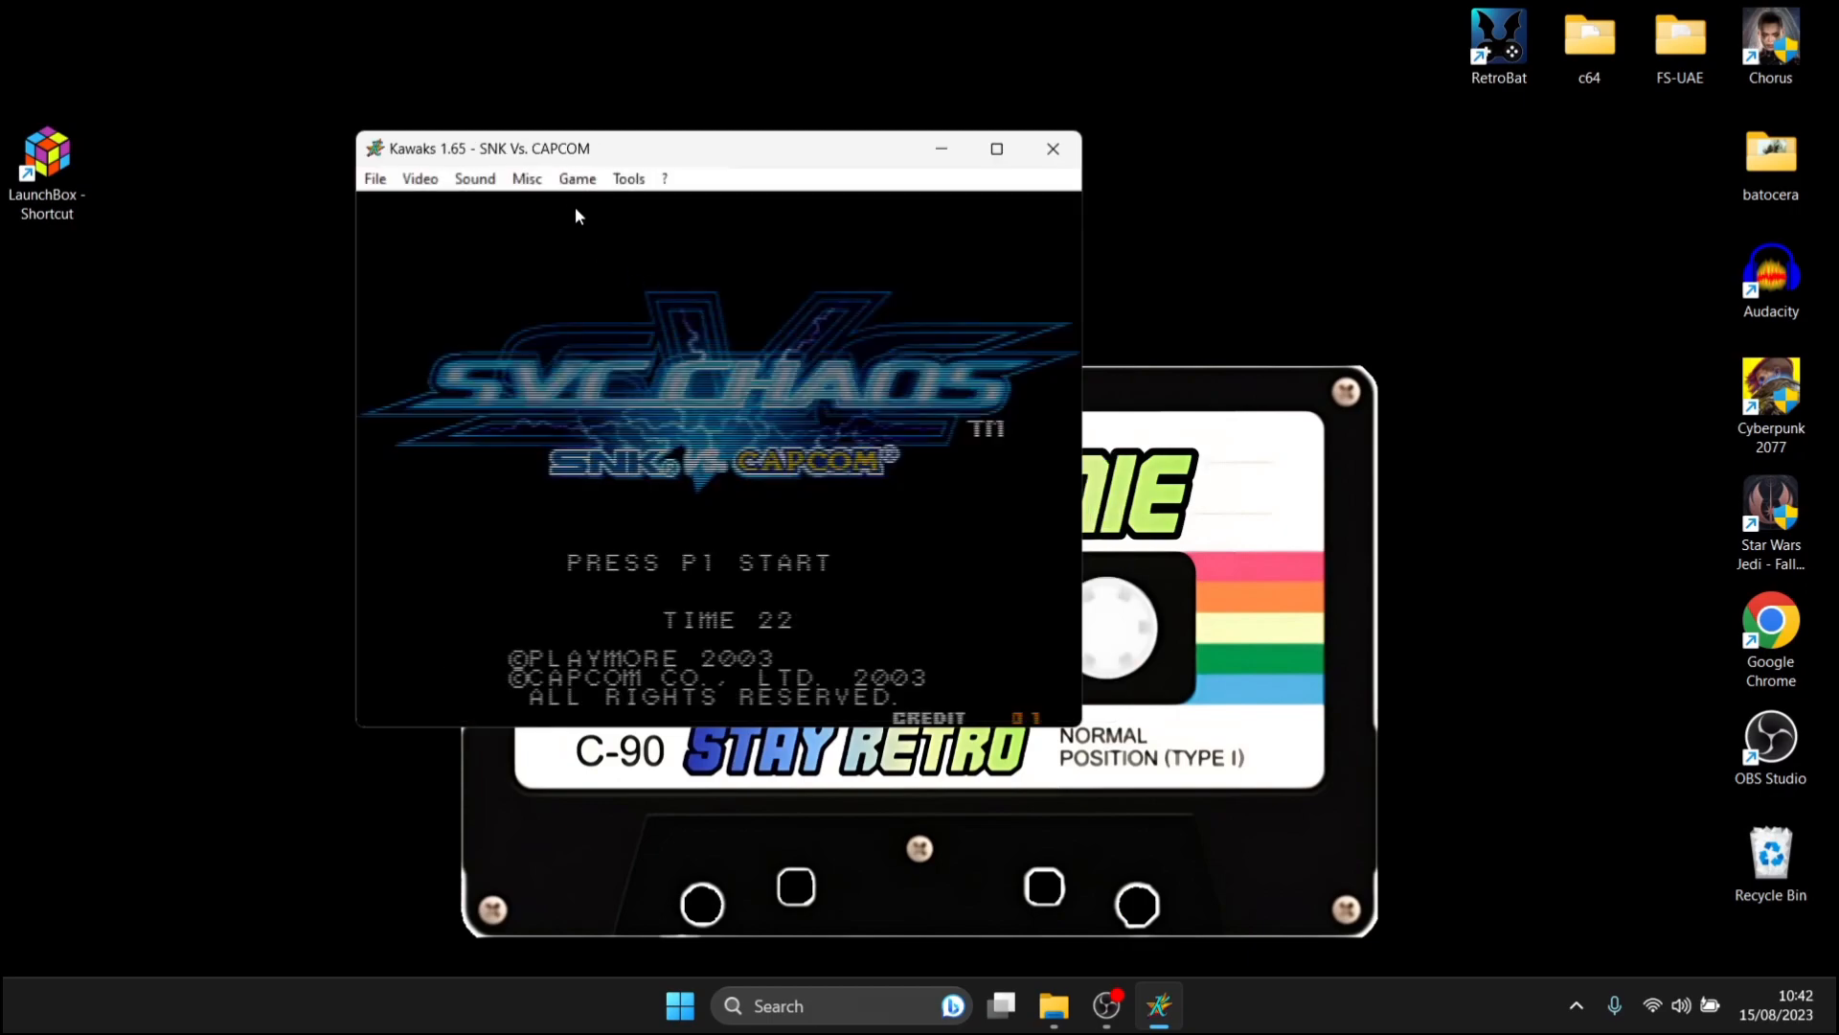
Step: Open the Game menu over the SVC Chaos title screen
click(577, 179)
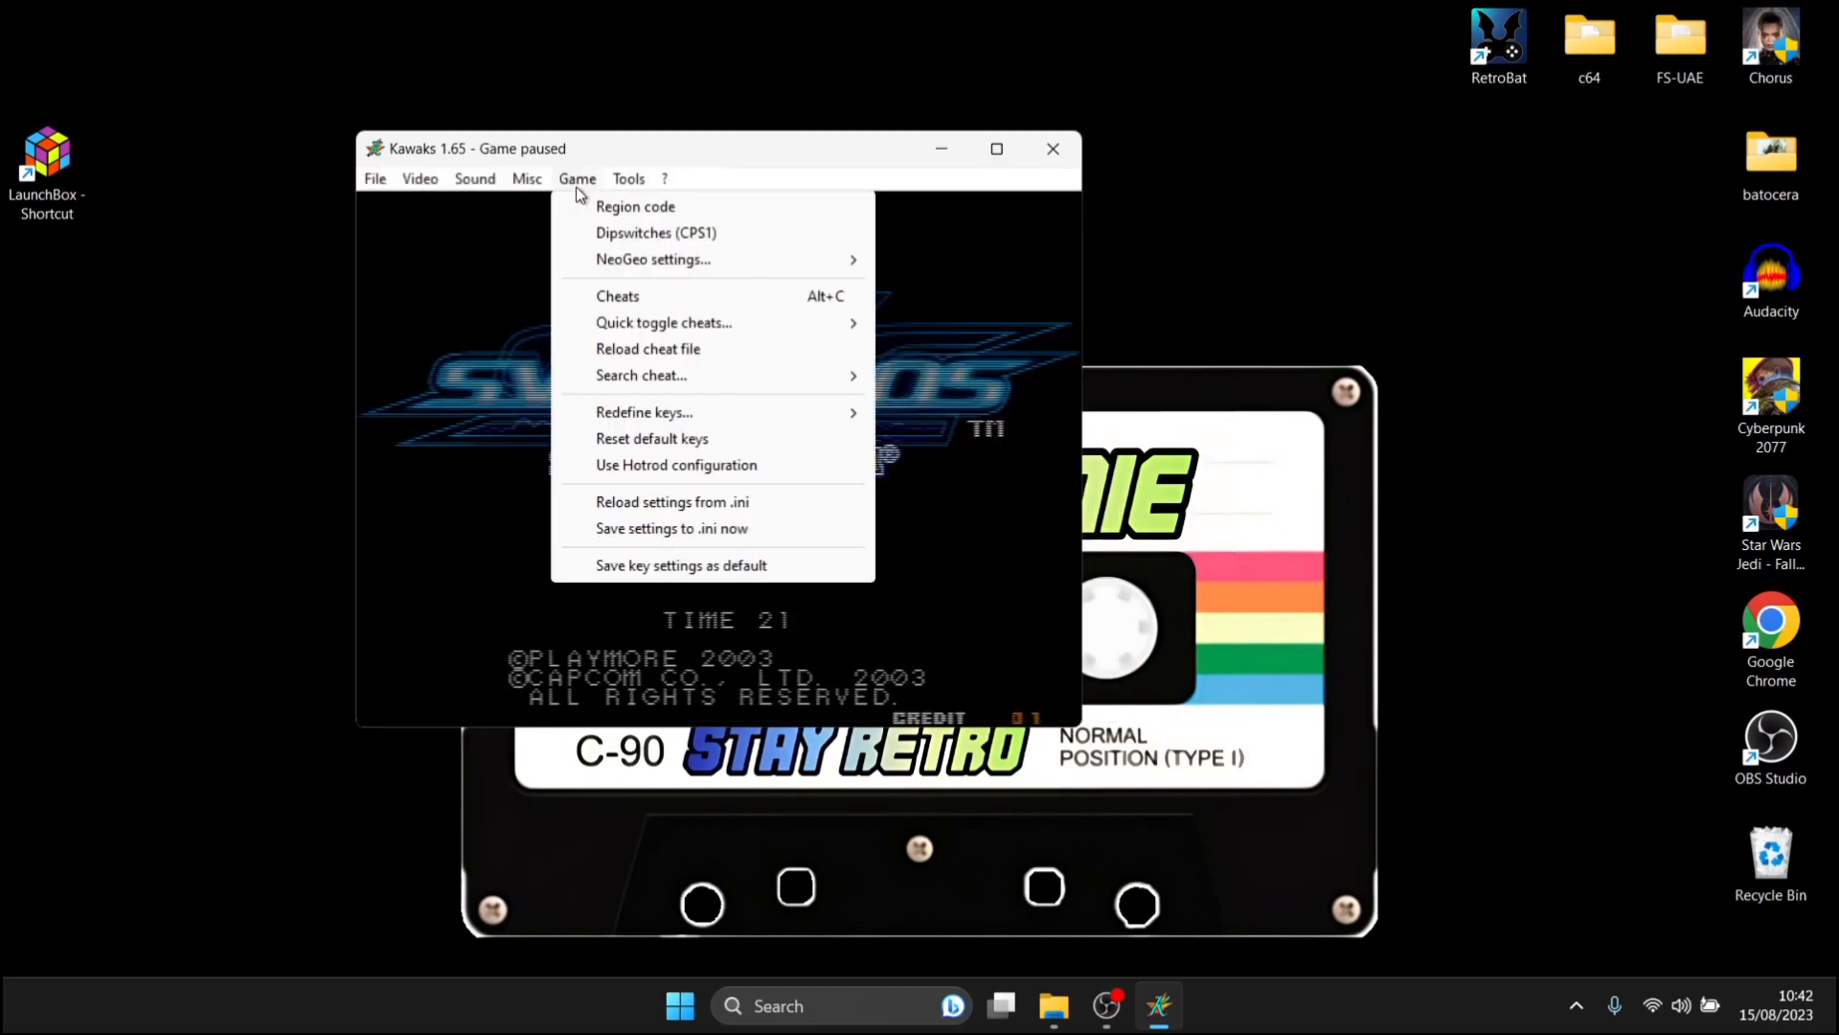
mouse_move(699, 528)
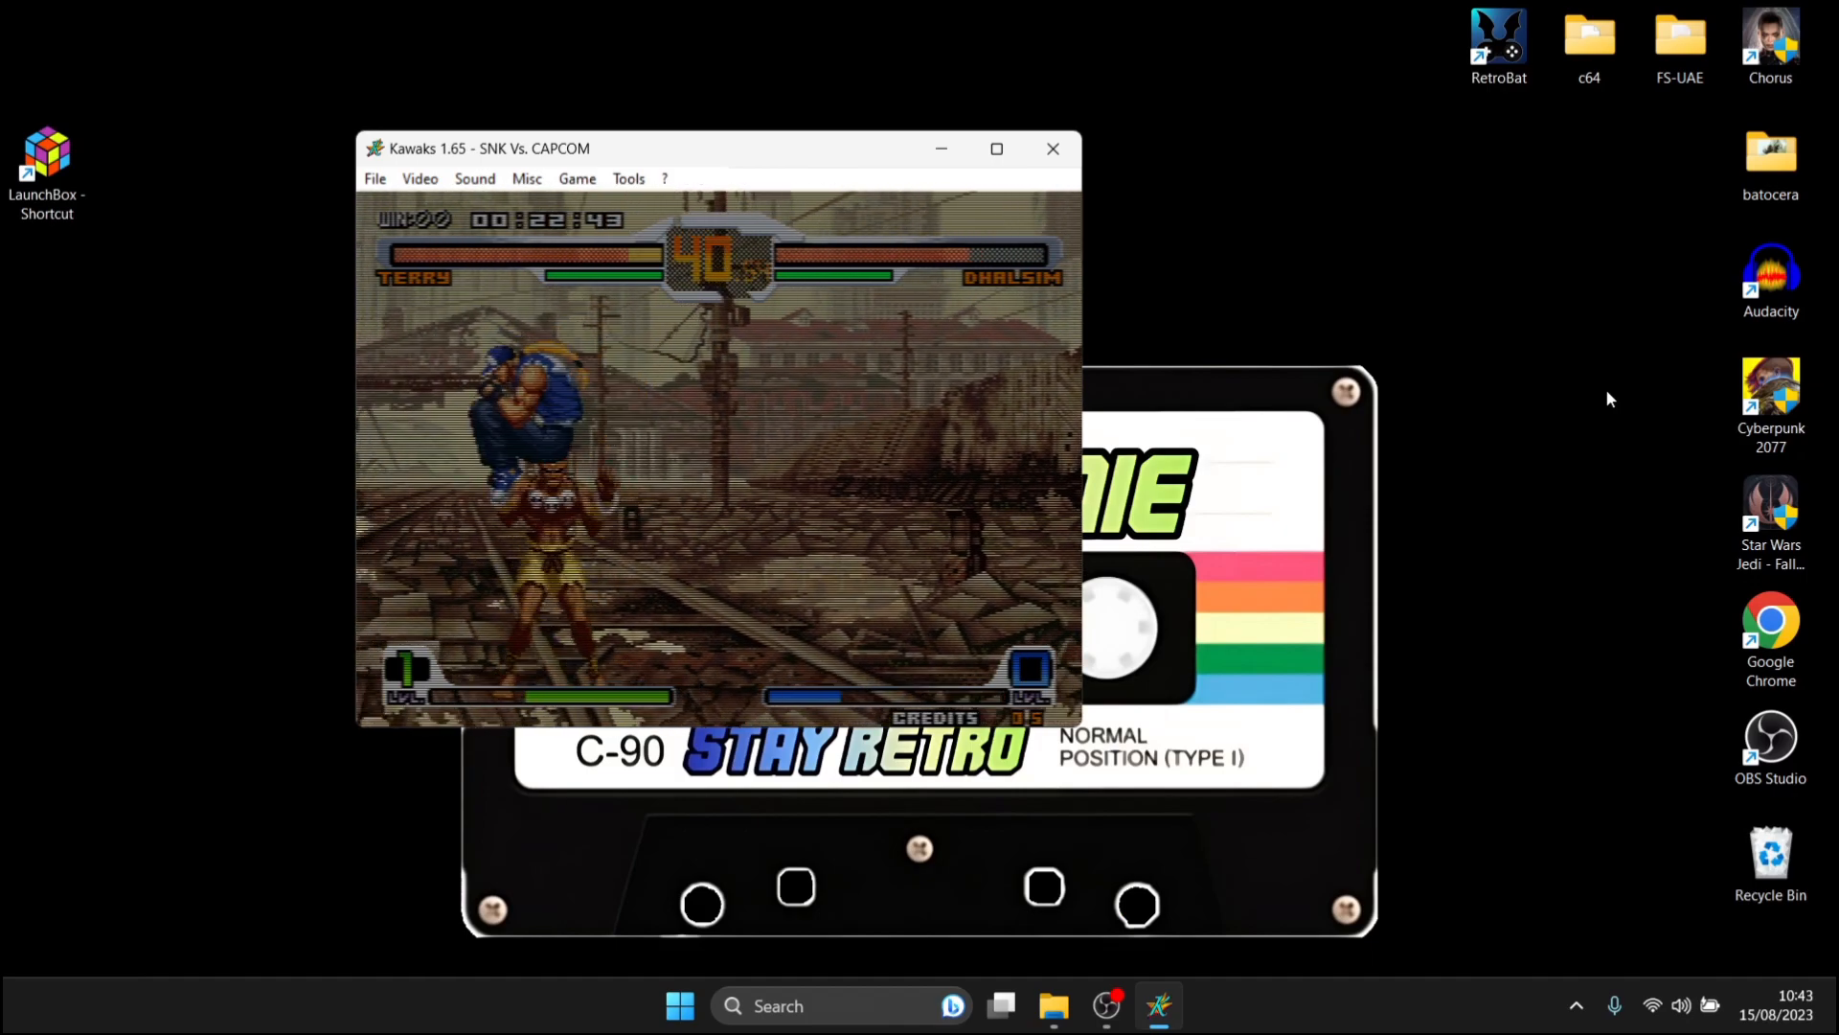
Step: Set the video blitter to Normal, removing the alternate-scanline effect
click(526, 179)
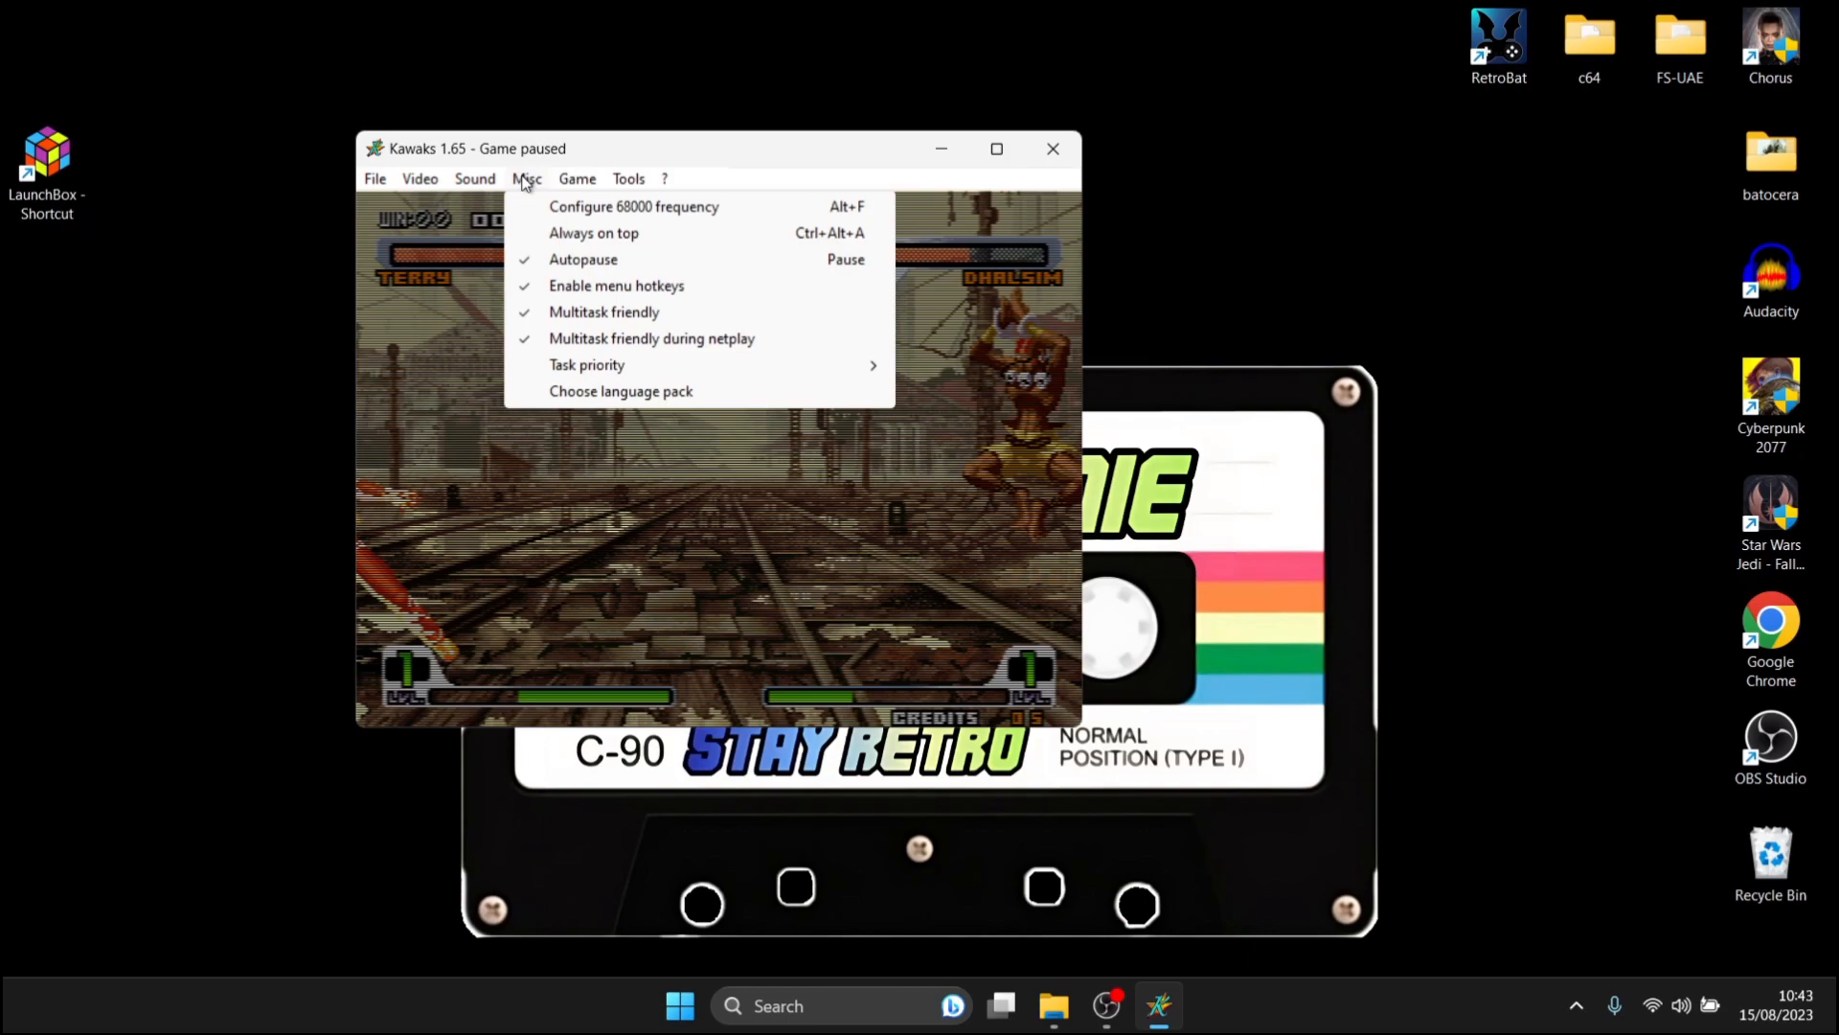
click(421, 180)
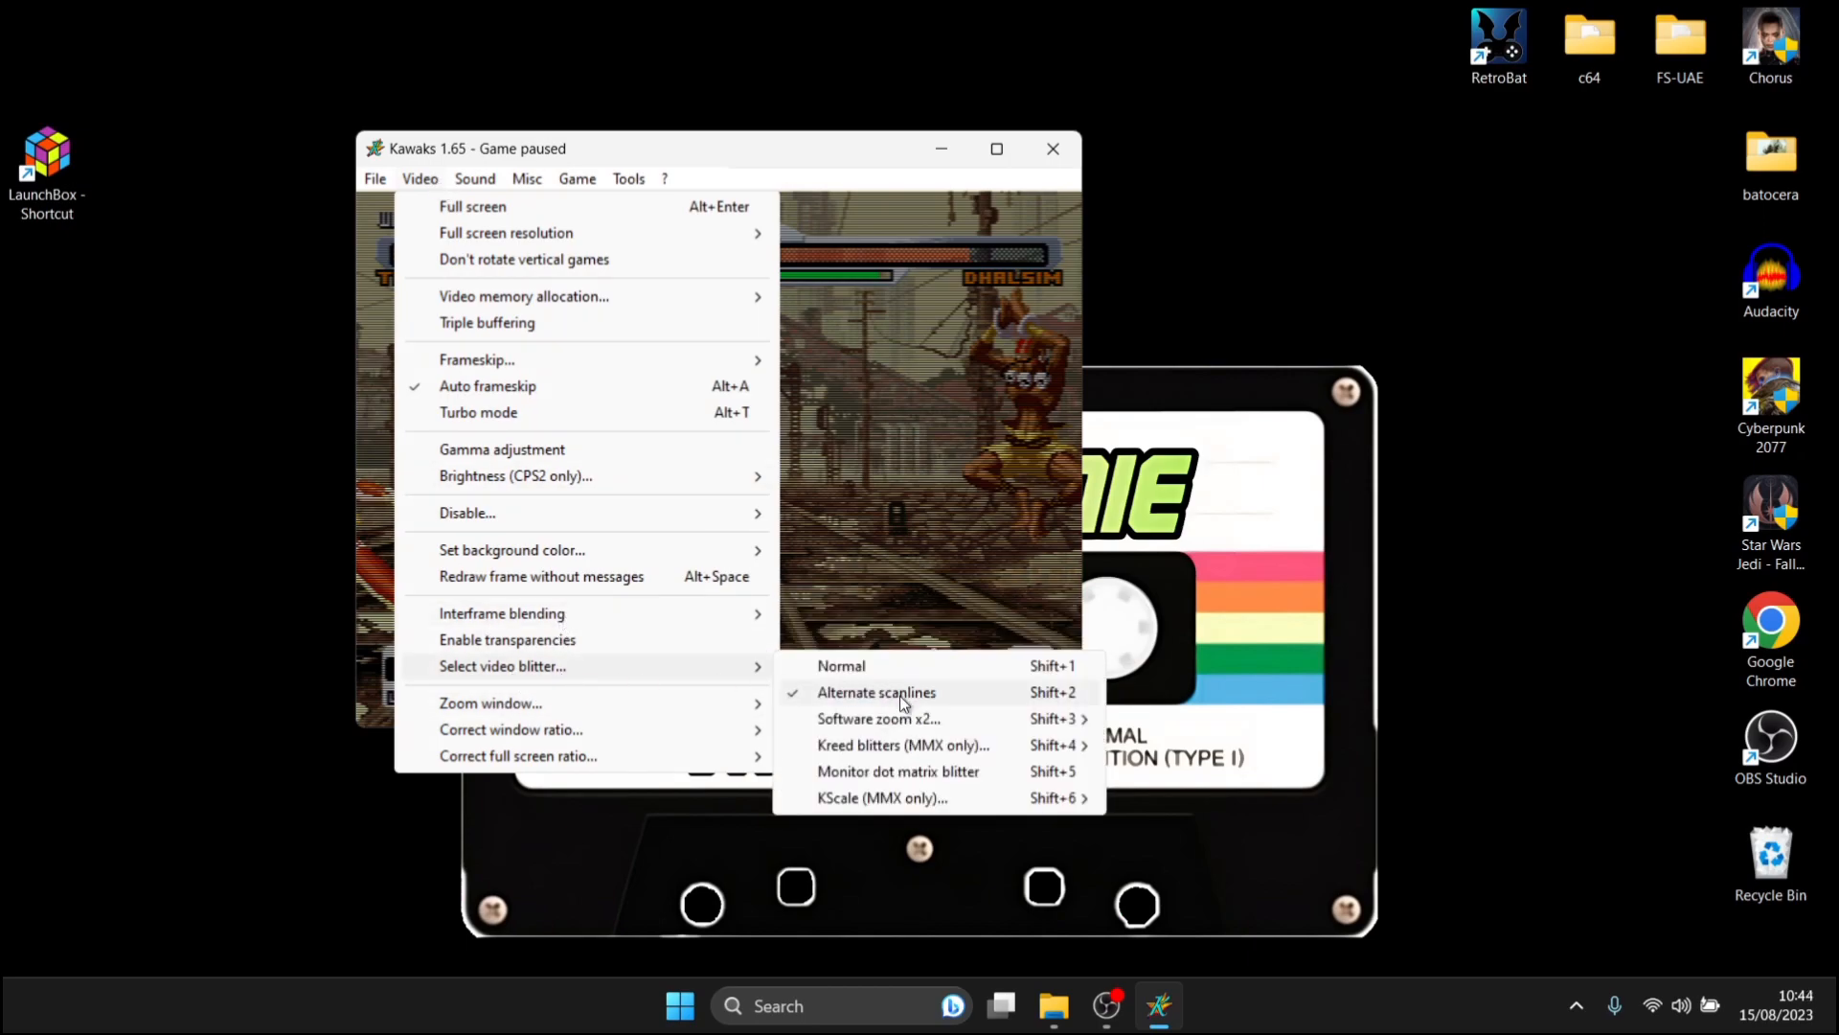
mouse_move(969, 702)
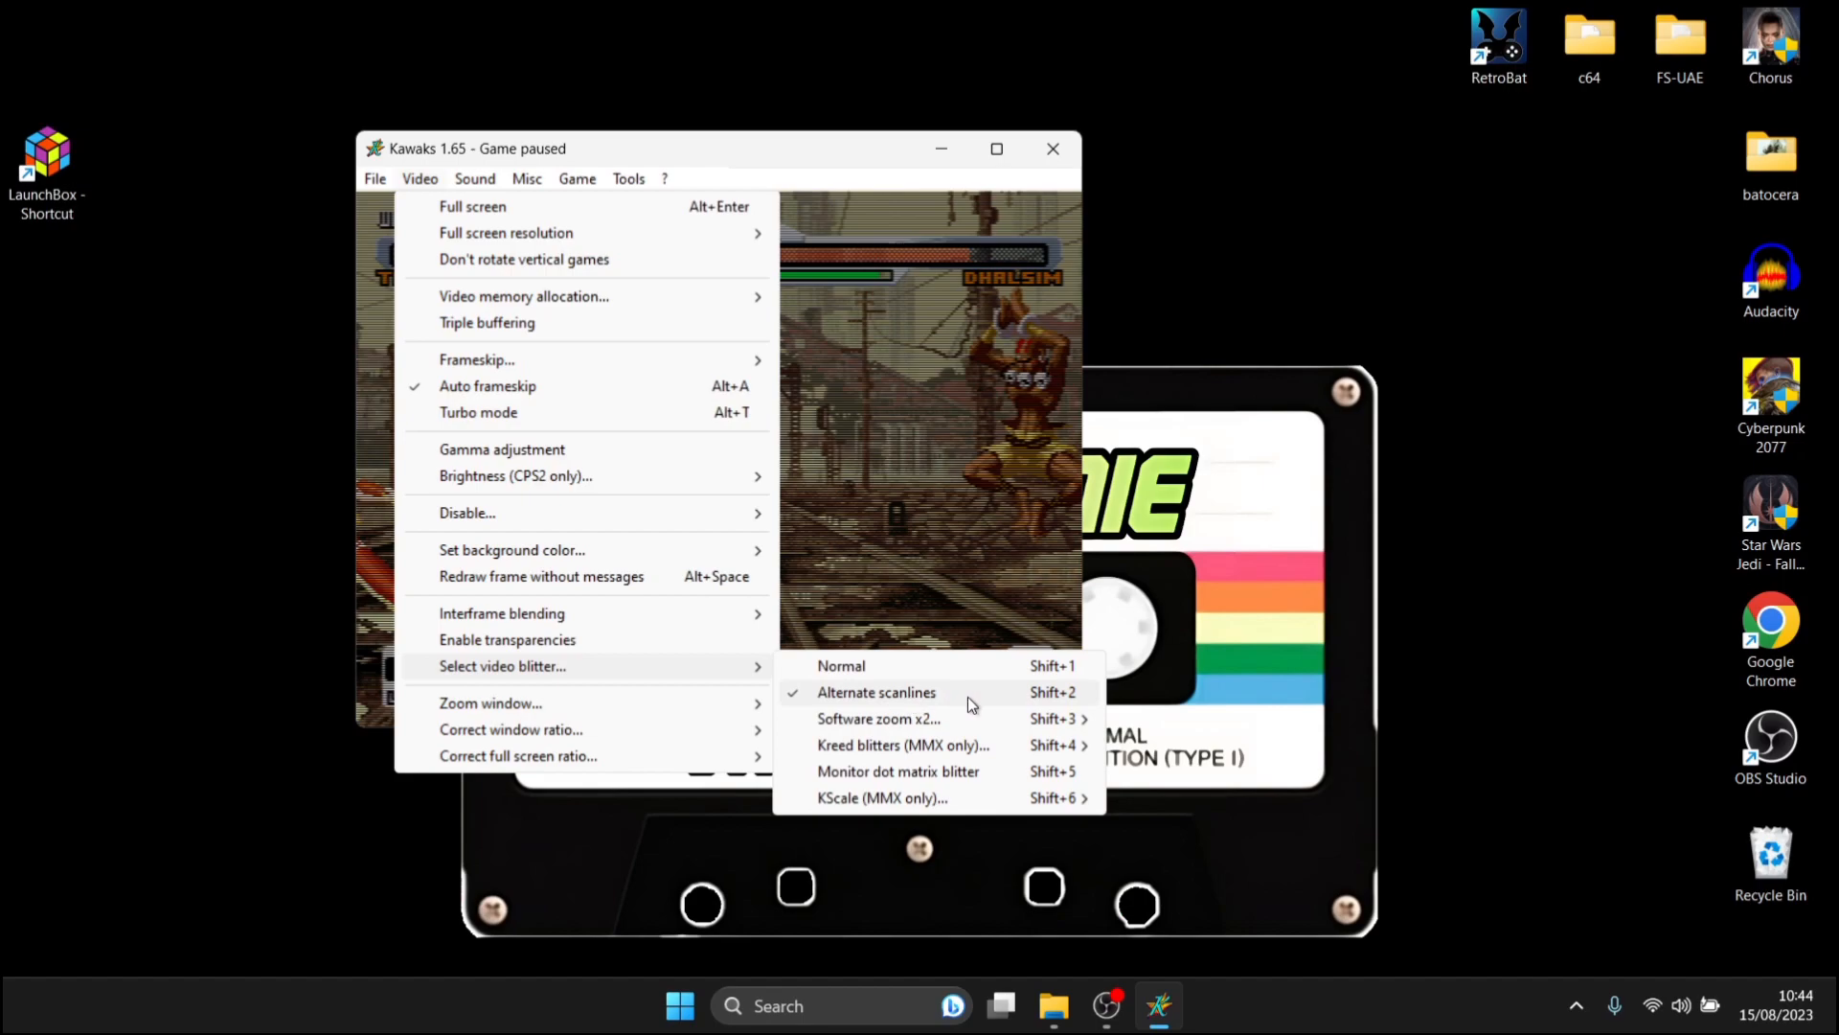
mouse_move(950, 745)
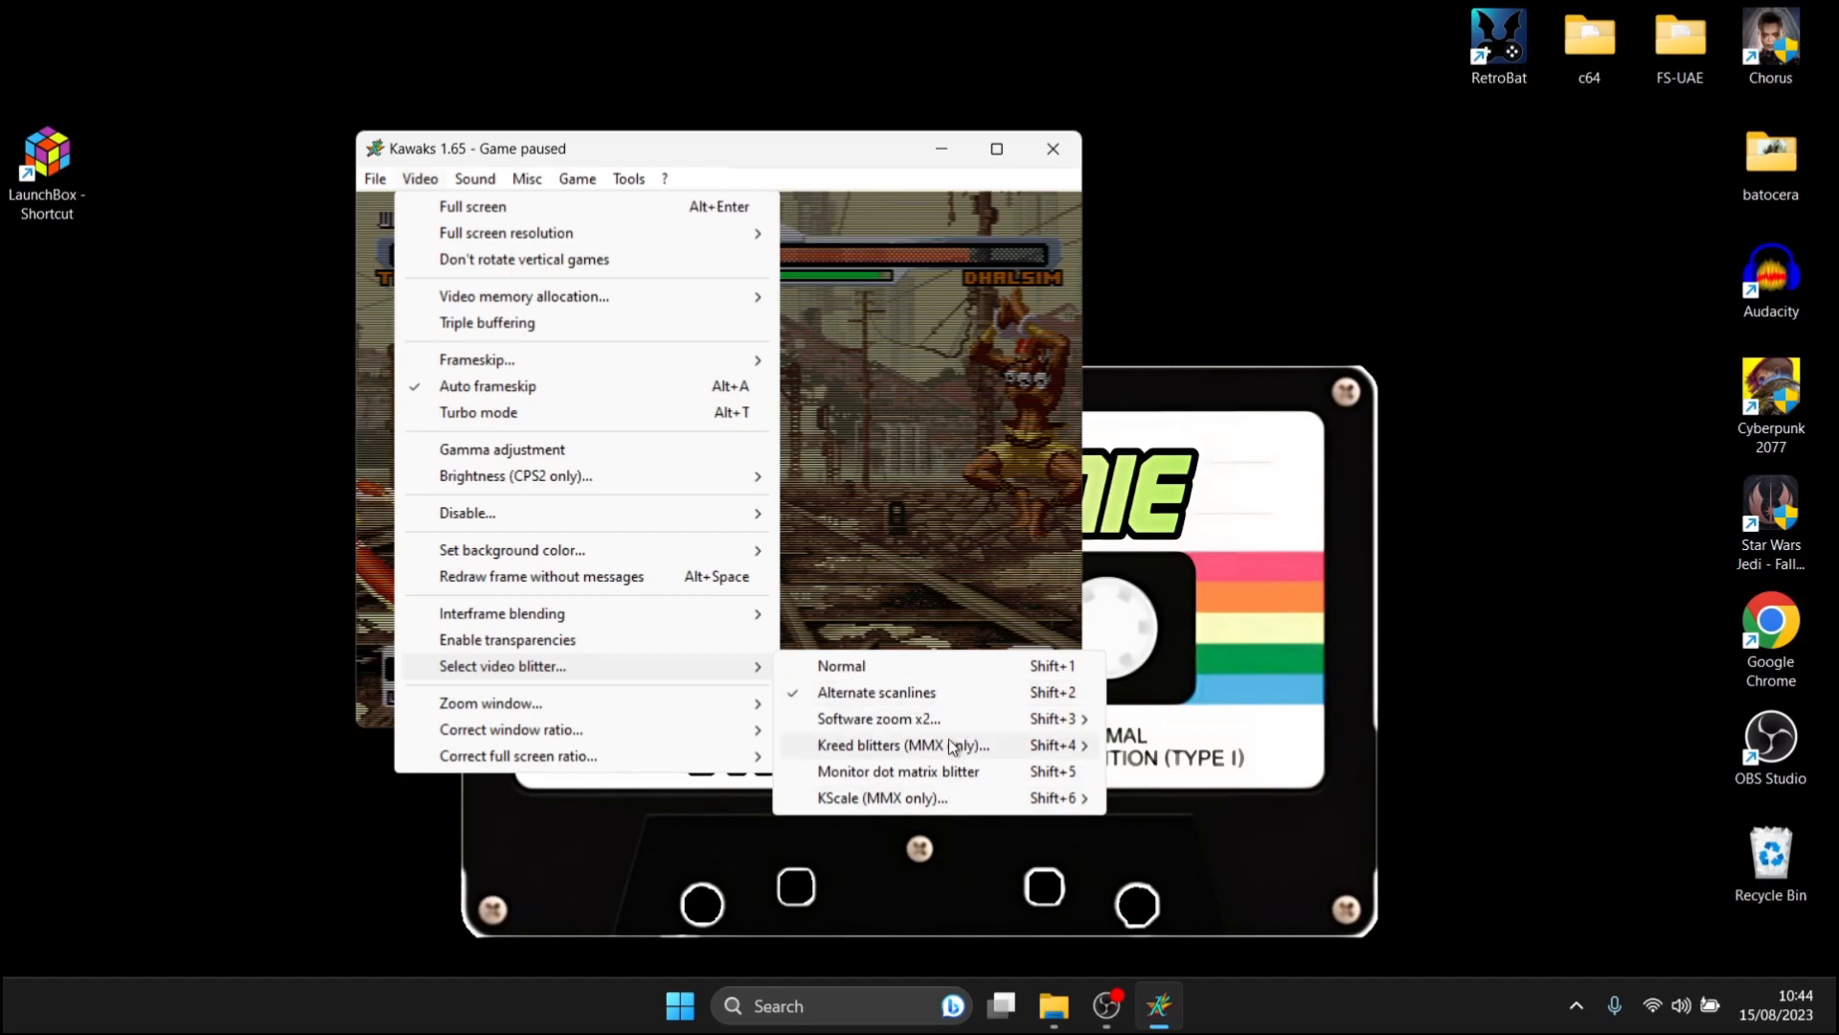
mouse_move(936, 750)
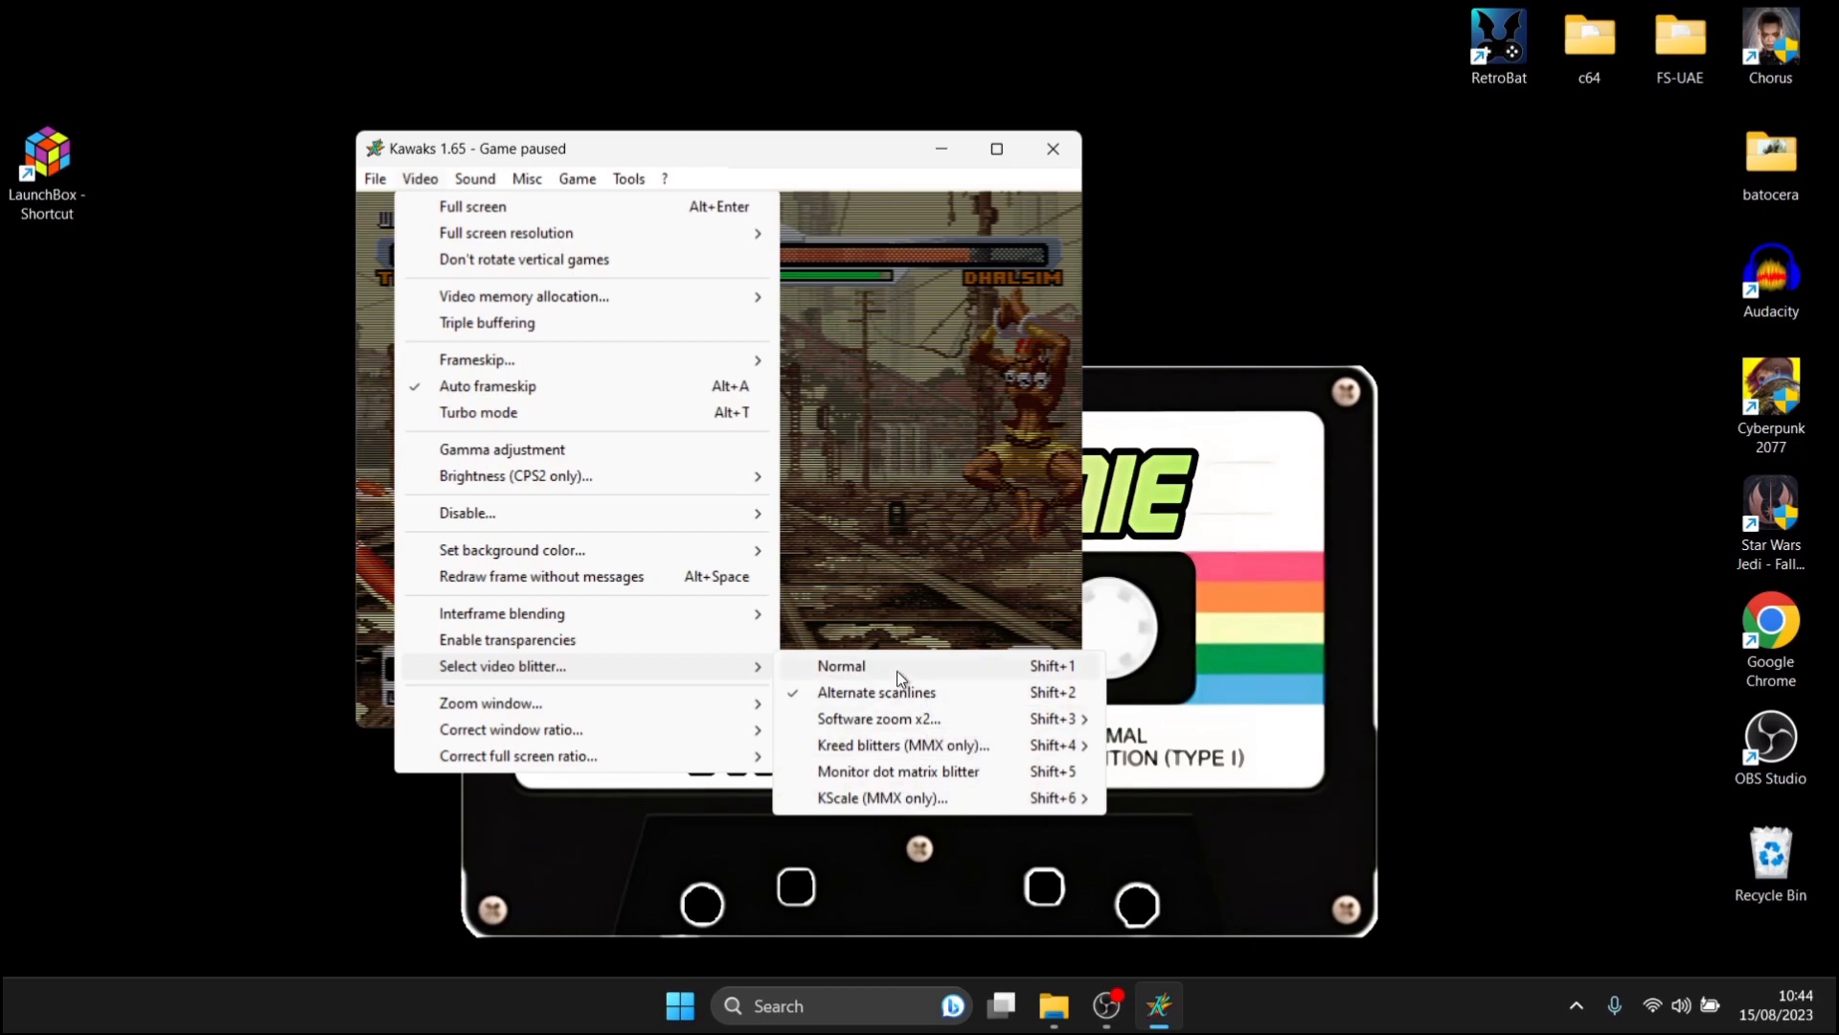
click(841, 665)
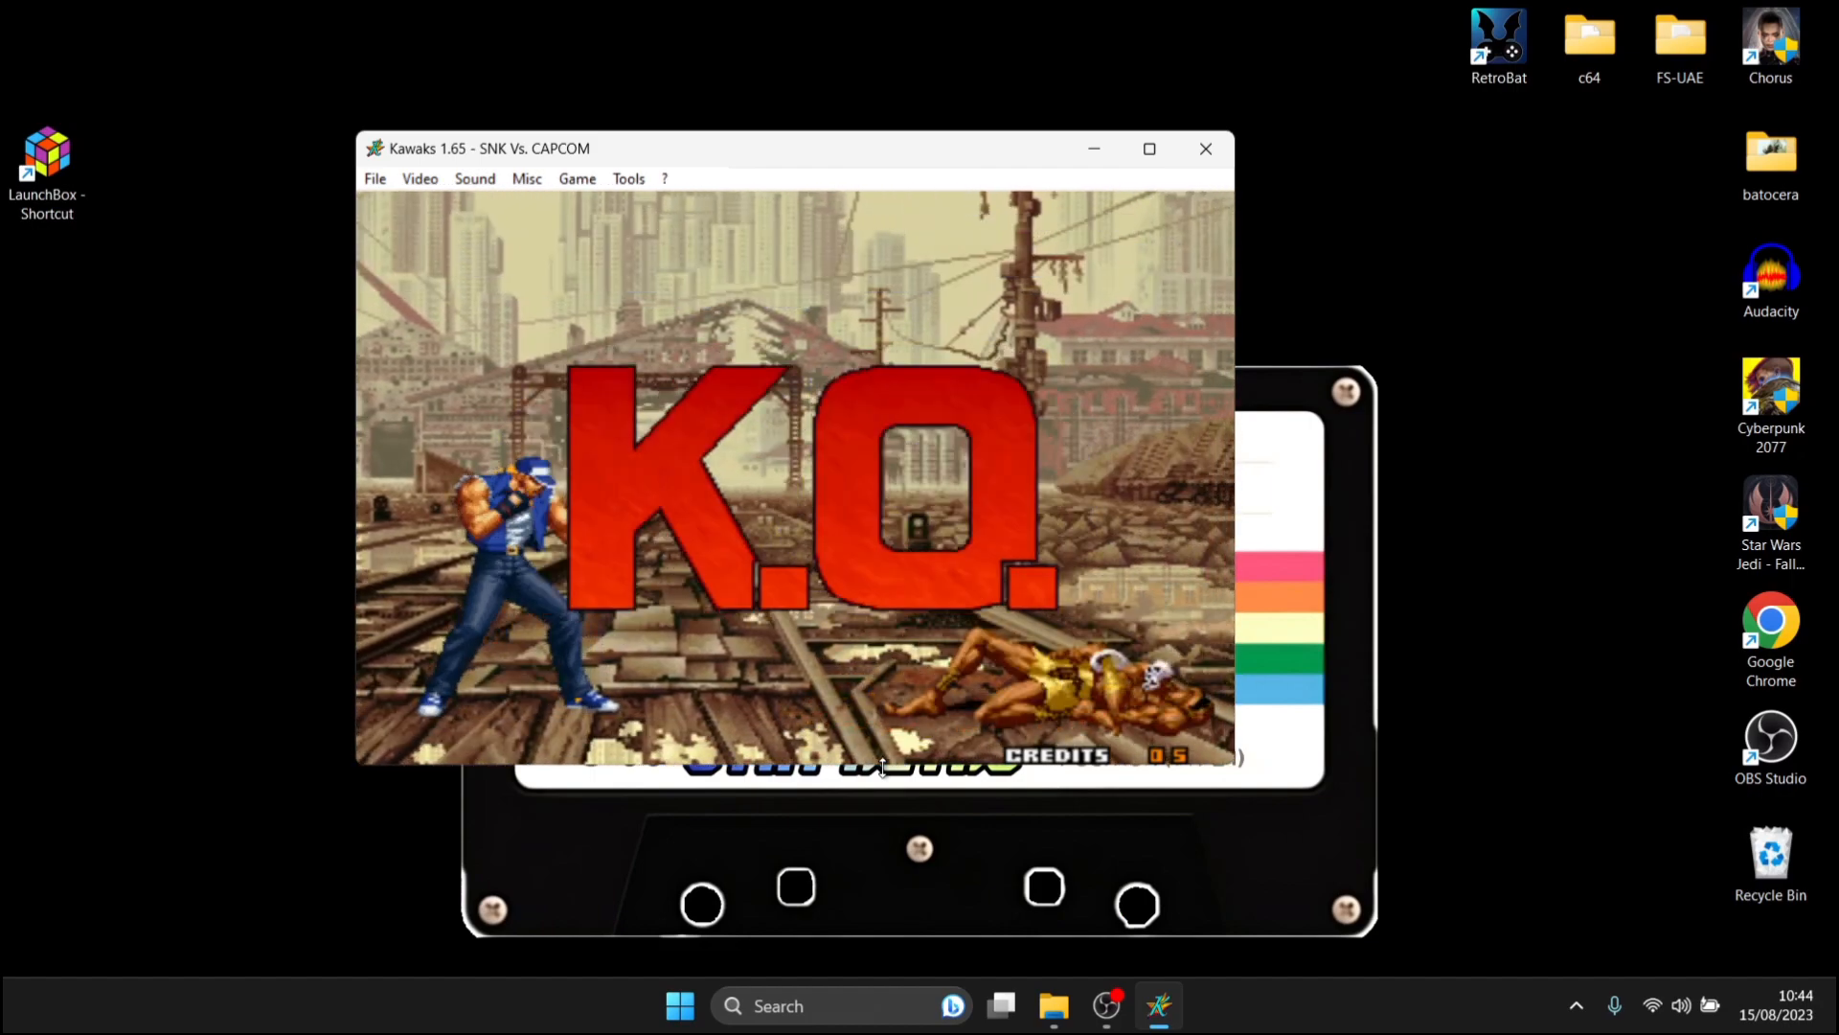
Step: Set Video > Interframe blending to Yes, Motion Blur
click(419, 179)
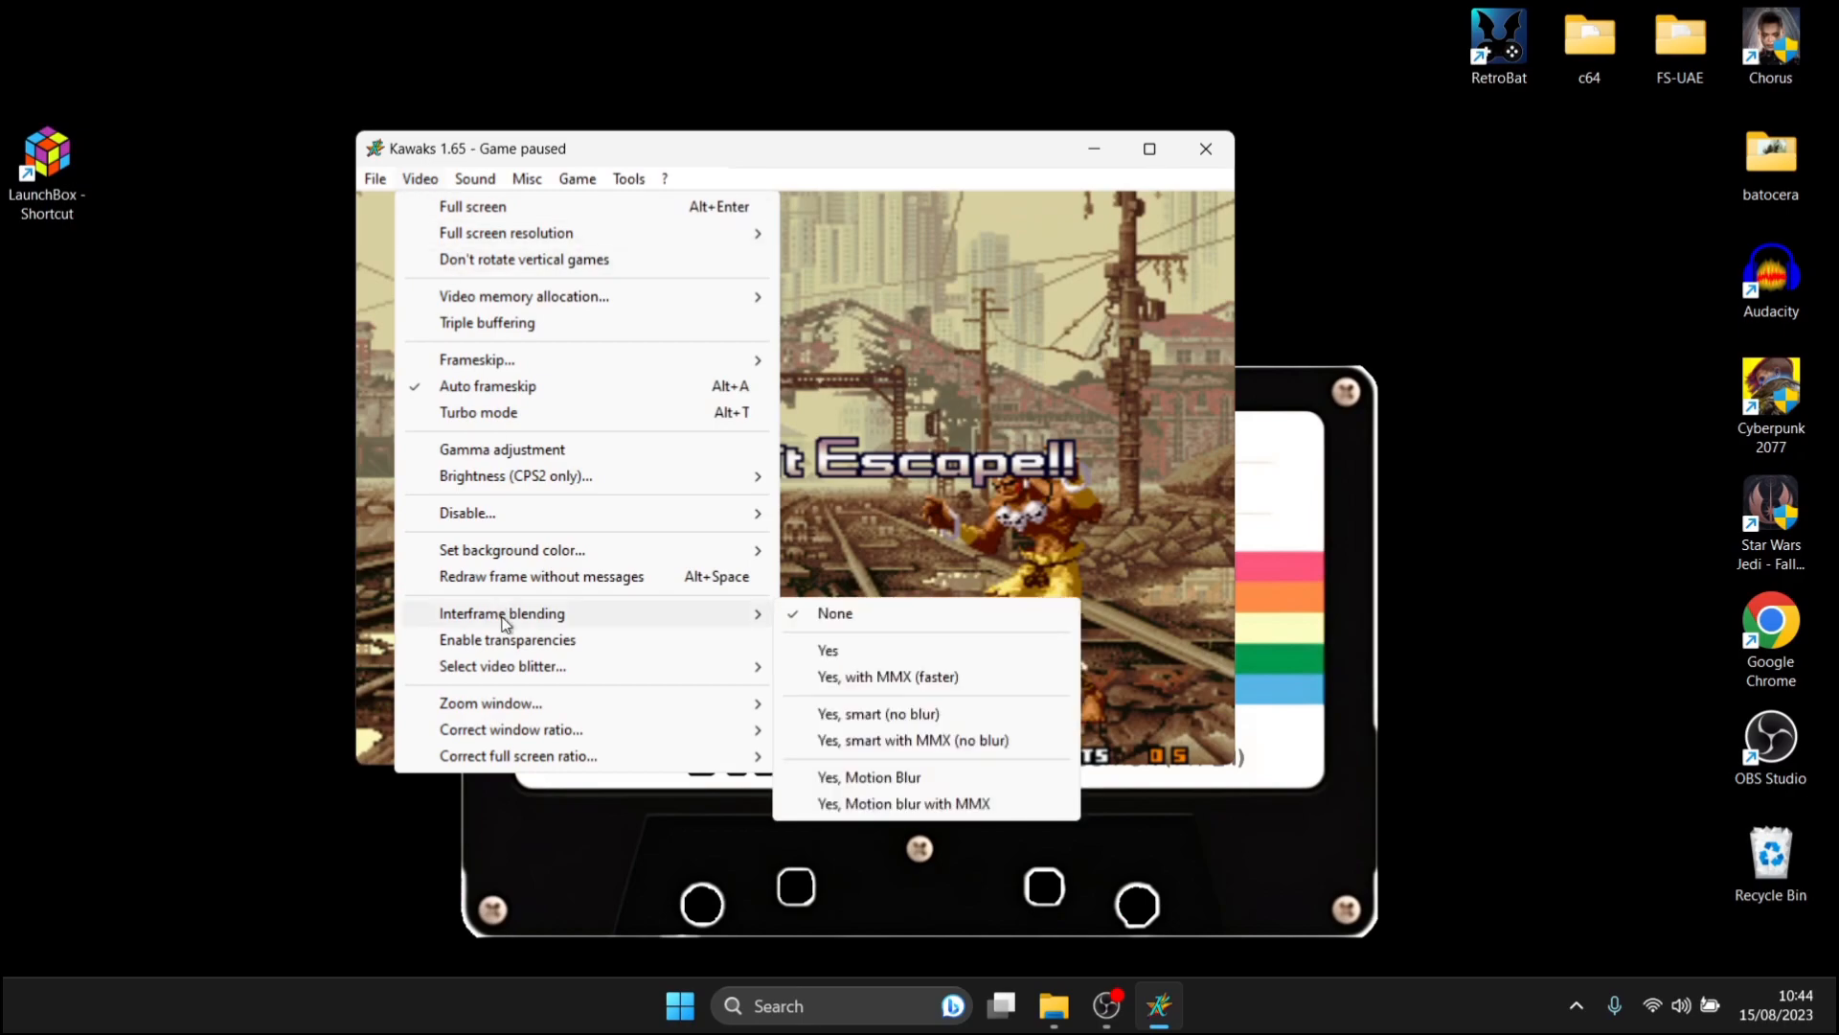
mouse_move(544, 625)
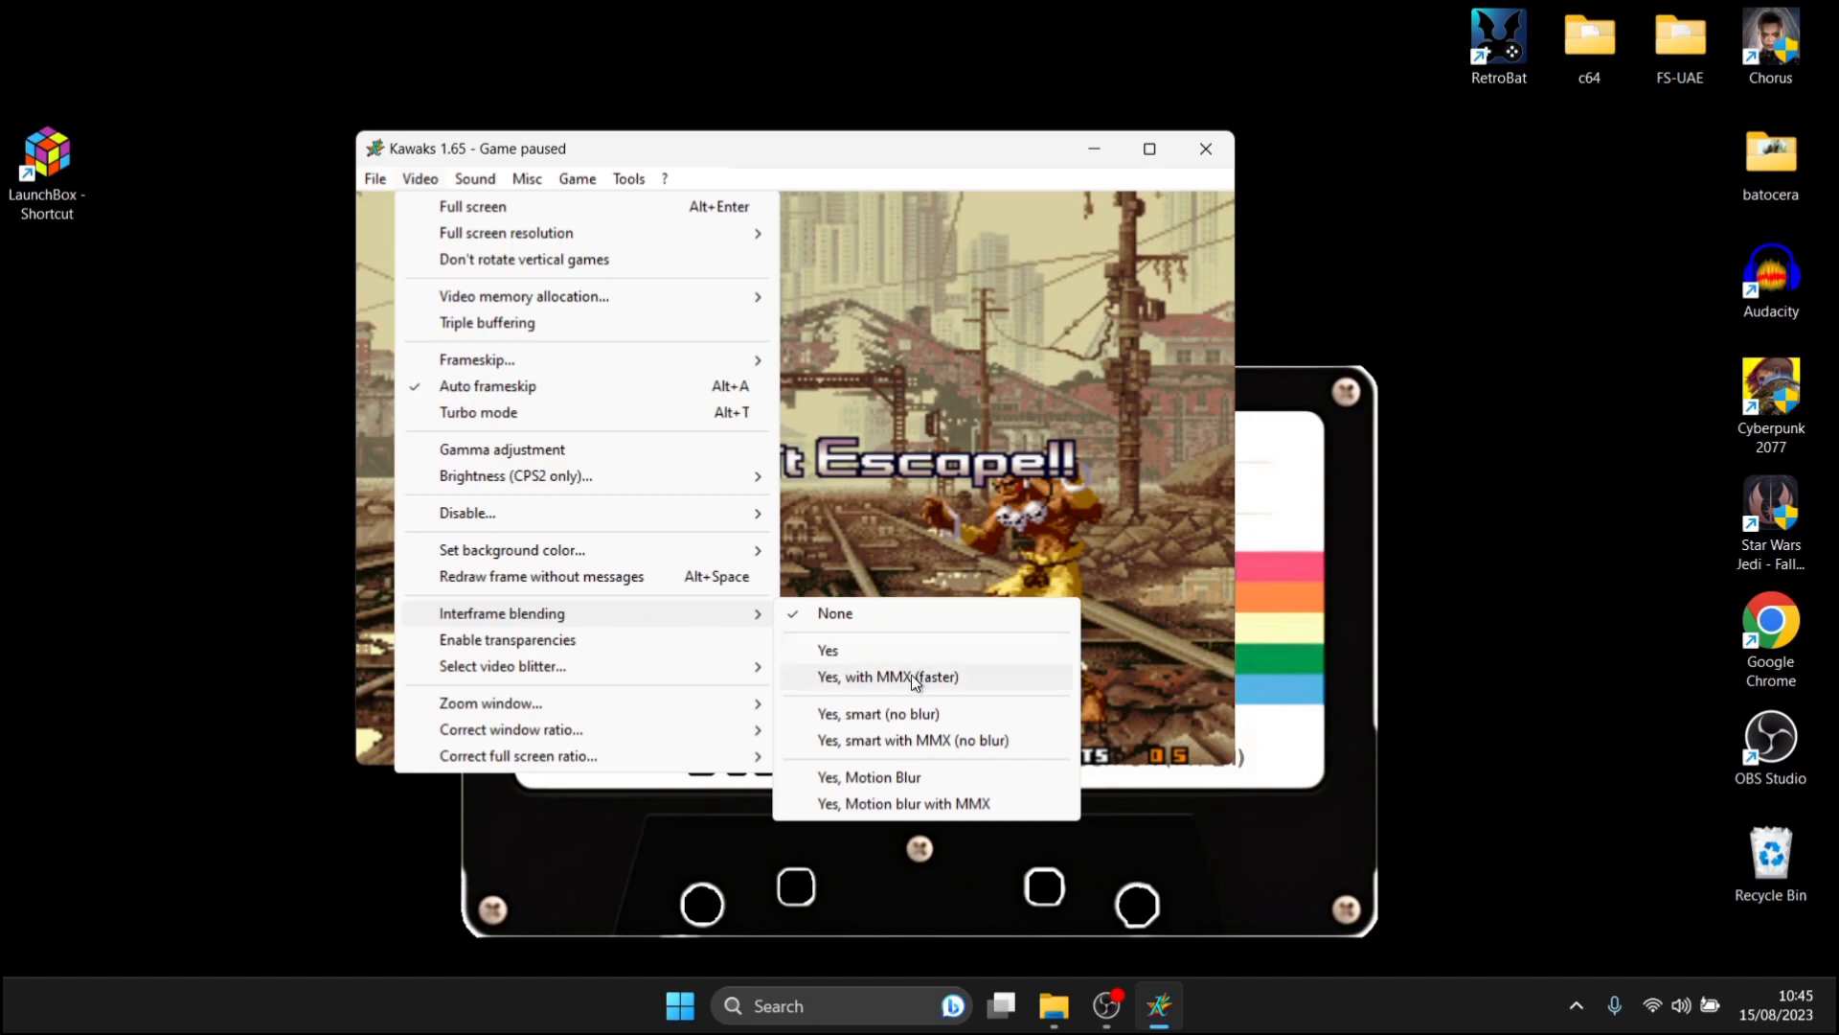
mouse_move(952, 788)
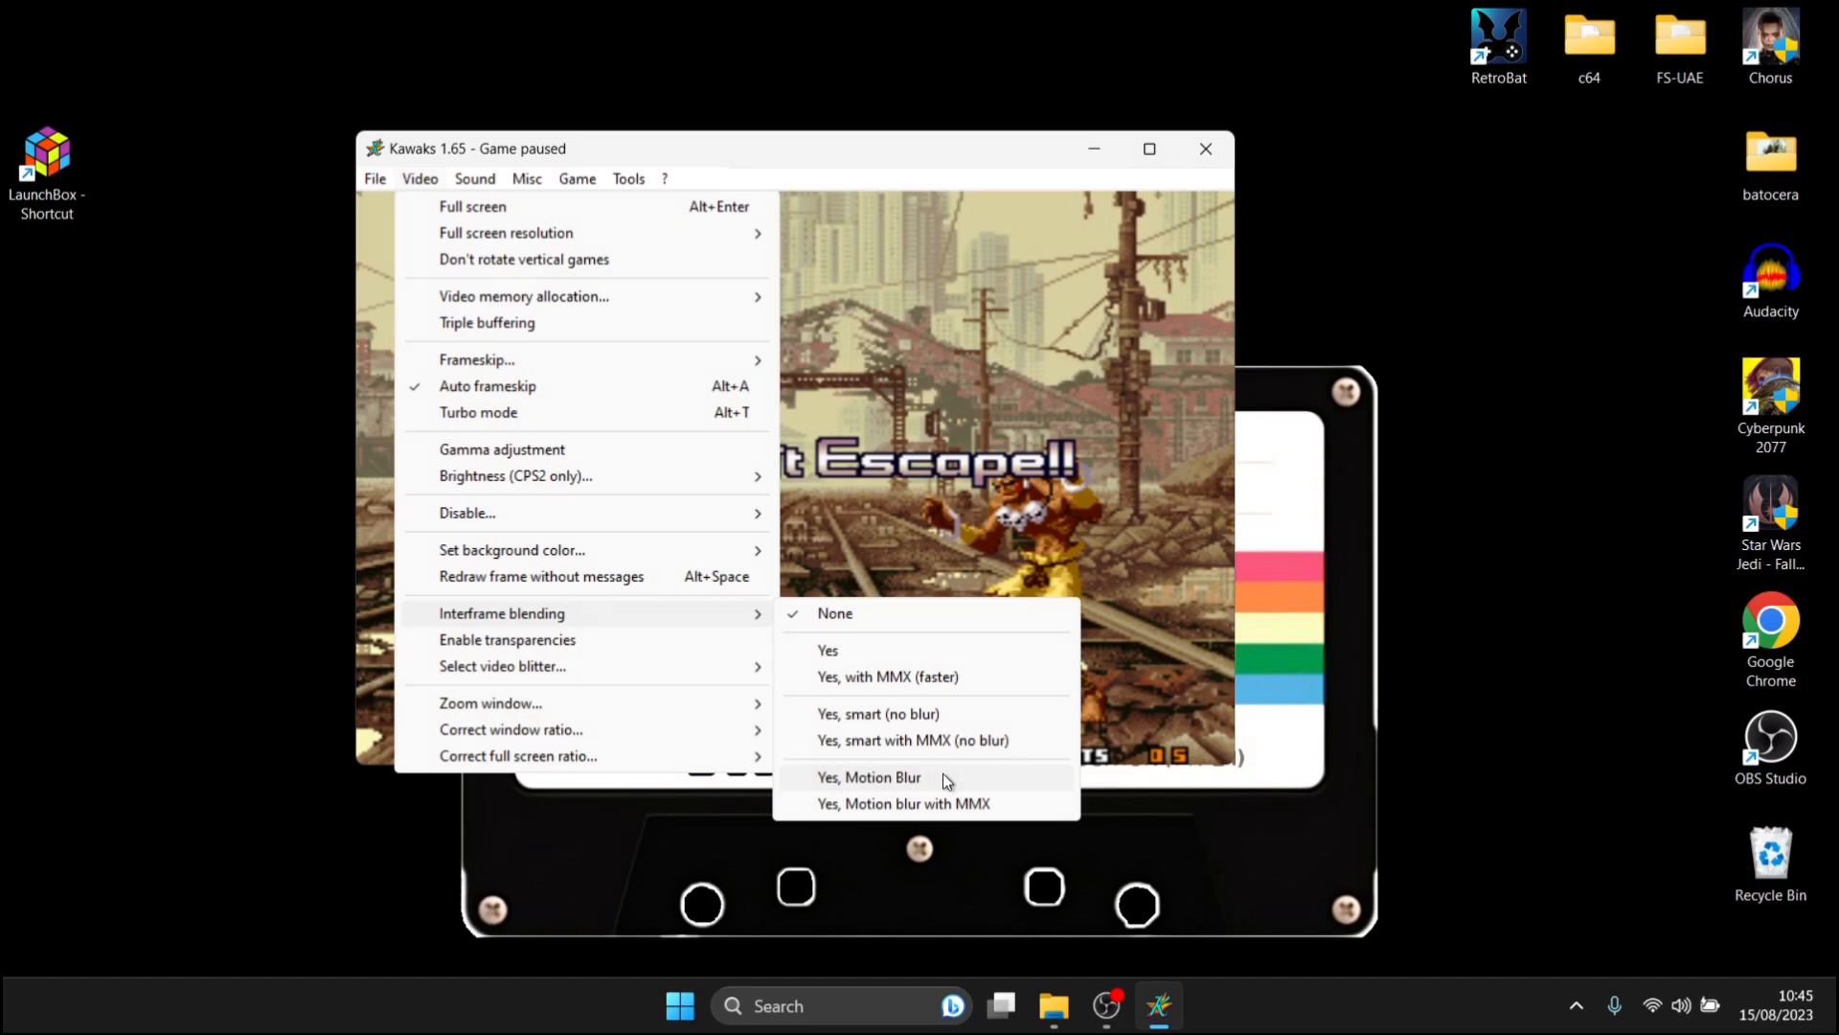
click(869, 777)
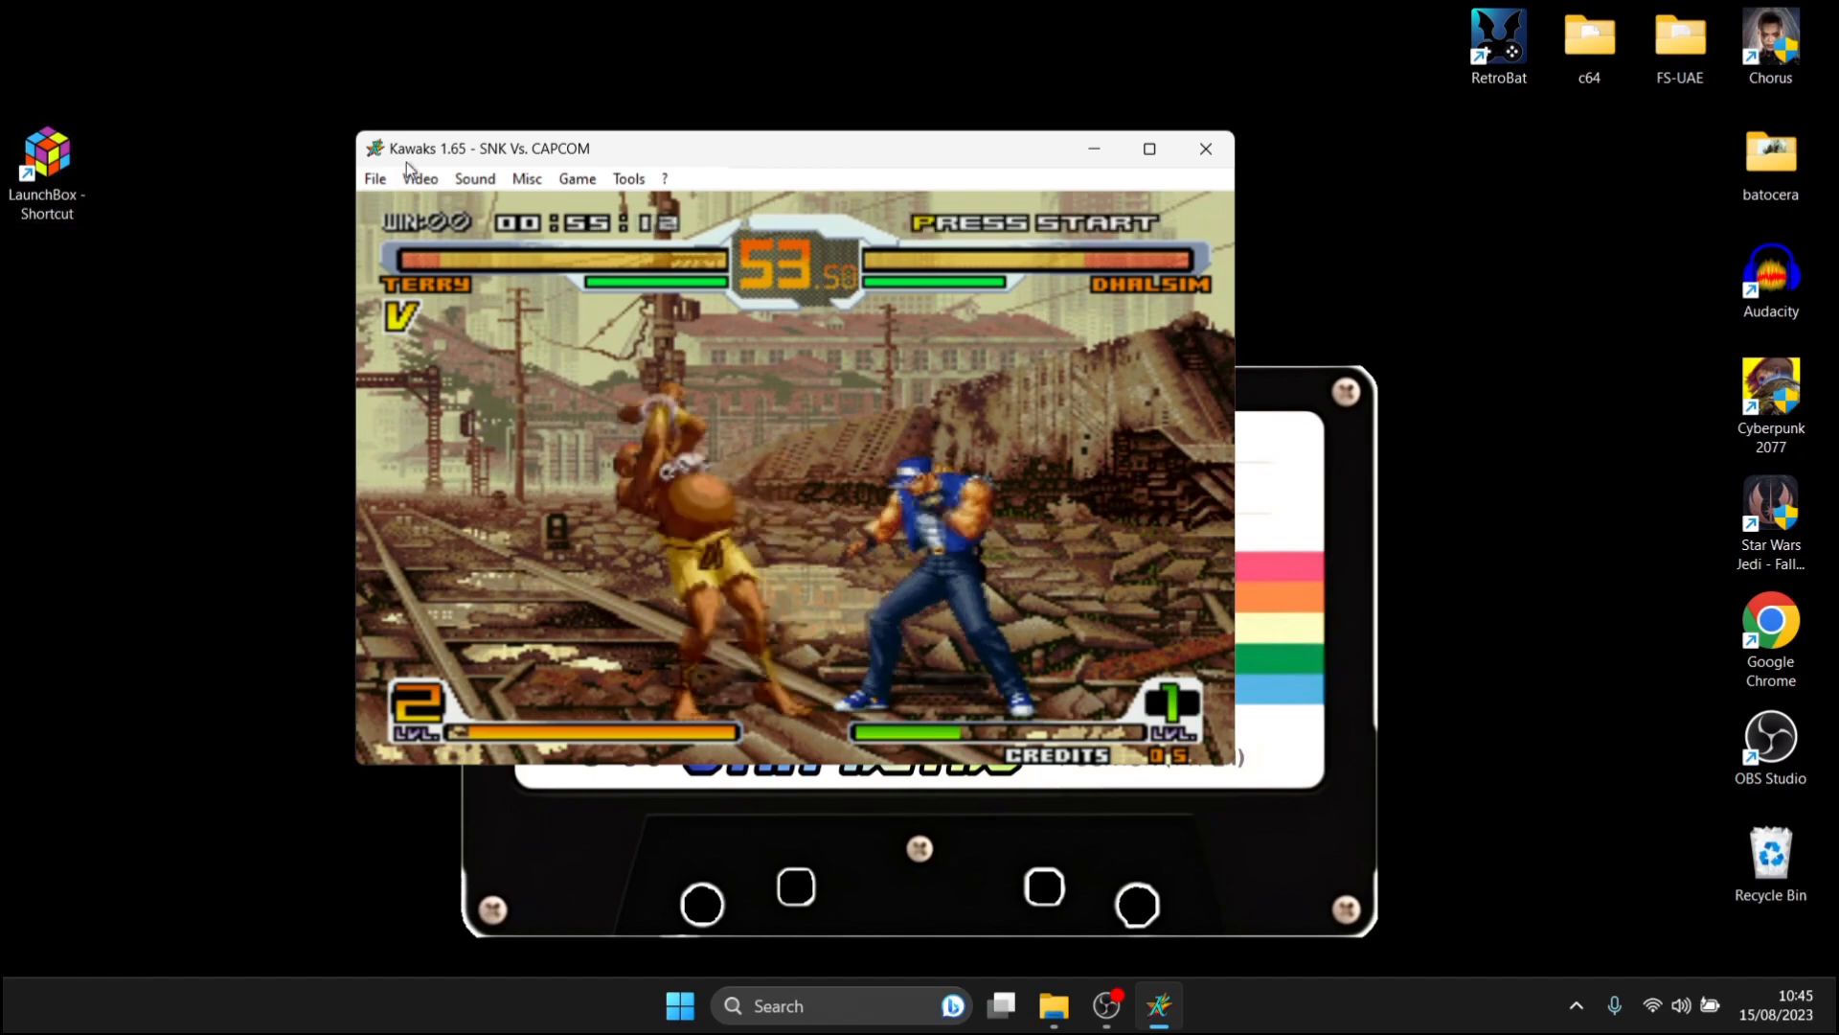
Step: Switch the video blitter to KScale (MMX only) with 75% scanlines
click(419, 179)
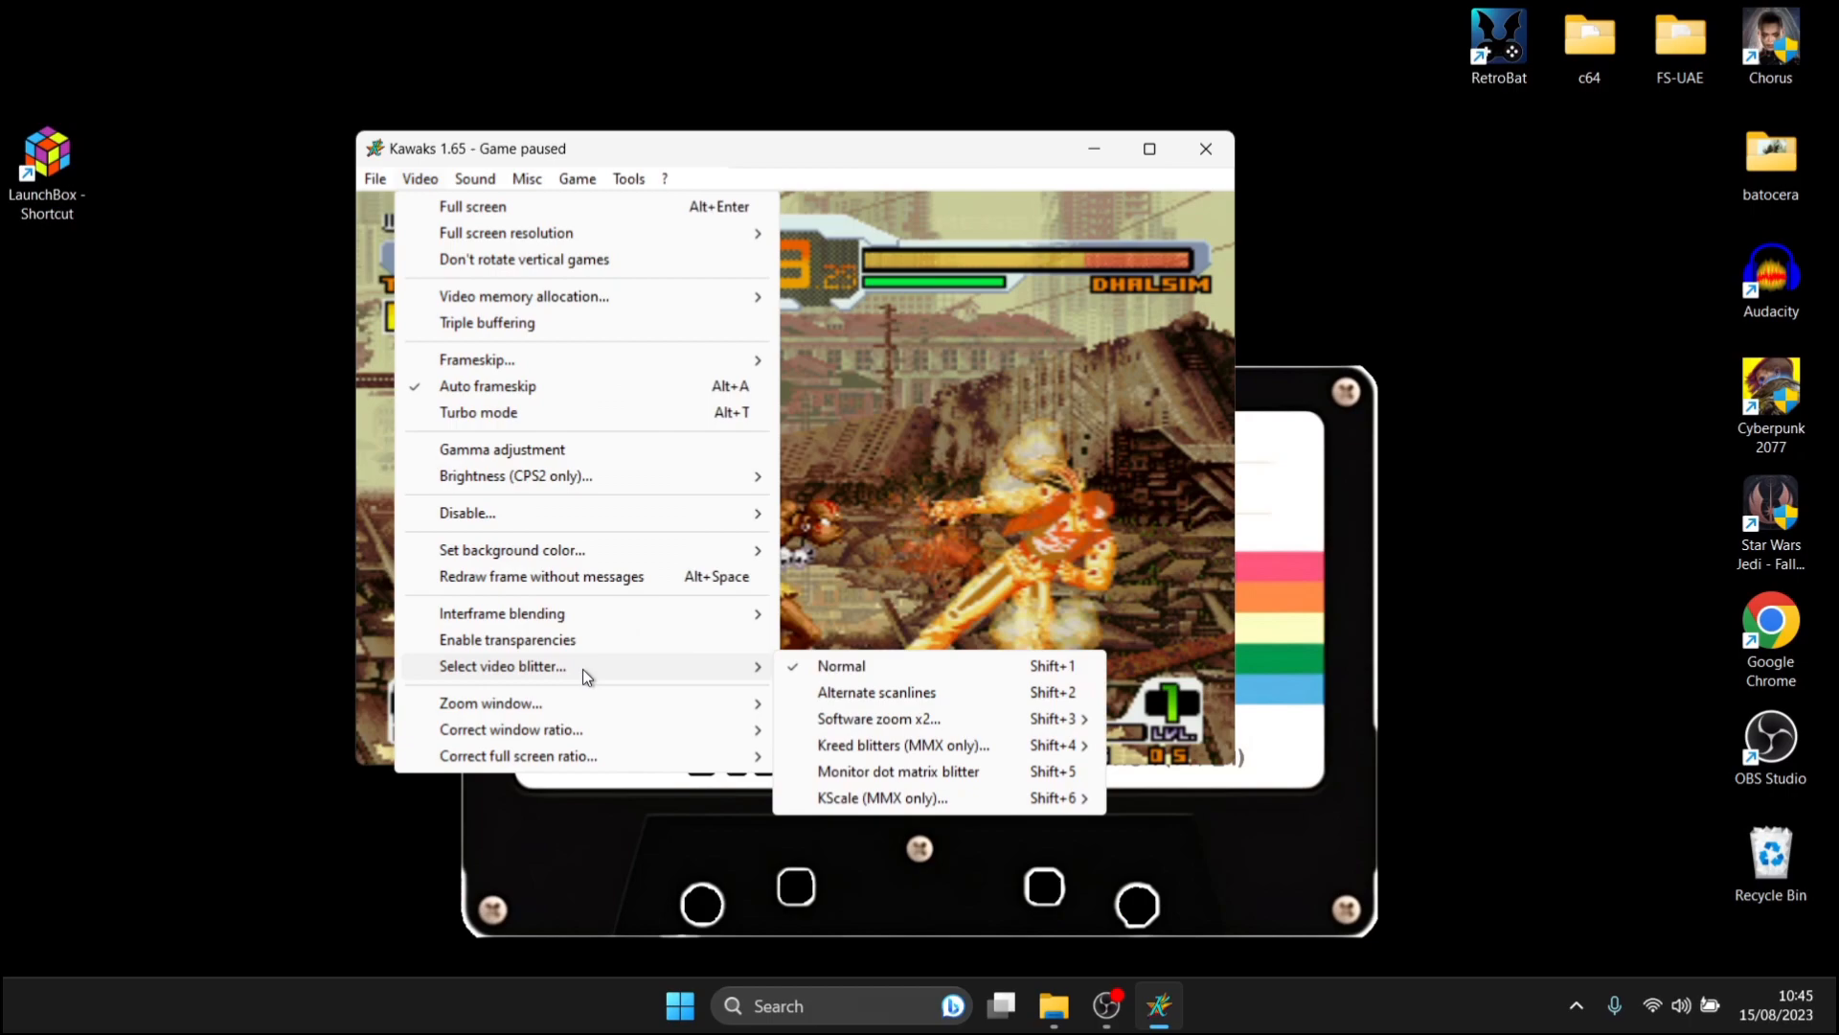
mouse_move(952, 713)
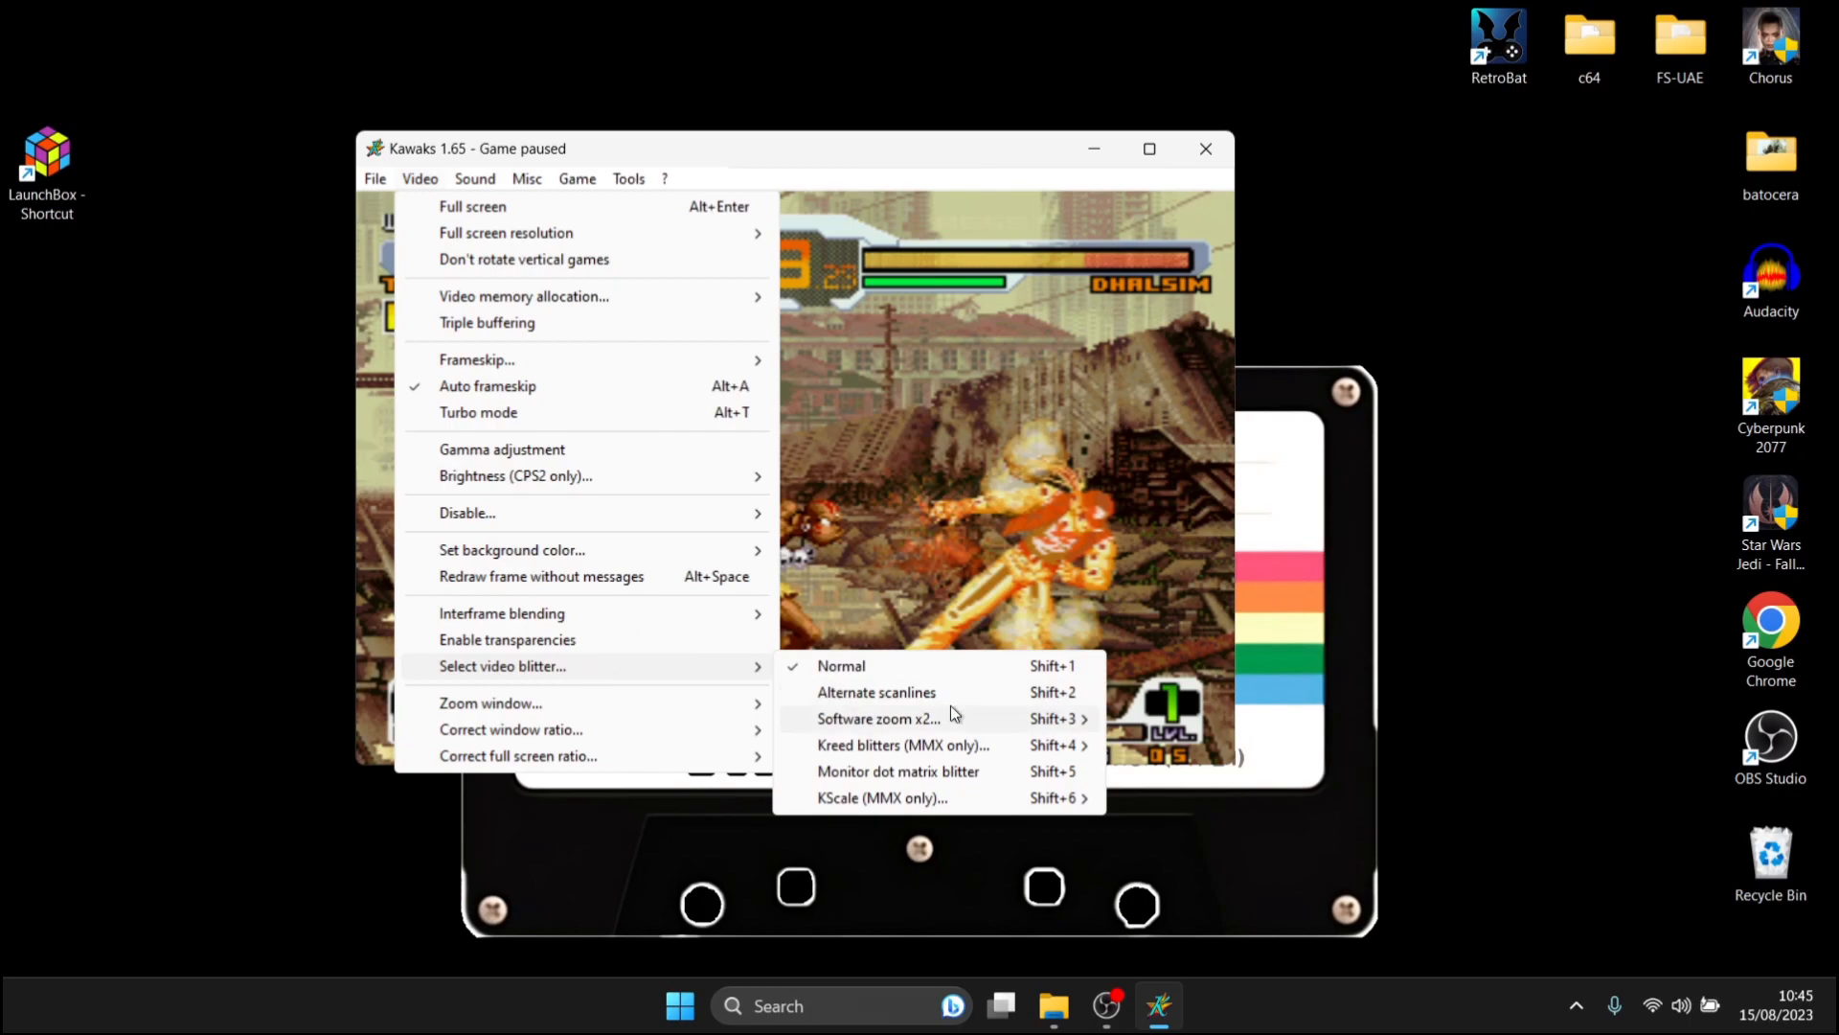
mouse_move(961, 799)
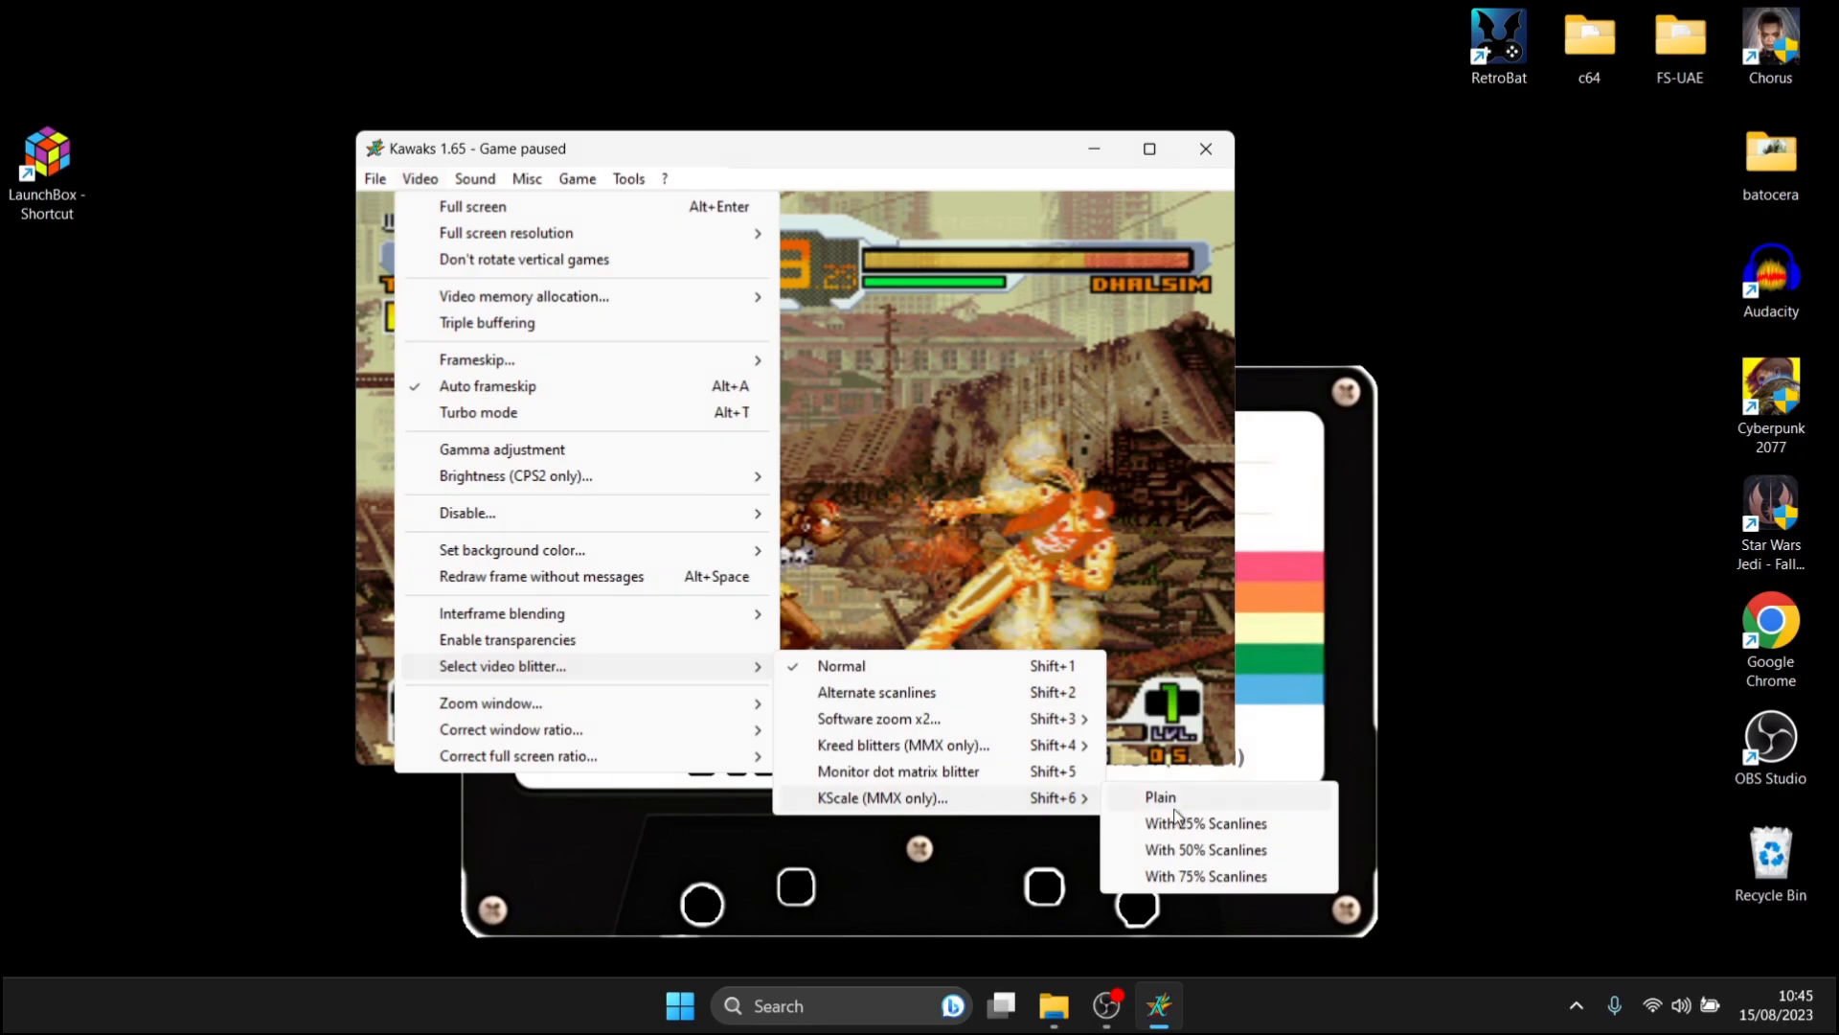
mouse_move(1249, 887)
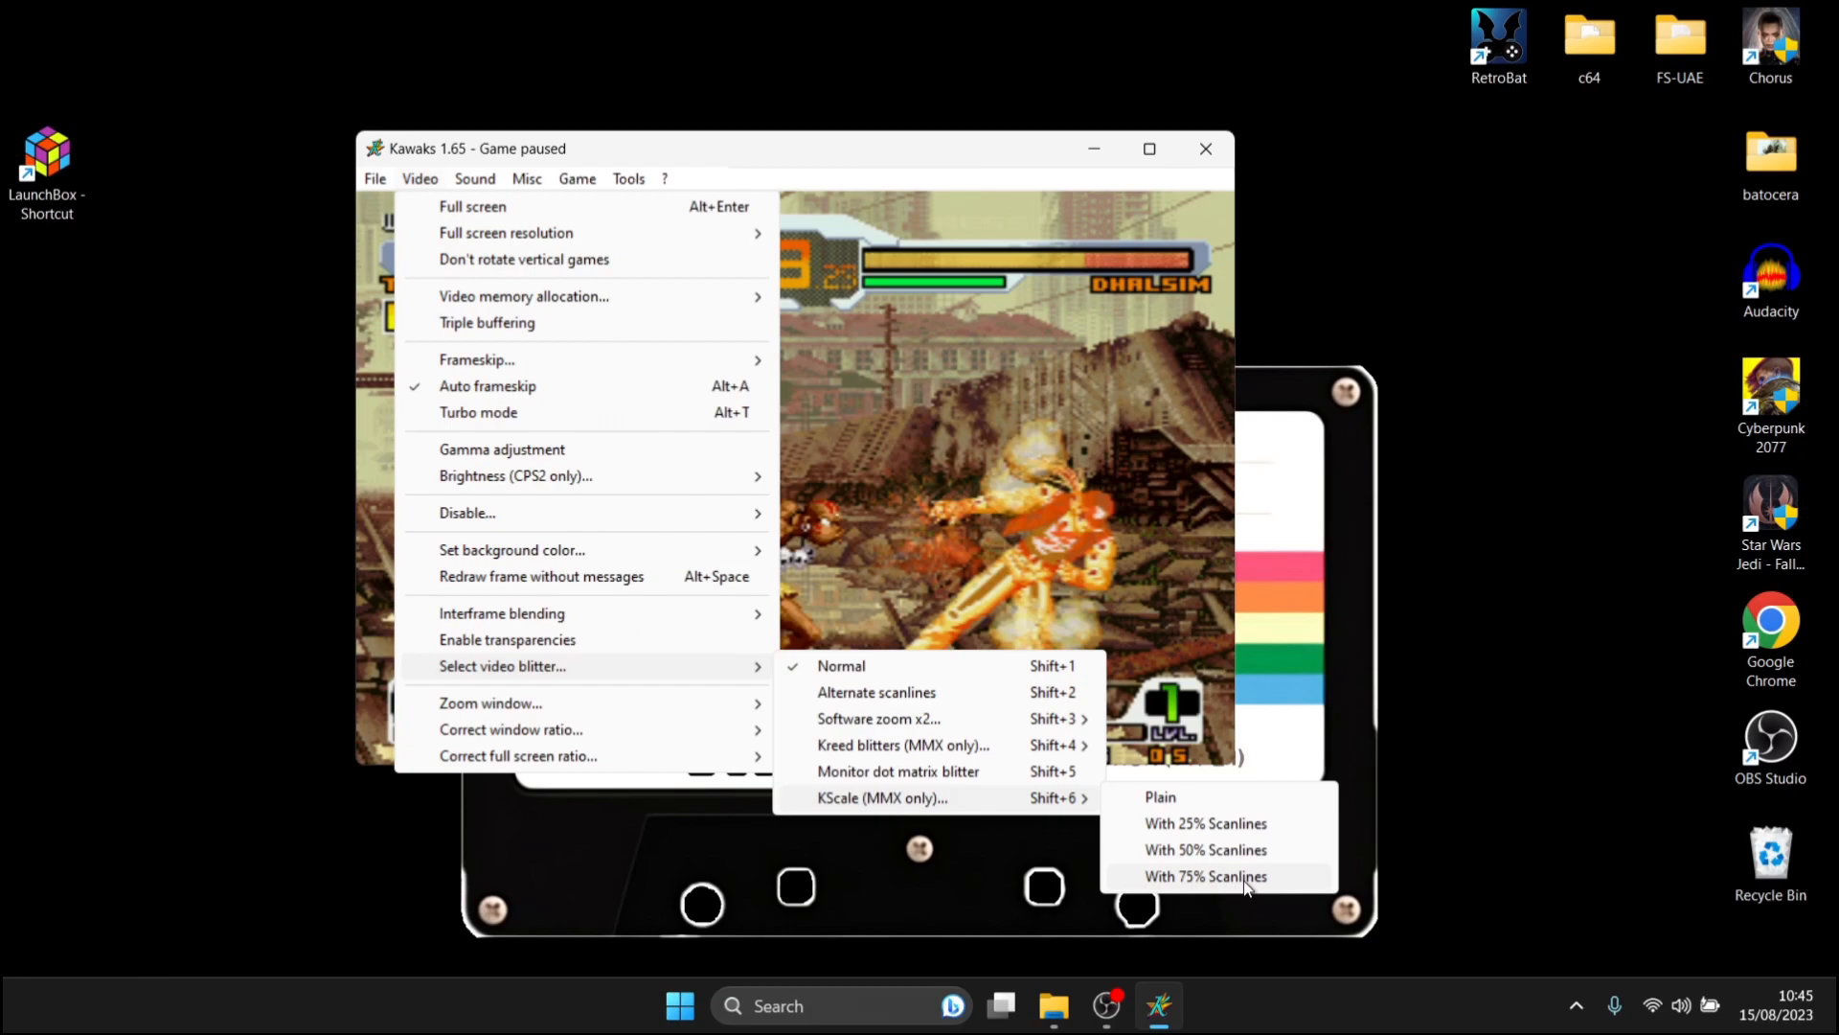
click(1206, 877)
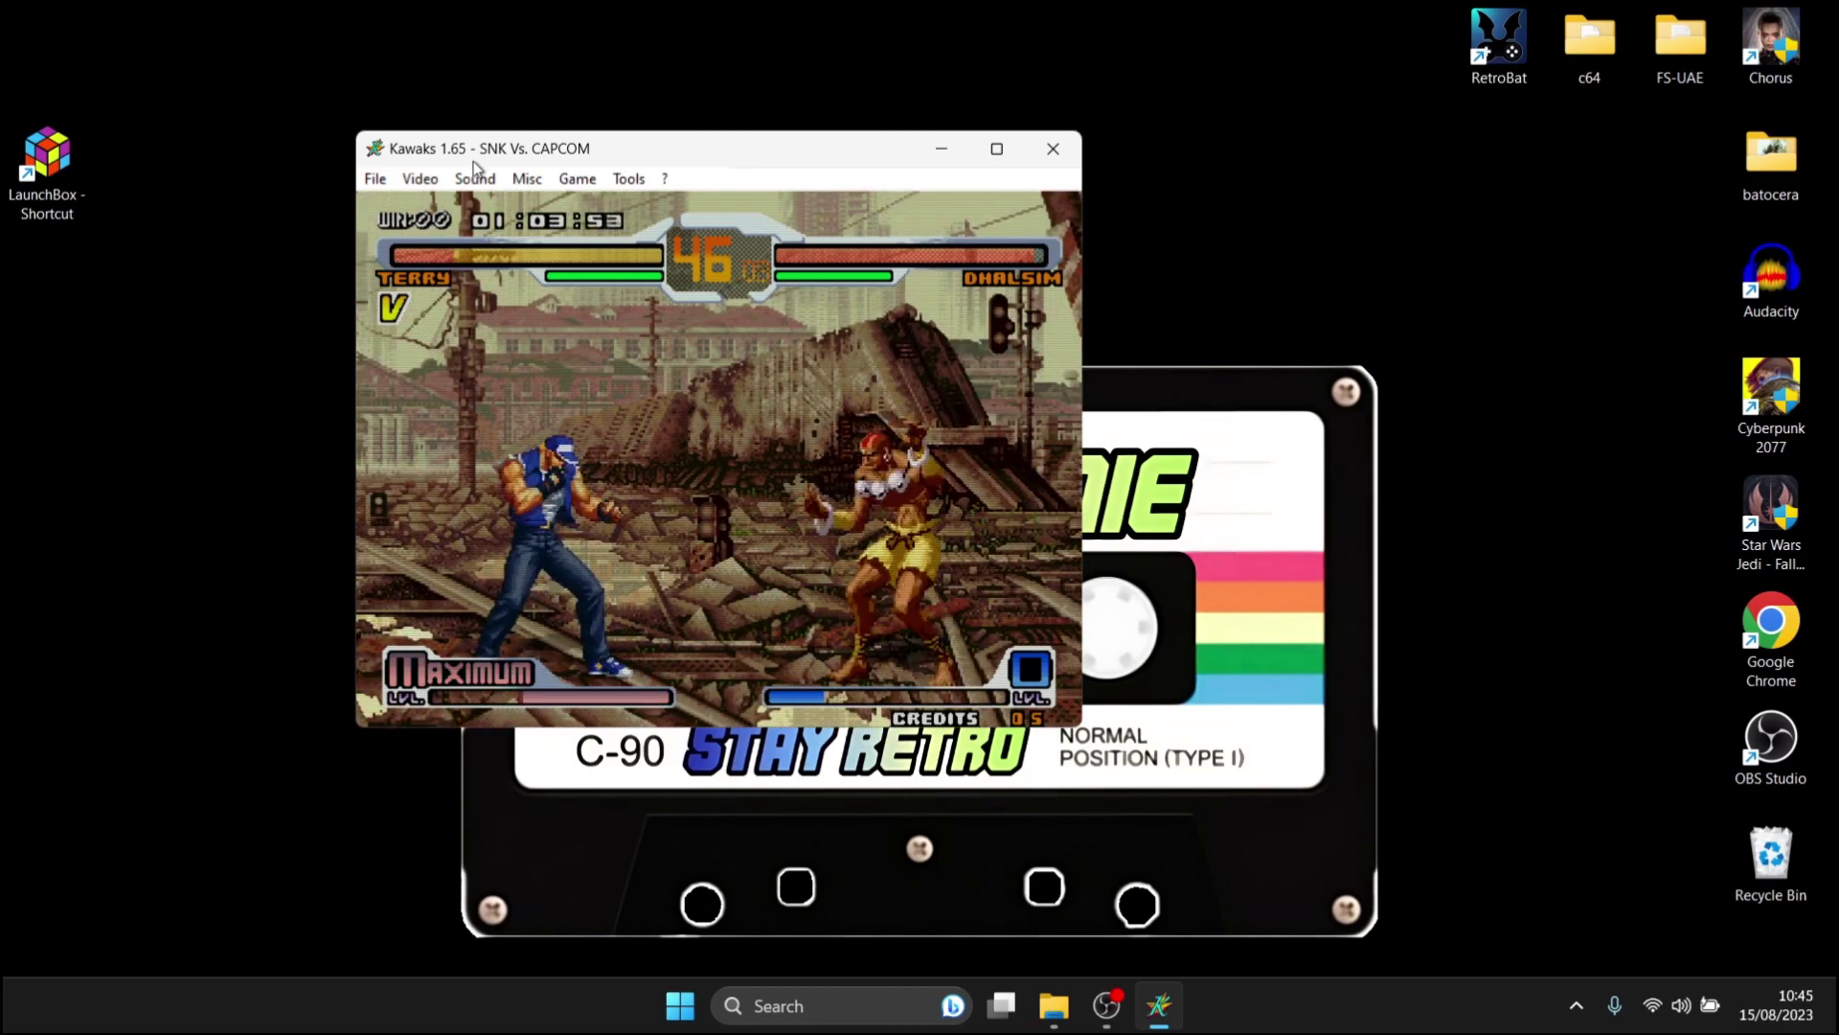
Step: Choose 800x600 as the NeoGeo full-screen resolution in the Video menu
click(419, 178)
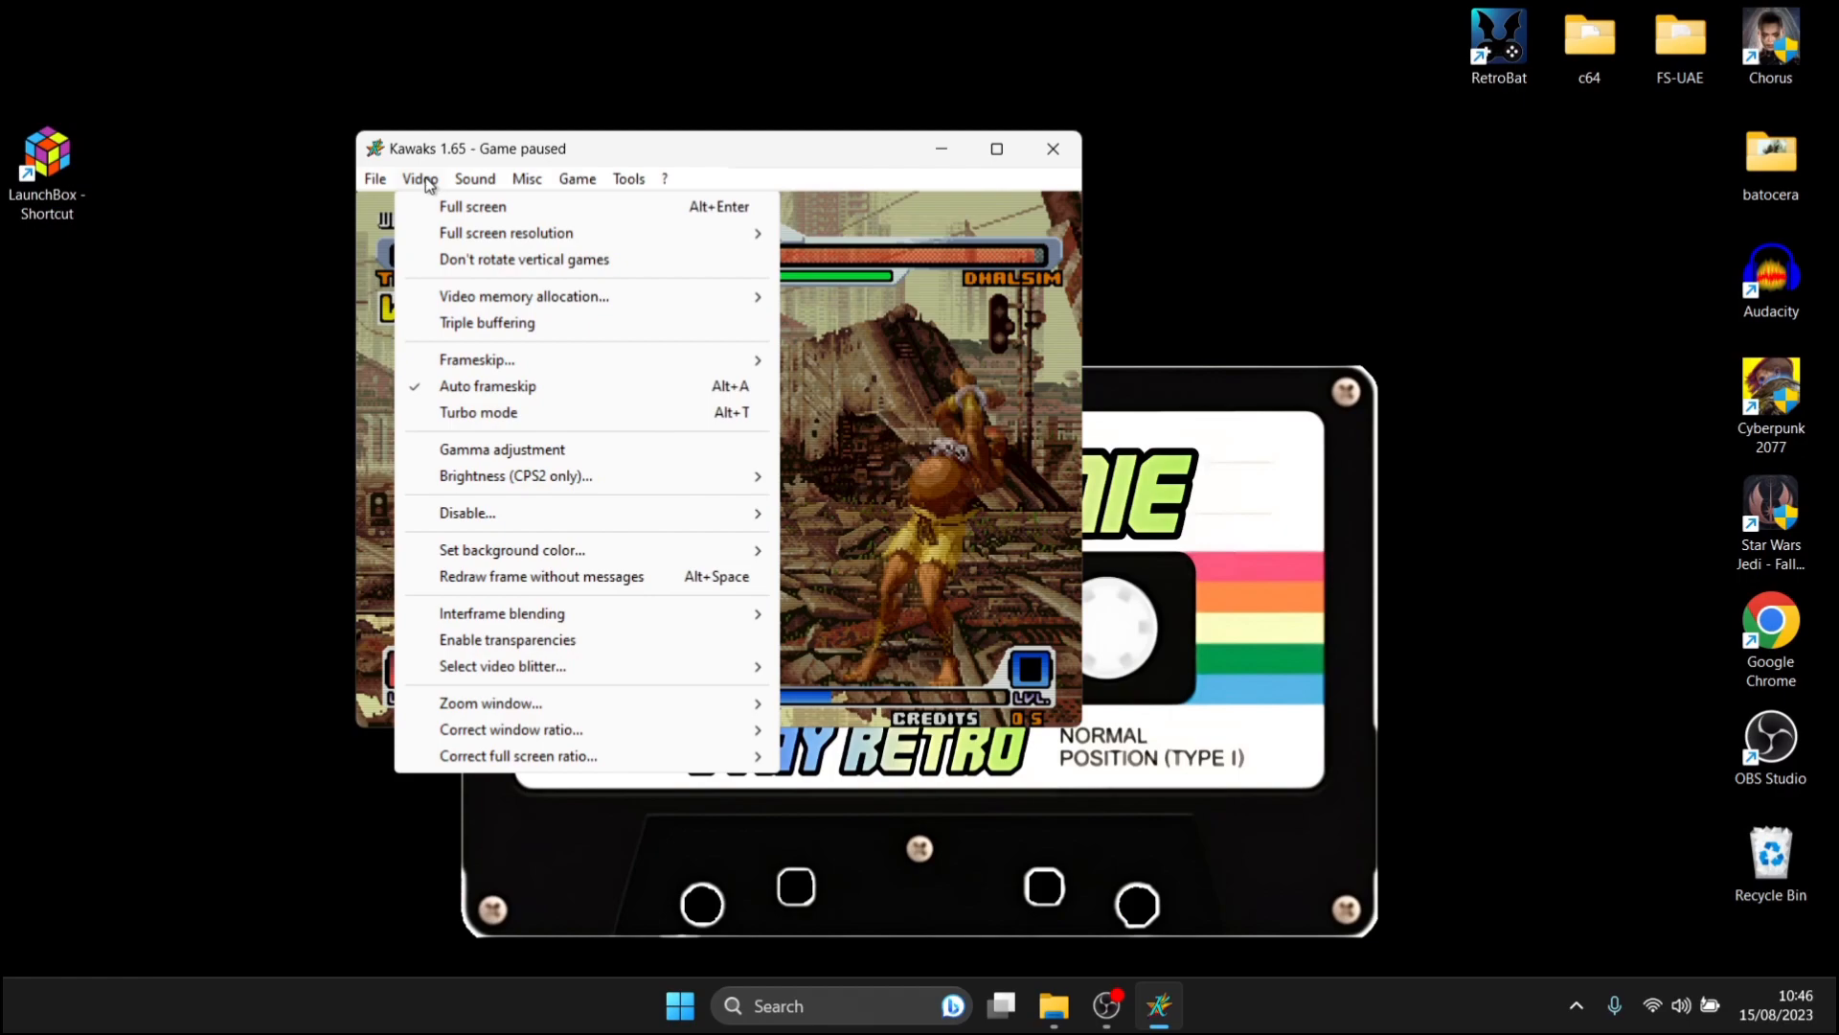
mouse_move(504, 233)
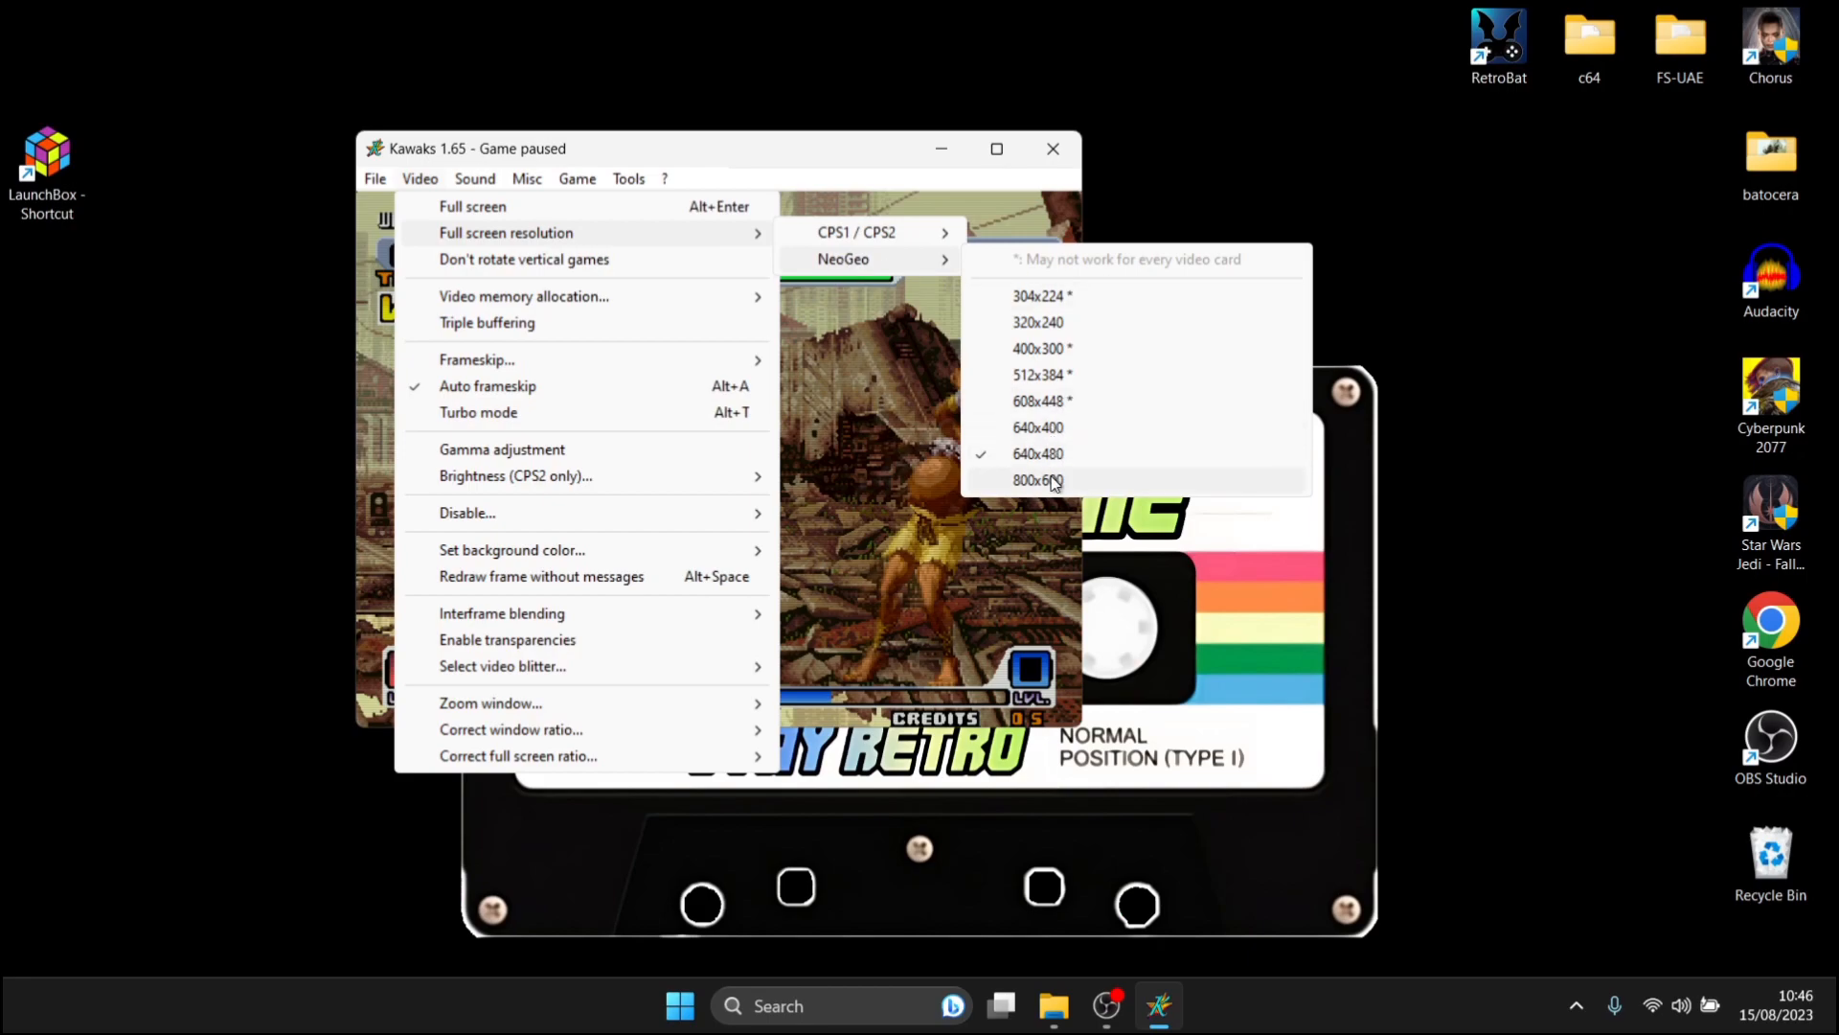
click(1037, 480)
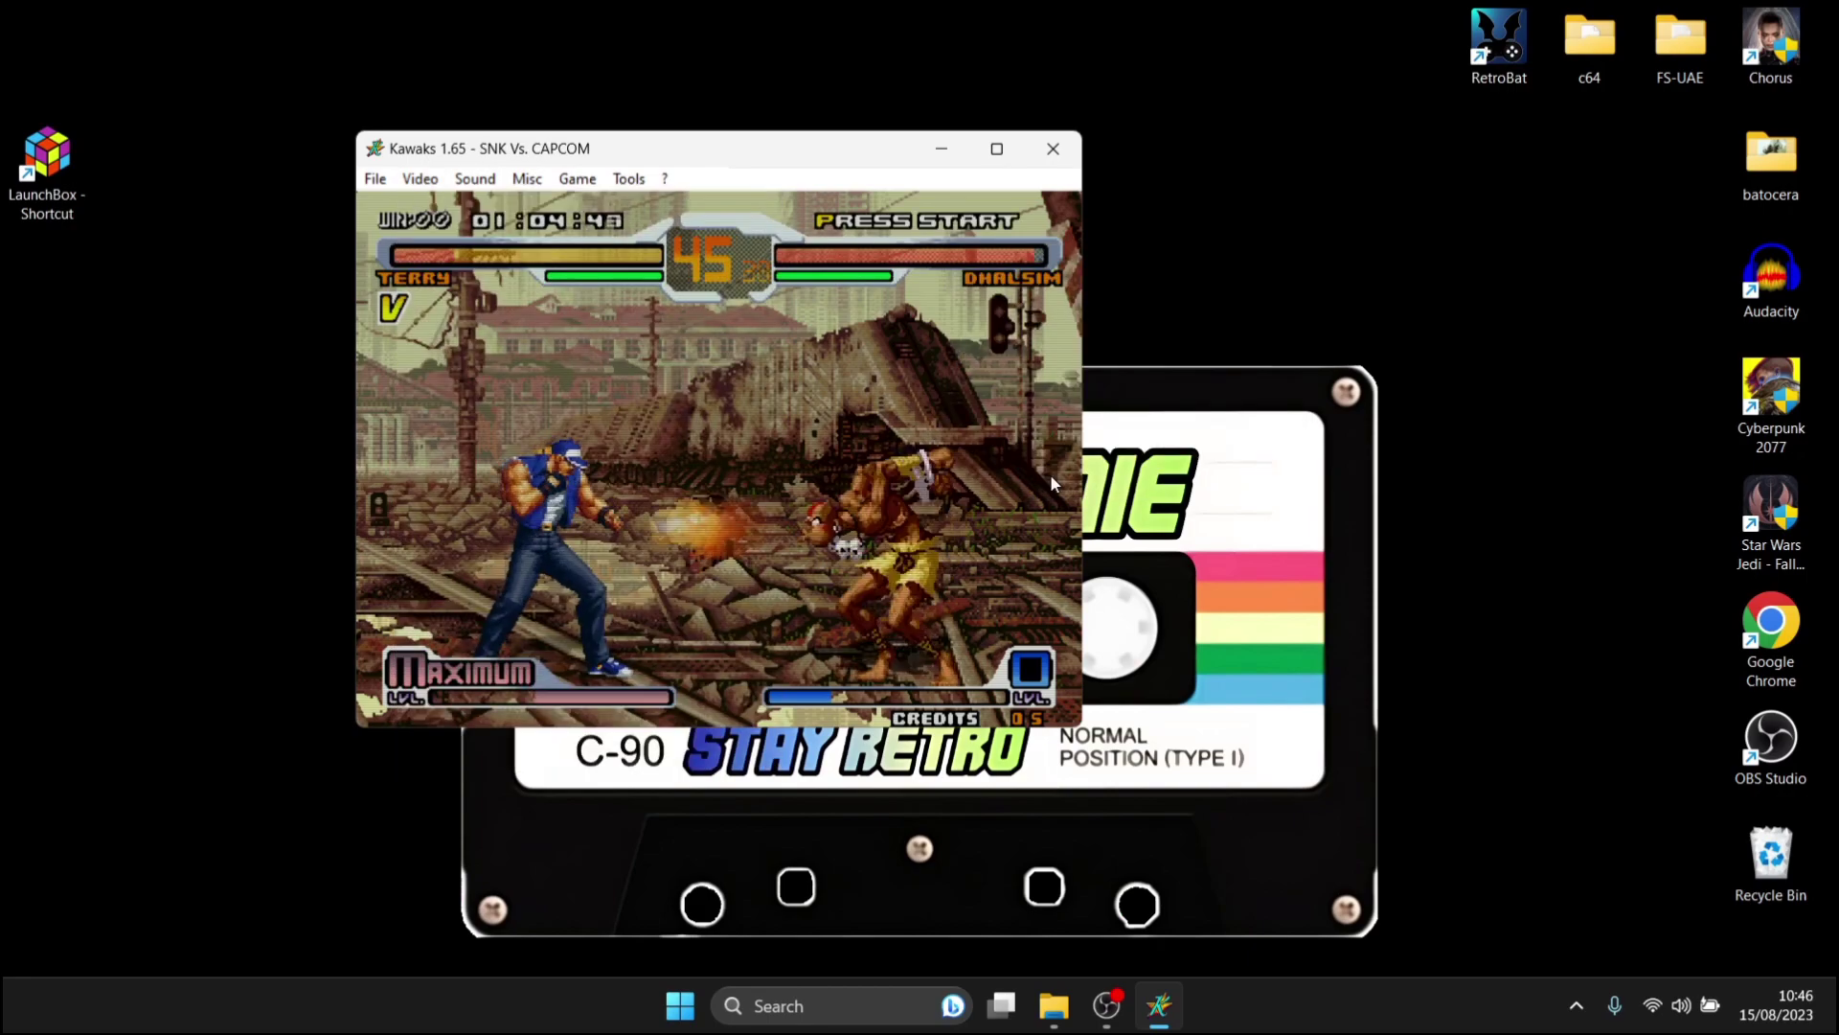
click(419, 179)
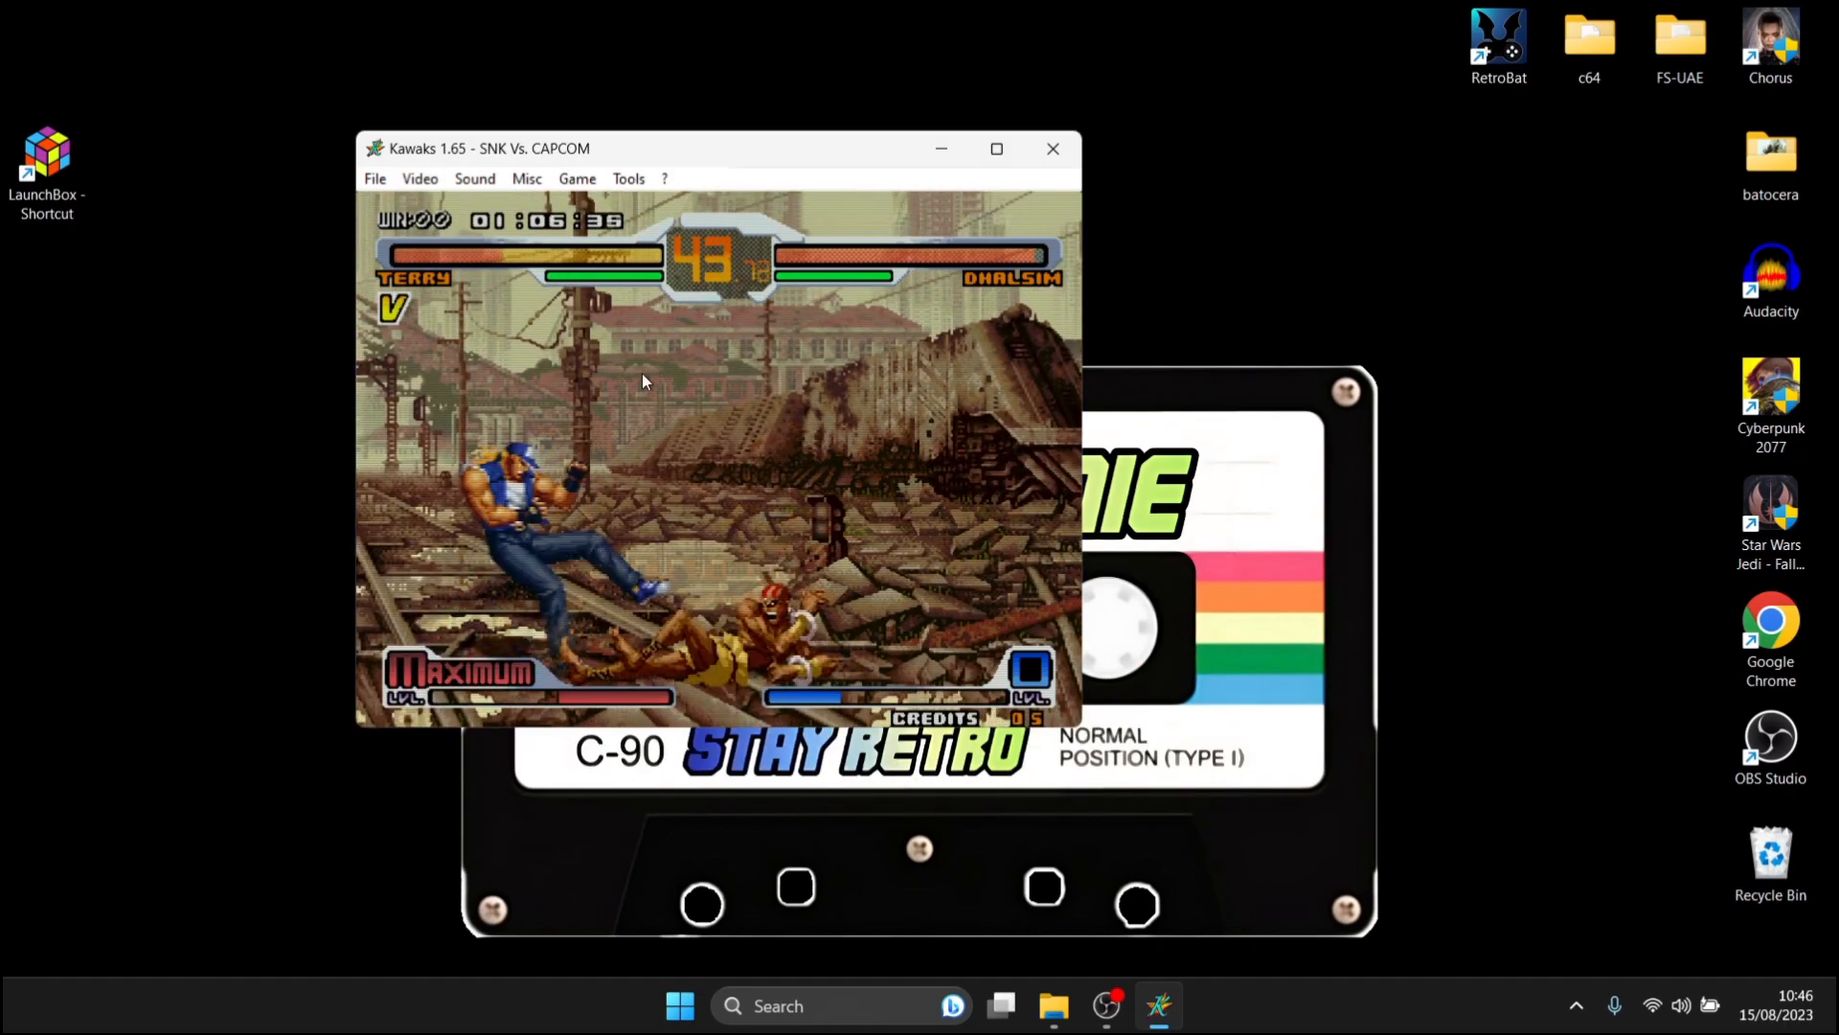
Step: Switch the game to full screen, then end the frozen Kawaks task in Task Manager
click(420, 180)
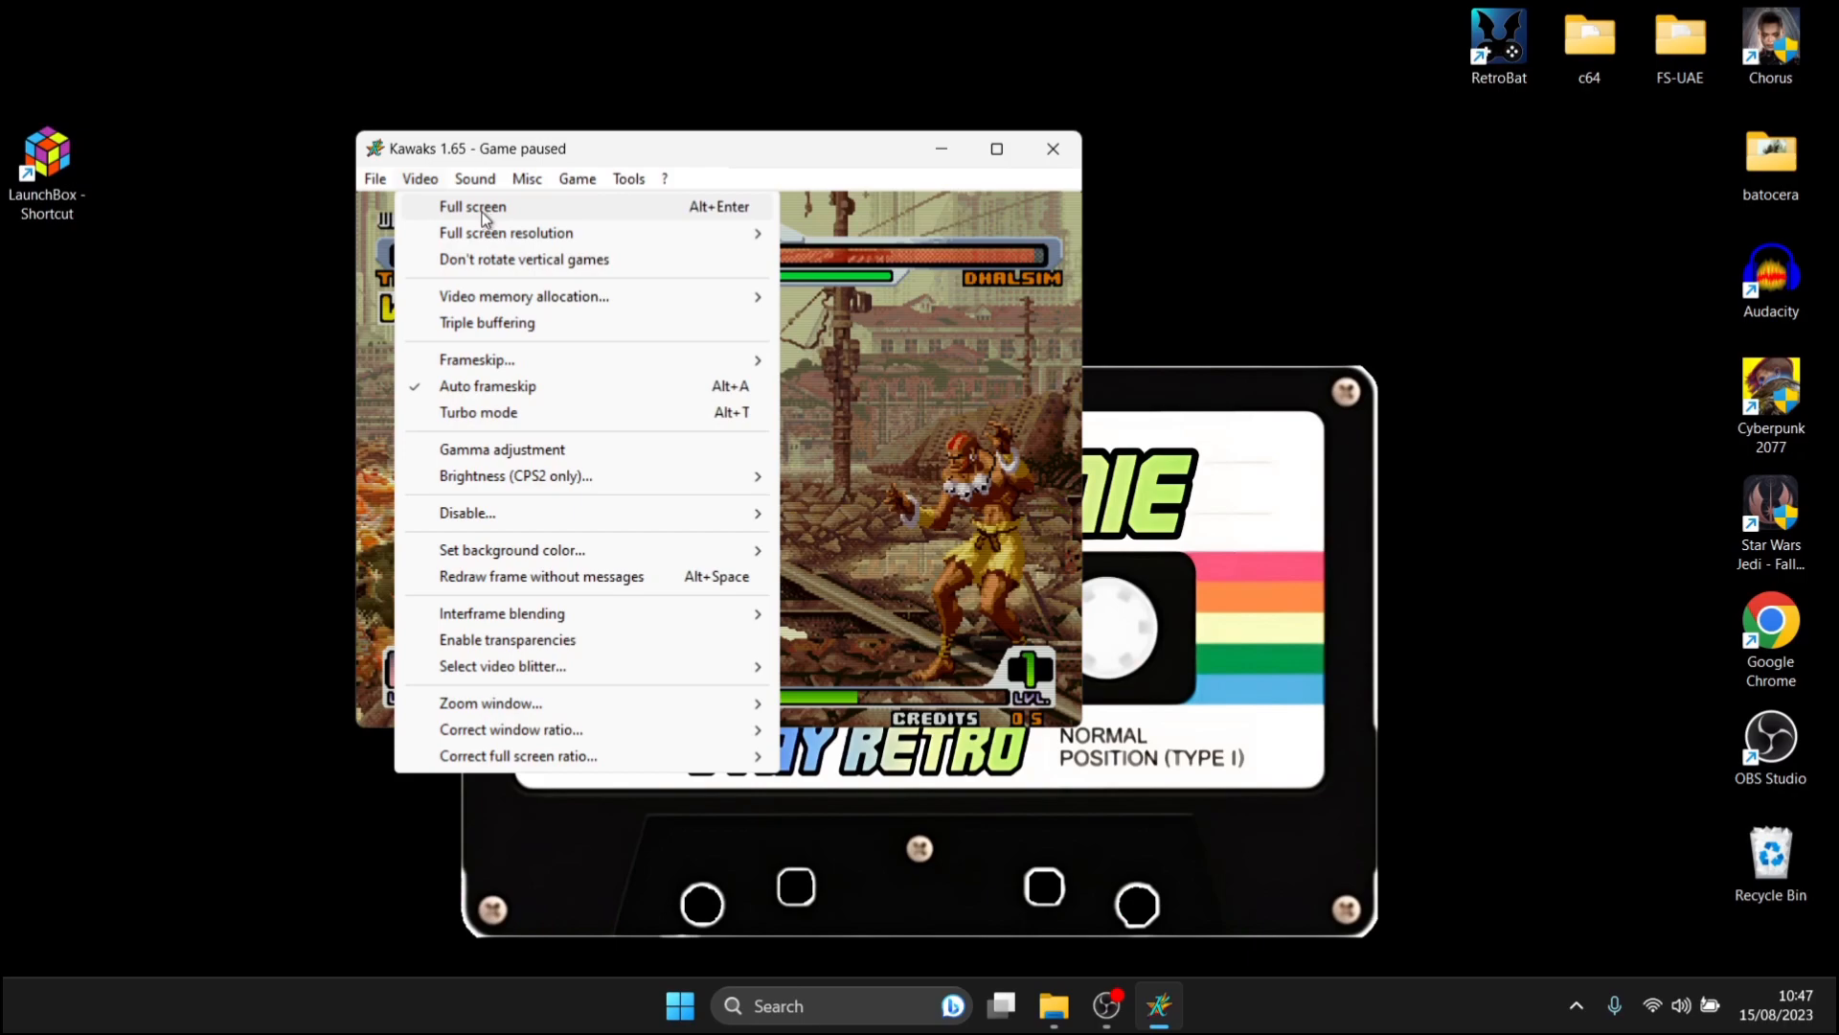
mouse_move(504, 219)
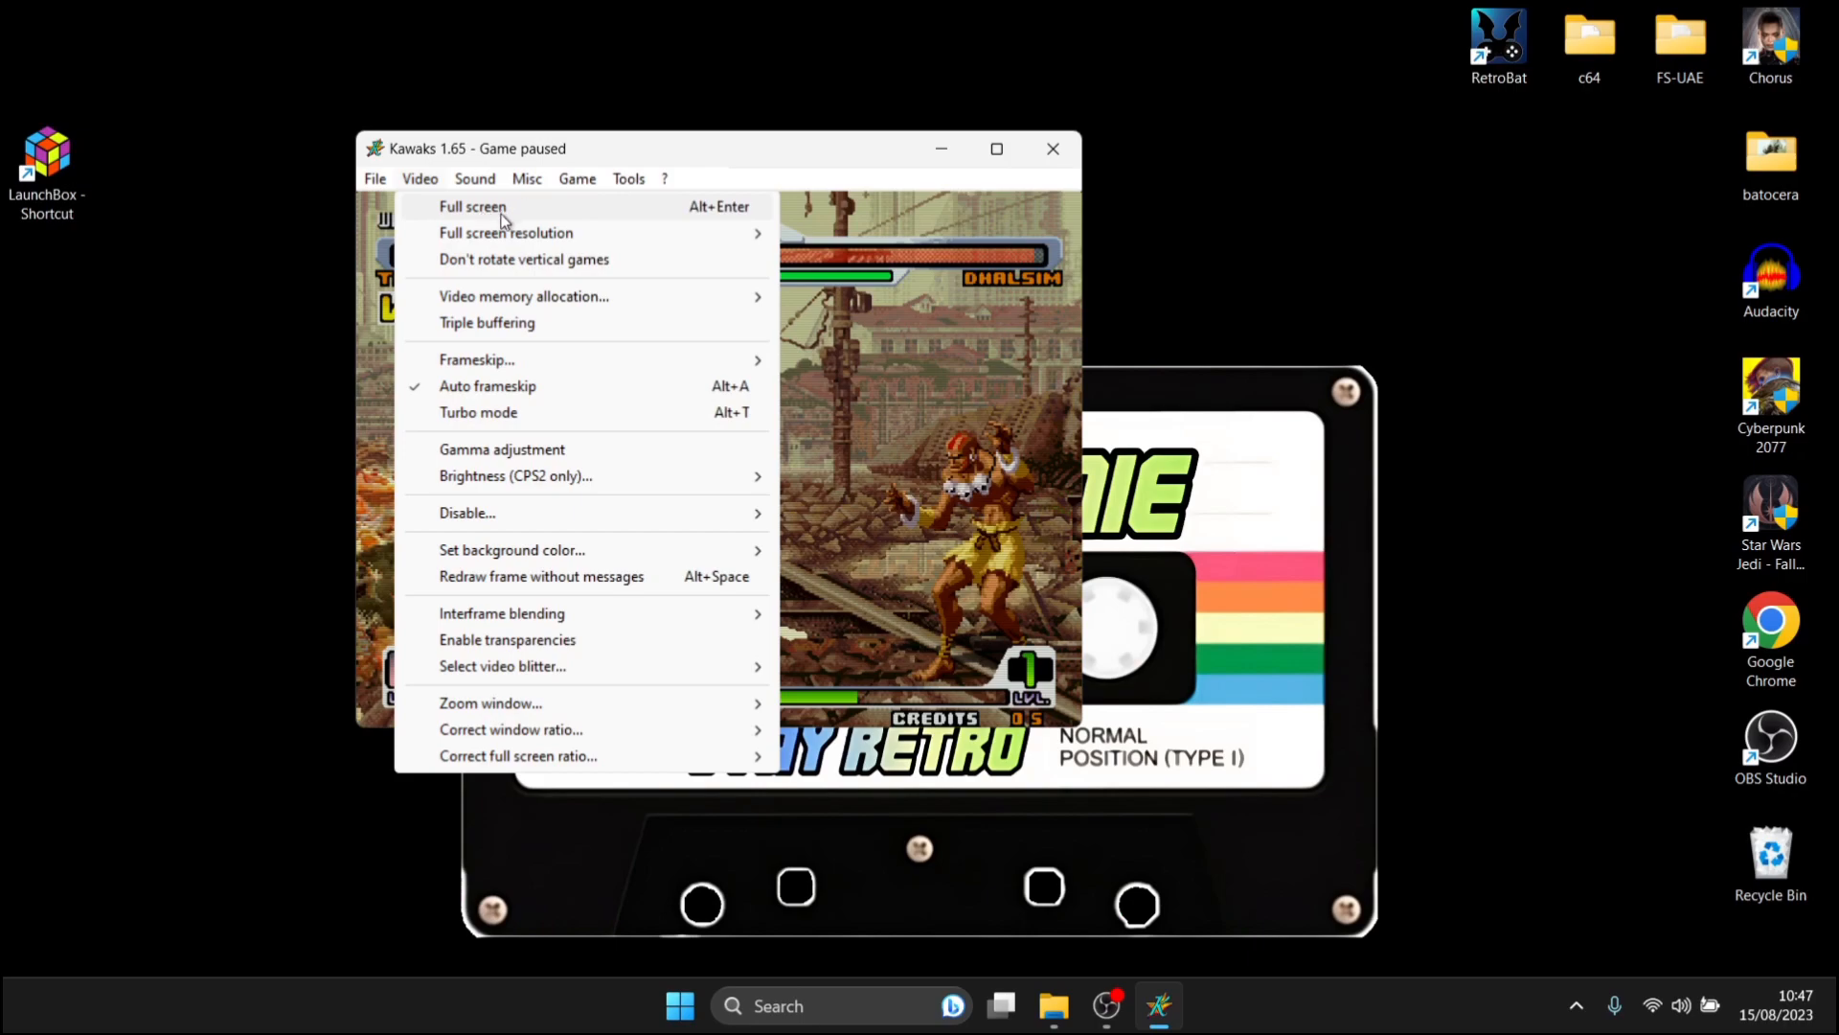
click(473, 207)
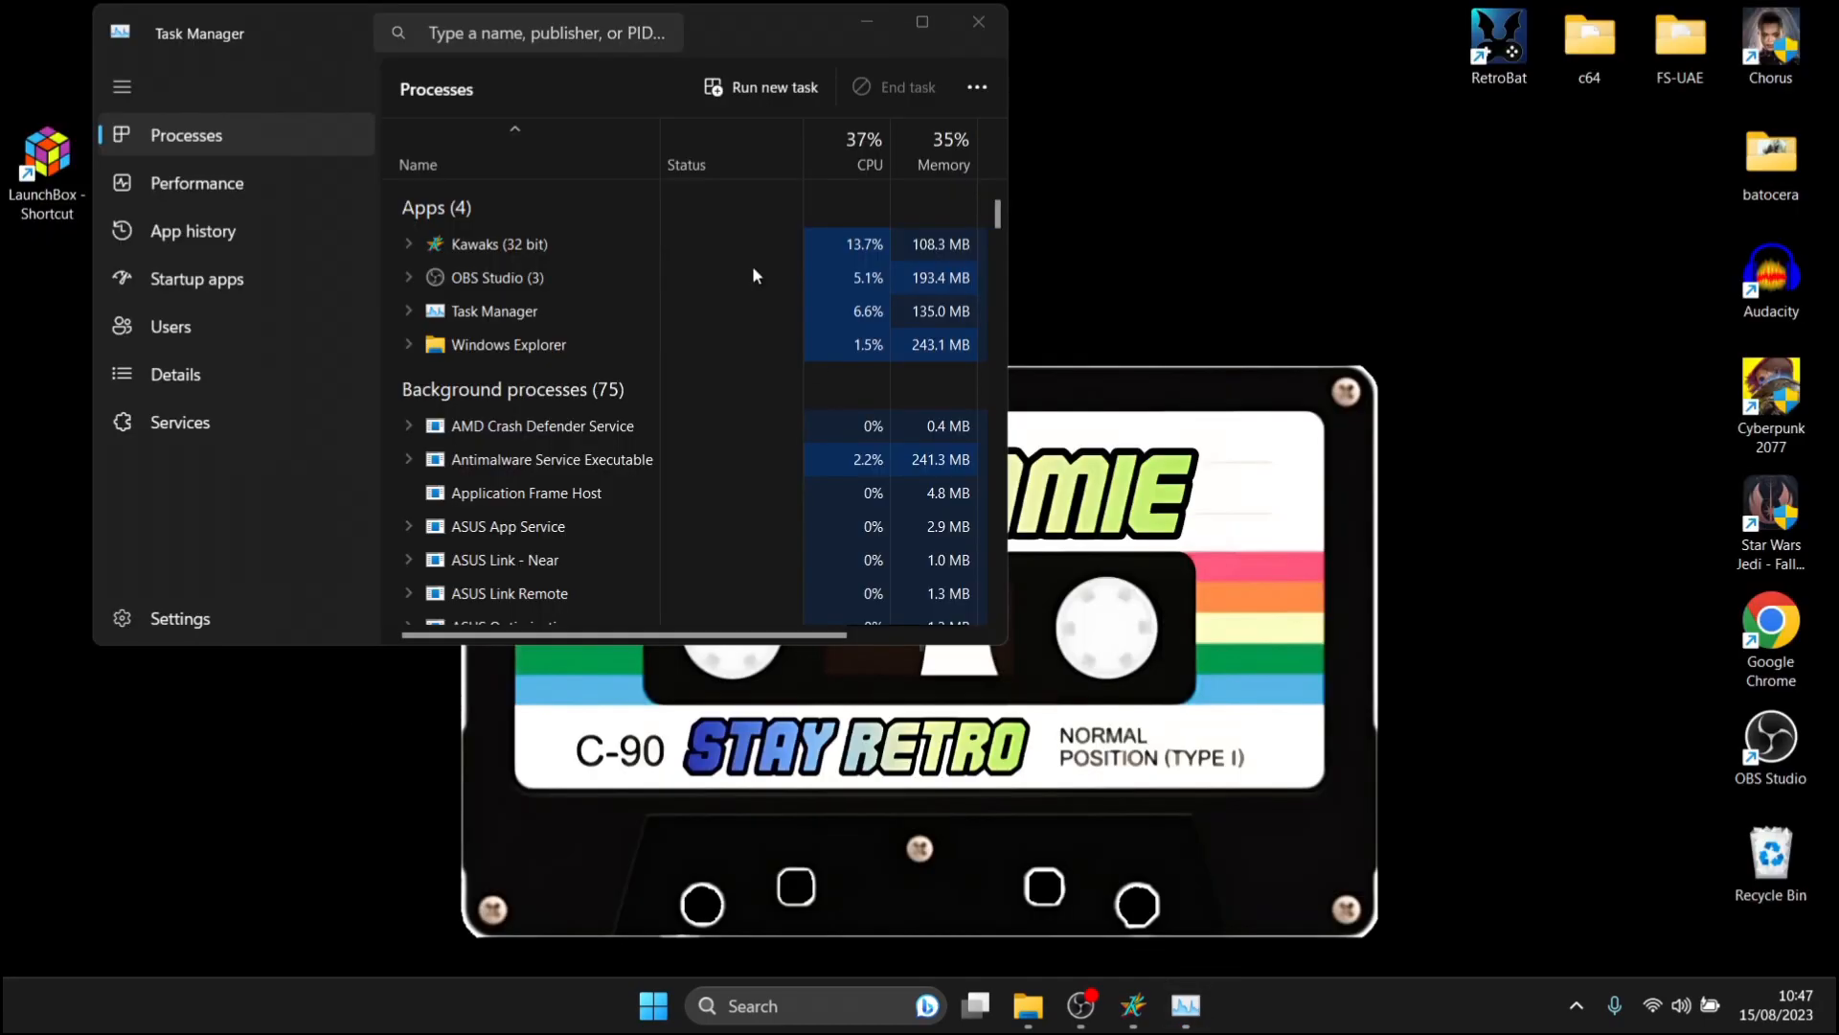
click(499, 244)
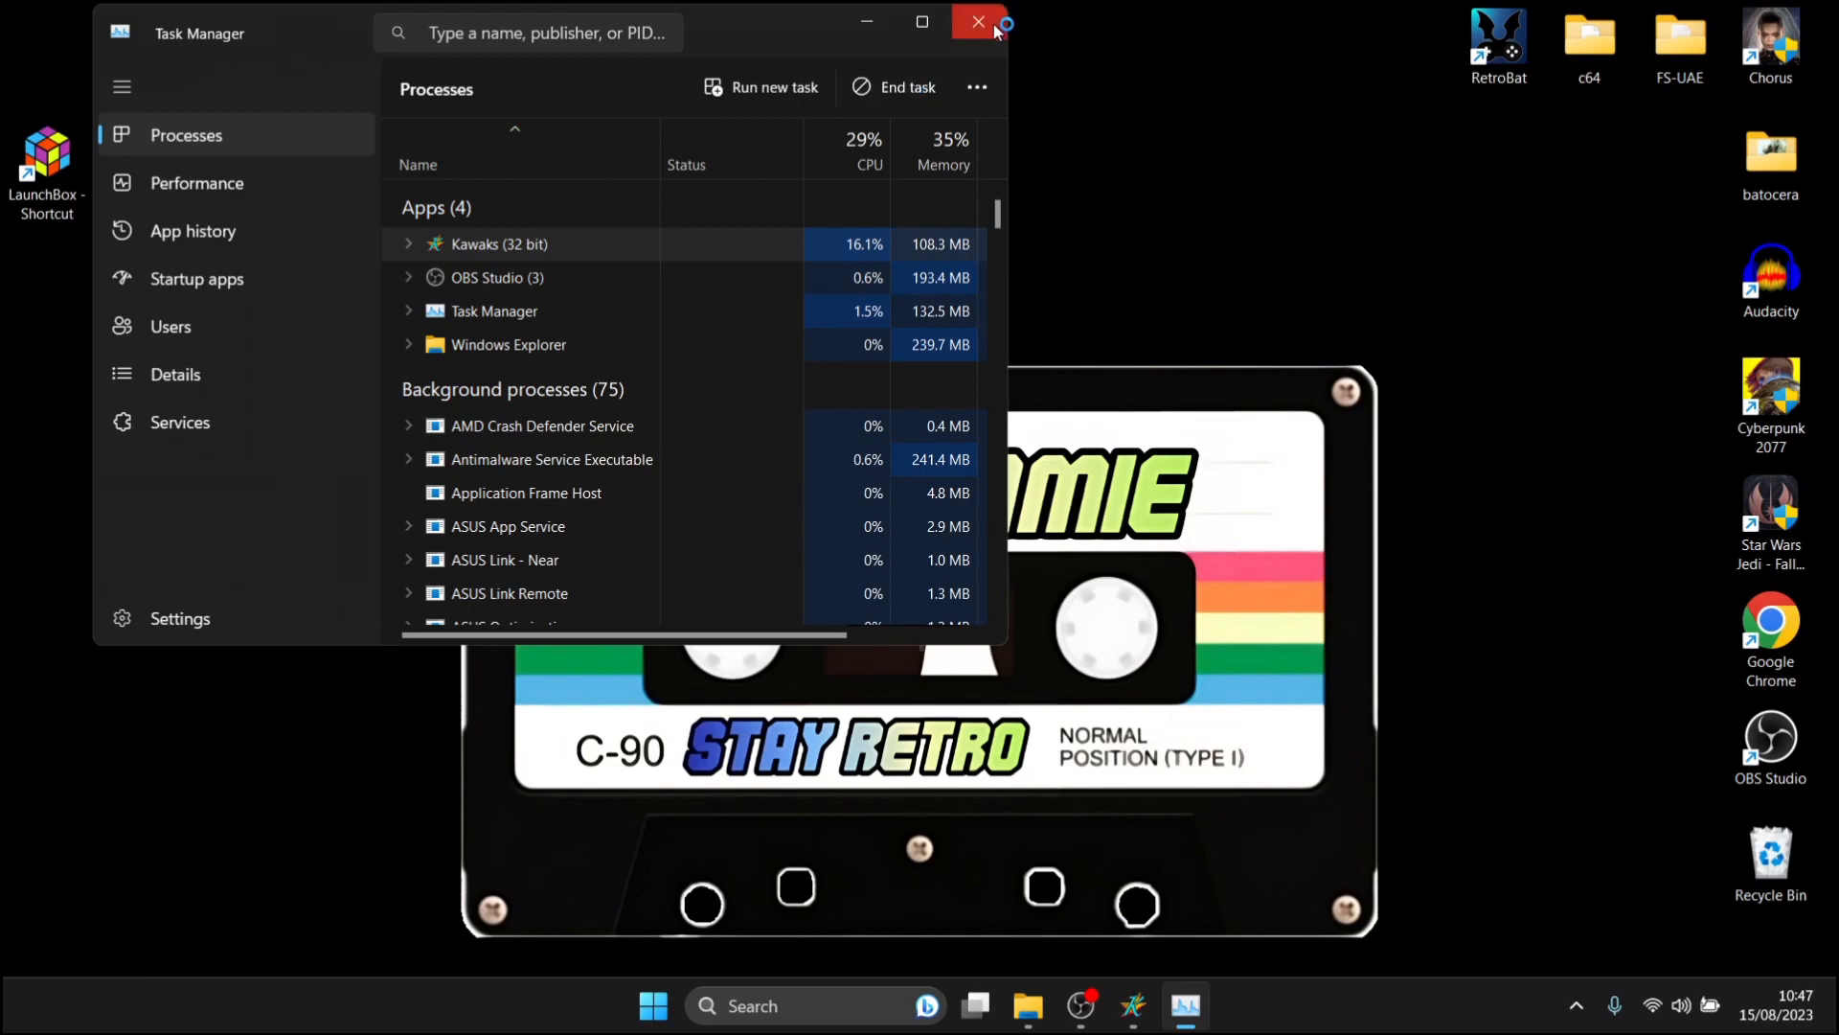
click(978, 22)
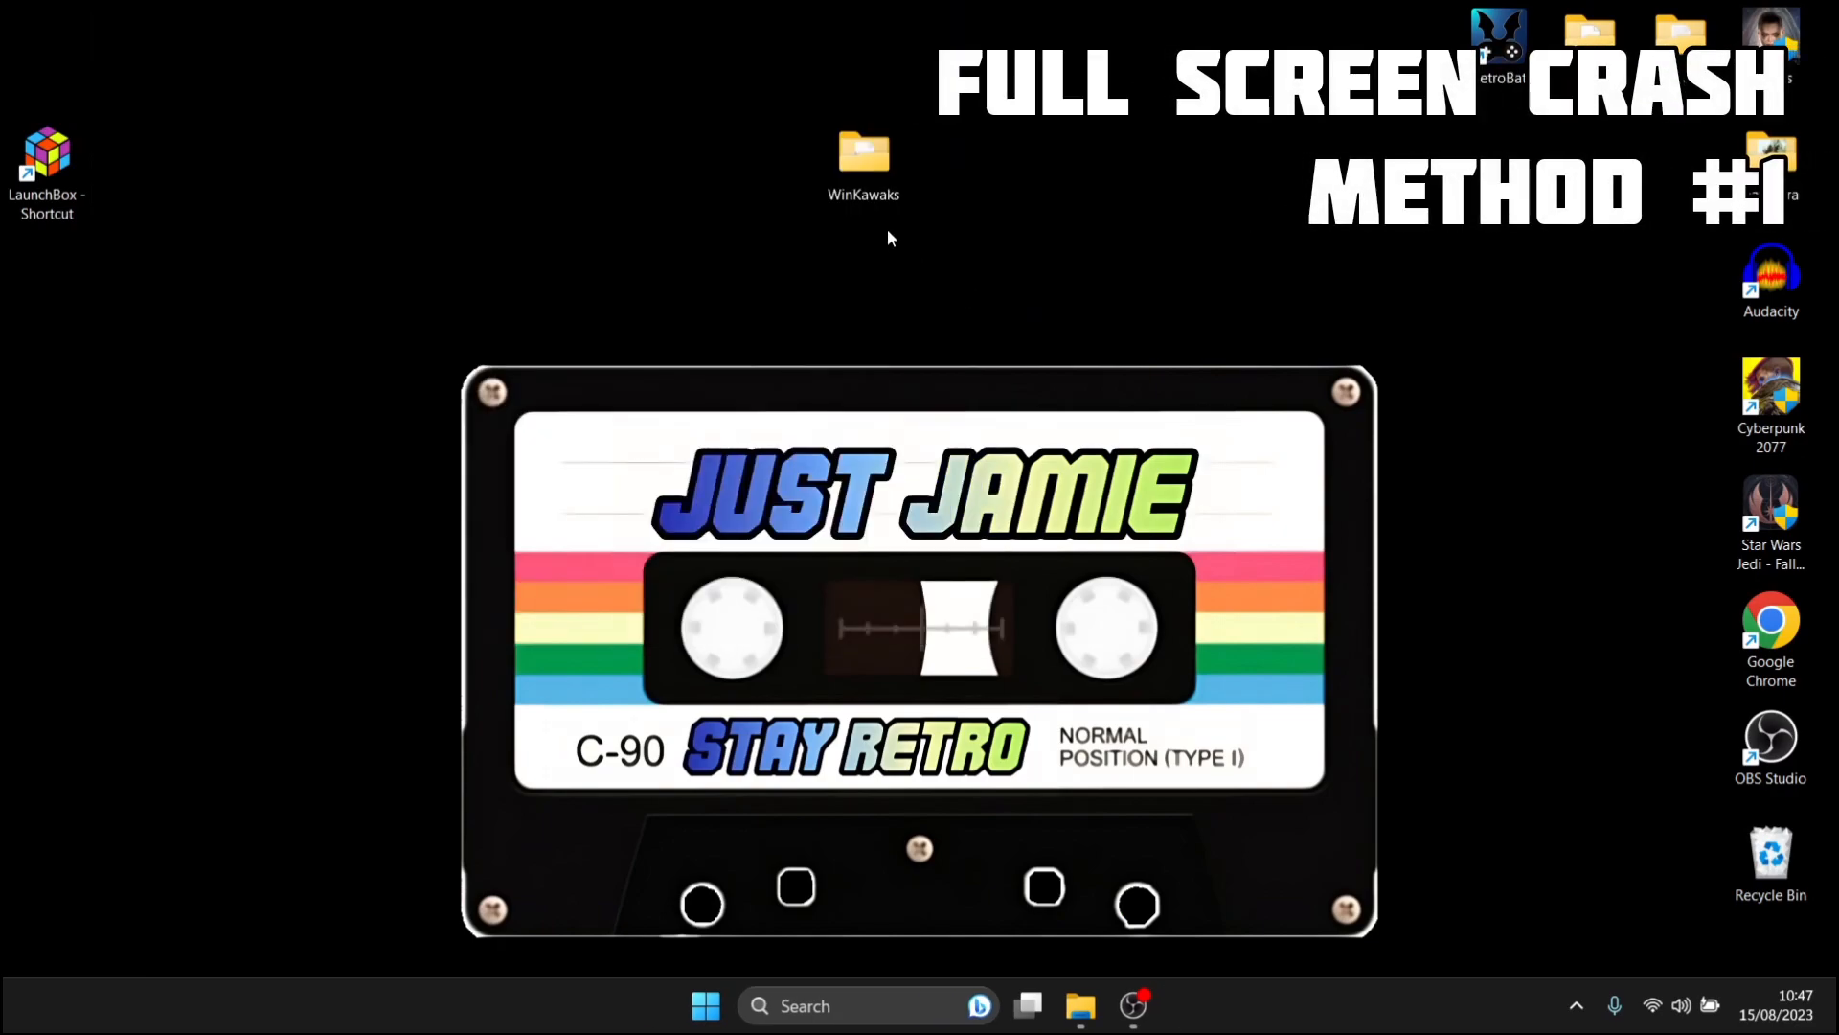
Step: Open the desktop WinKawaks folder and select the WinKawaks configuration file
double_click(863, 151)
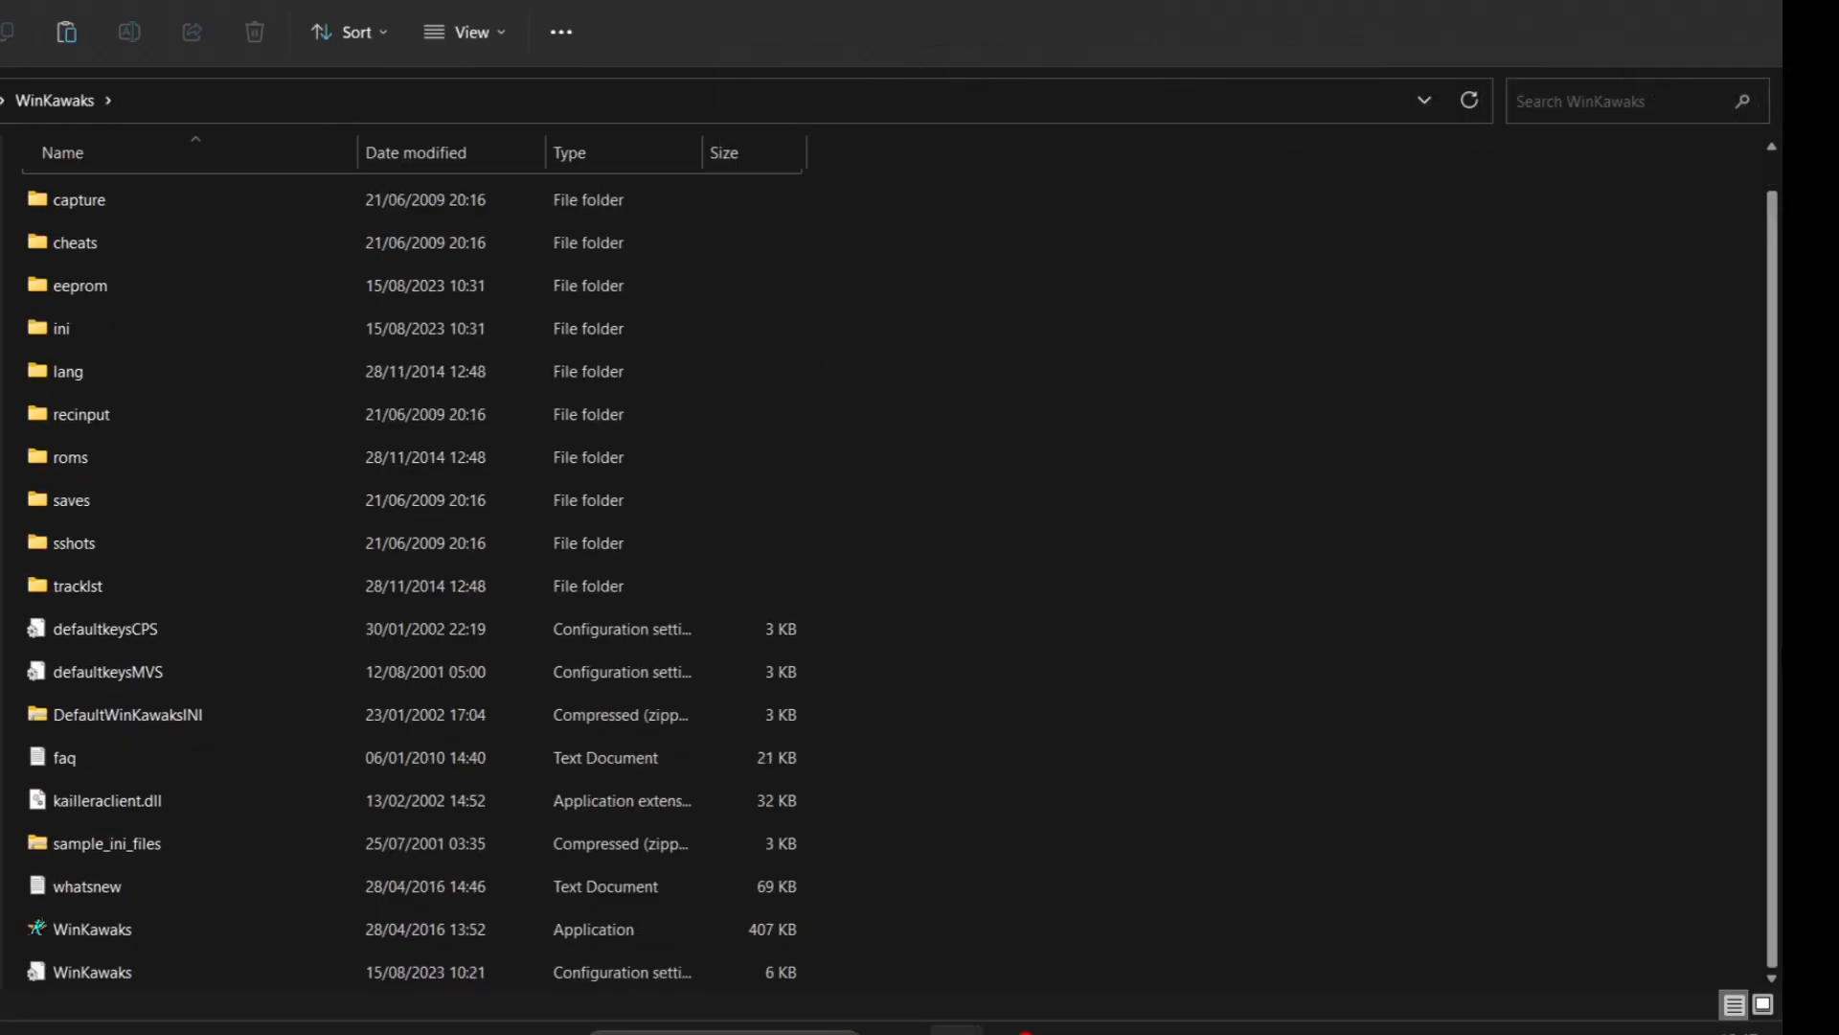
click(82, 994)
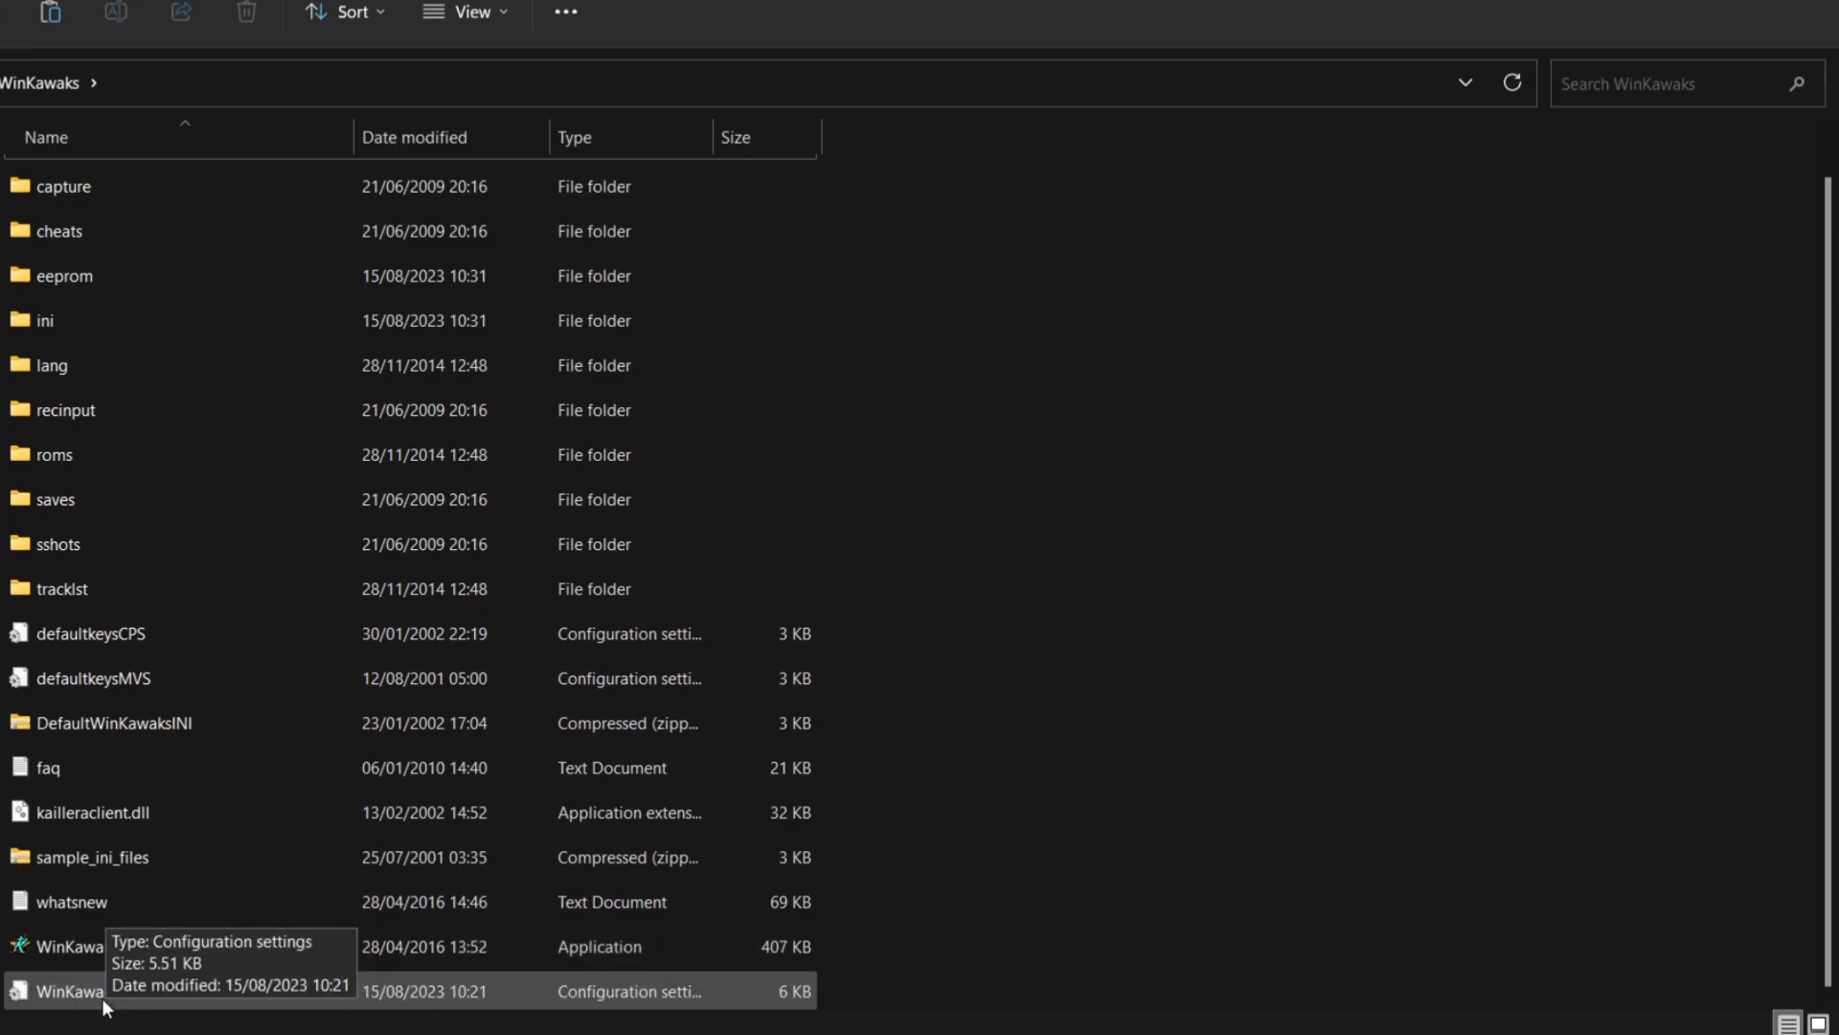
Step: Edit WinKawaks.ini in Notepad so FullScreenCorrectRatio=1, then close Notepad
double_click(57, 989)
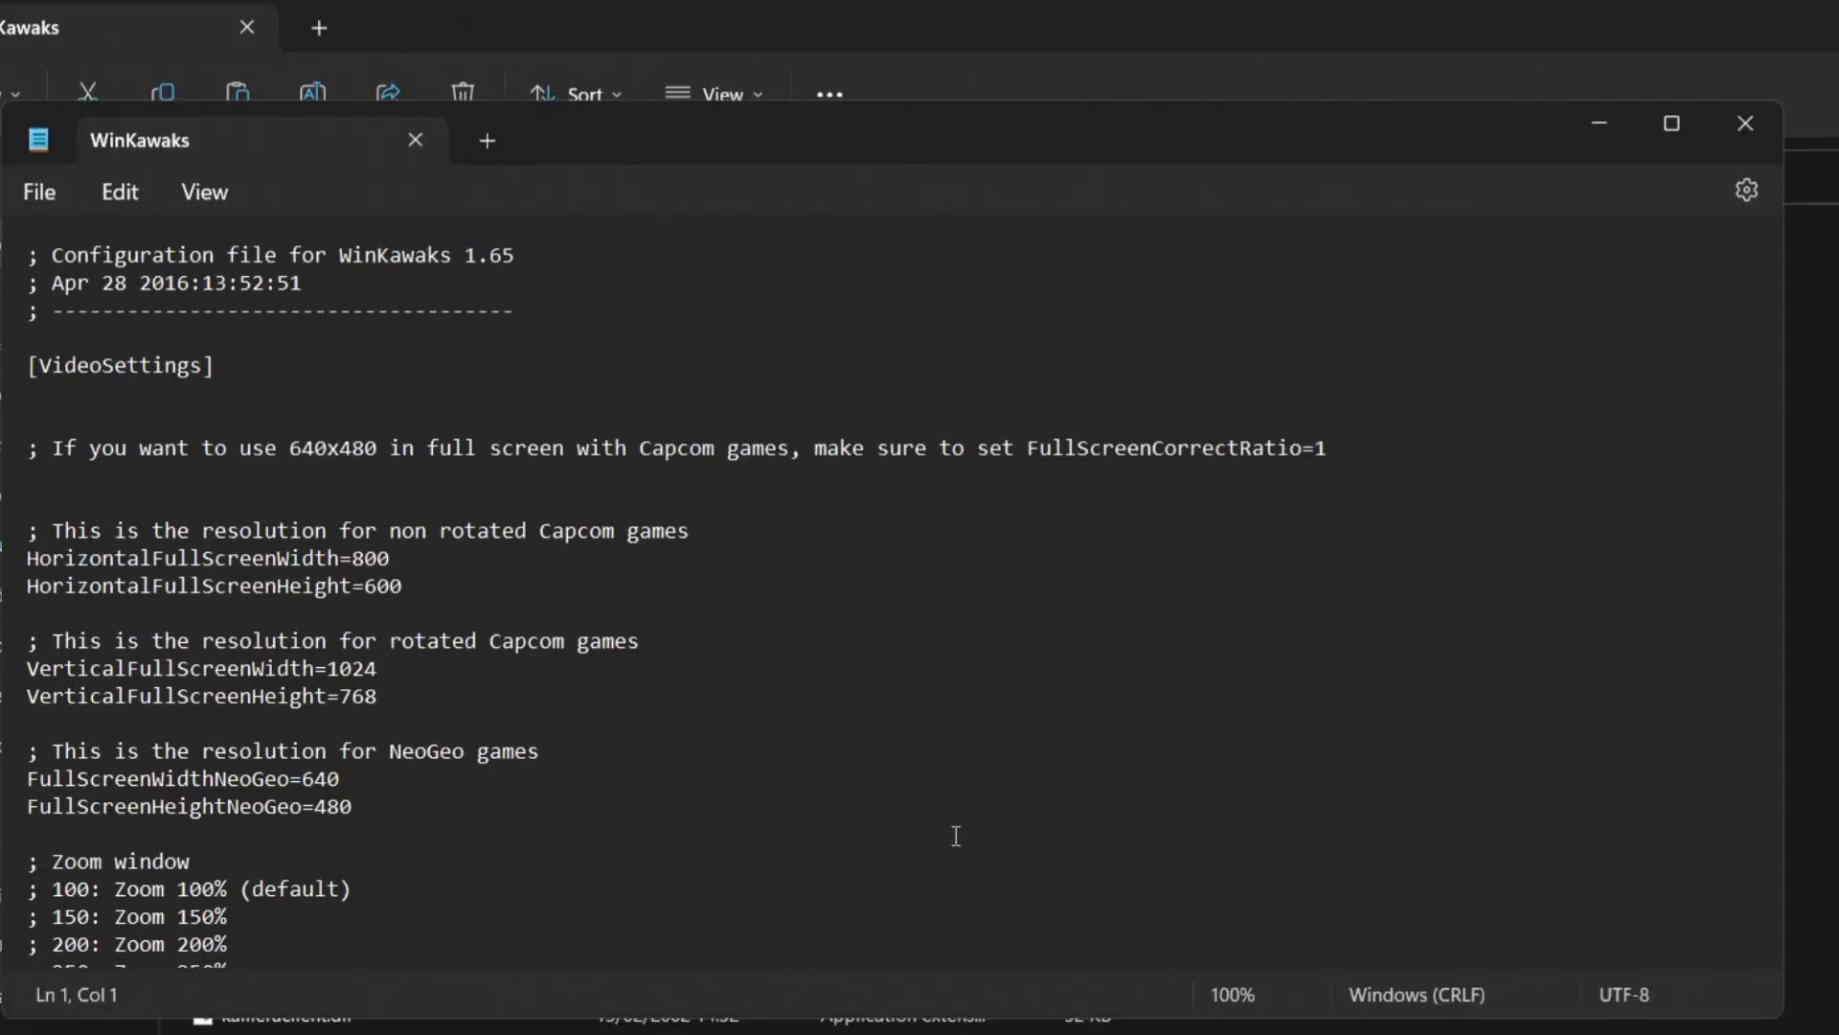
scroll(down, 3)
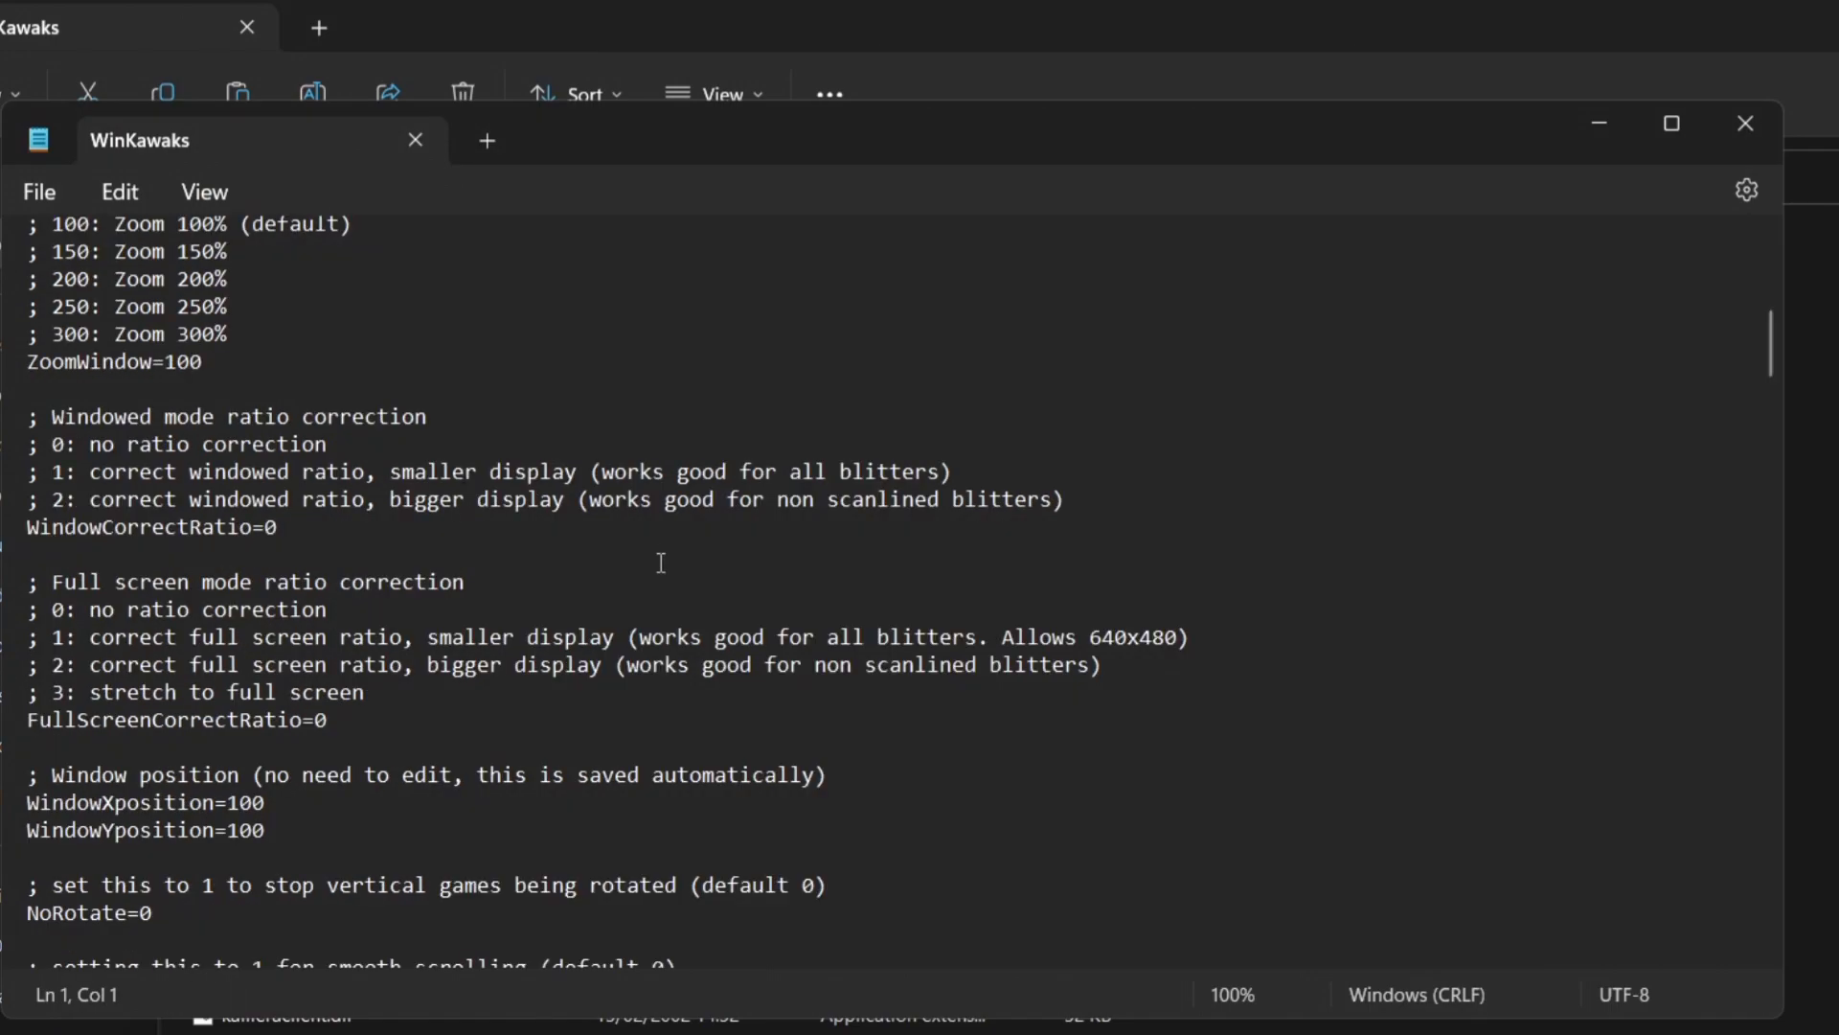
mouse_move(285, 596)
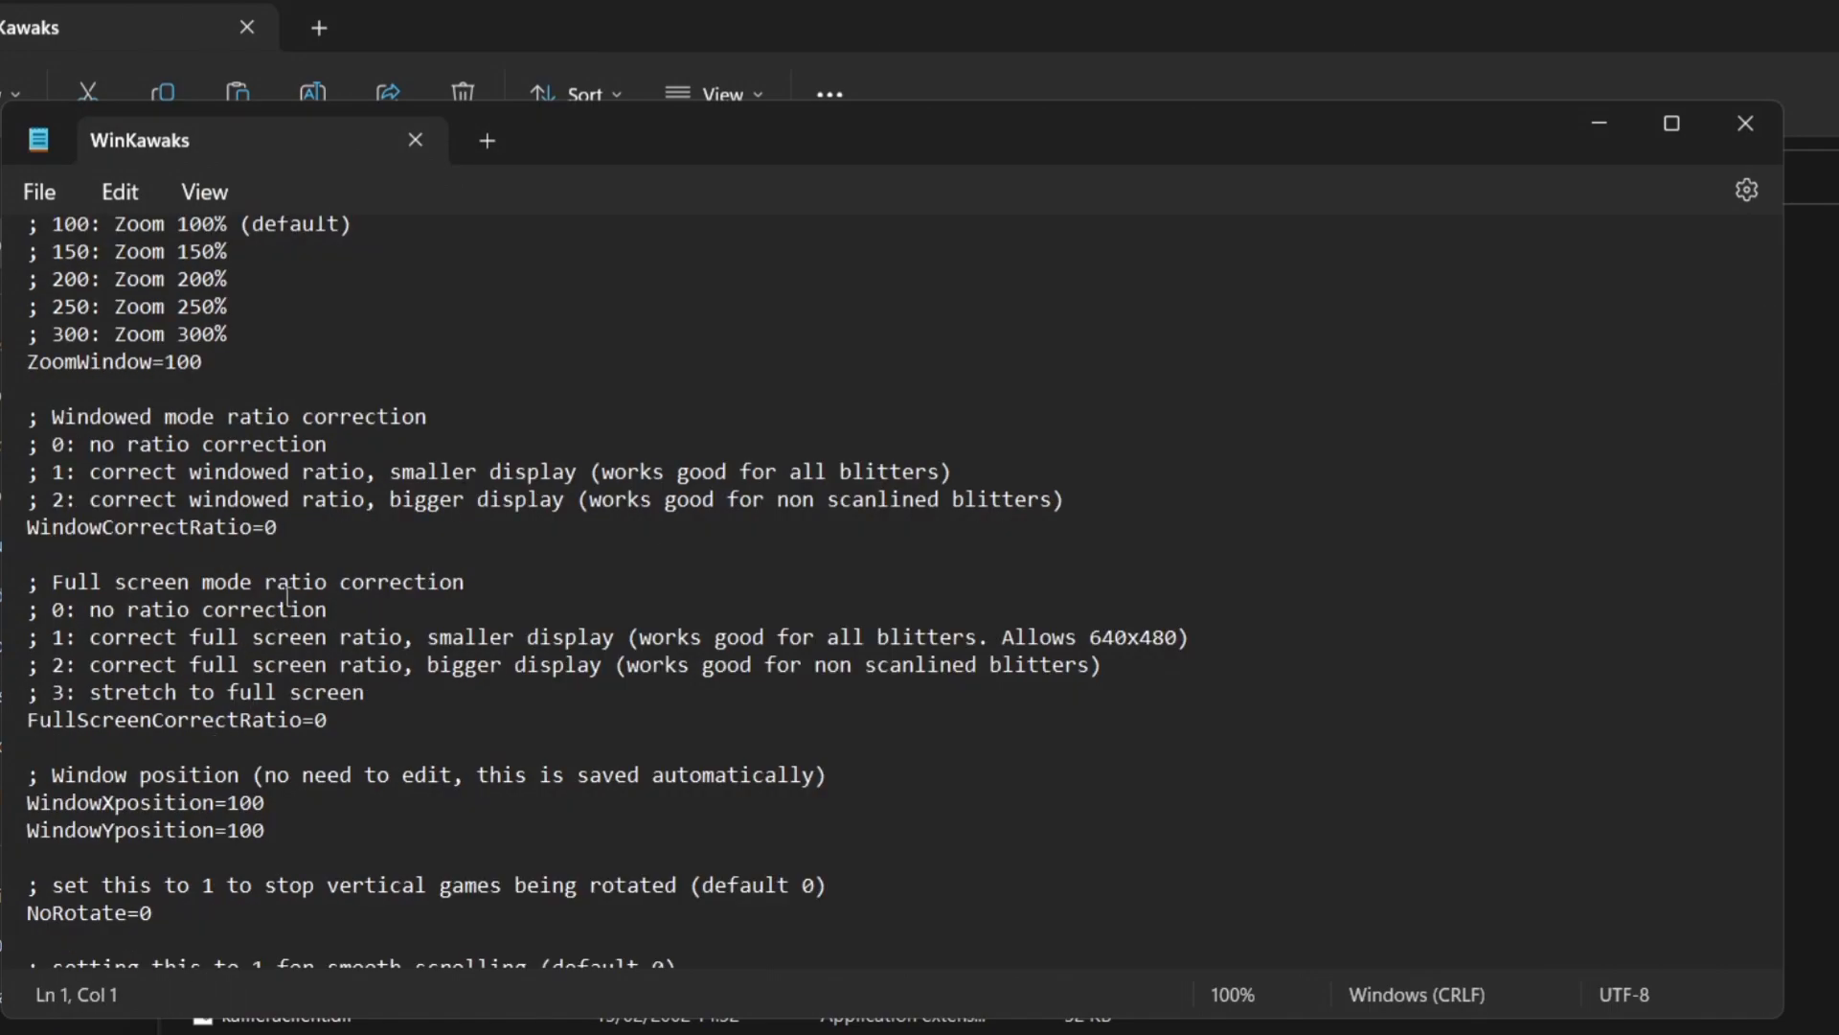
mouse_move(467, 598)
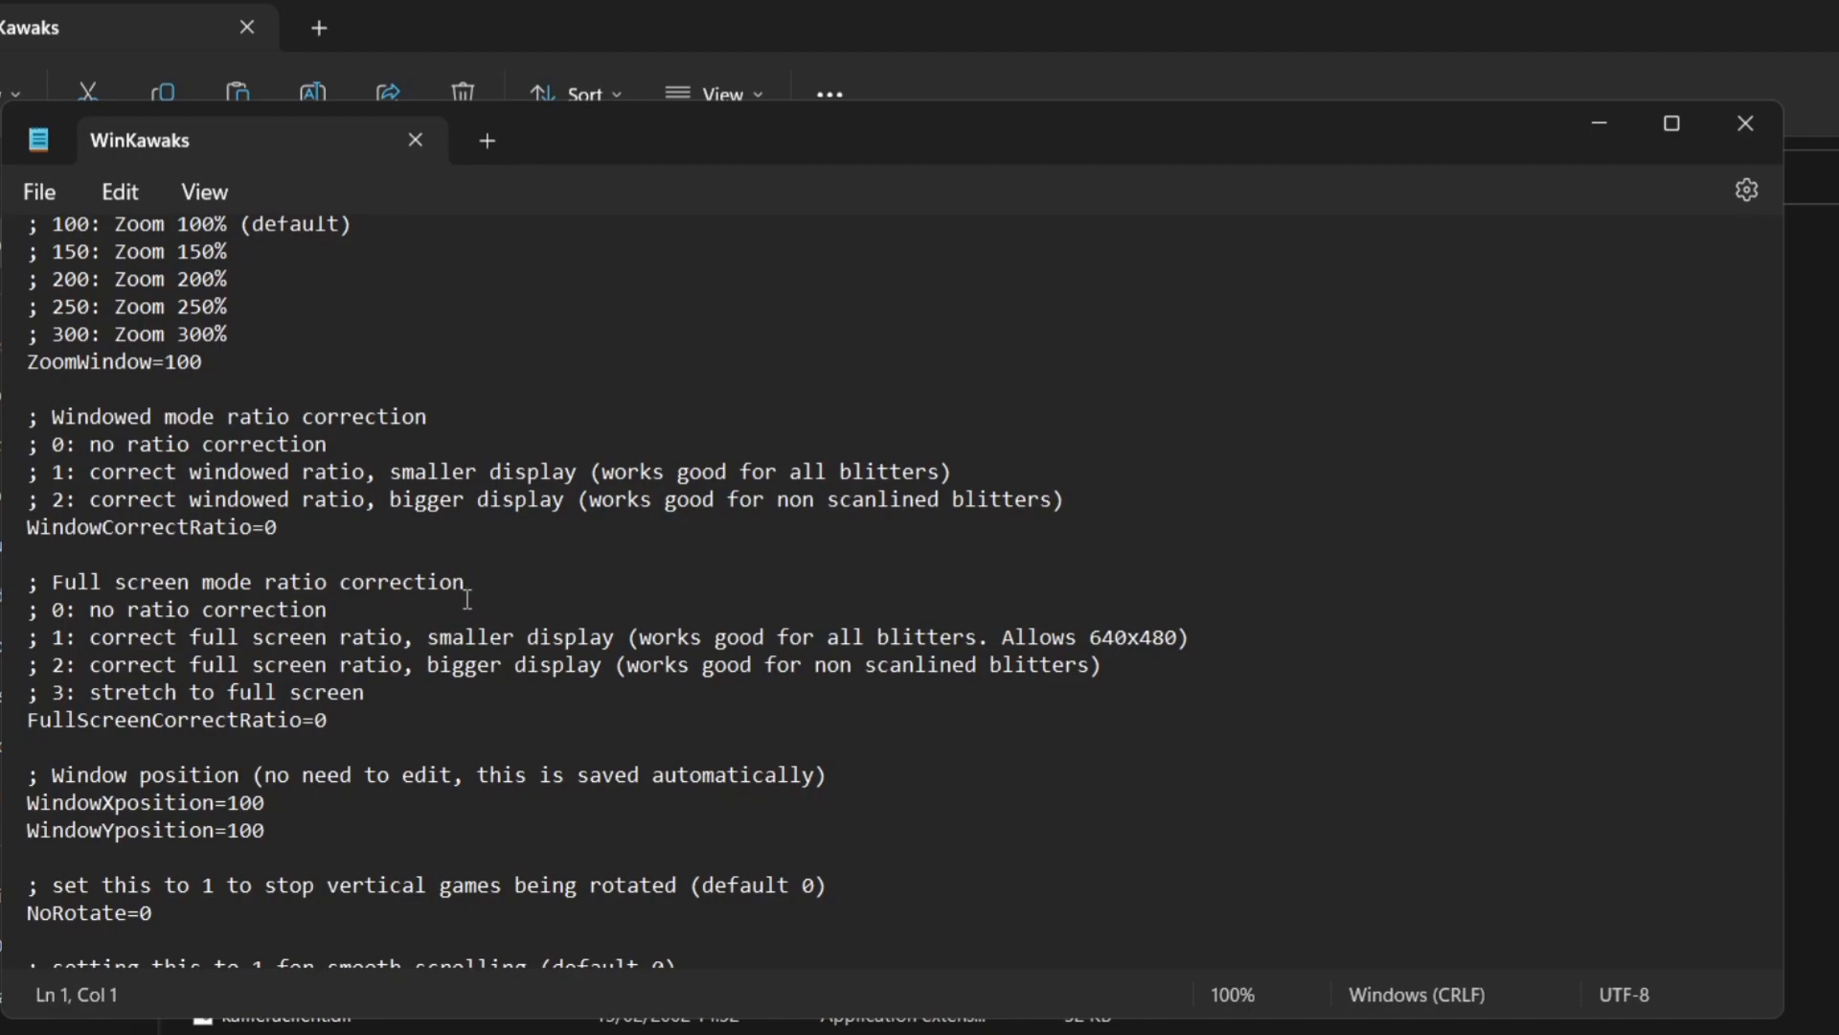
mouse_move(371, 719)
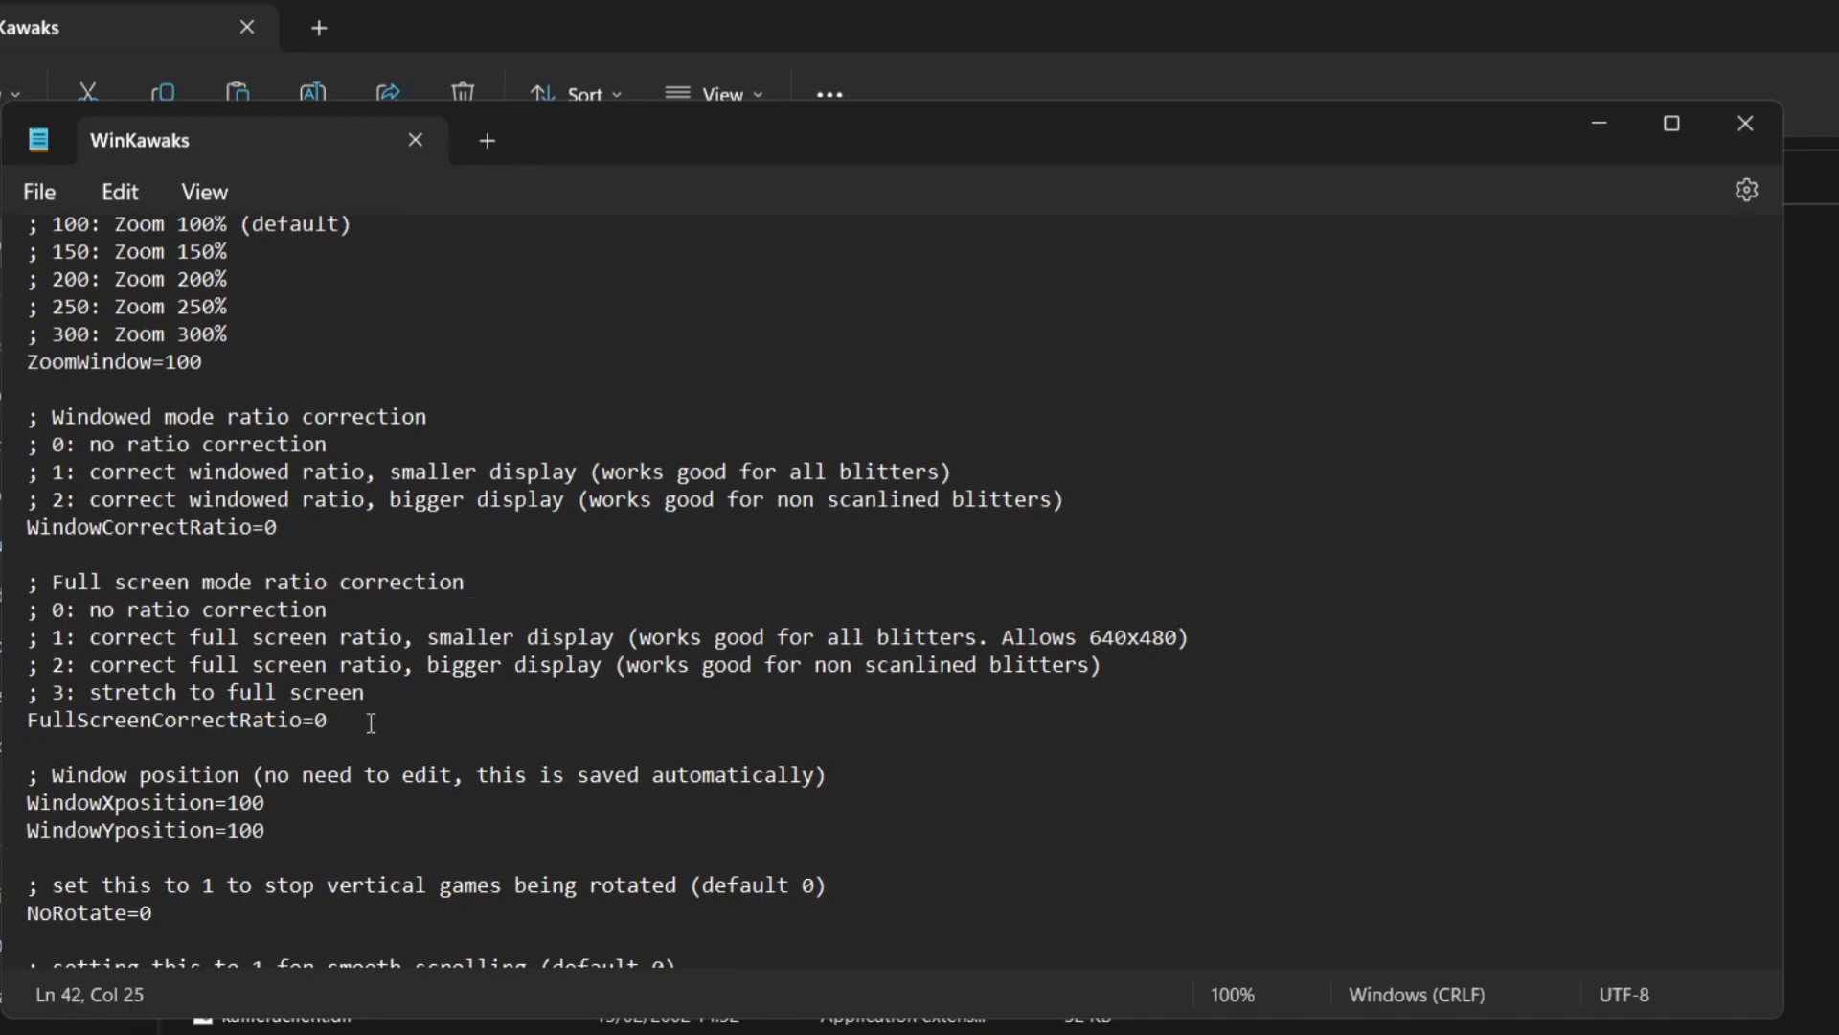
key(Backspace)
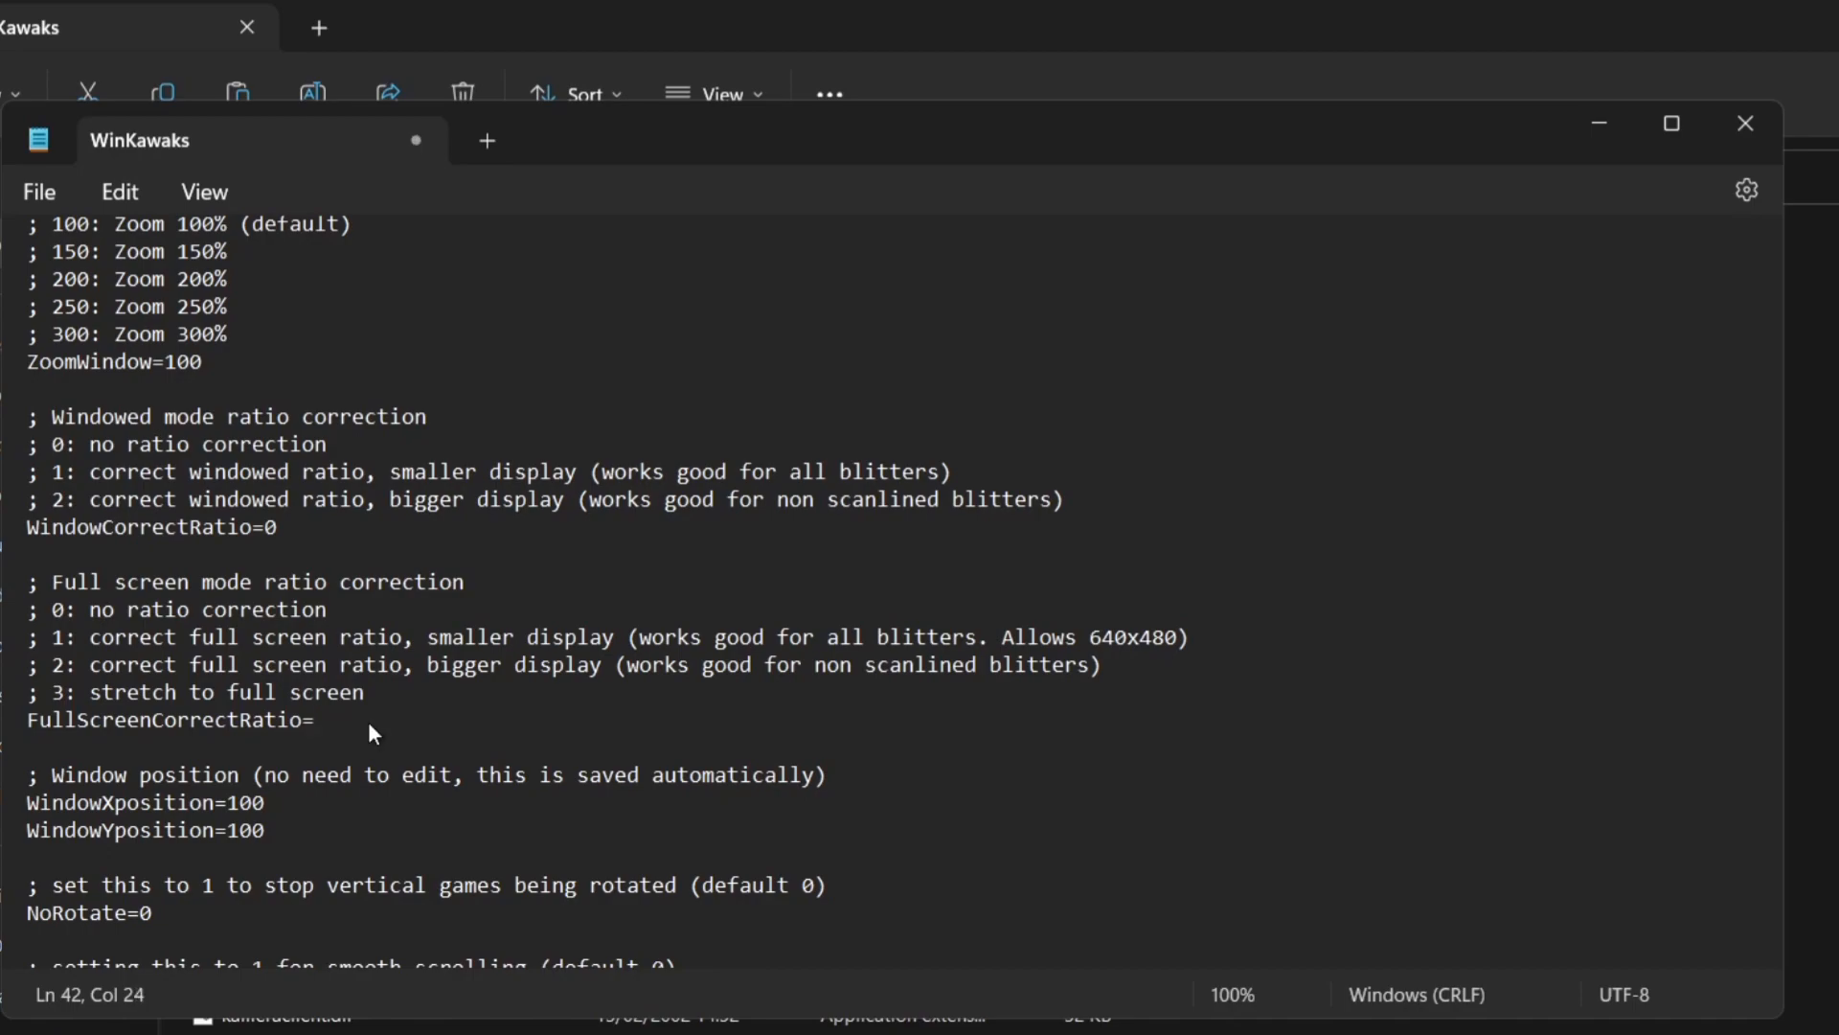
text(1)
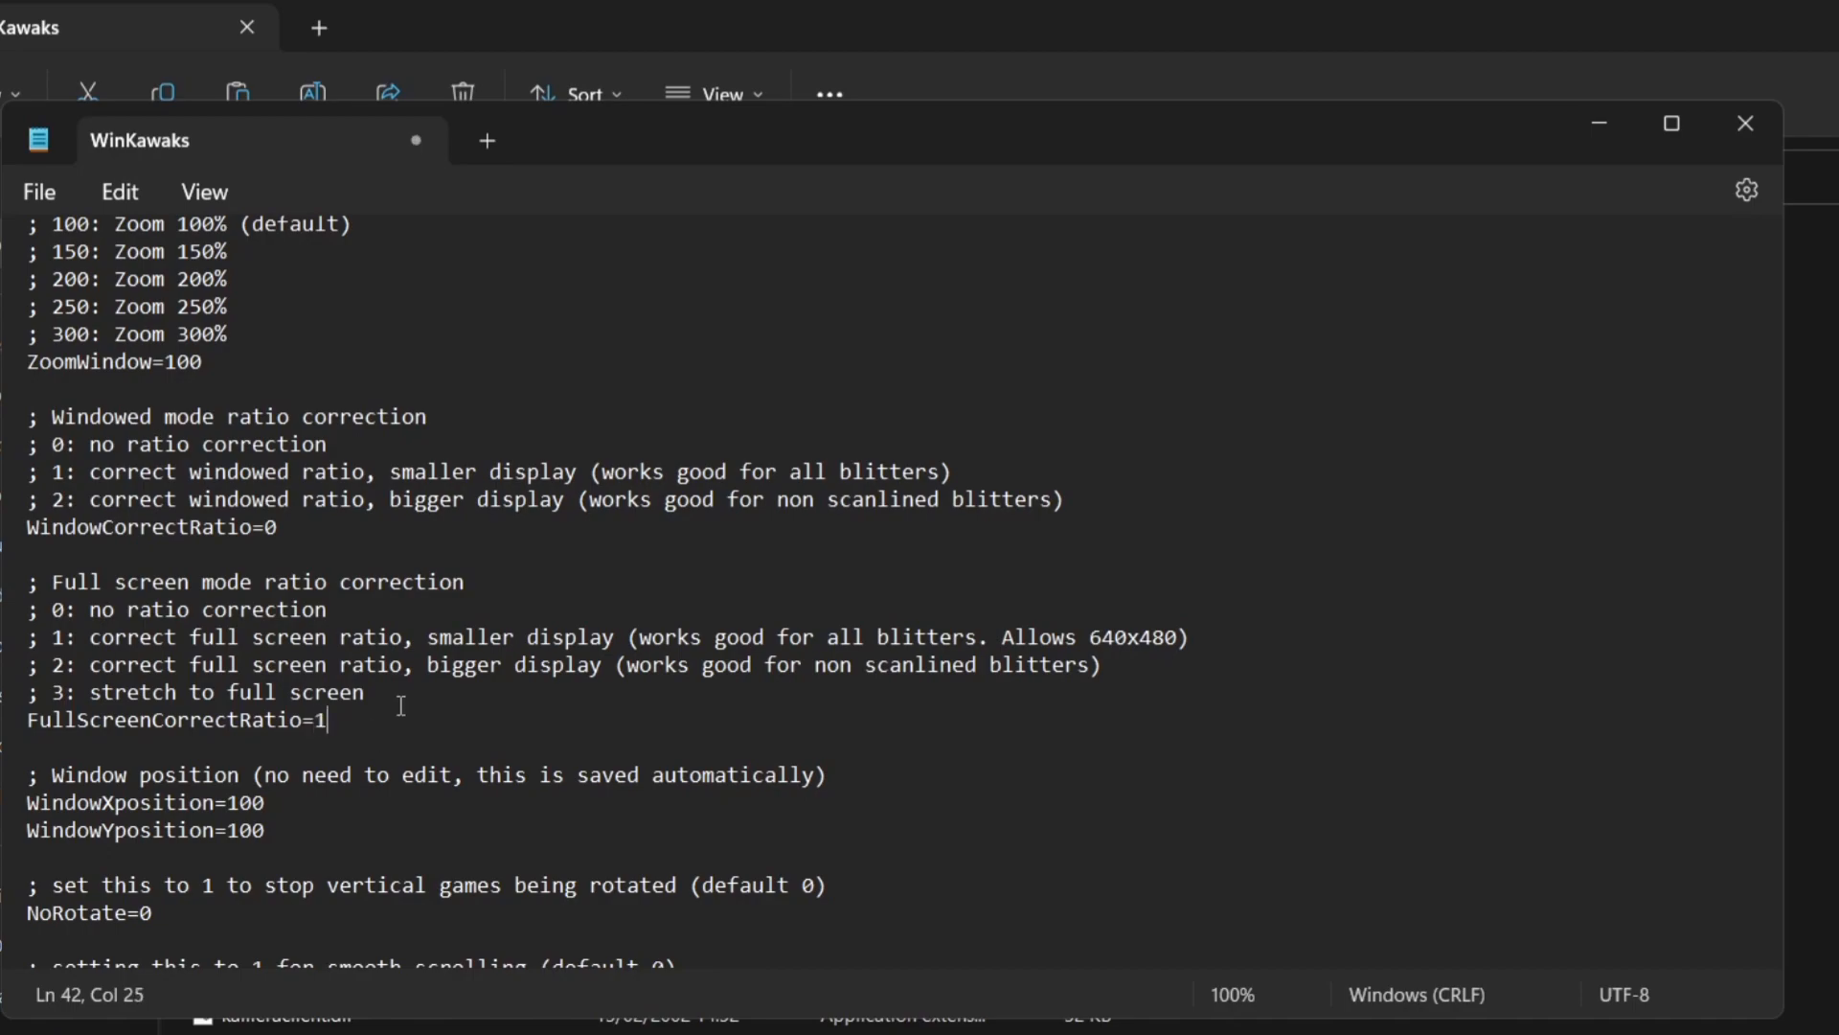
click(39, 191)
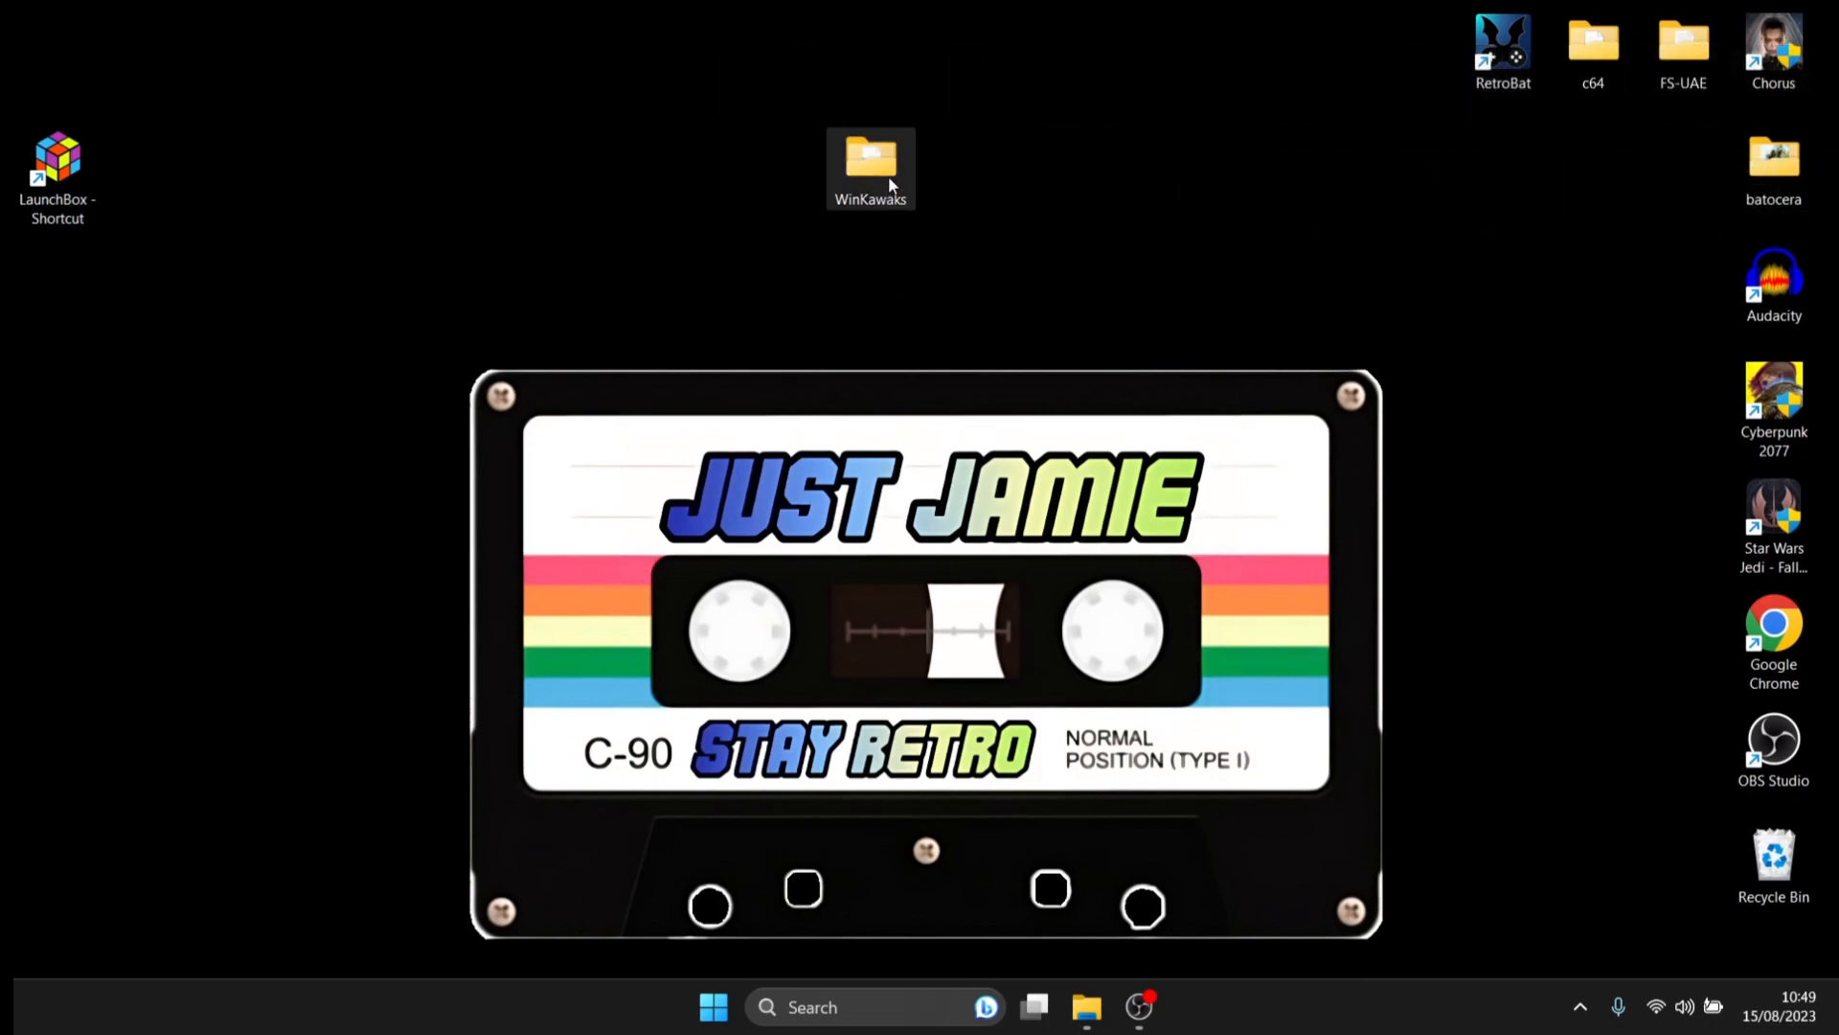
Step: Enable Windows 7 compatibility mode in WinKawaks.exe's Properties and apply it
double_click(869, 158)
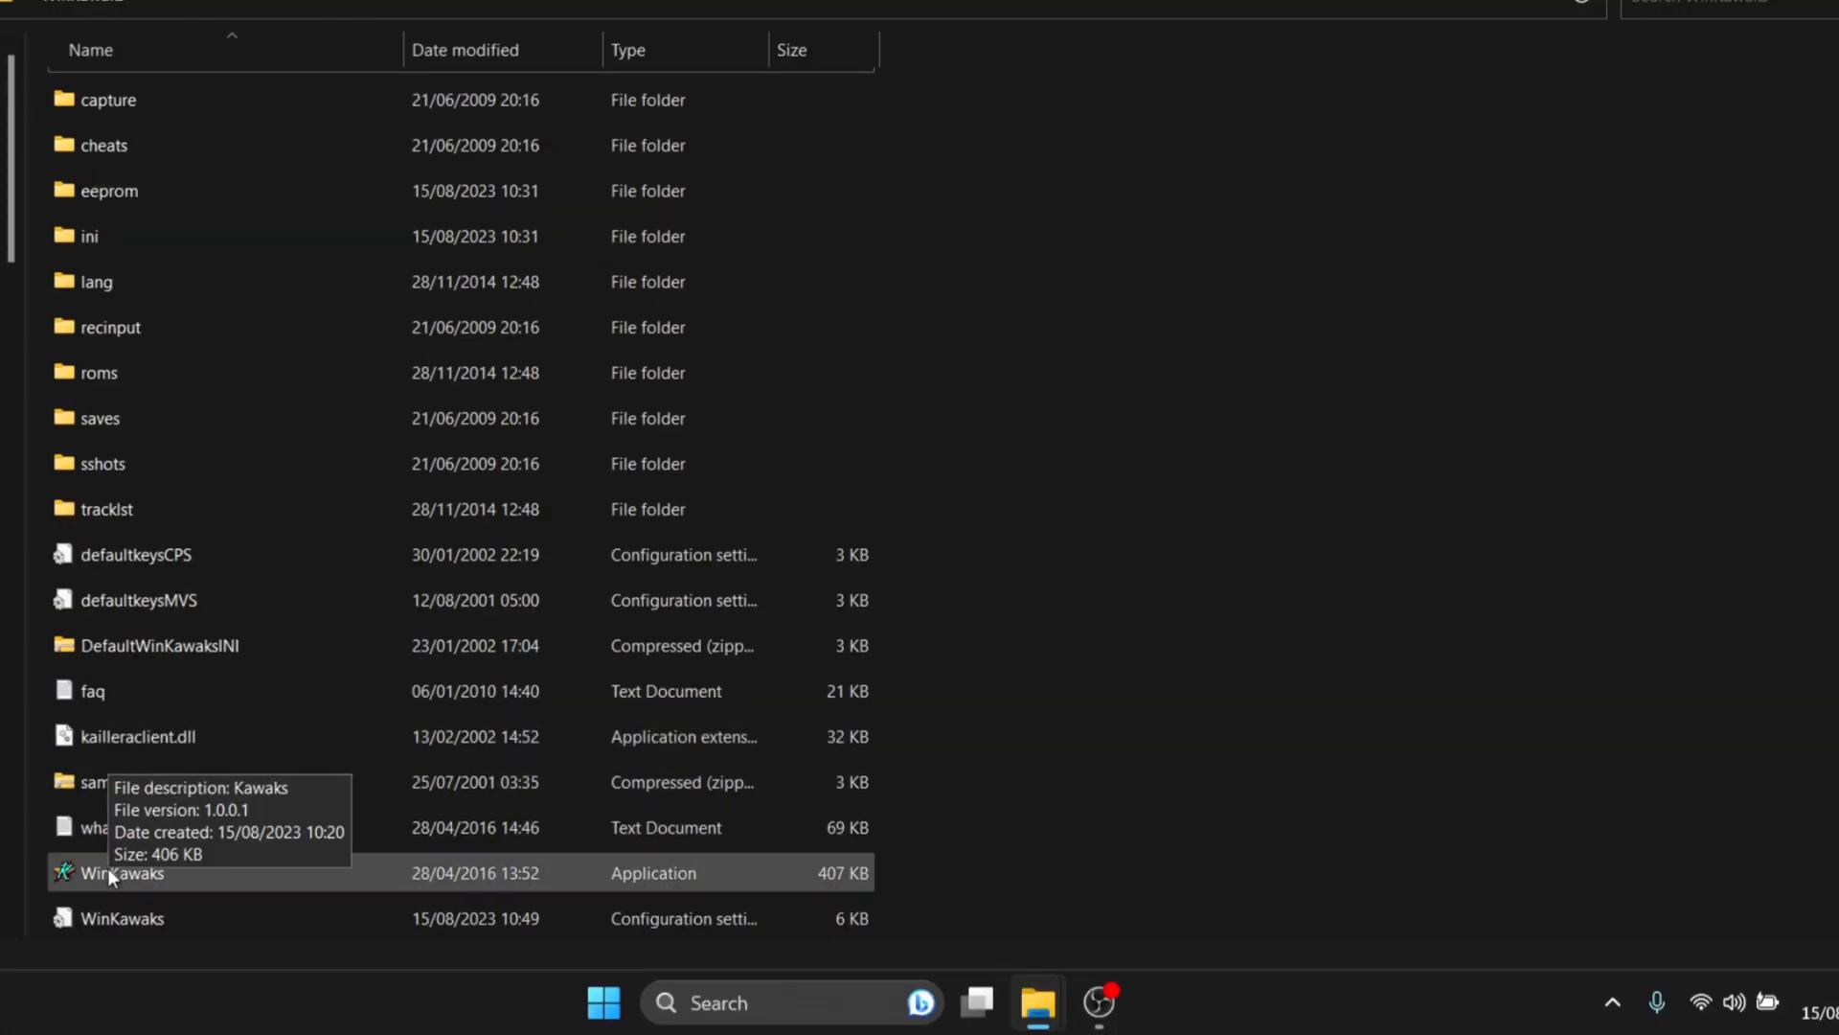
right_click(110, 875)
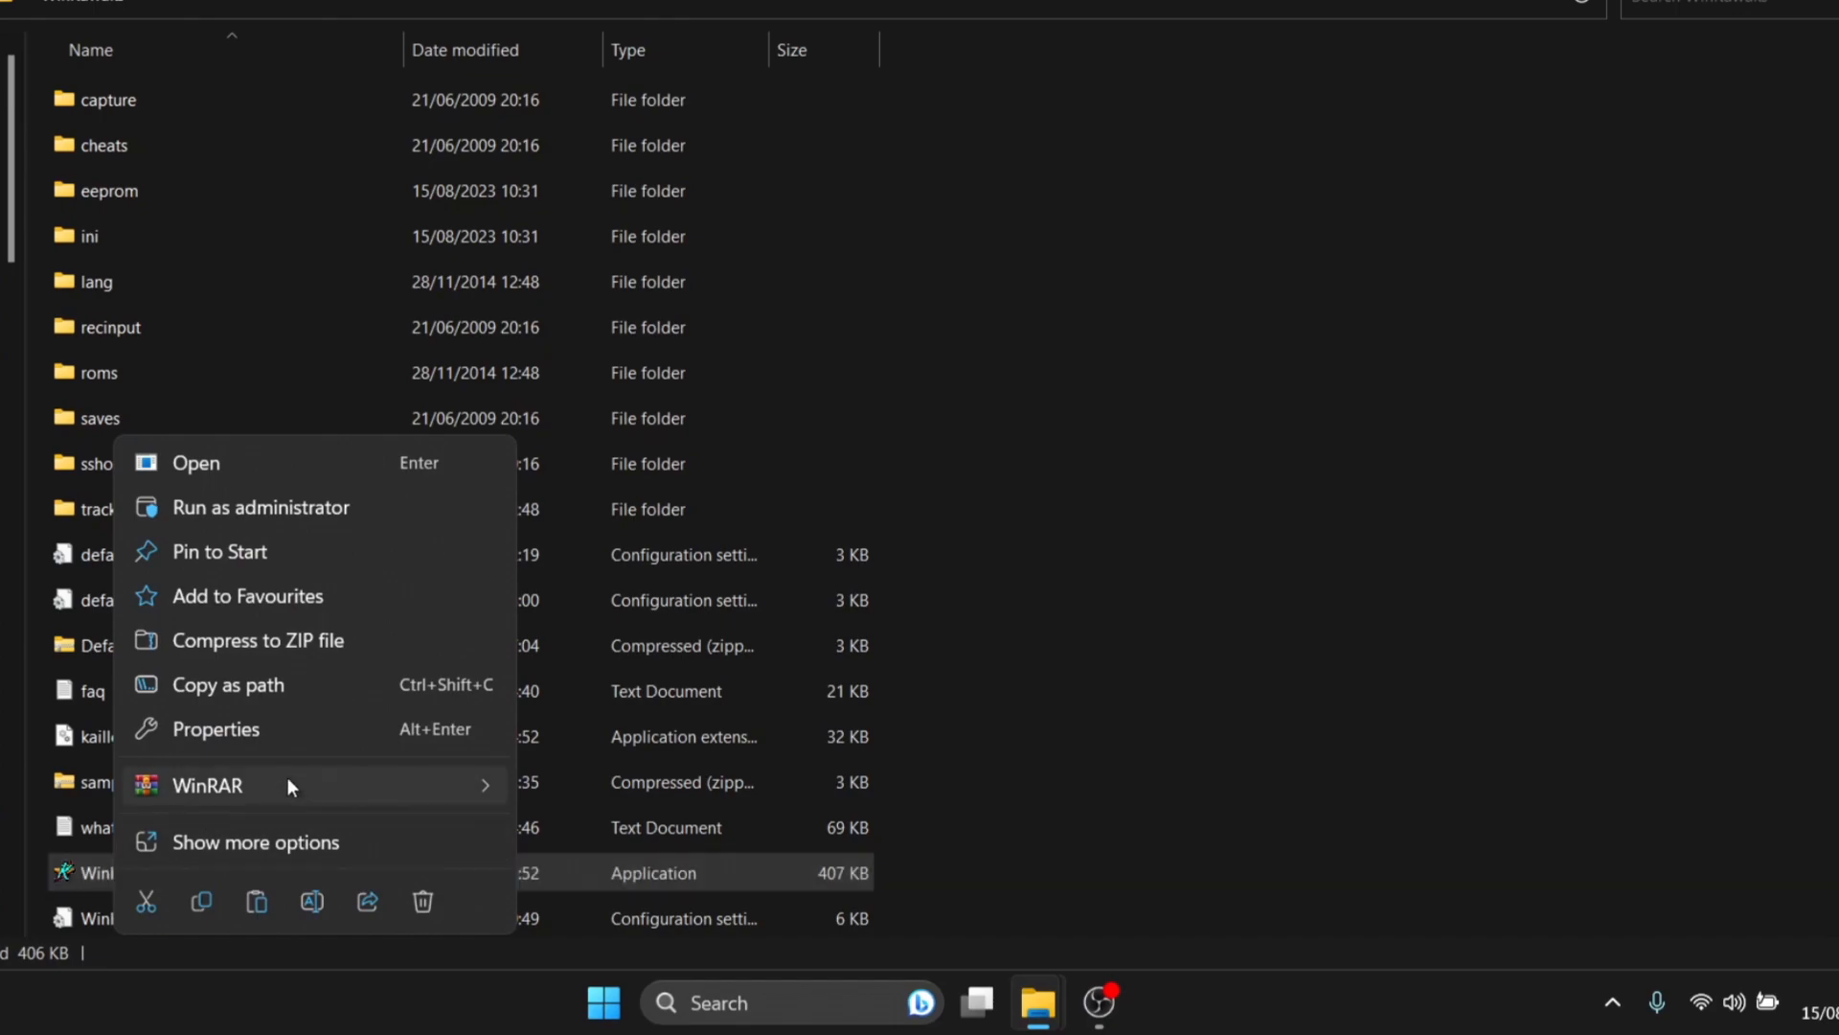
click(215, 729)
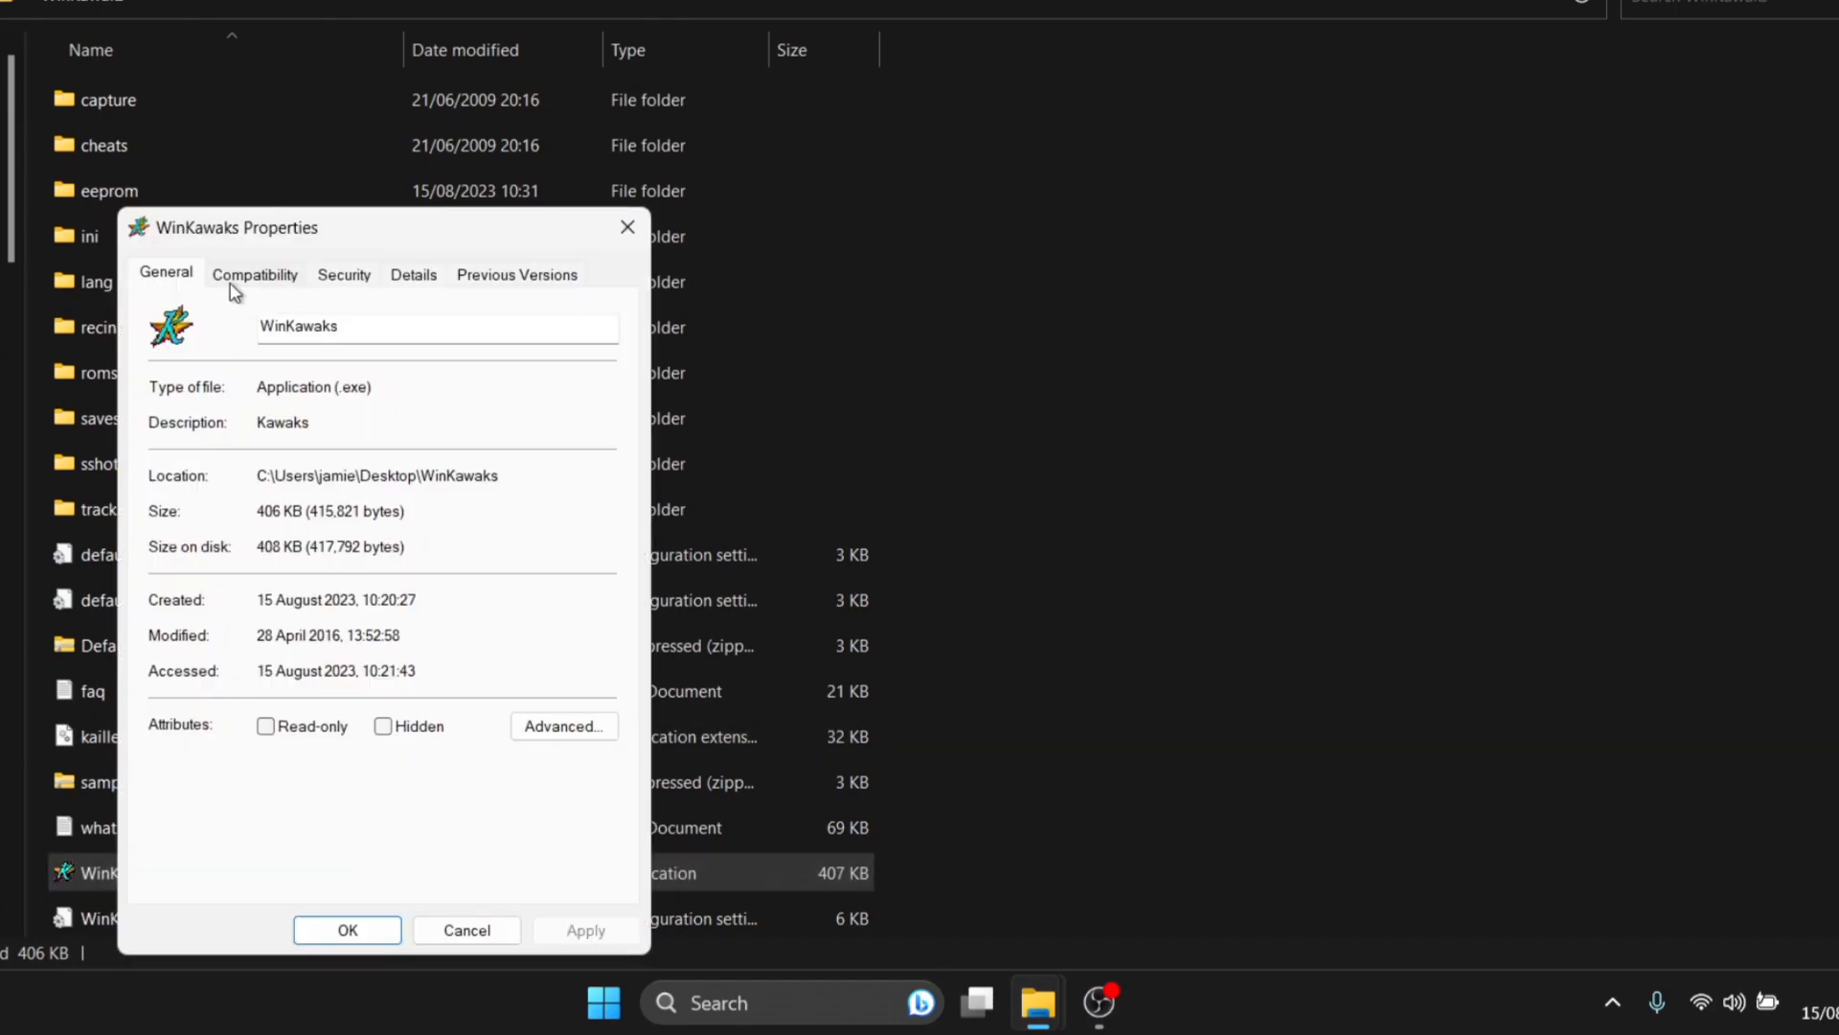
click(255, 275)
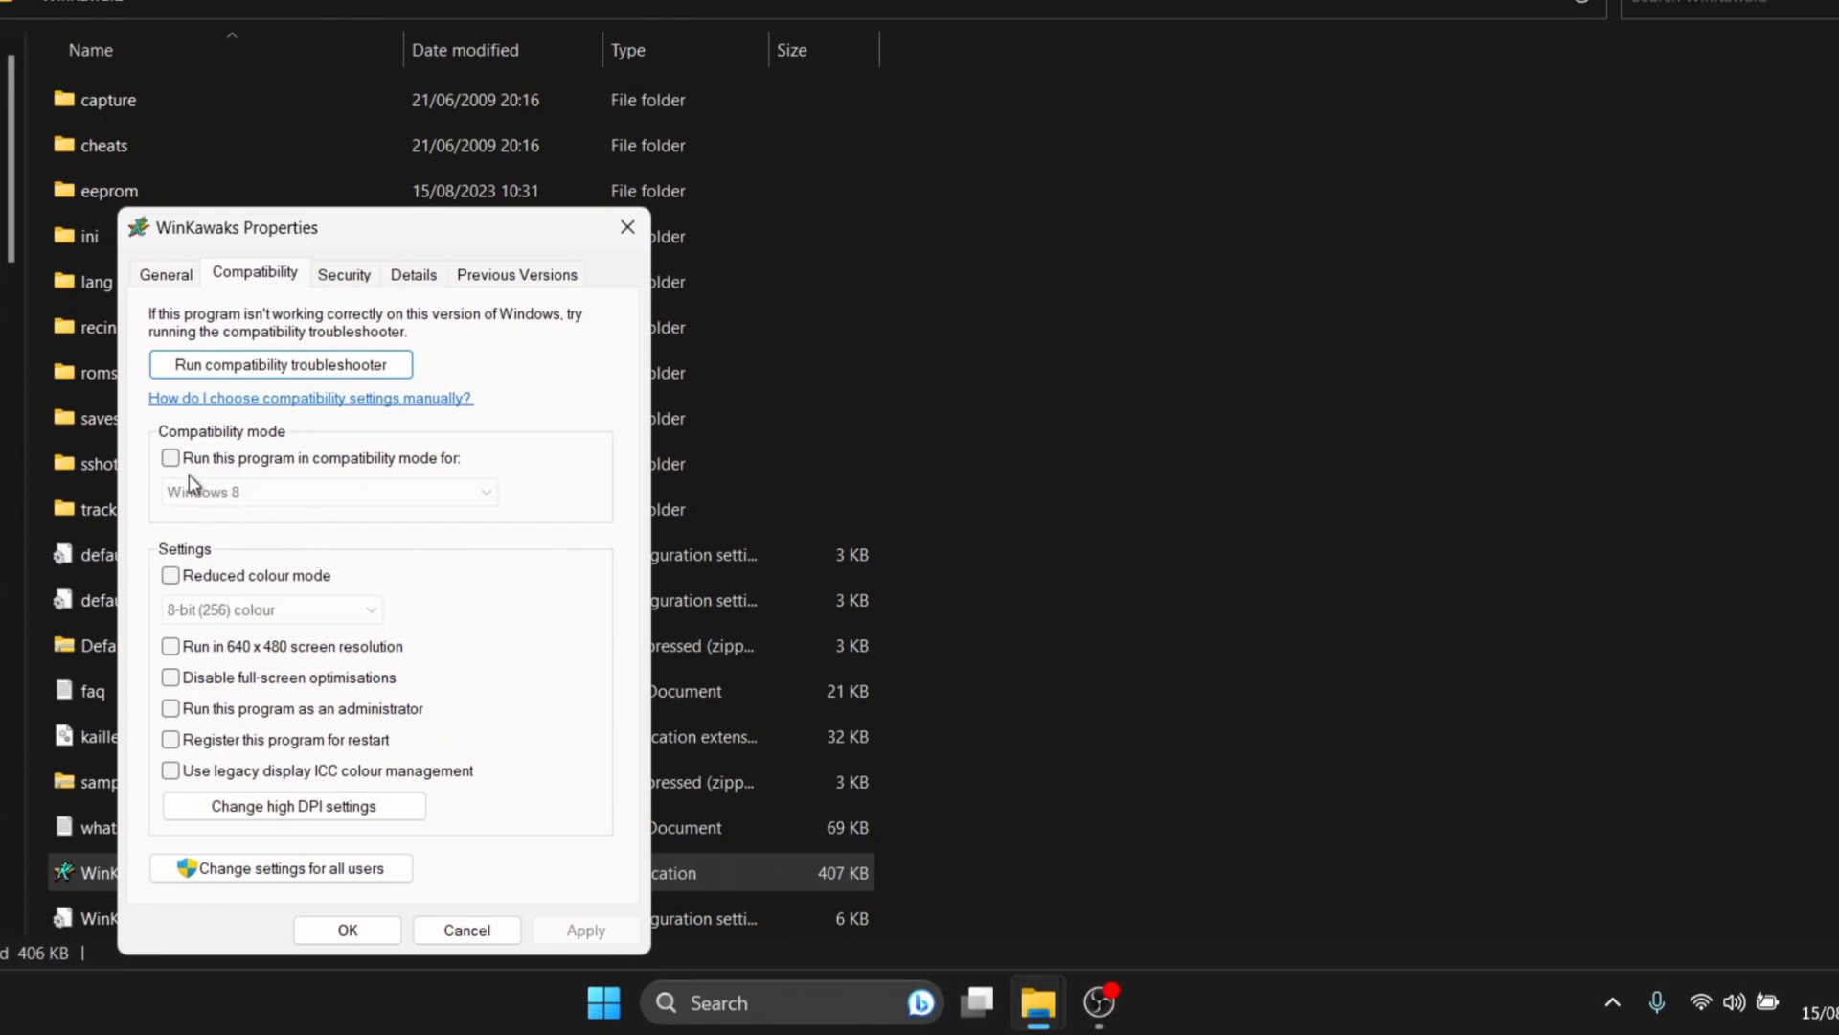
click(170, 458)
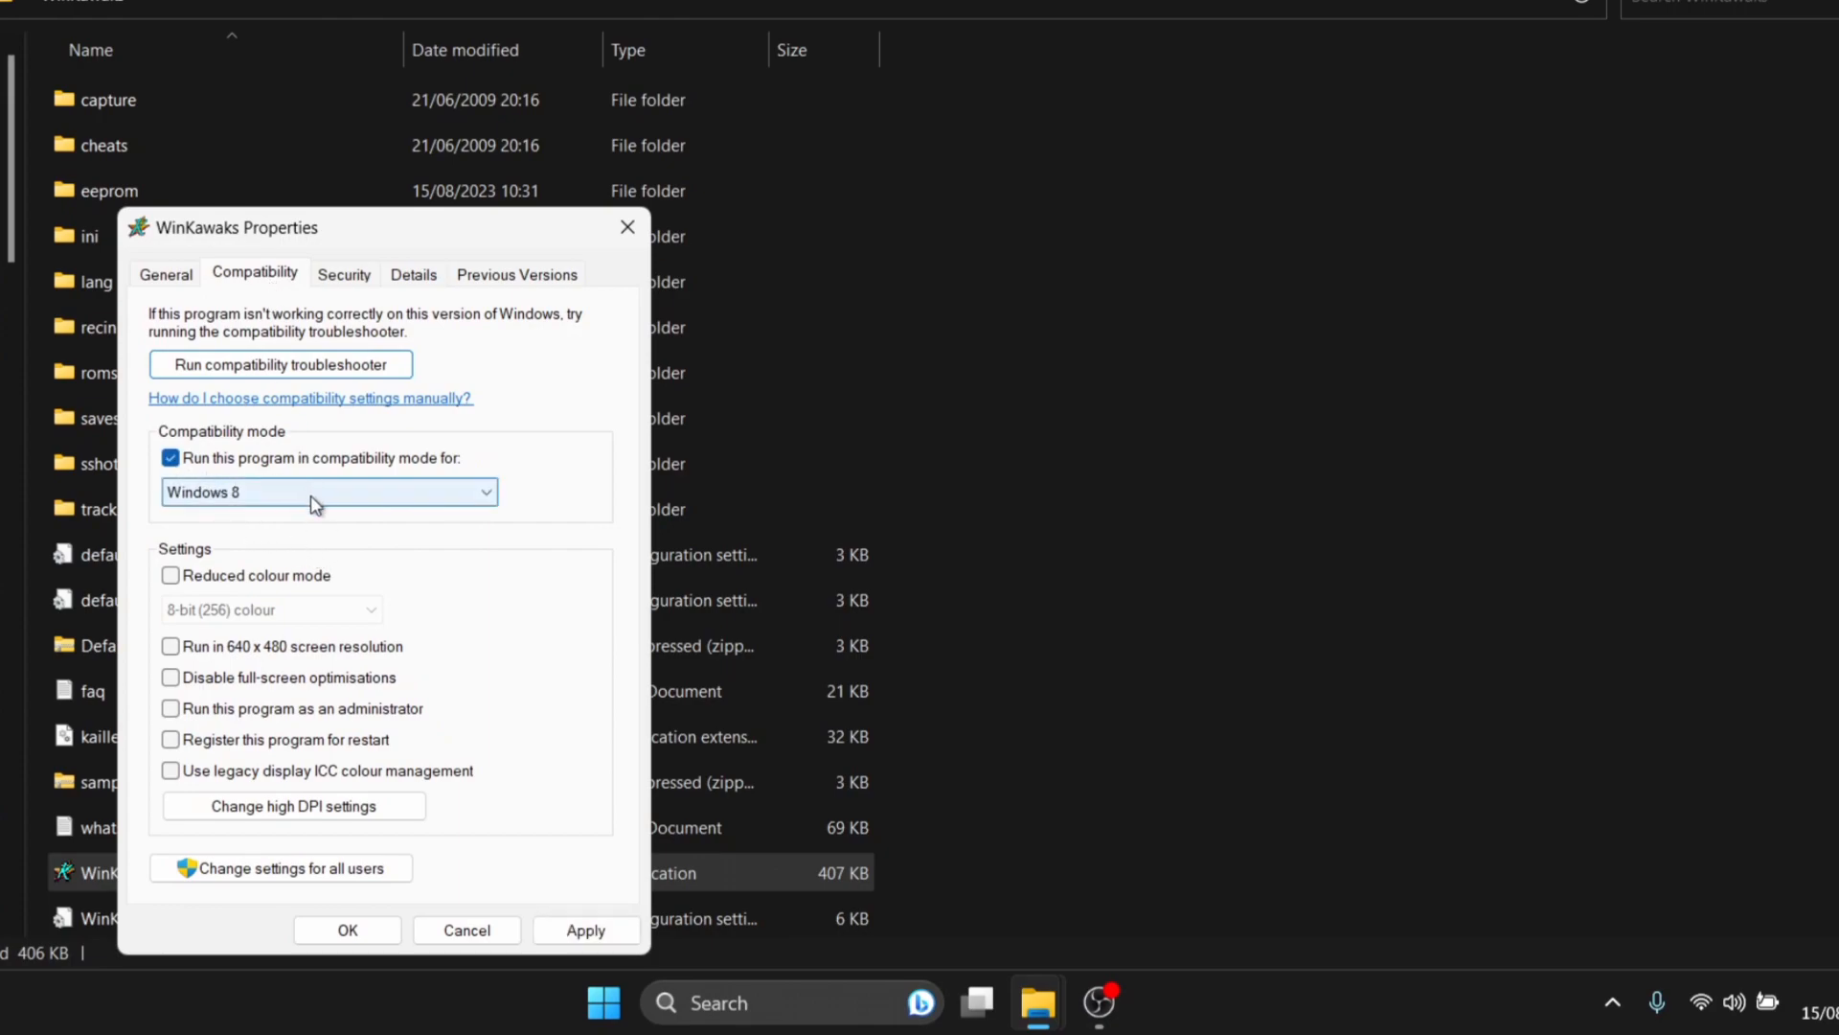
click(329, 492)
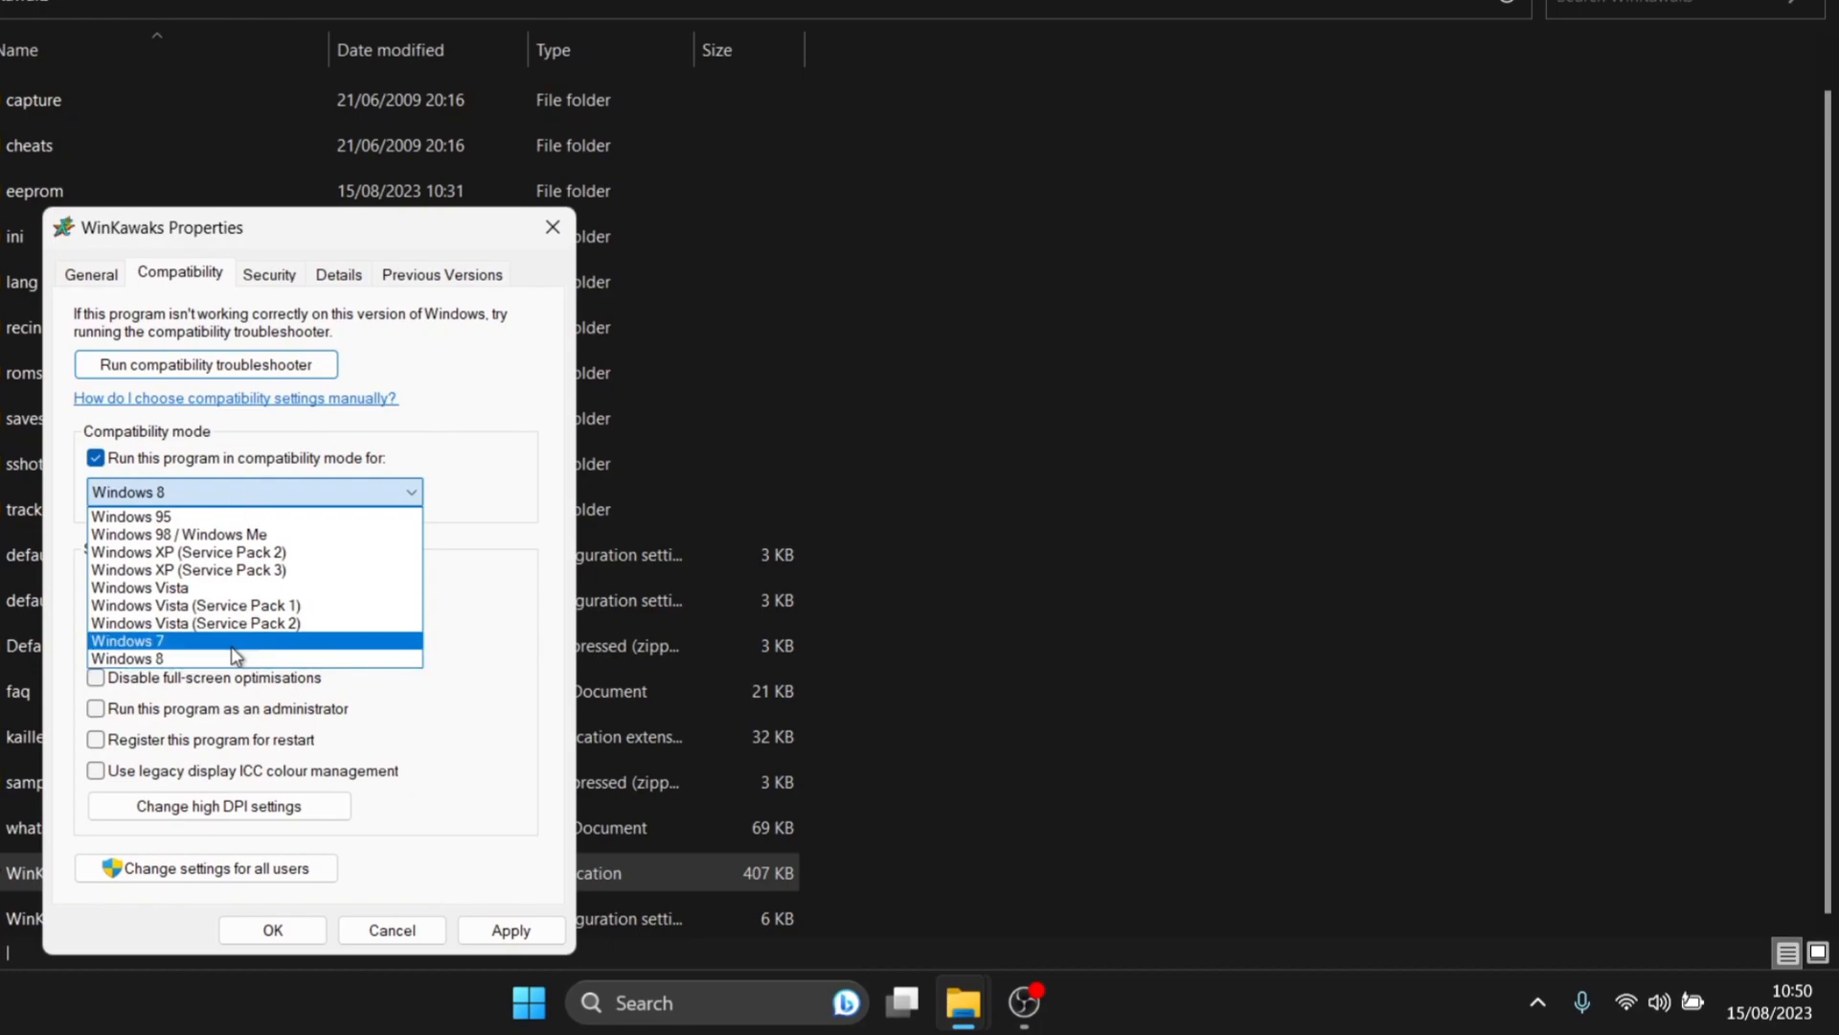
click(129, 640)
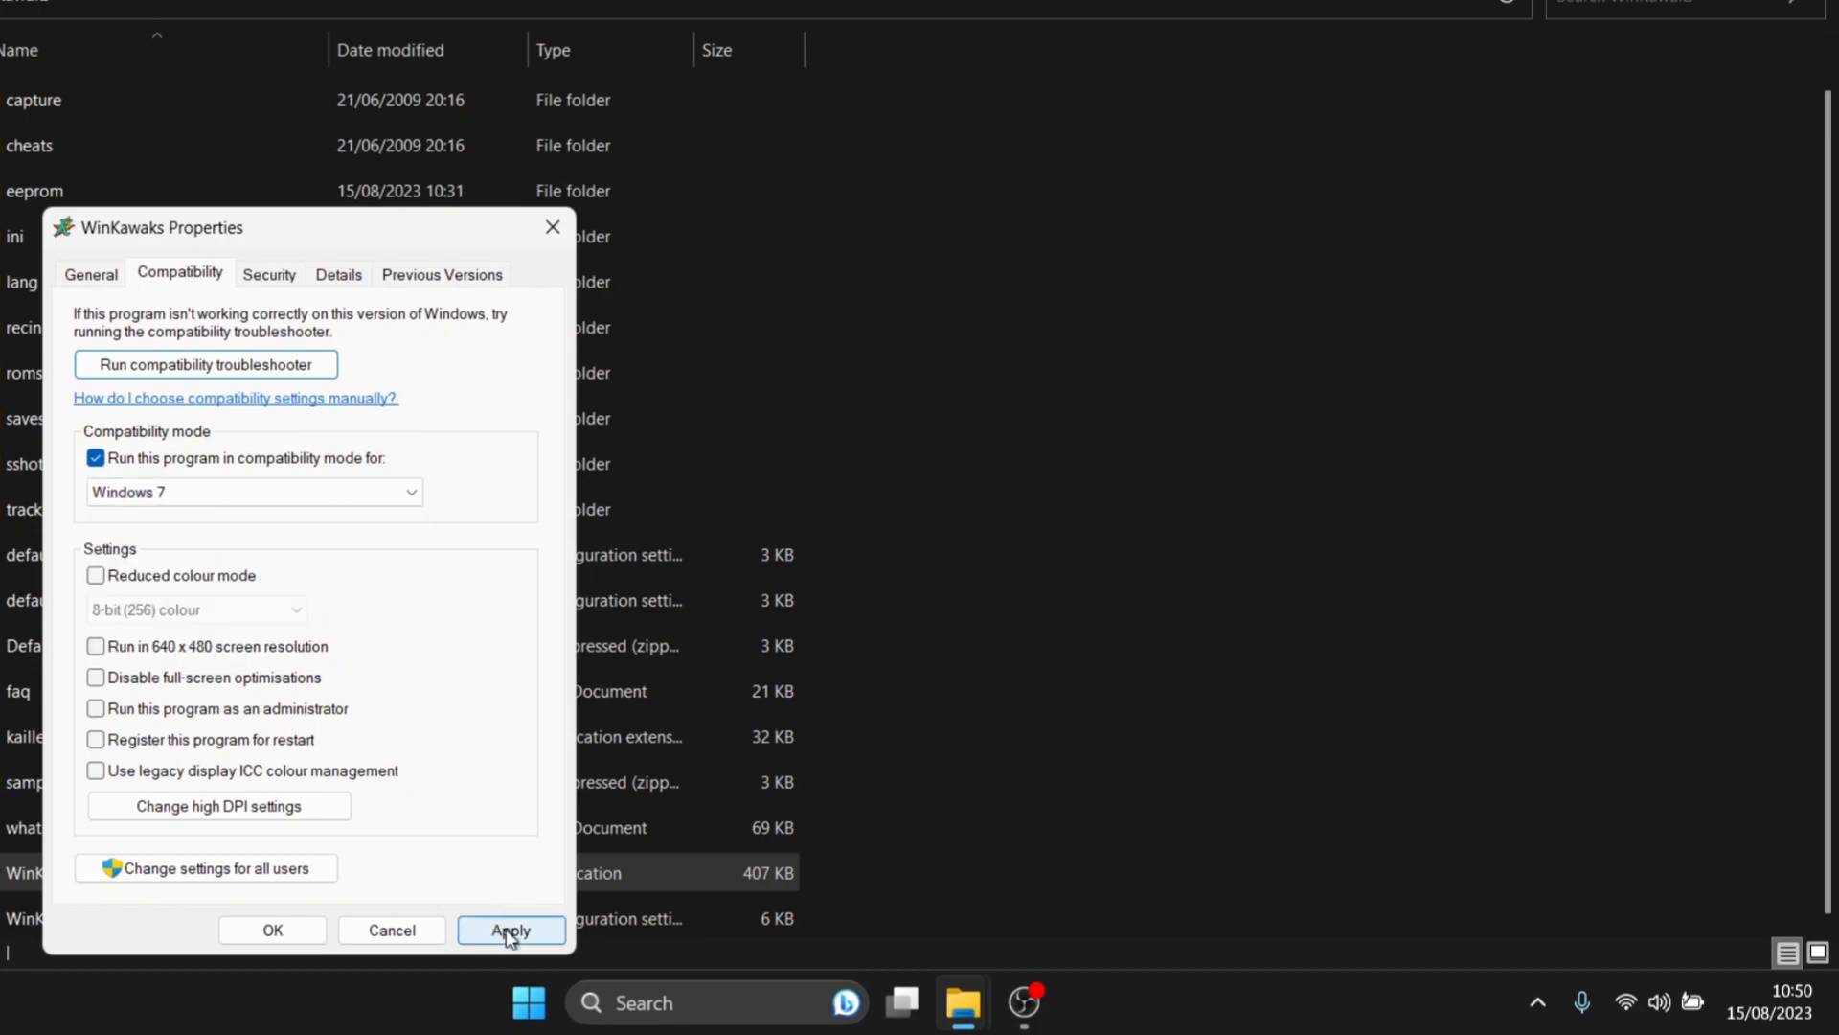
click(510, 929)
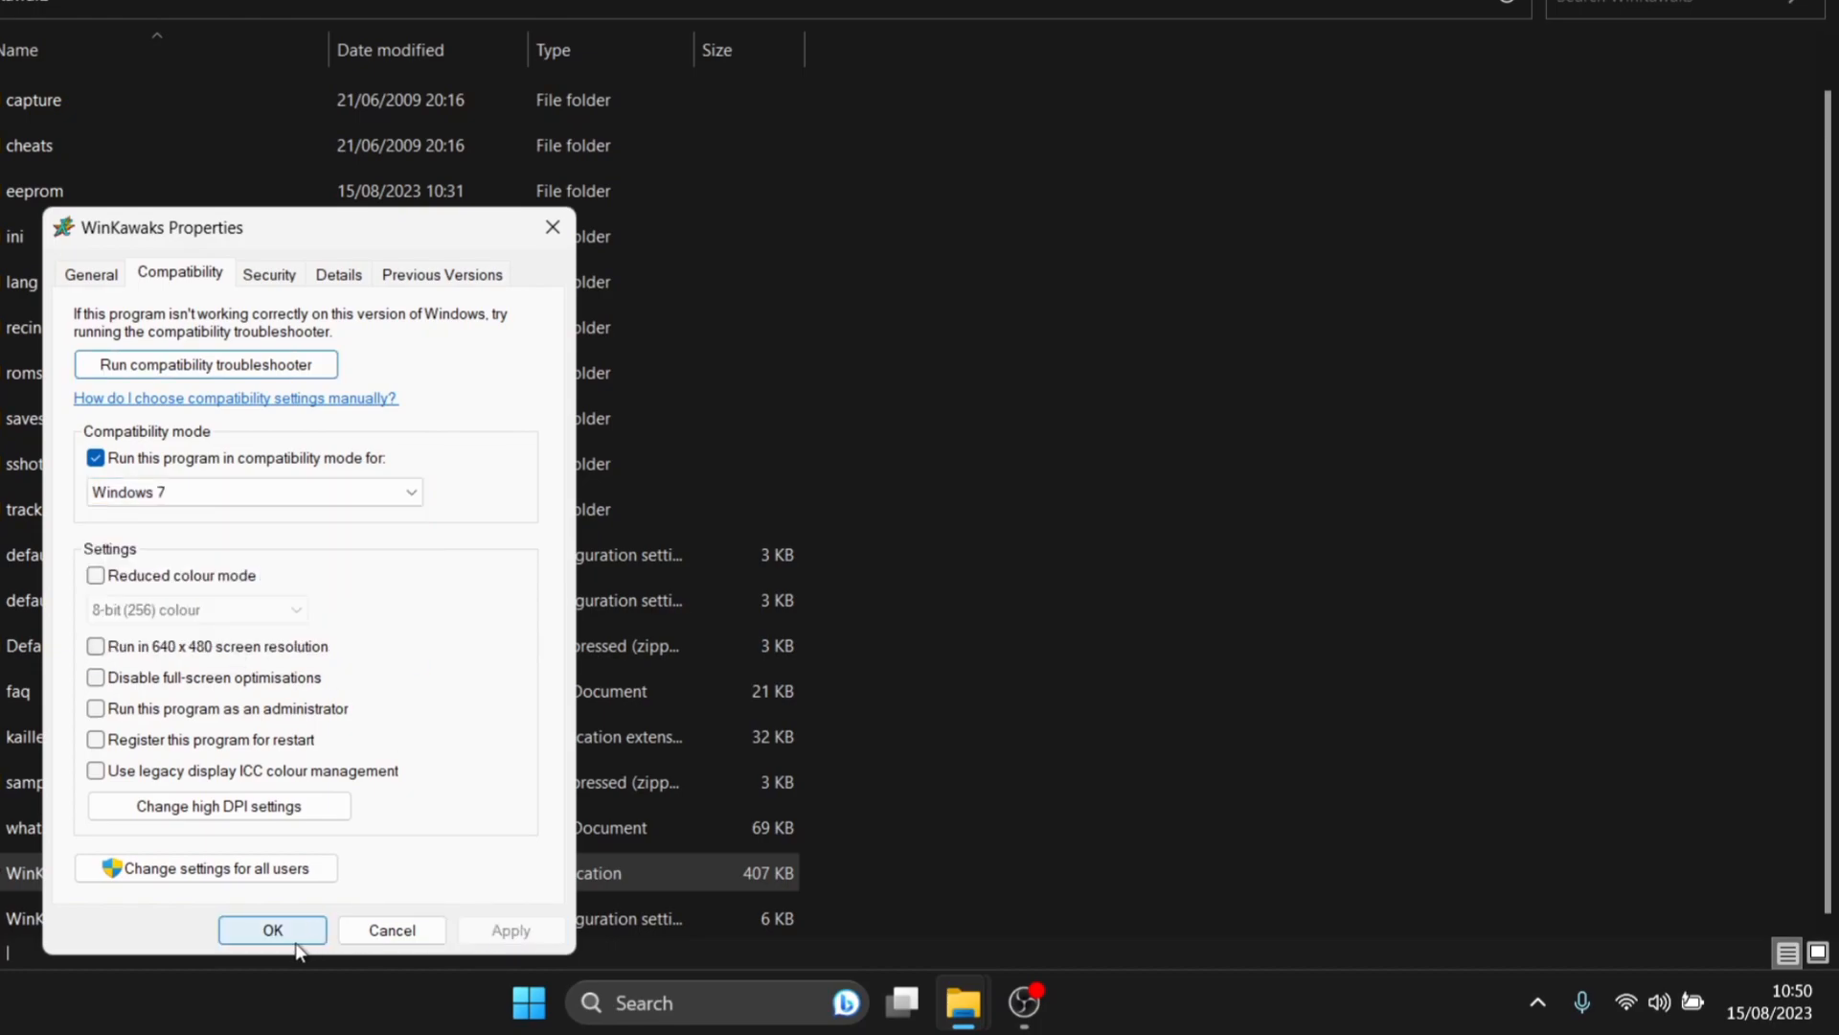
click(272, 930)
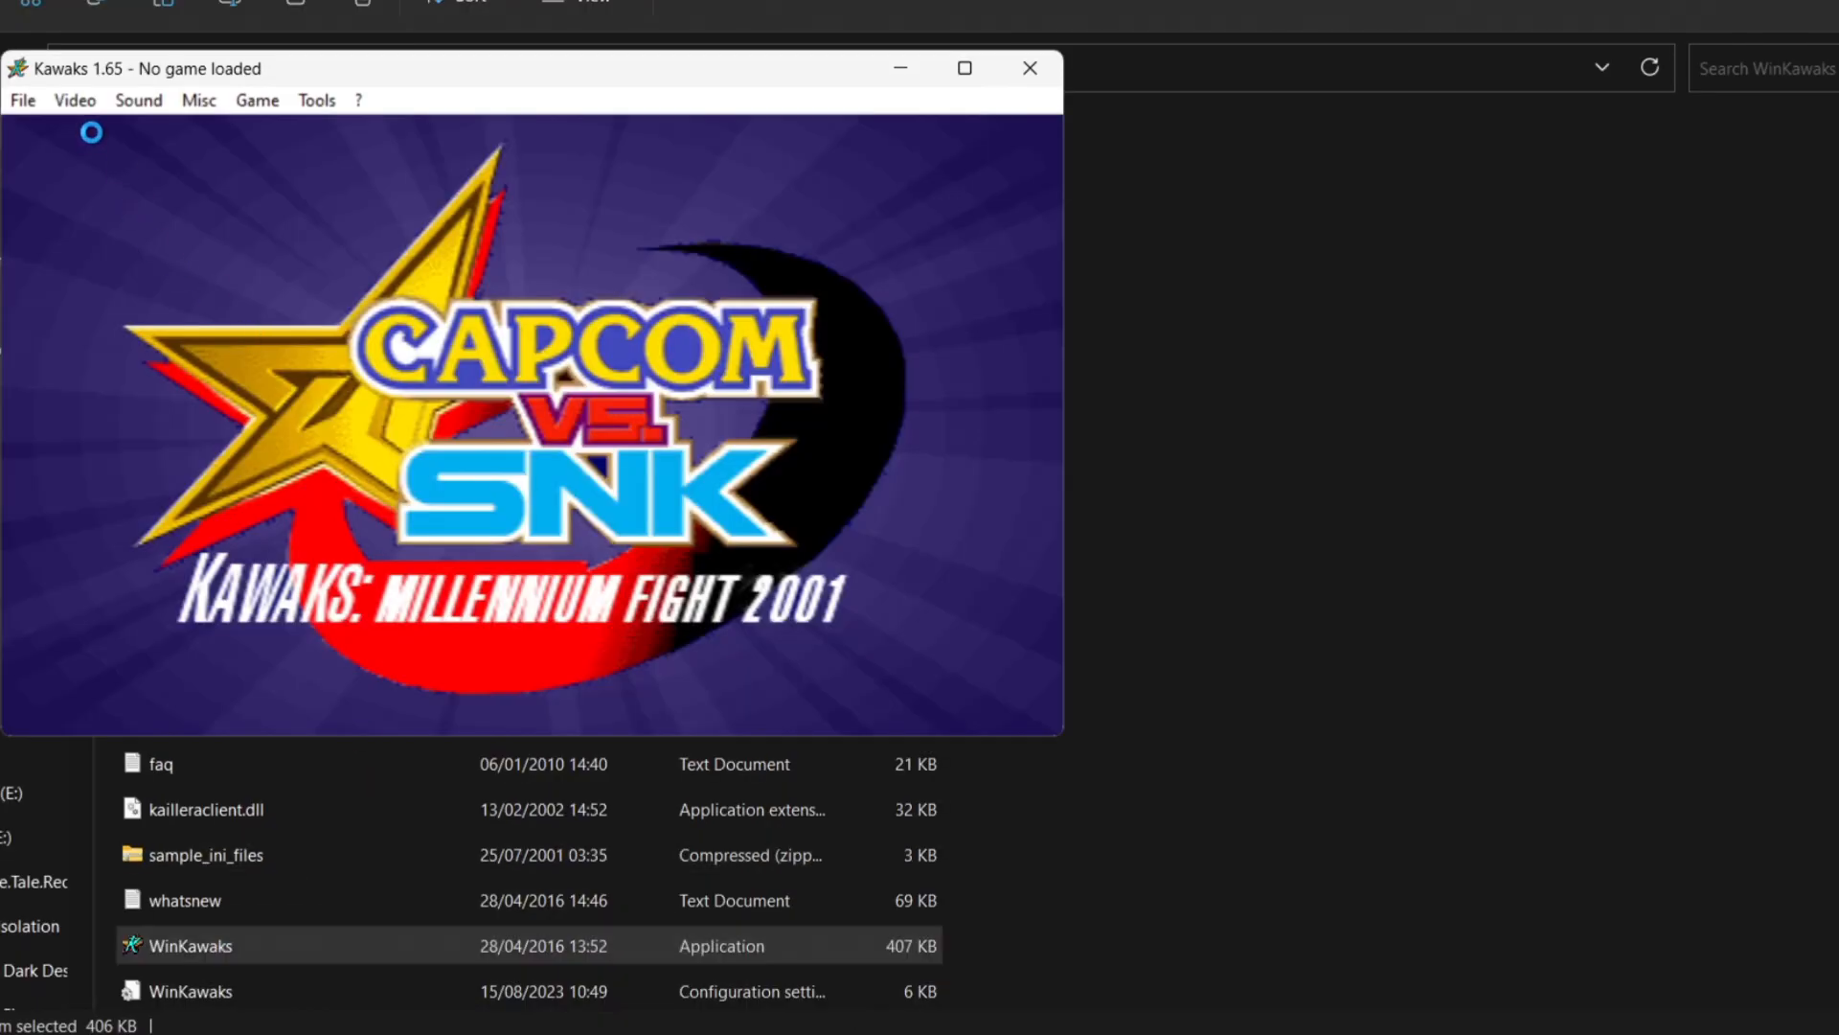
Step: Pick a game from WinKawaks' Load game list to load it
click(21, 100)
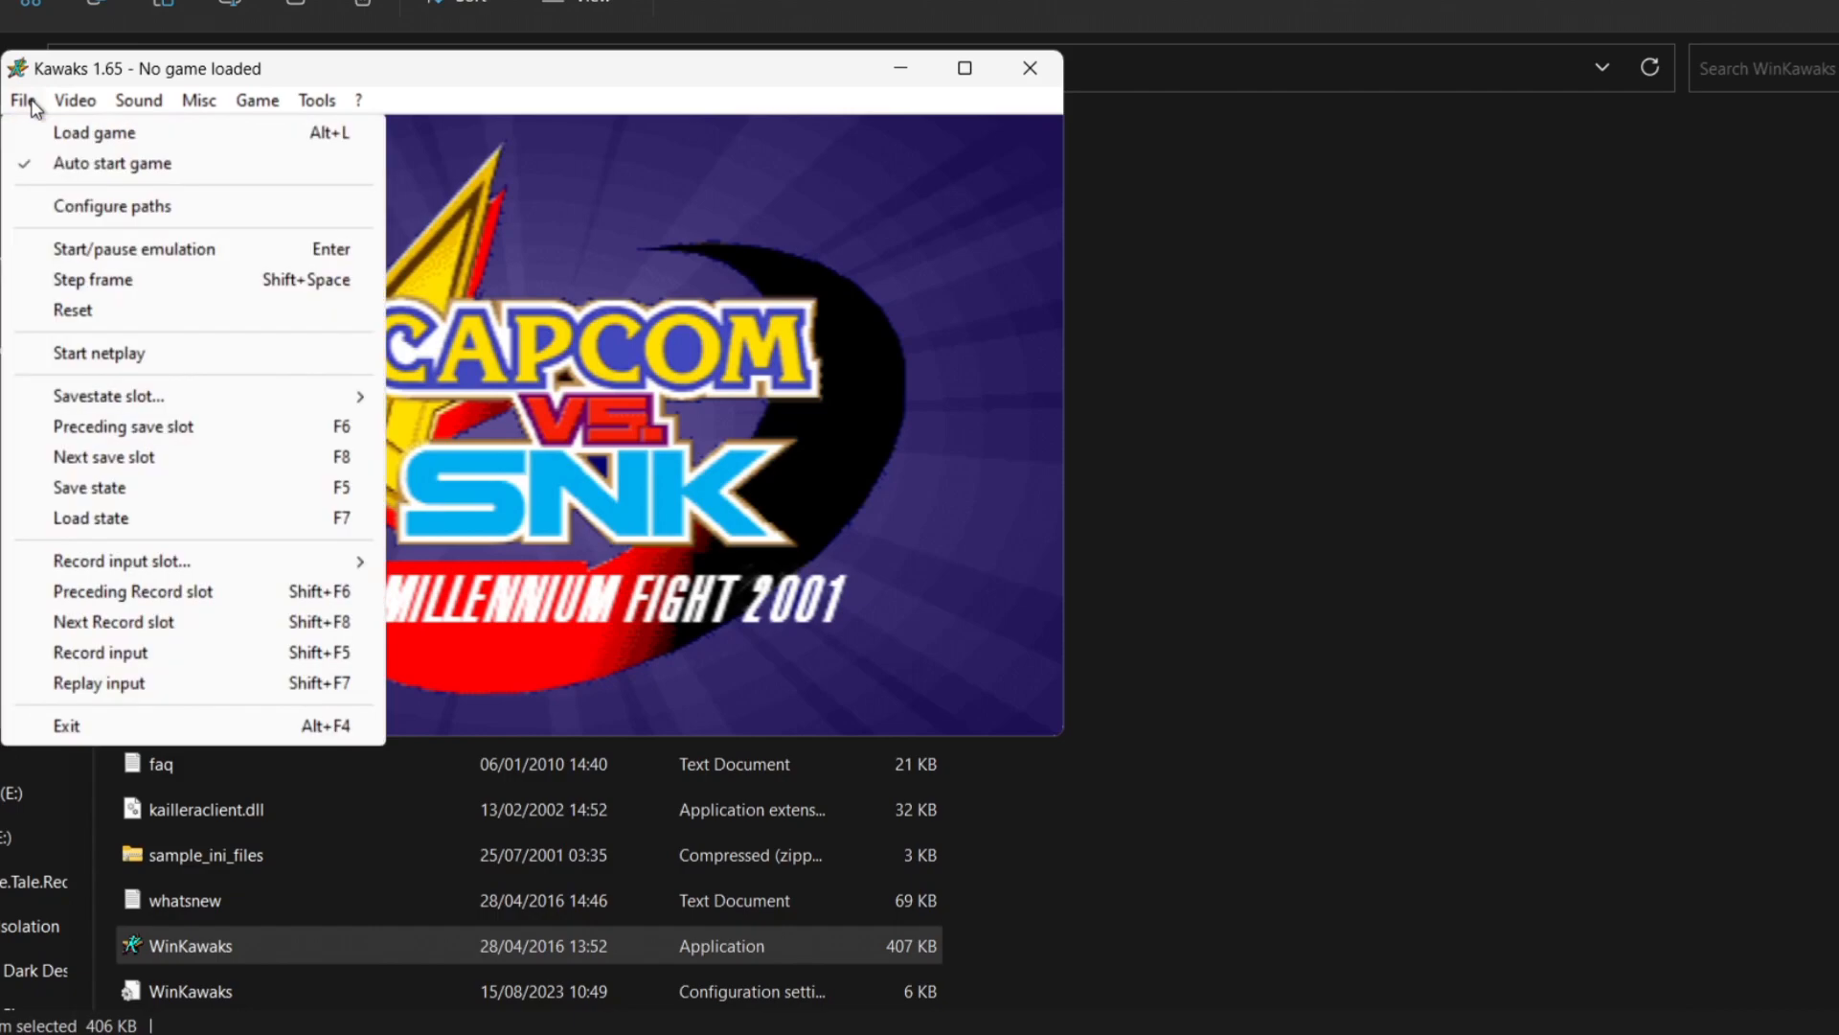
click(93, 132)
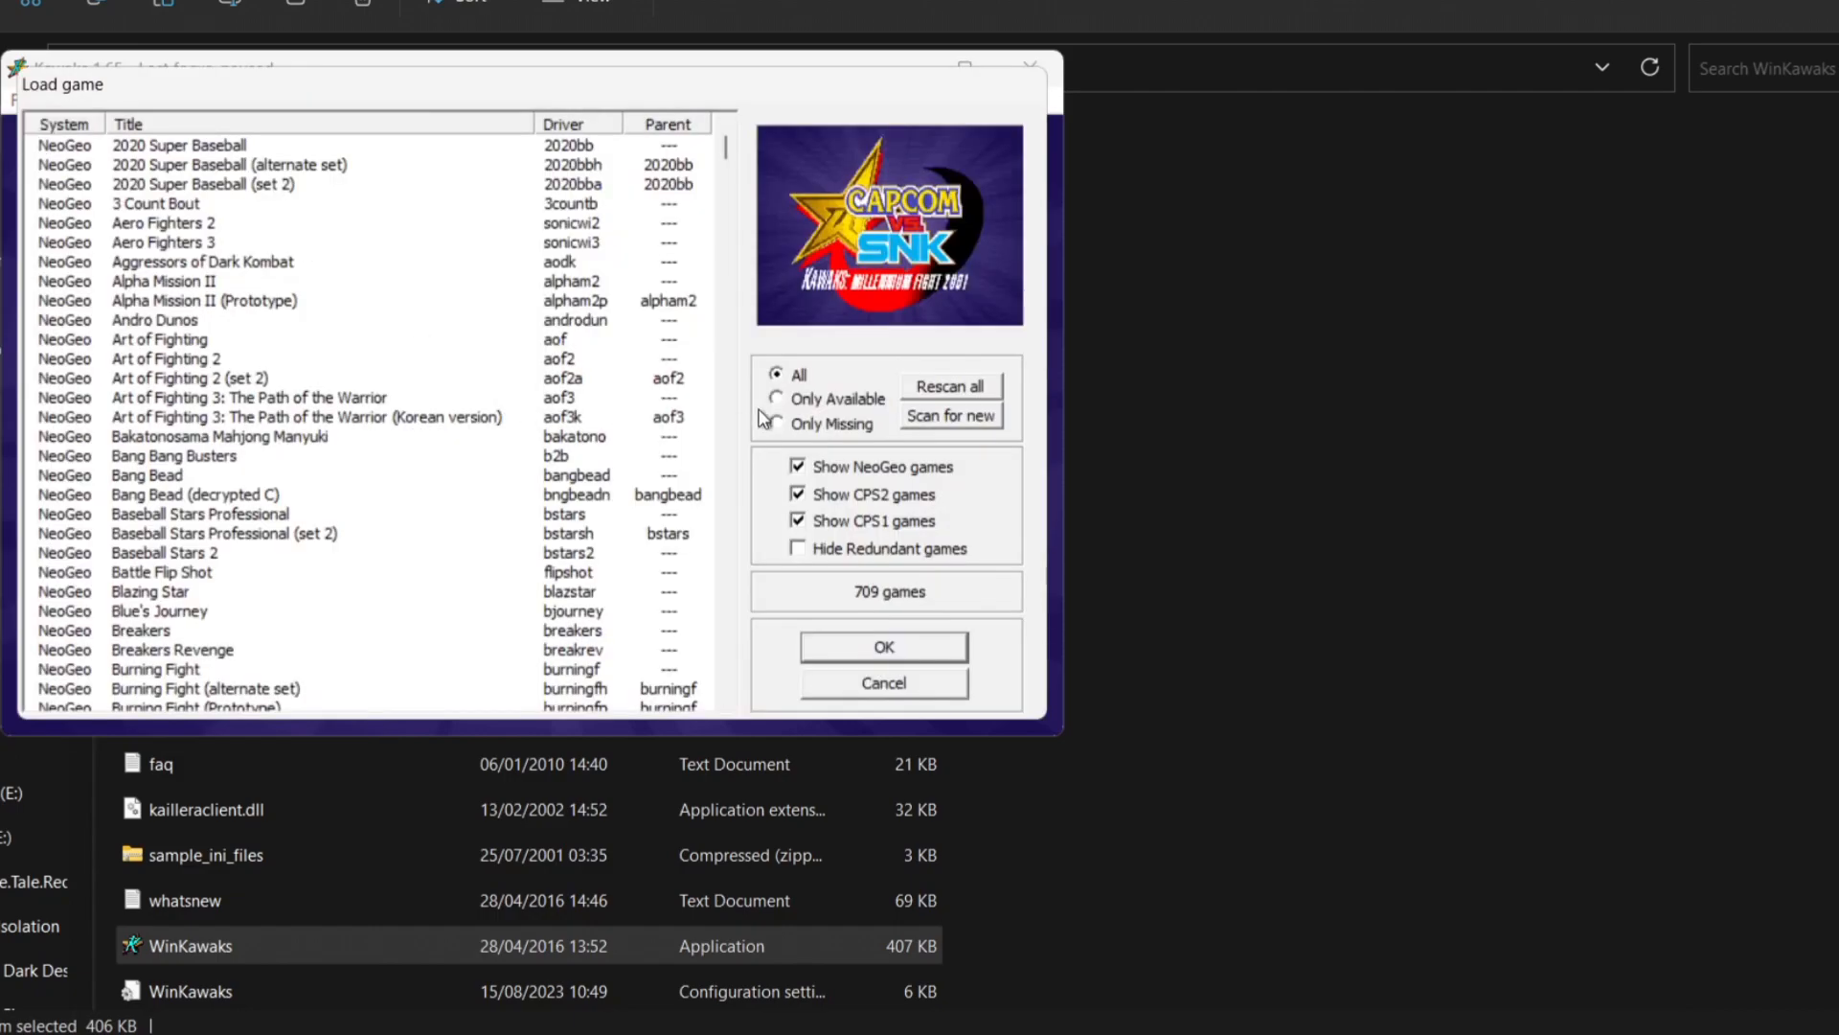
click(775, 399)
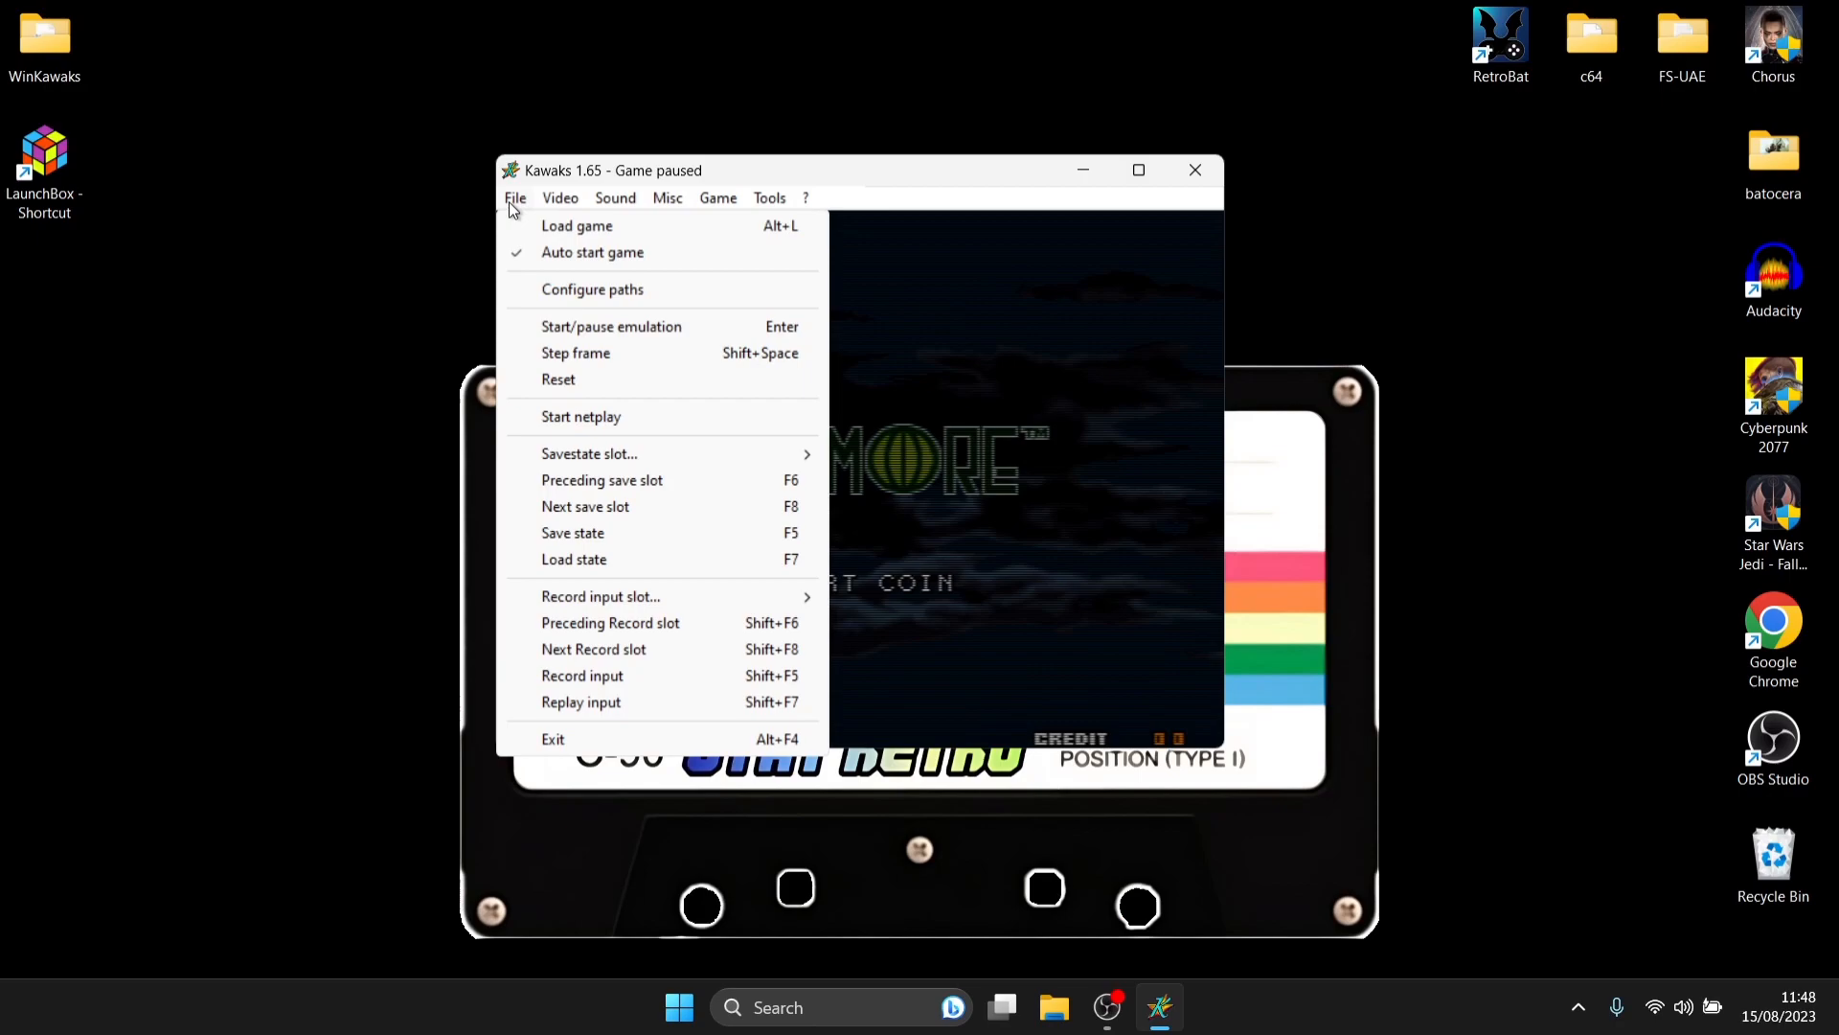
Step: Reload settings from the .ini file and resume SNK vs. Capcom
click(718, 198)
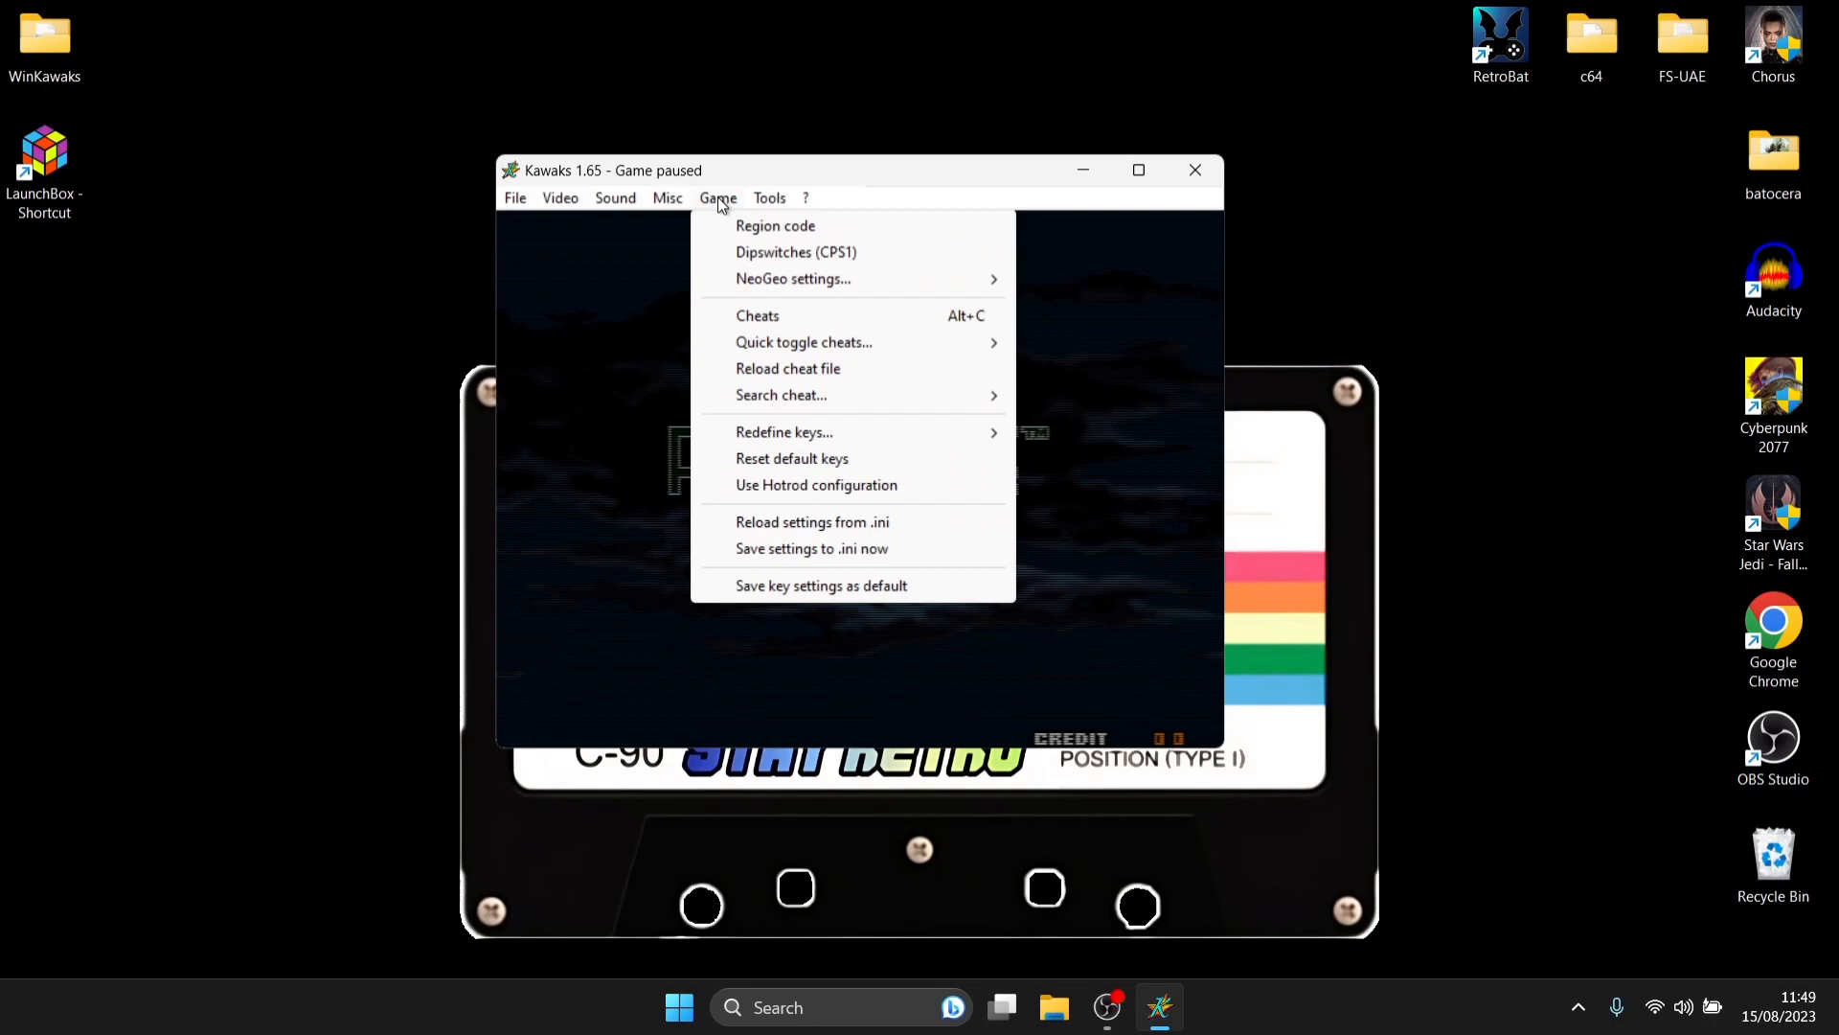
mouse_move(844, 515)
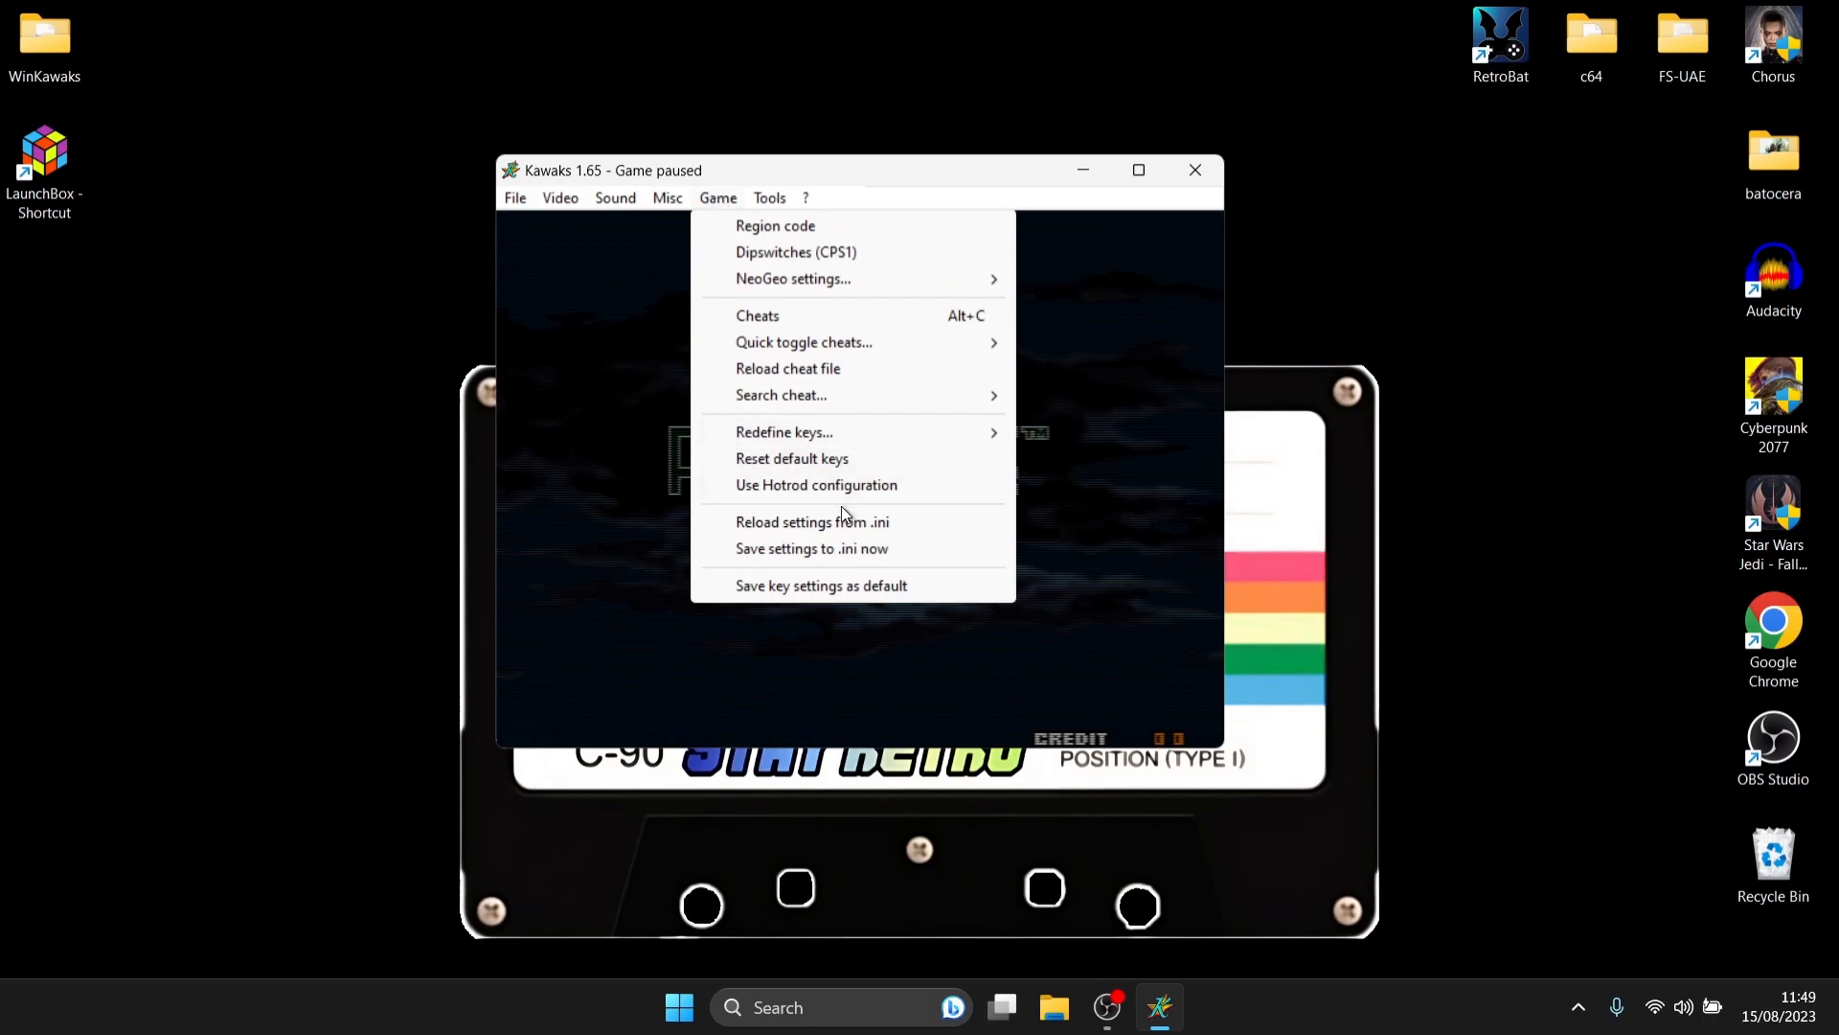
mouse_move(962, 537)
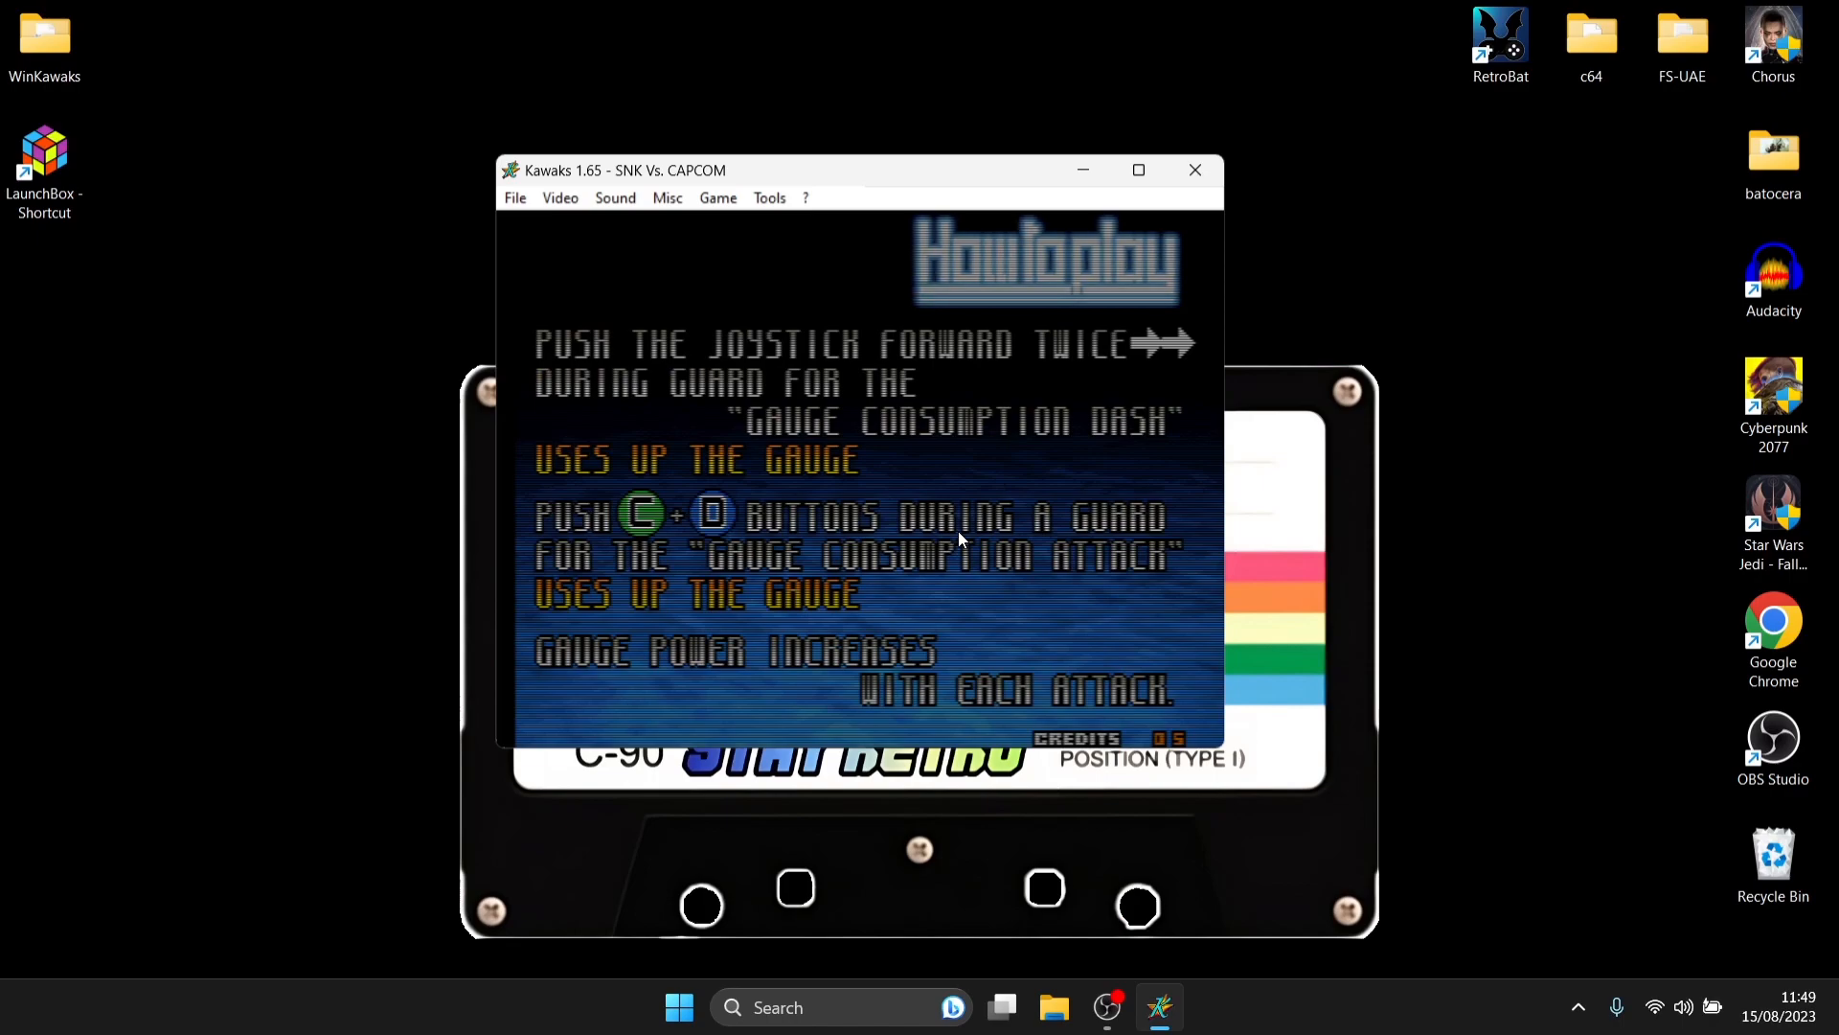
click(514, 197)
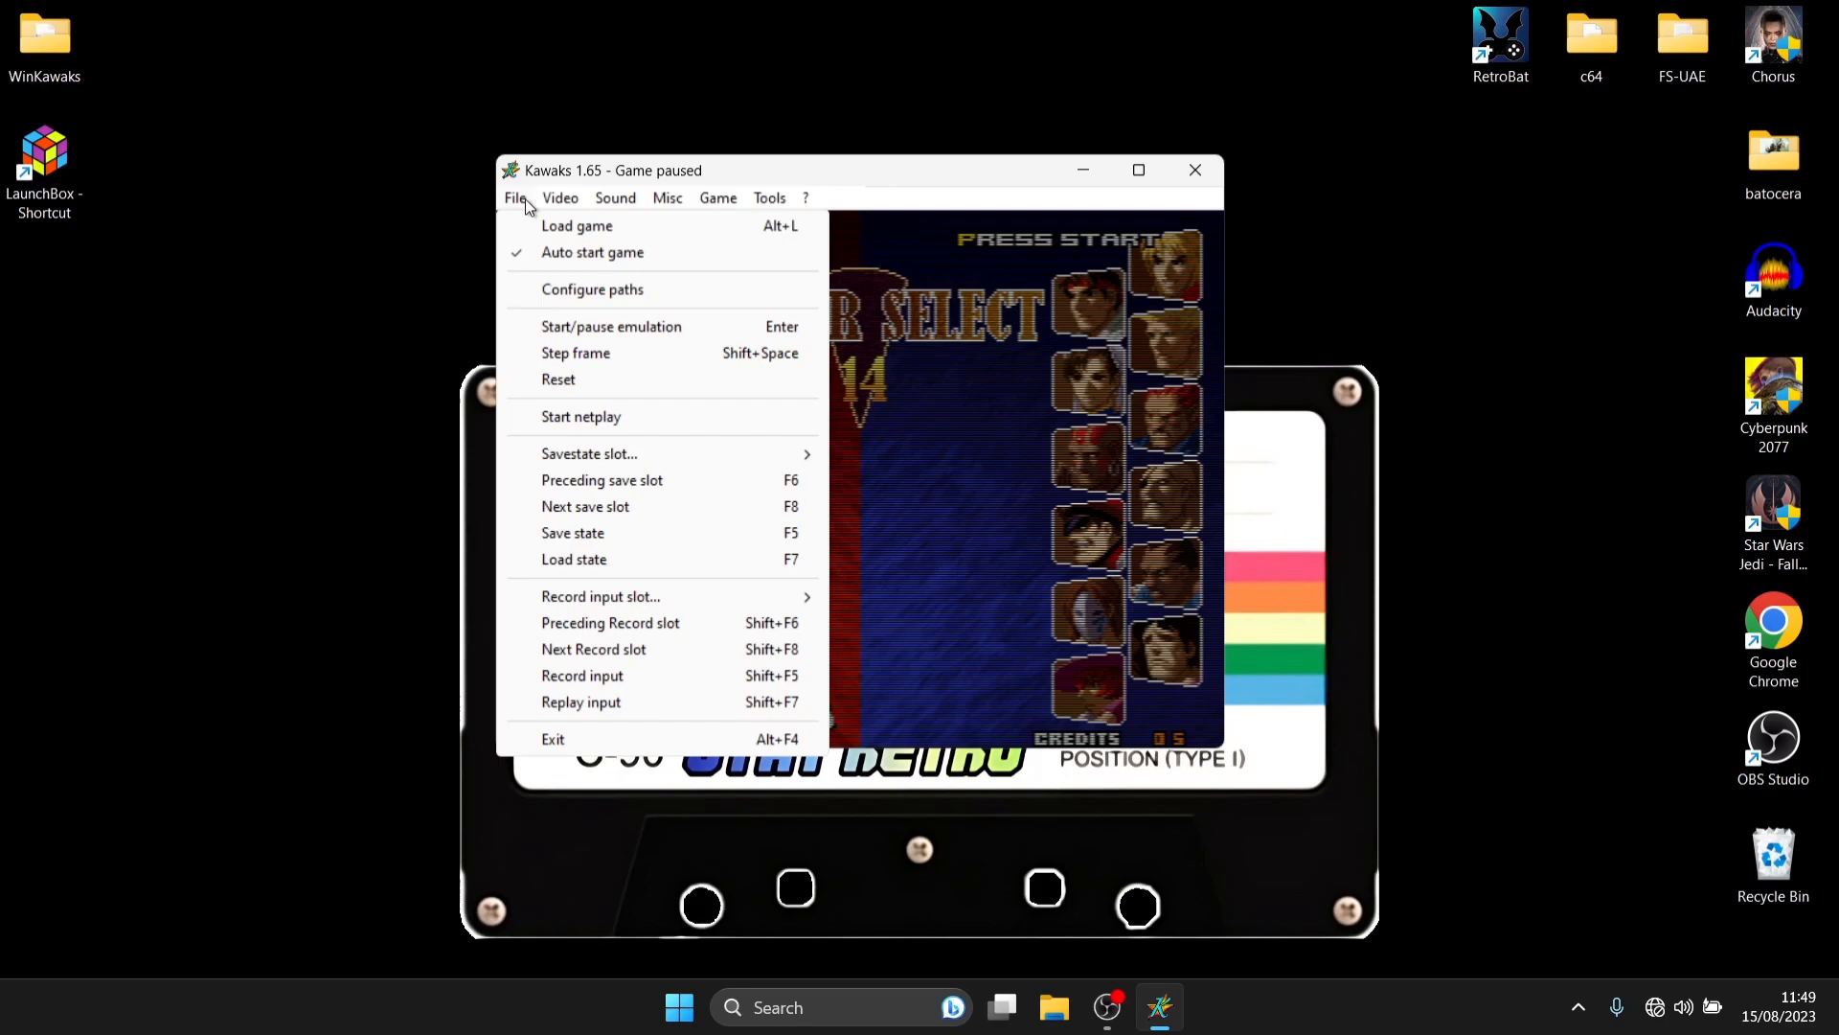
mouse_move(610, 467)
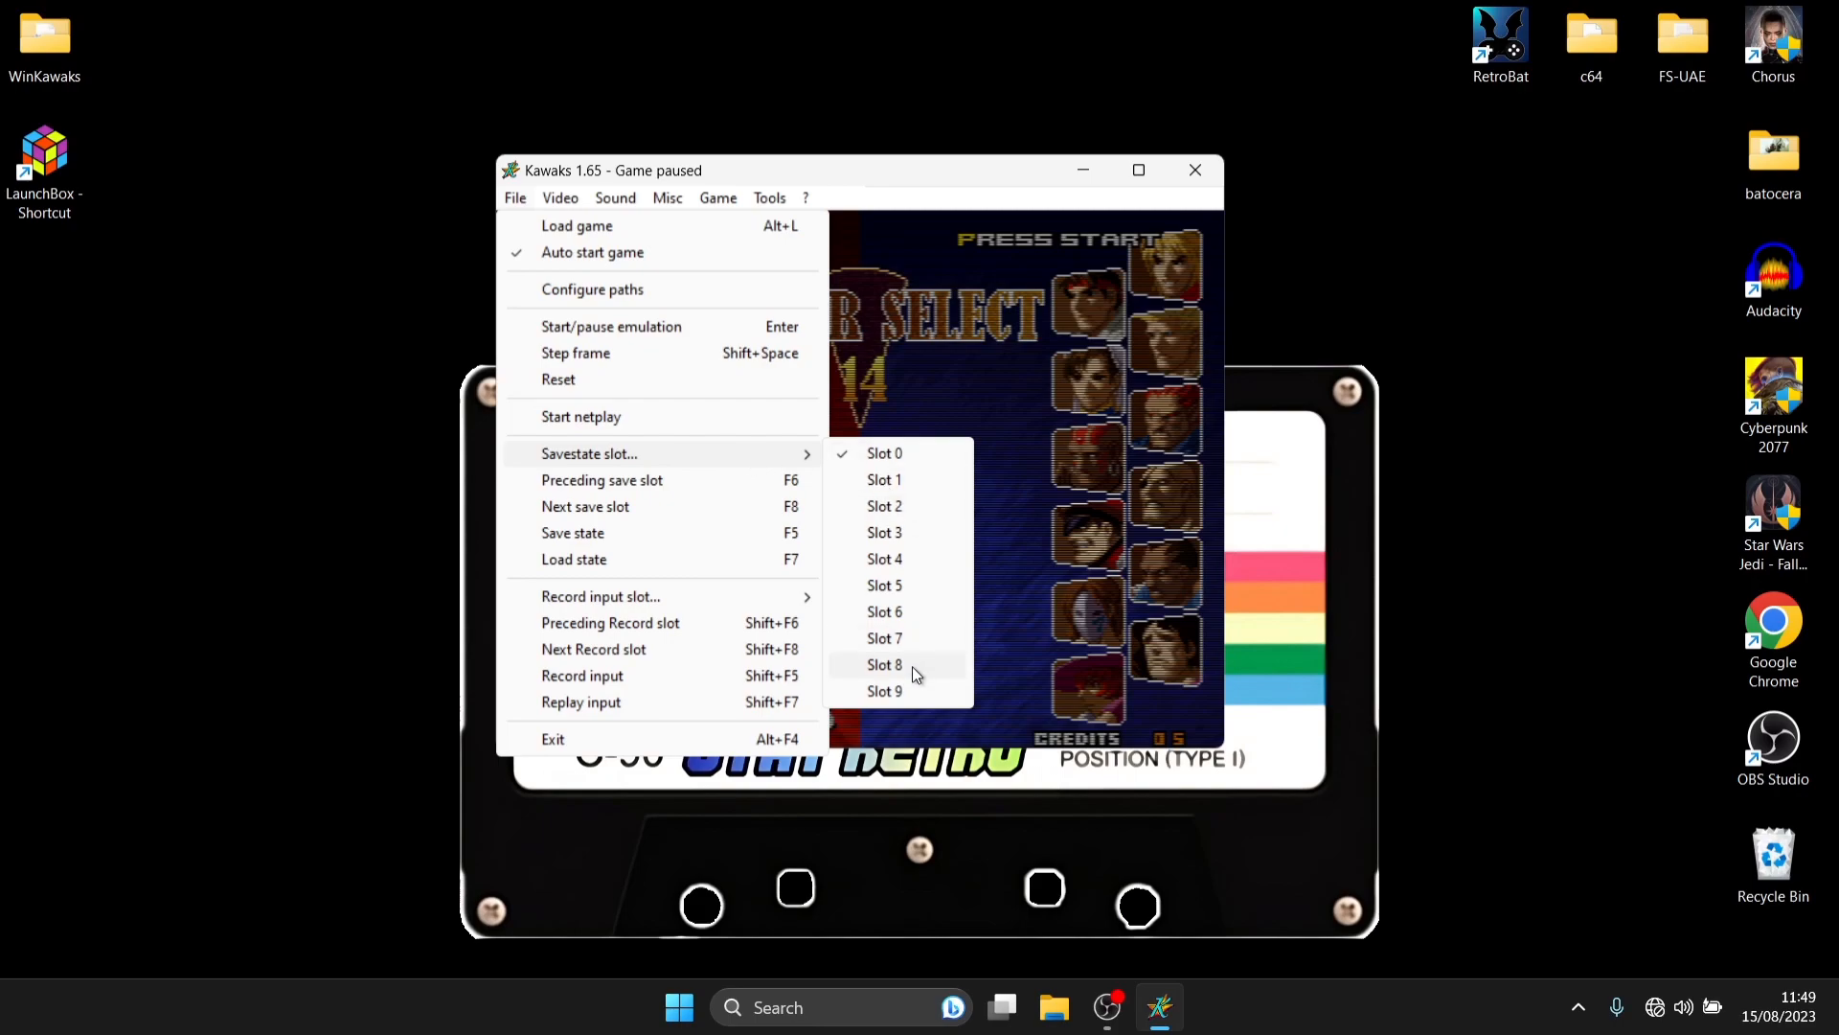
mouse_move(972, 474)
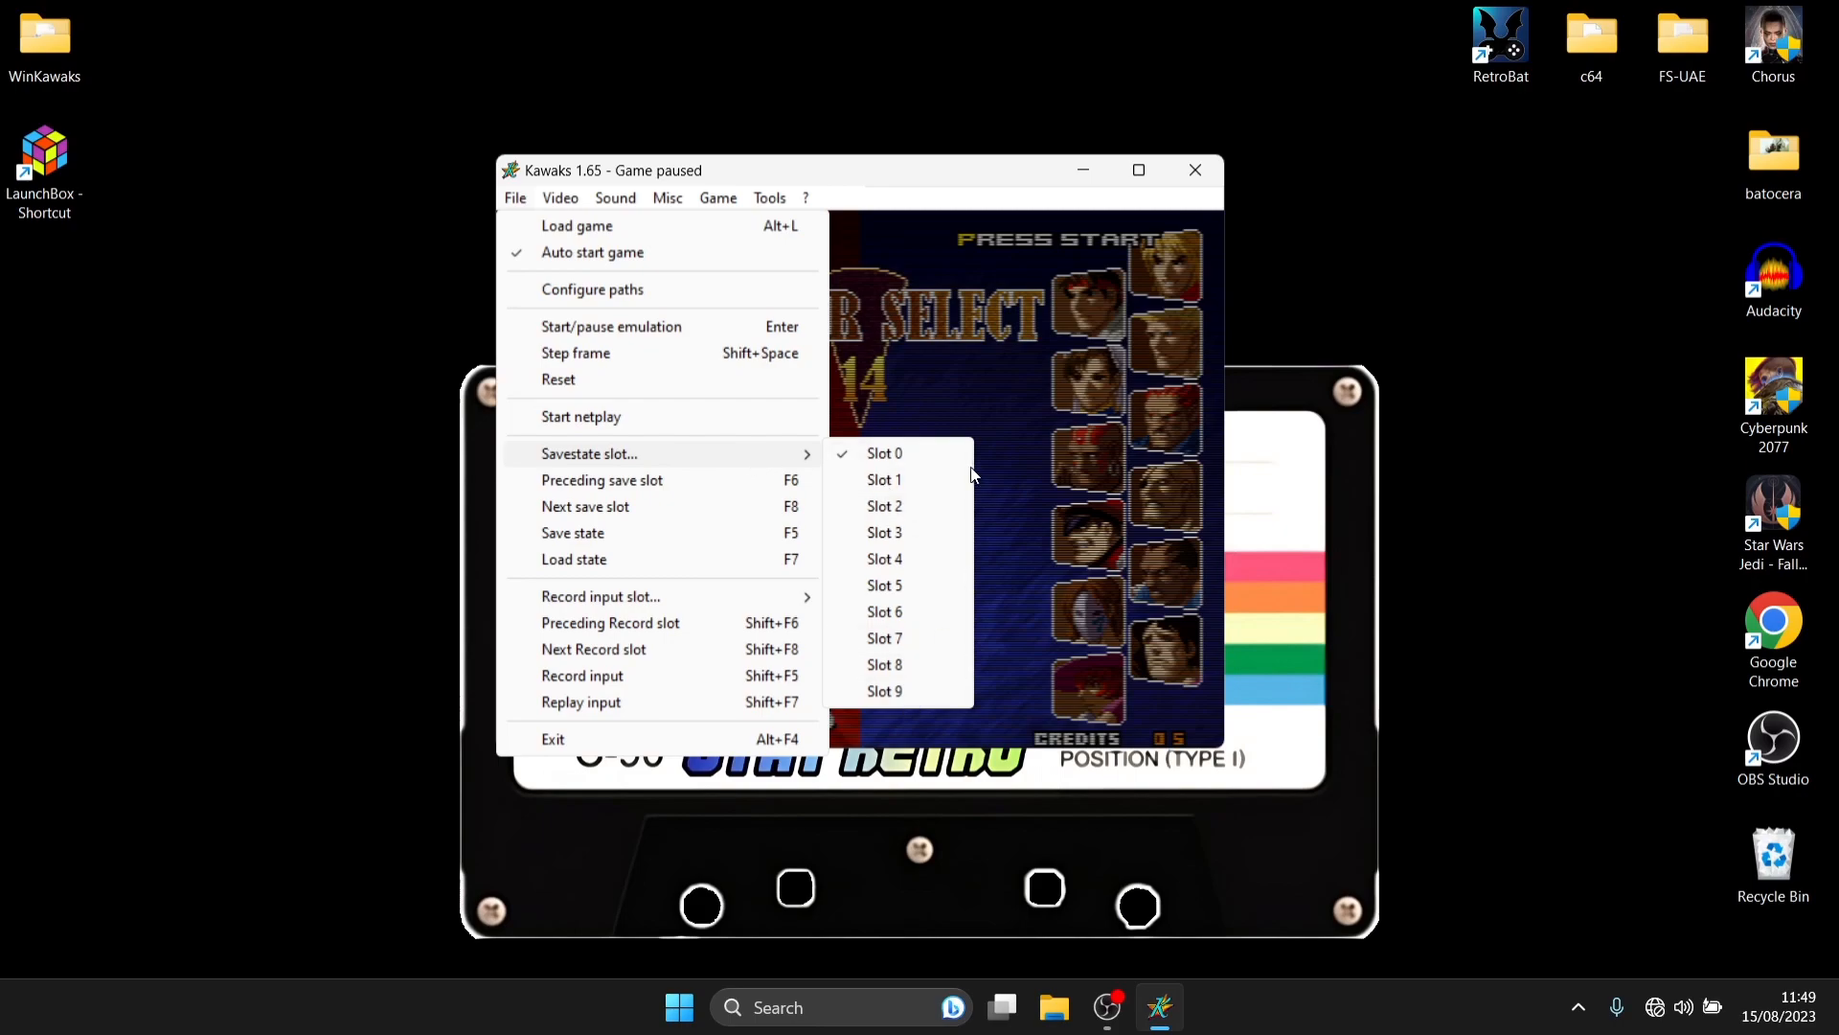
mouse_move(912, 465)
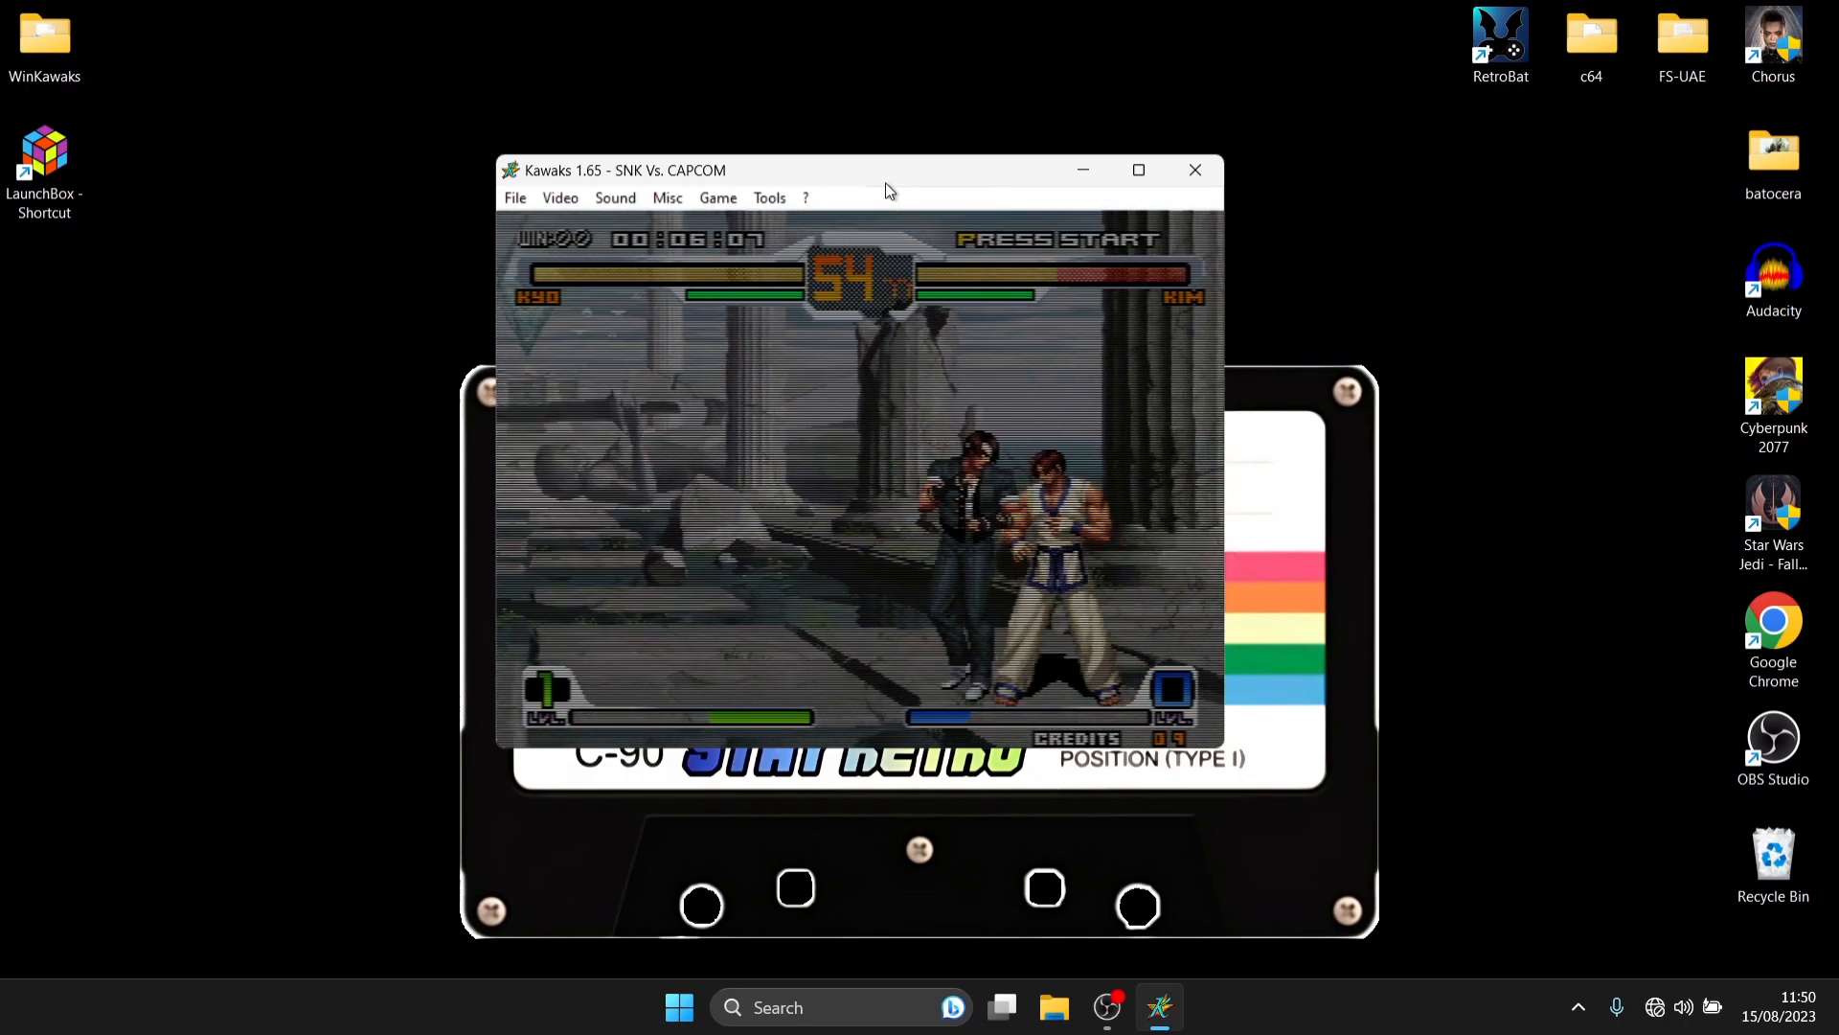
Step: Save a state during the Kyo versus Kim fight, then load that state back
click(515, 197)
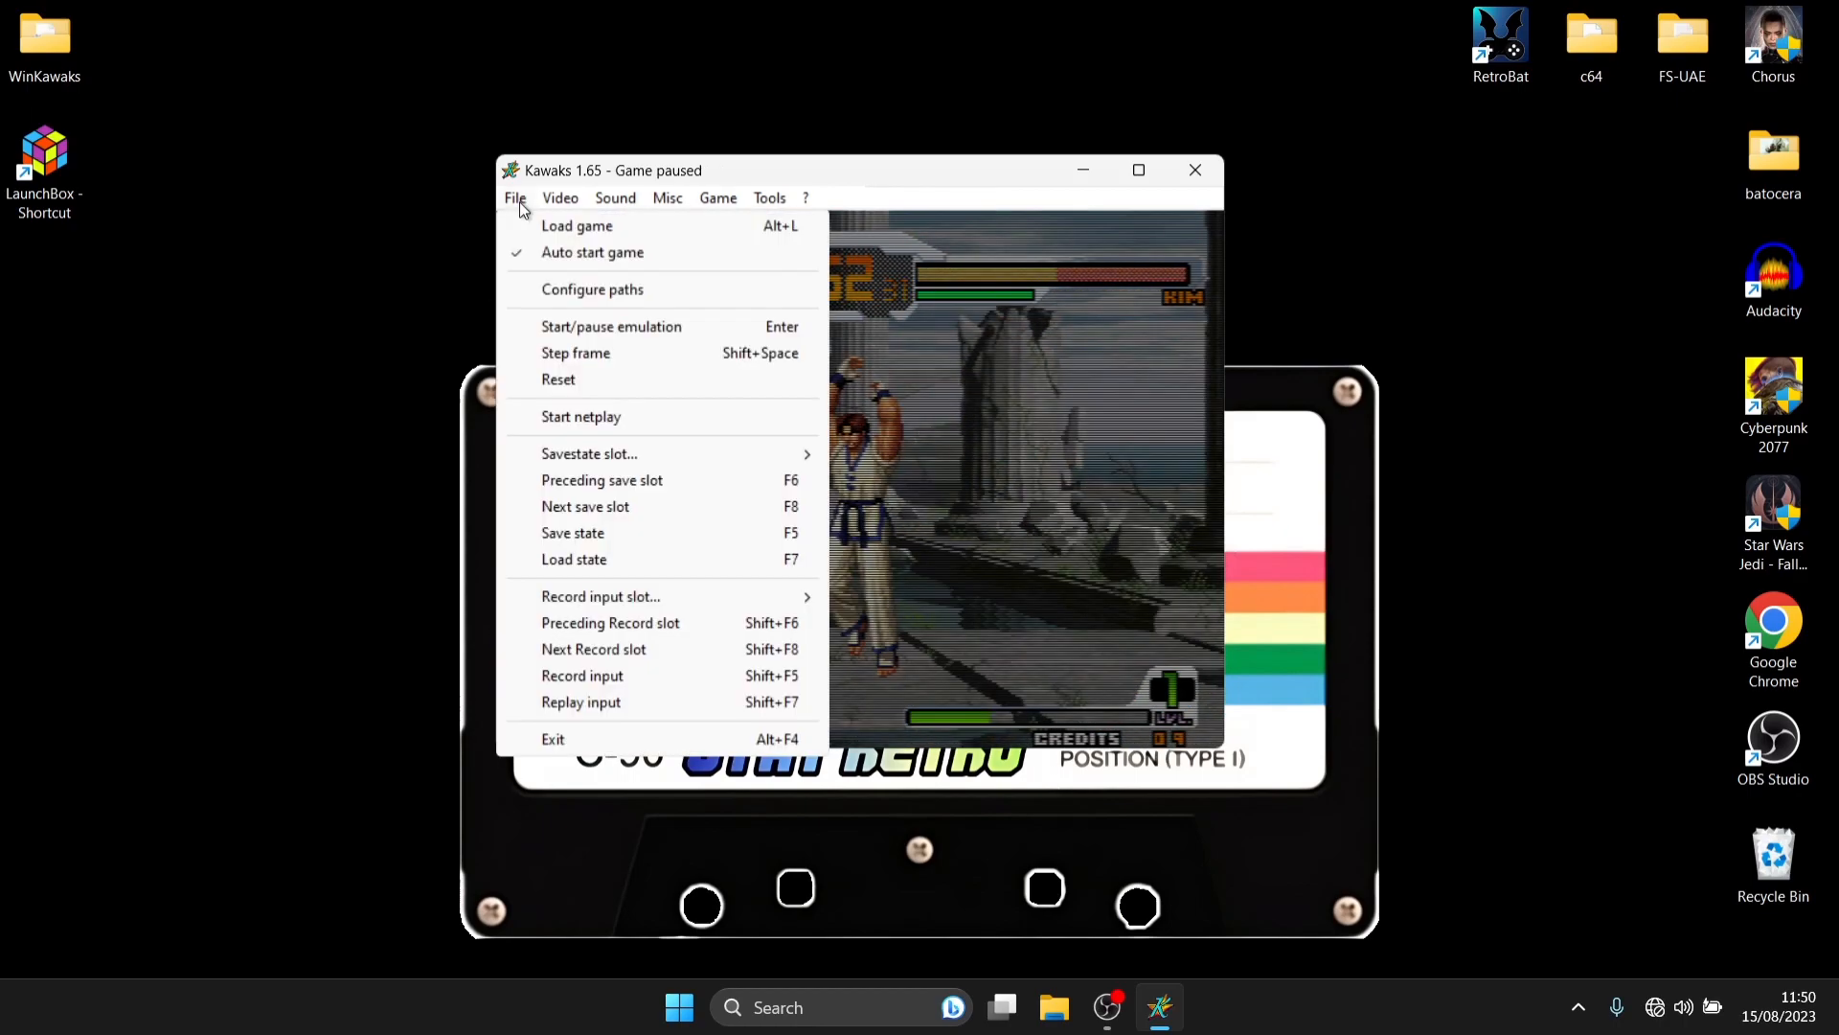
mouse_move(696, 454)
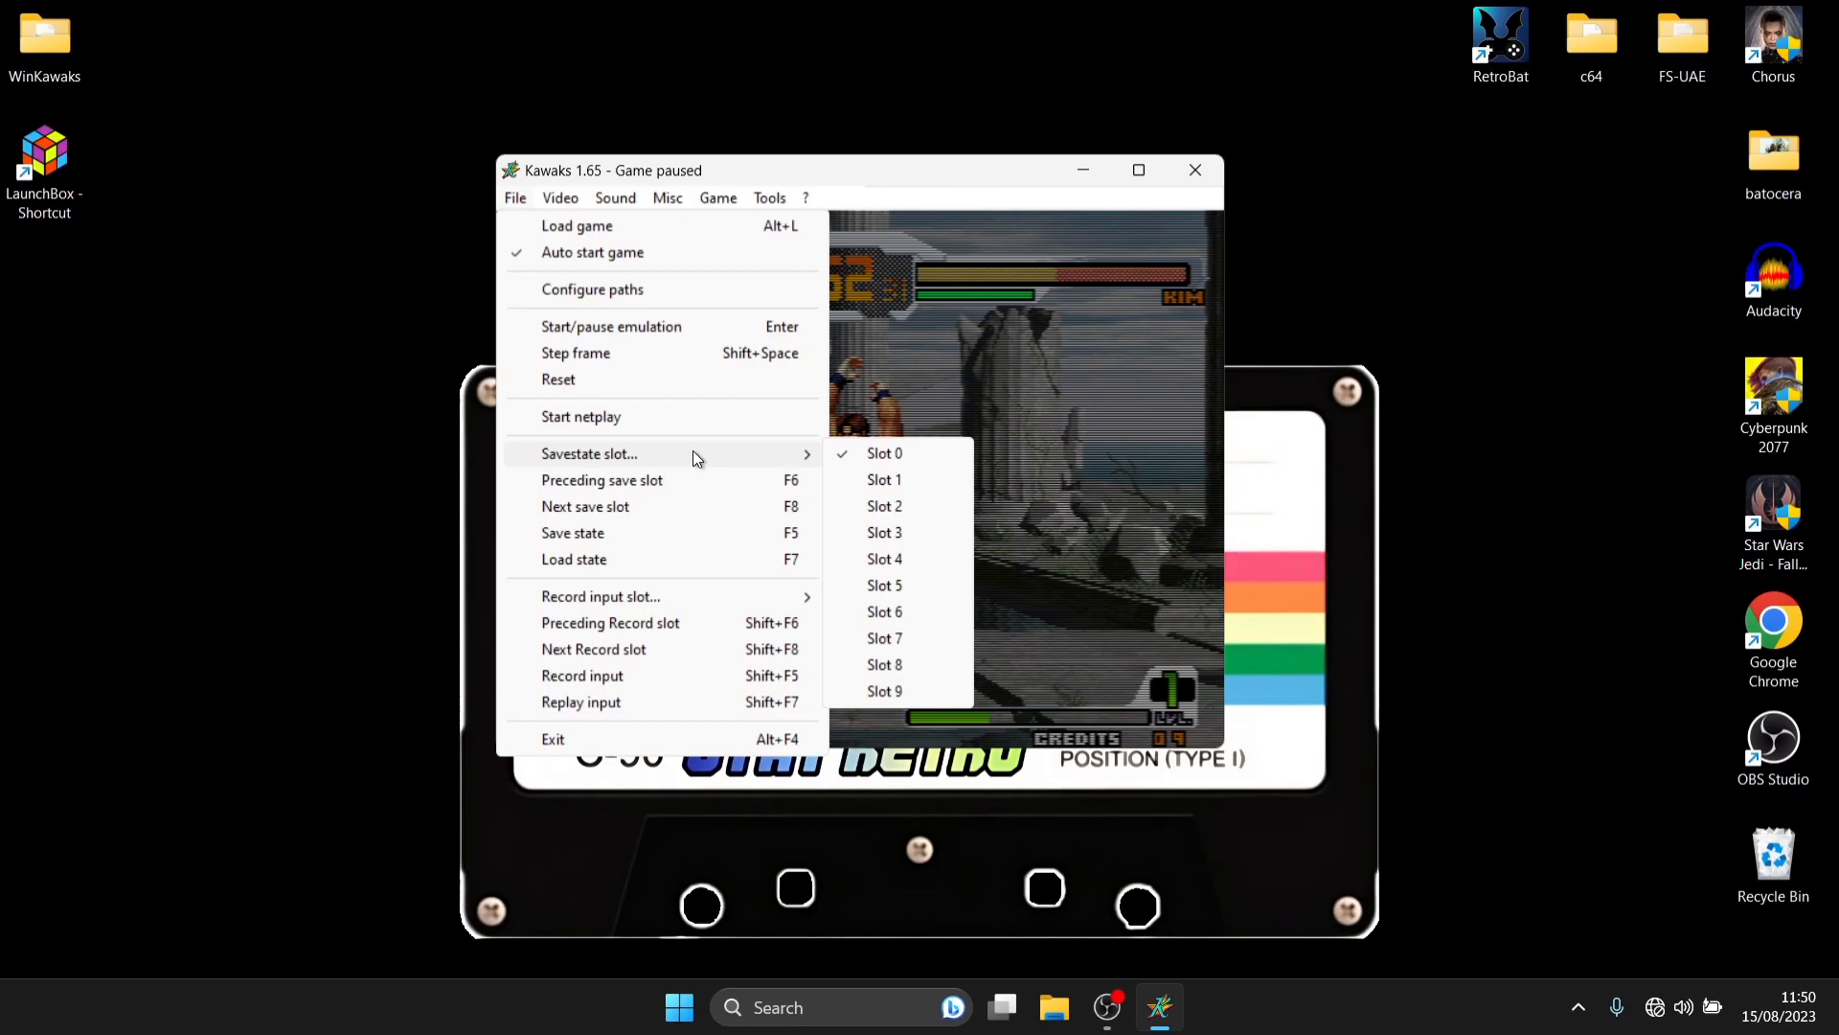
mouse_move(885, 480)
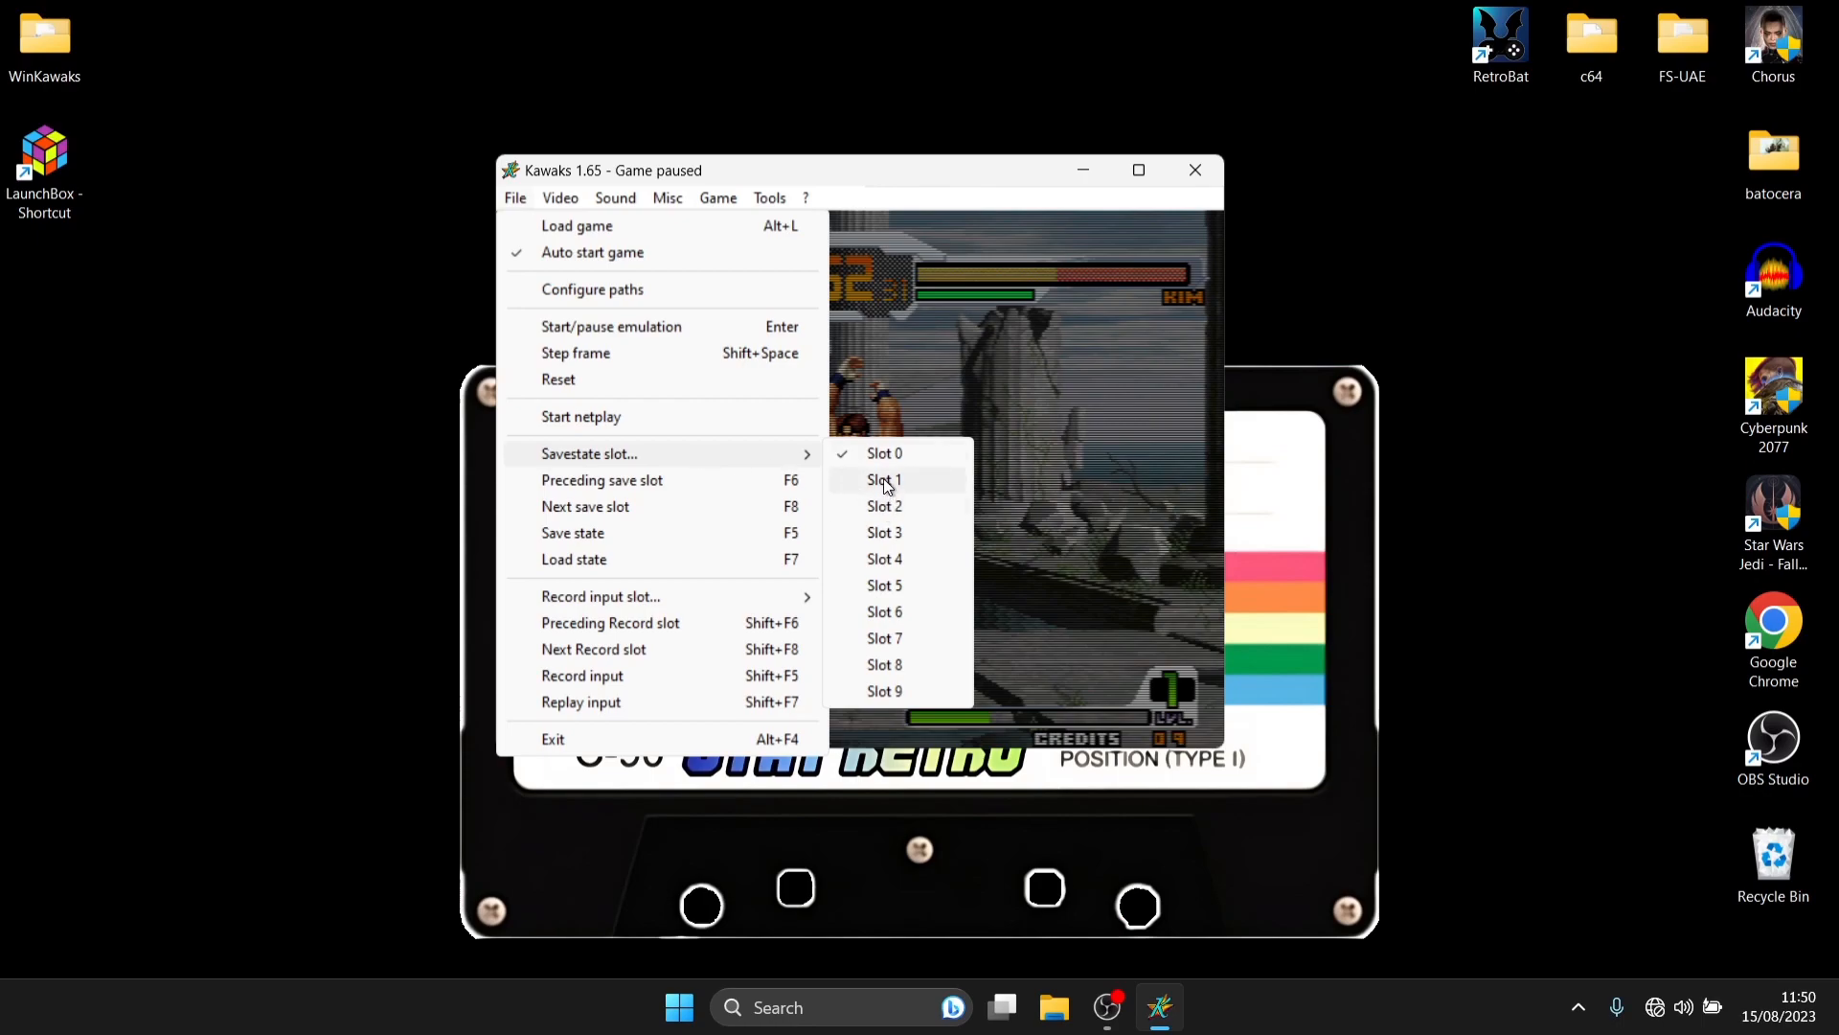
mouse_move(934, 466)
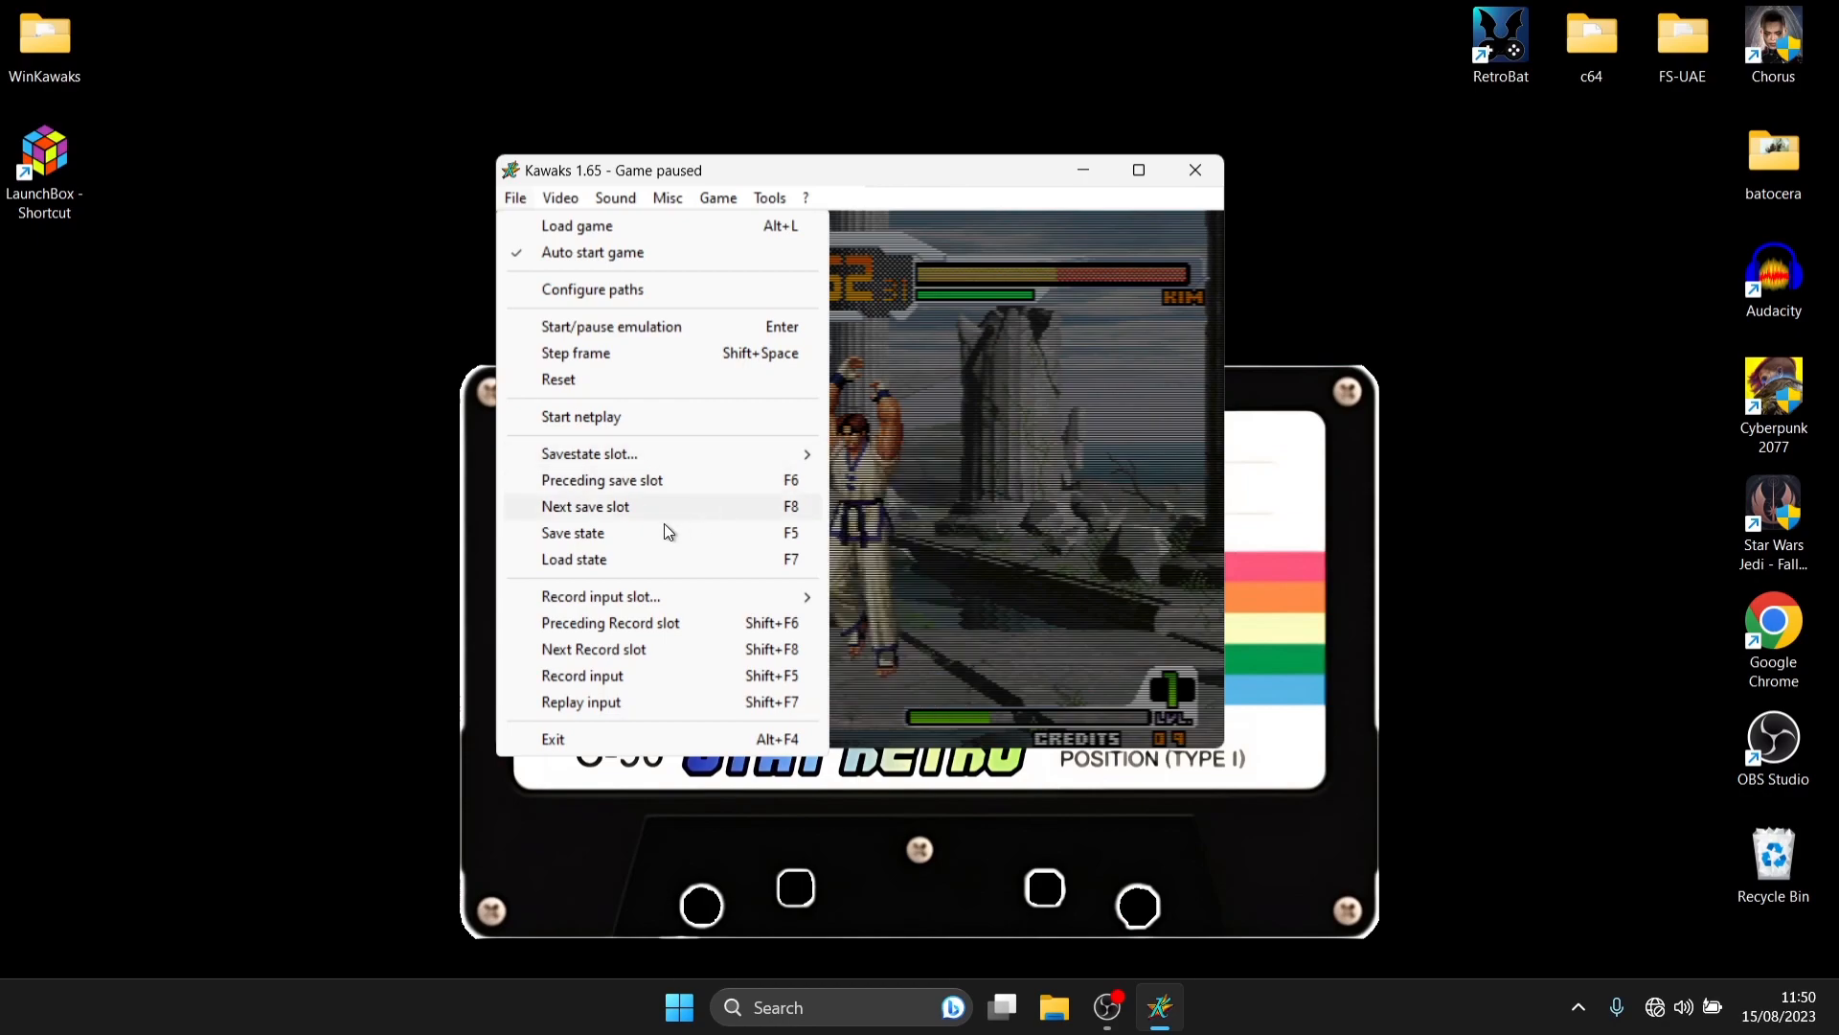
mouse_move(650, 538)
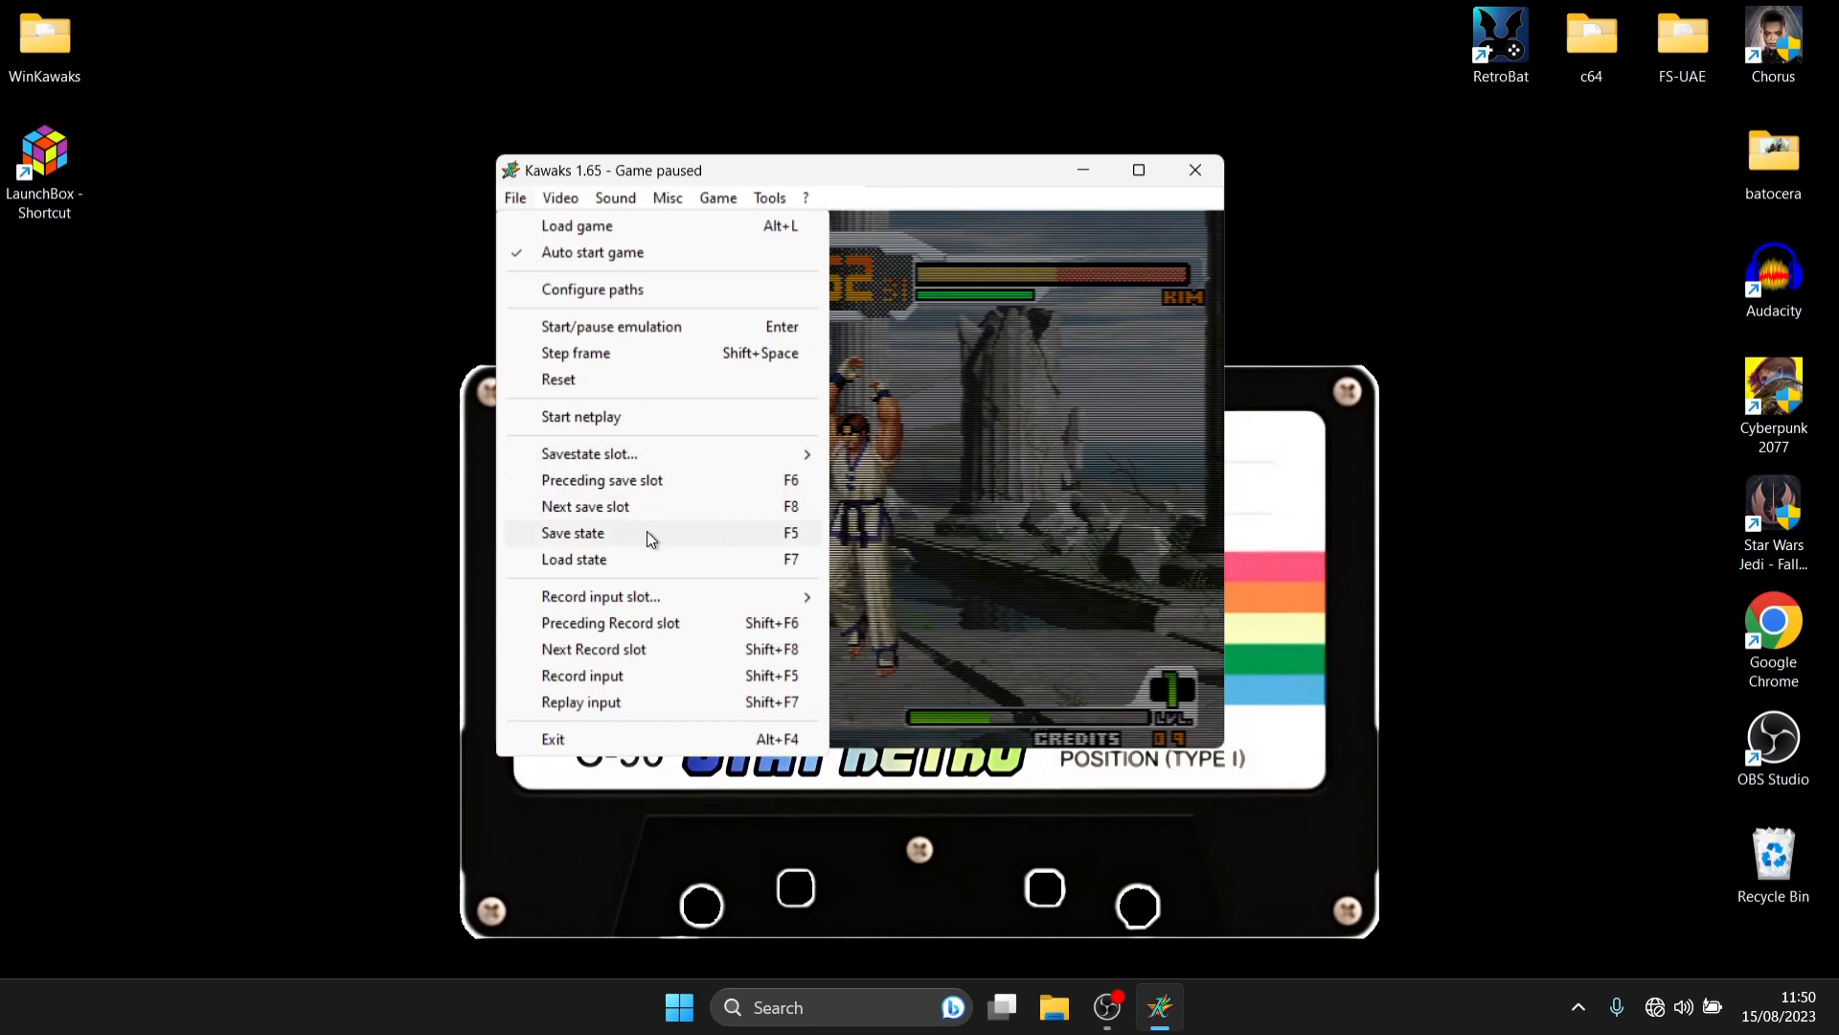
click(573, 533)
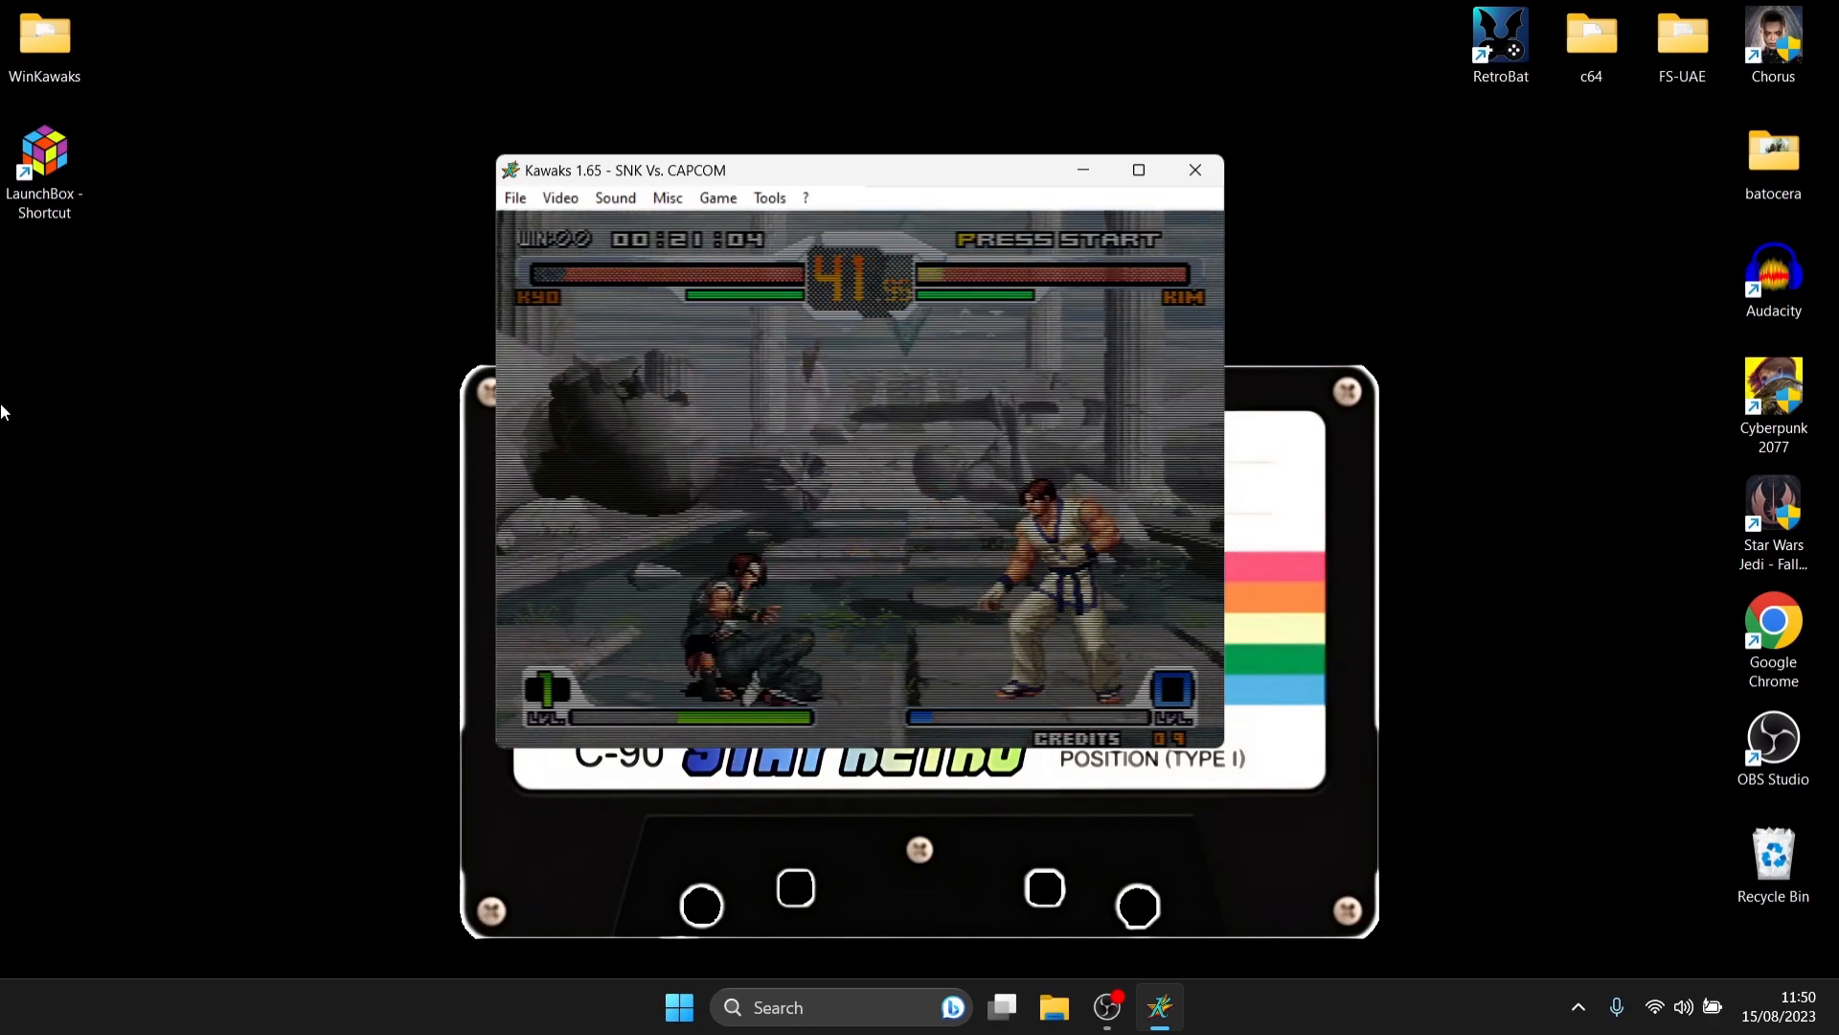
click(514, 197)
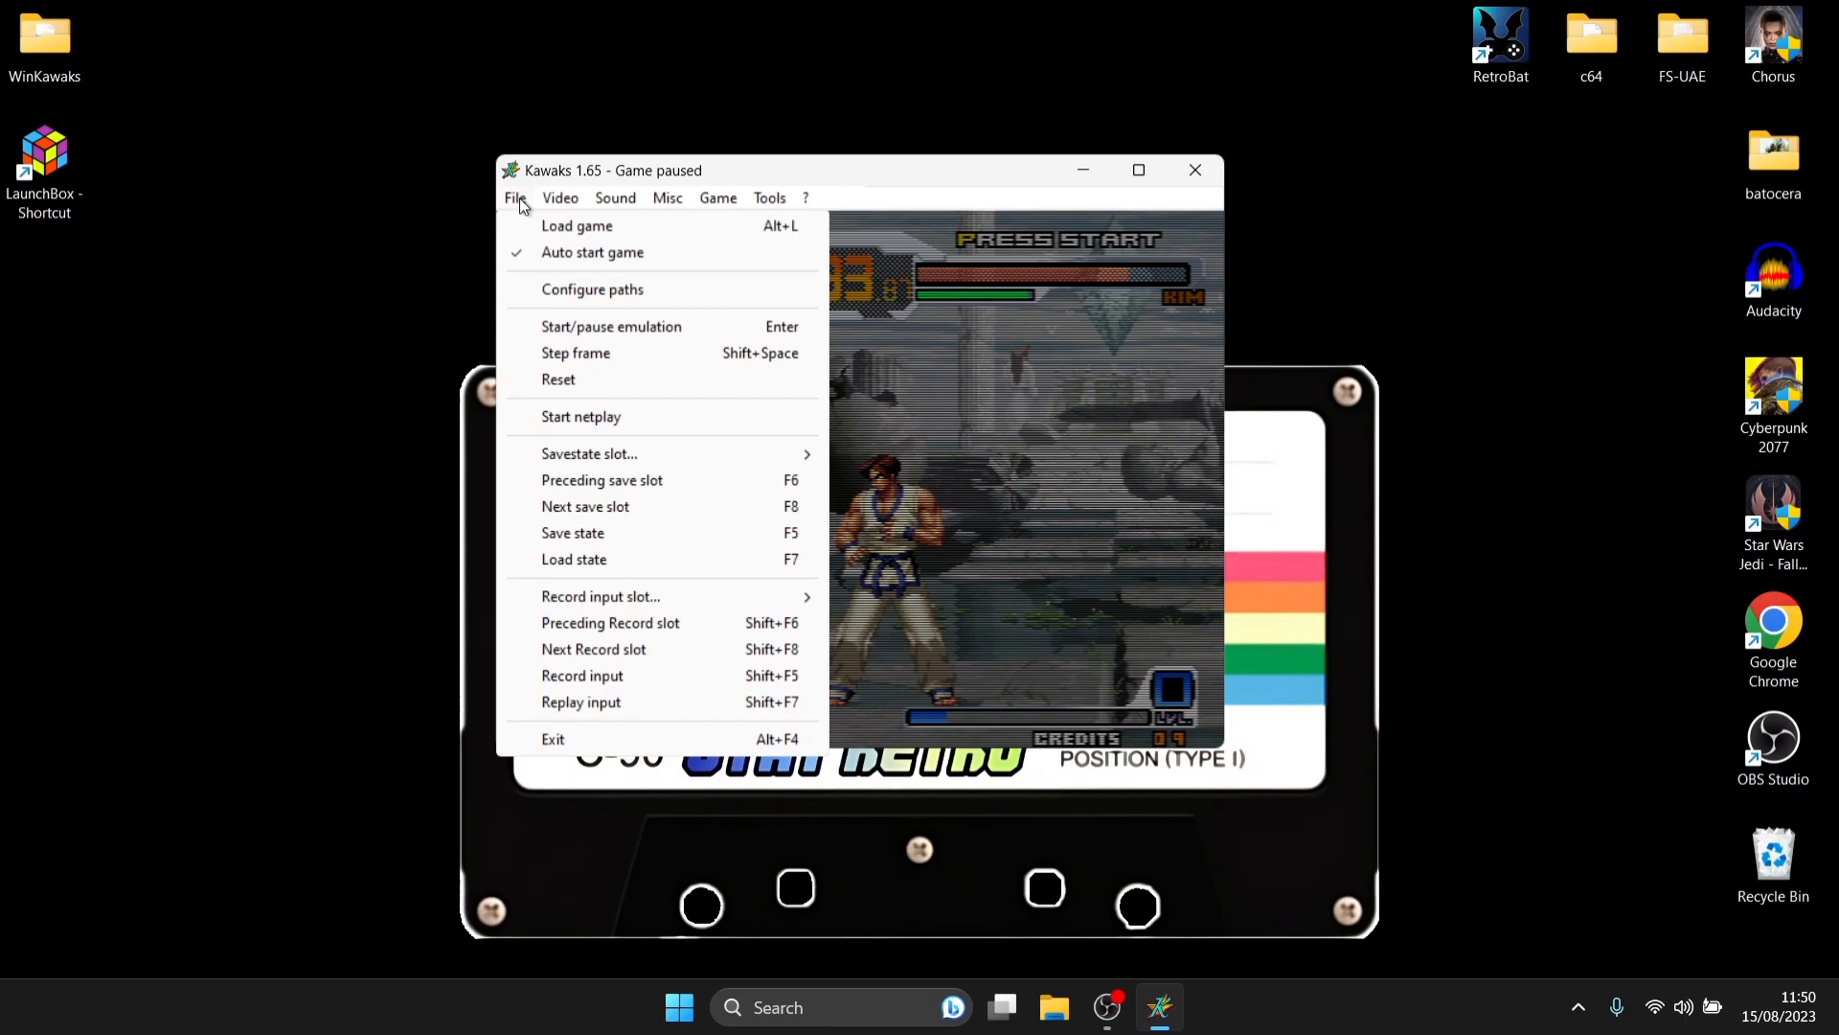
mouse_move(604, 596)
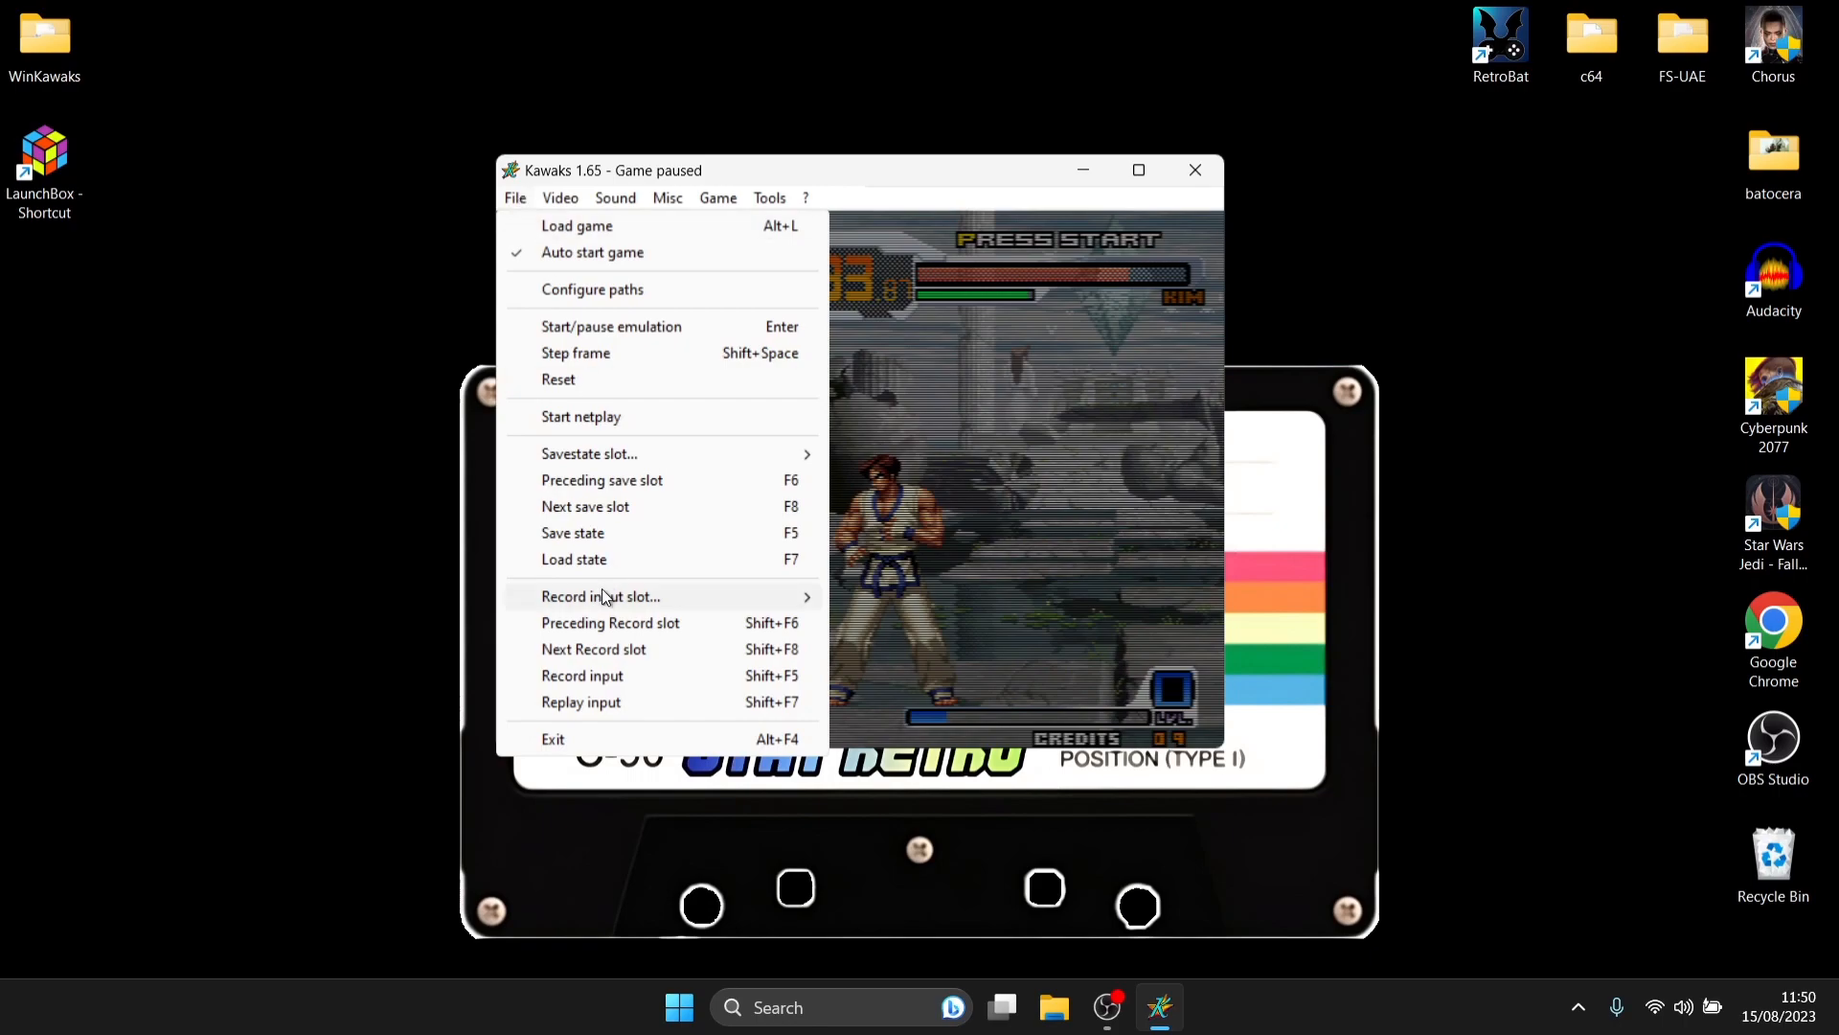
click(573, 559)
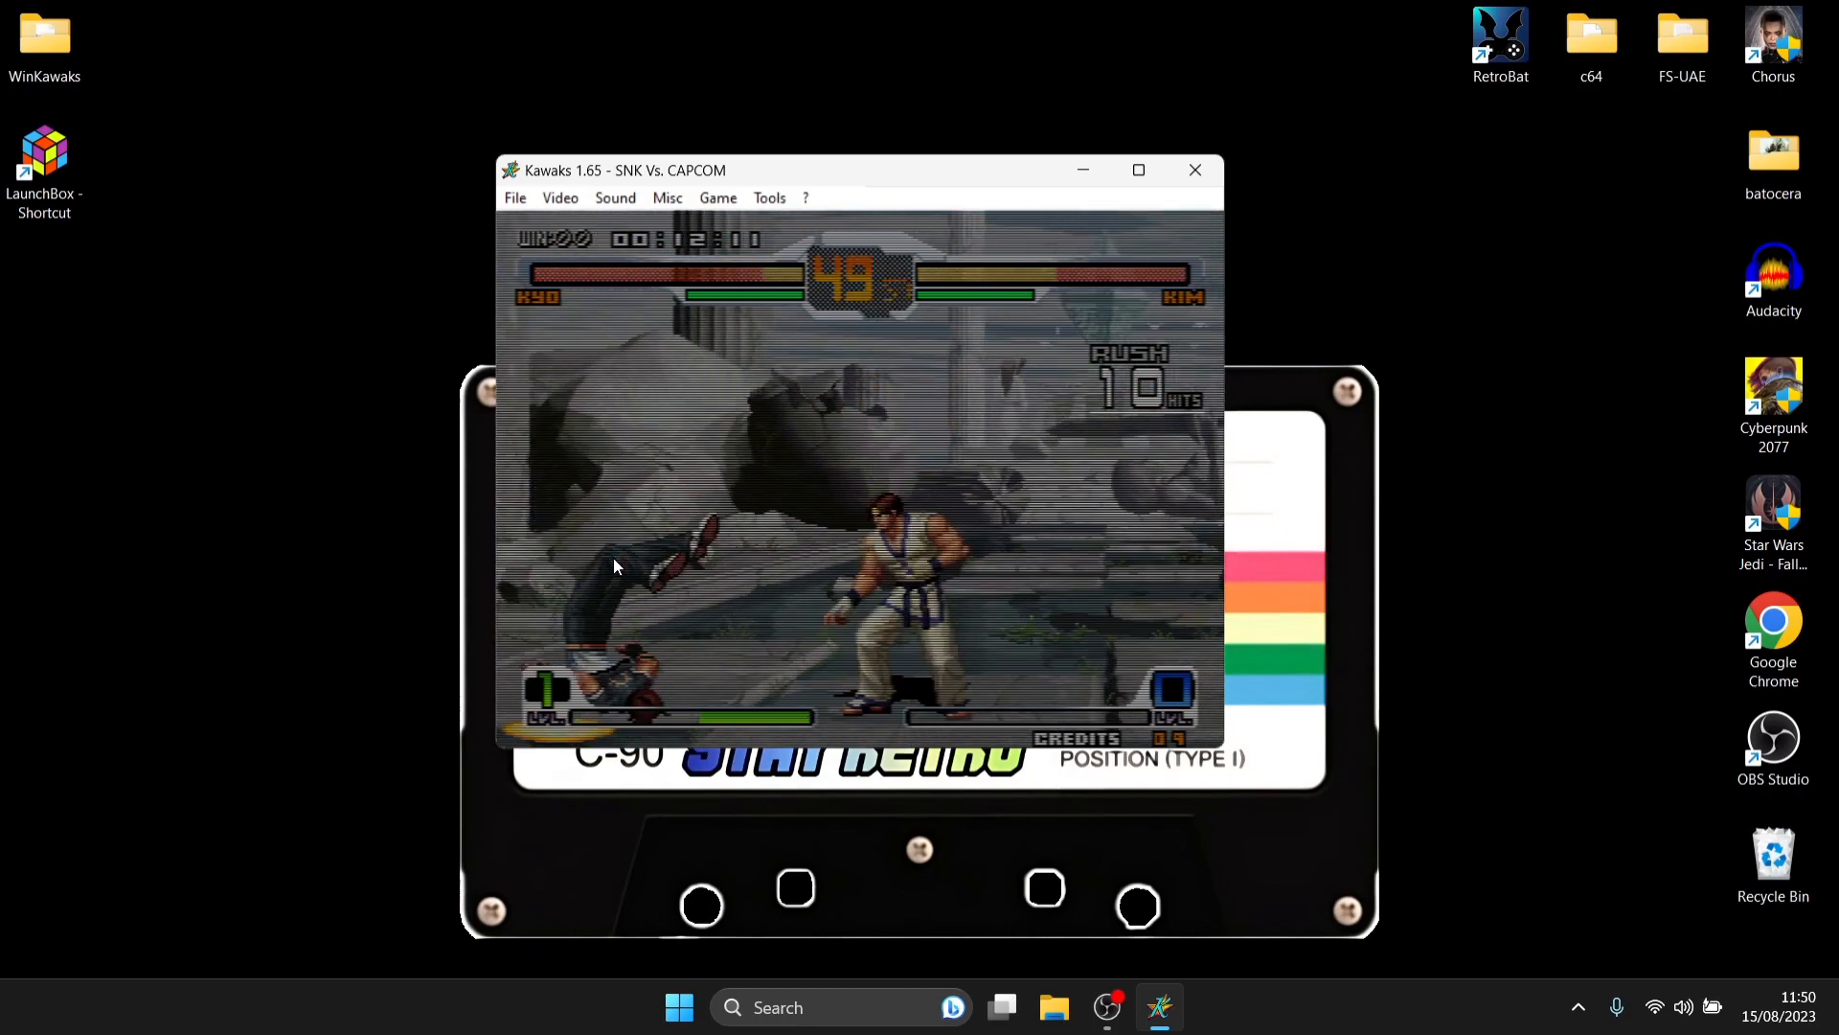
click(514, 197)
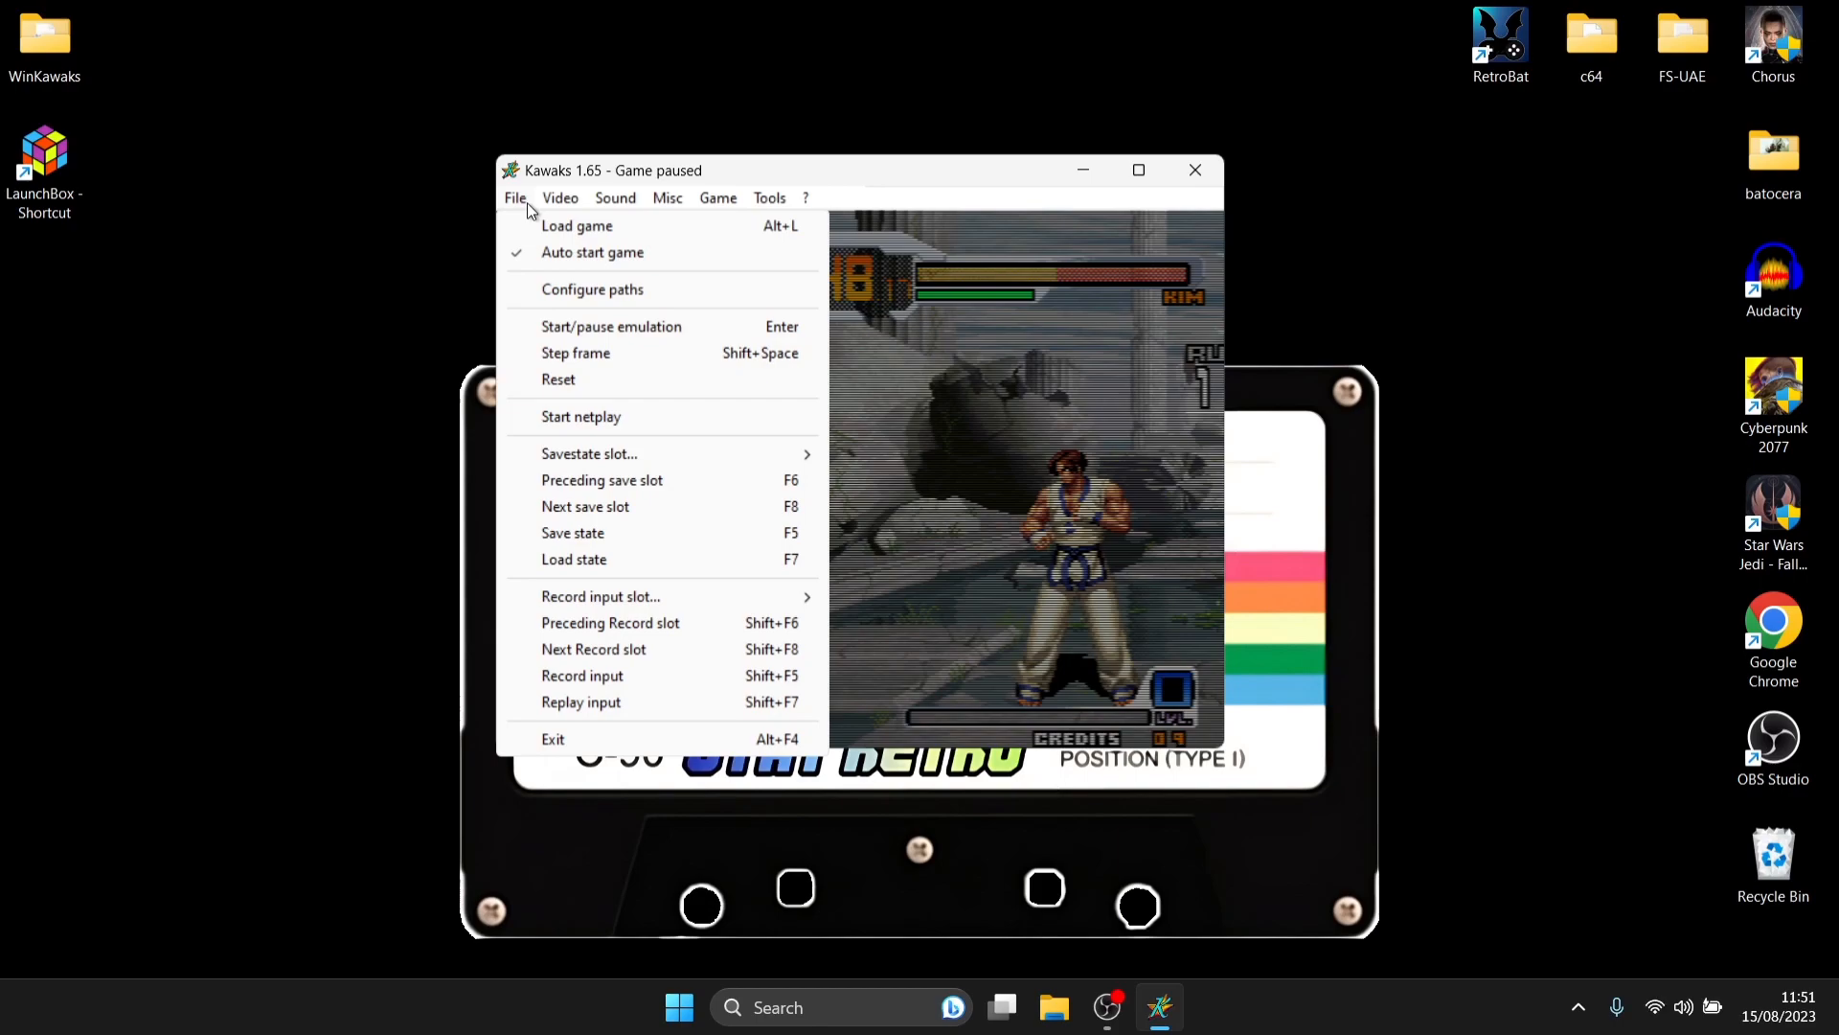
Step: Pause emulation with Start/pause emulation, then close the WinKawaks window
click(615, 197)
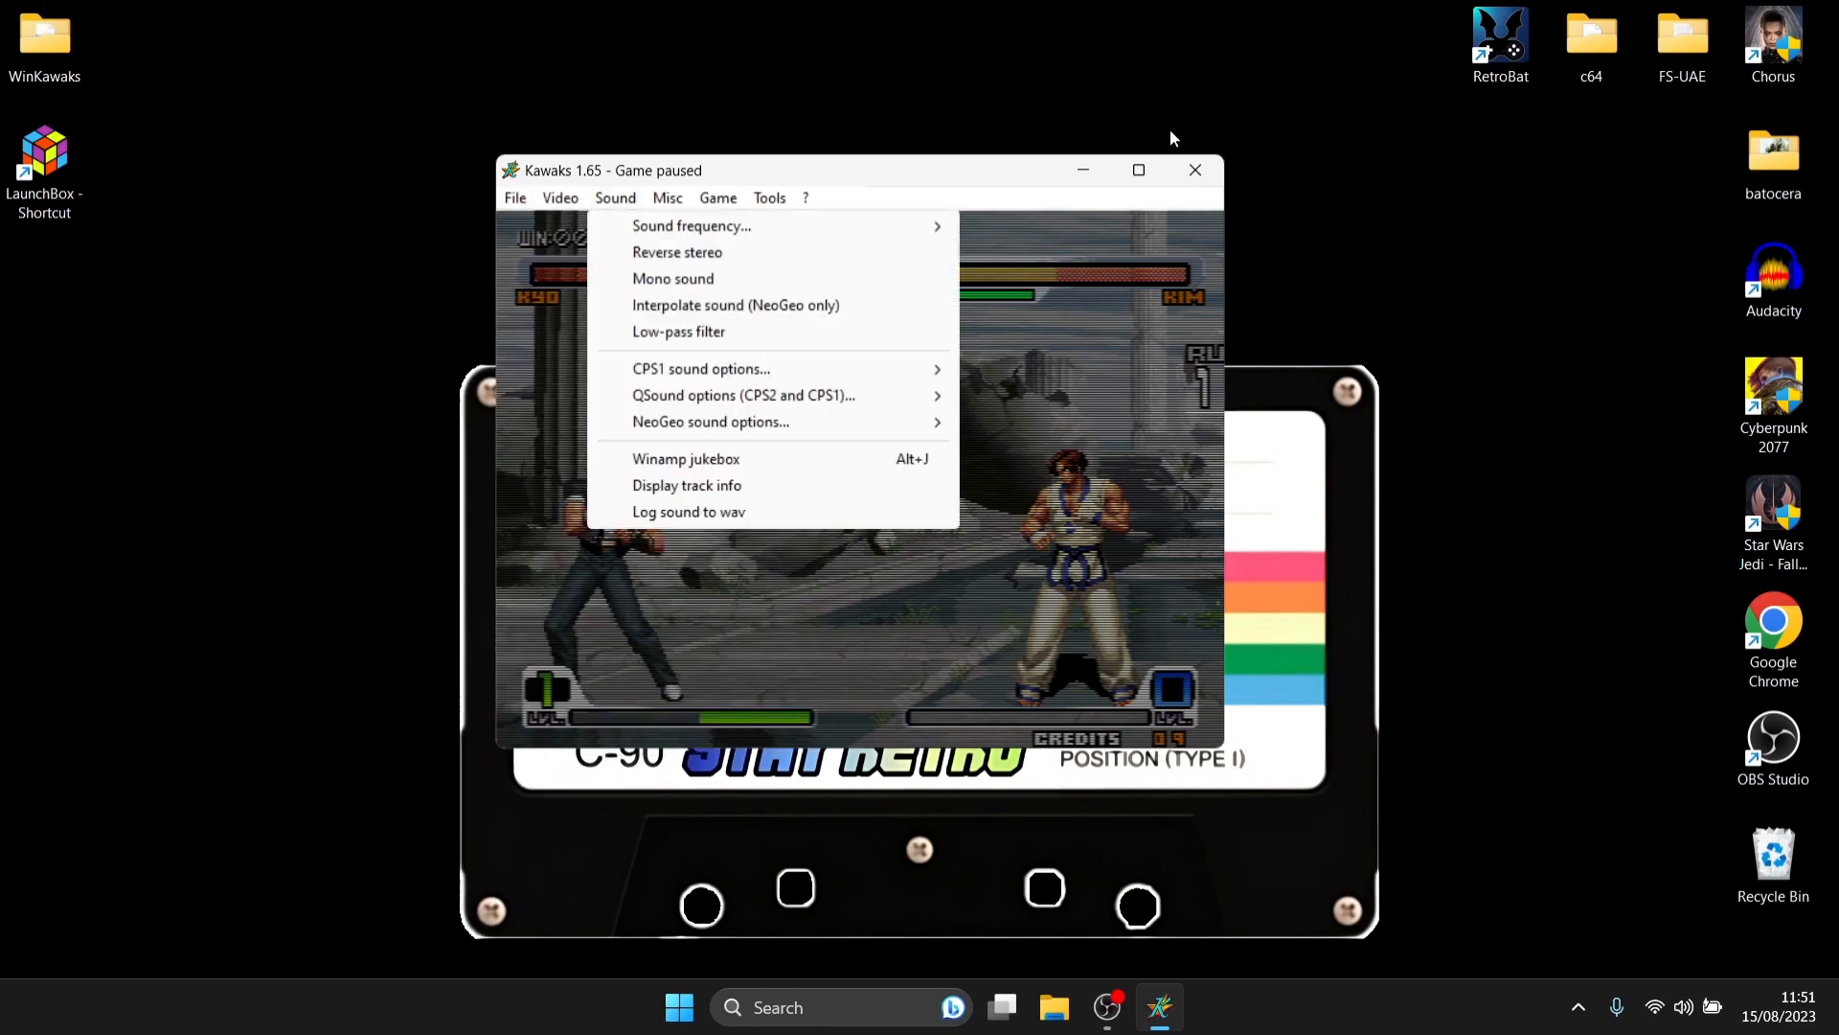
click(1195, 170)
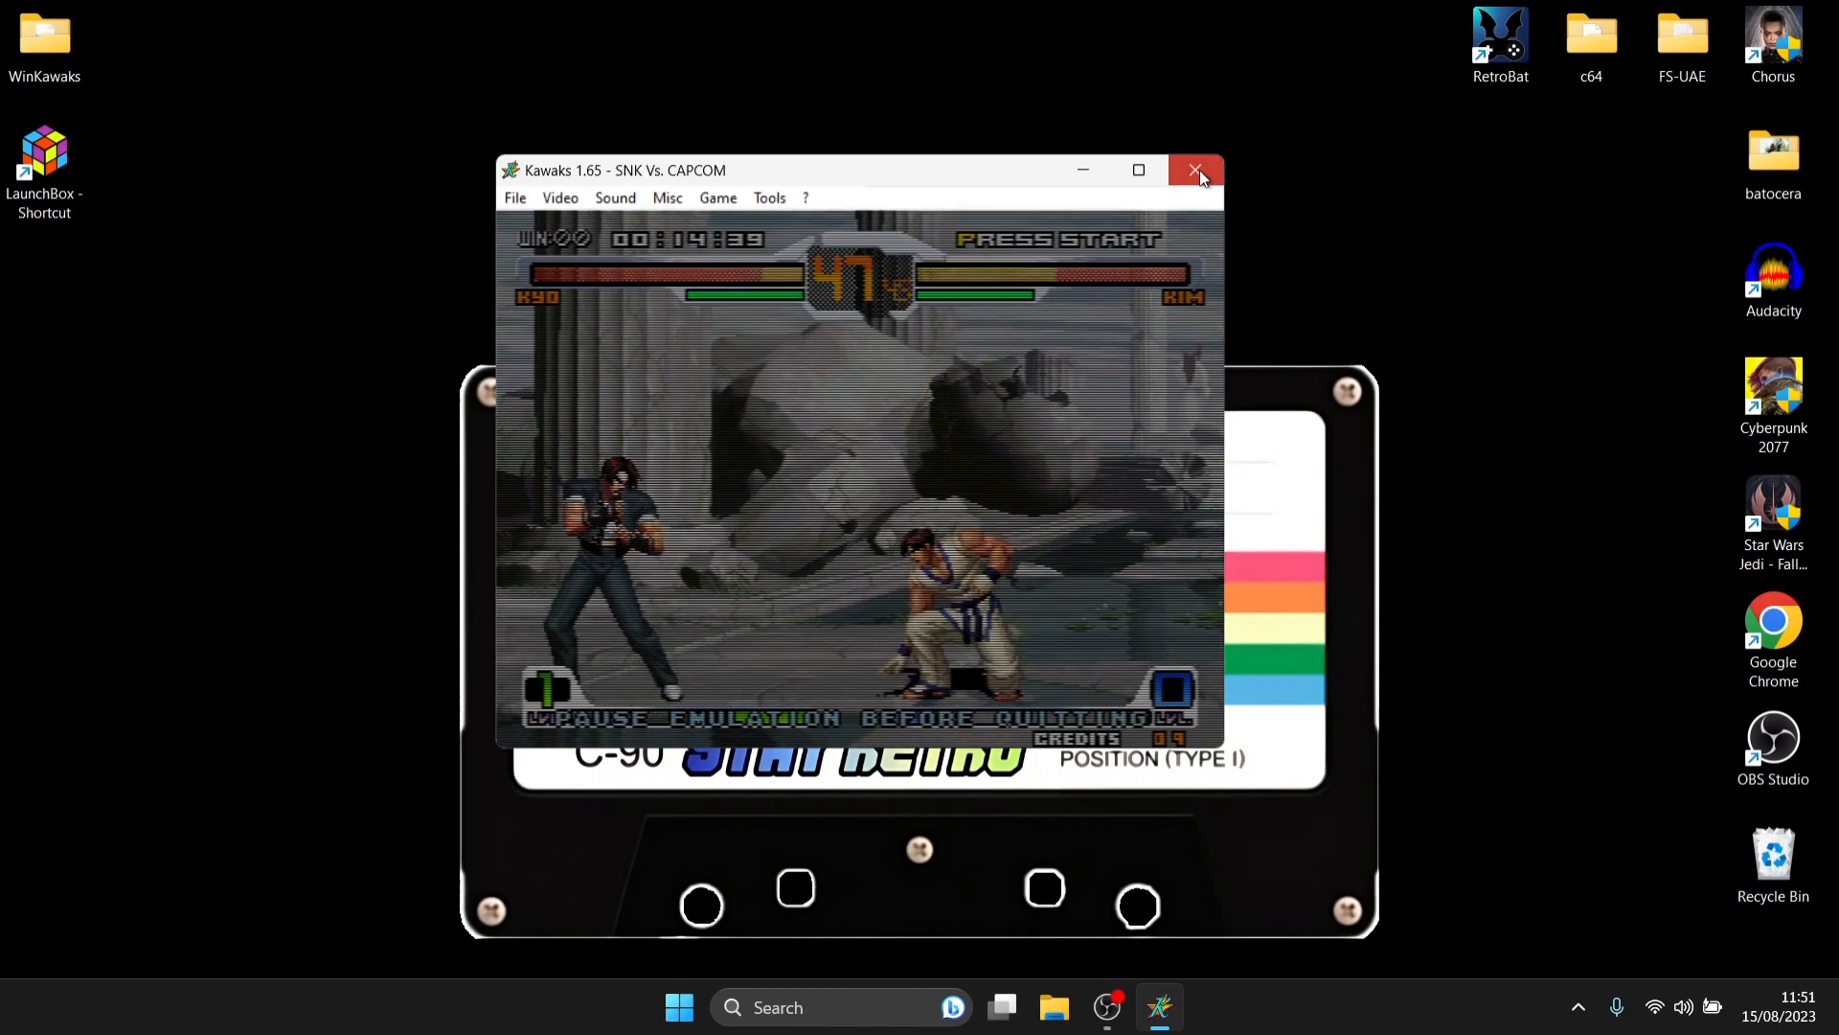
click(515, 197)
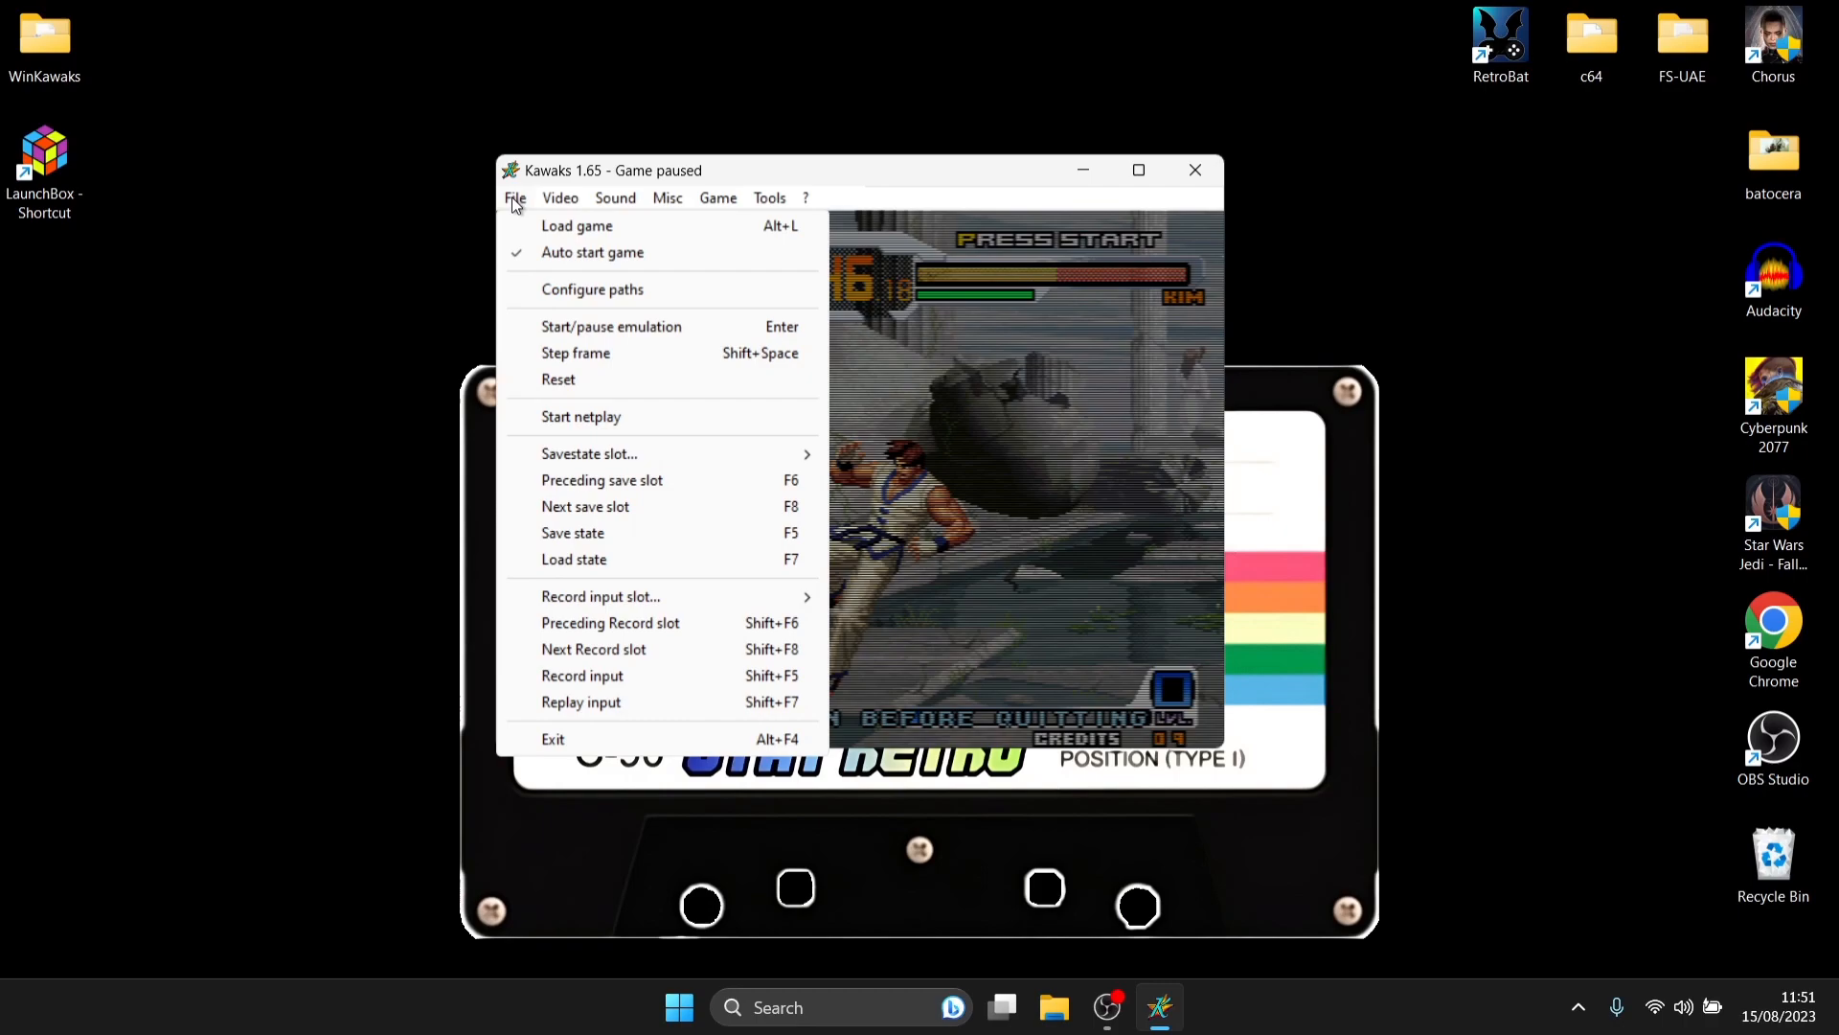
mouse_move(611, 332)
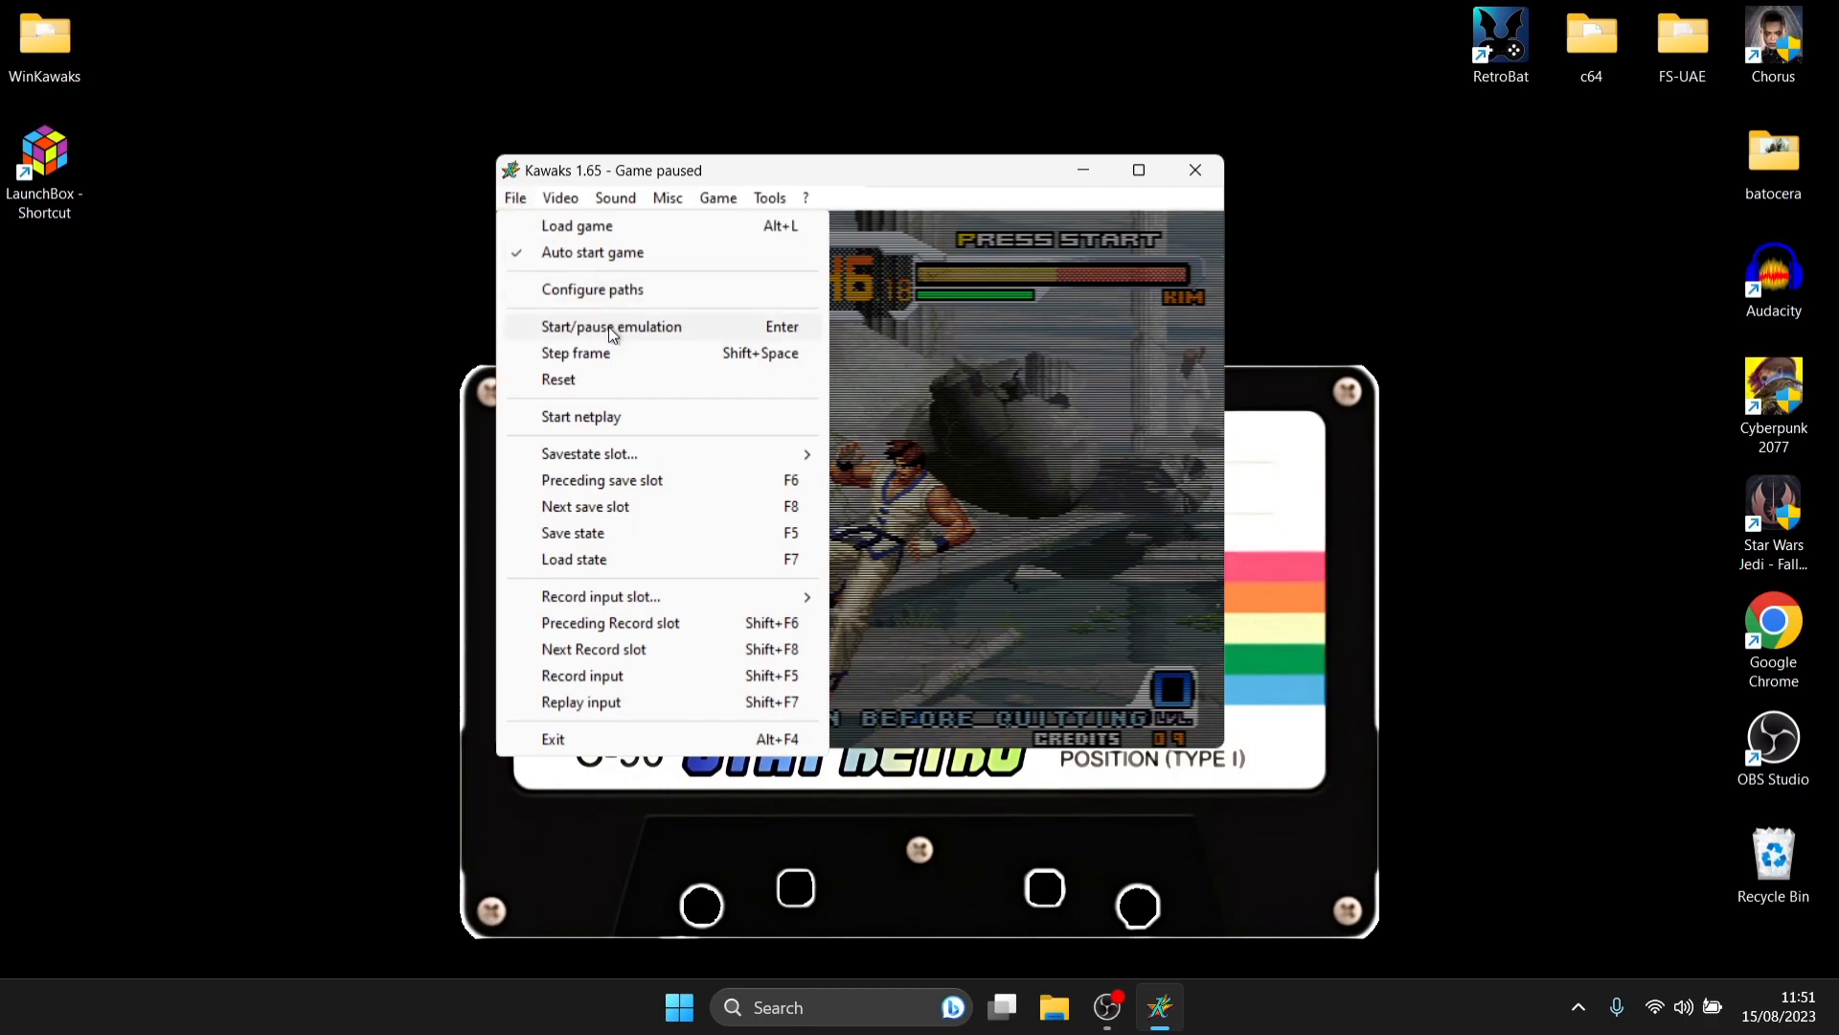
click(611, 327)
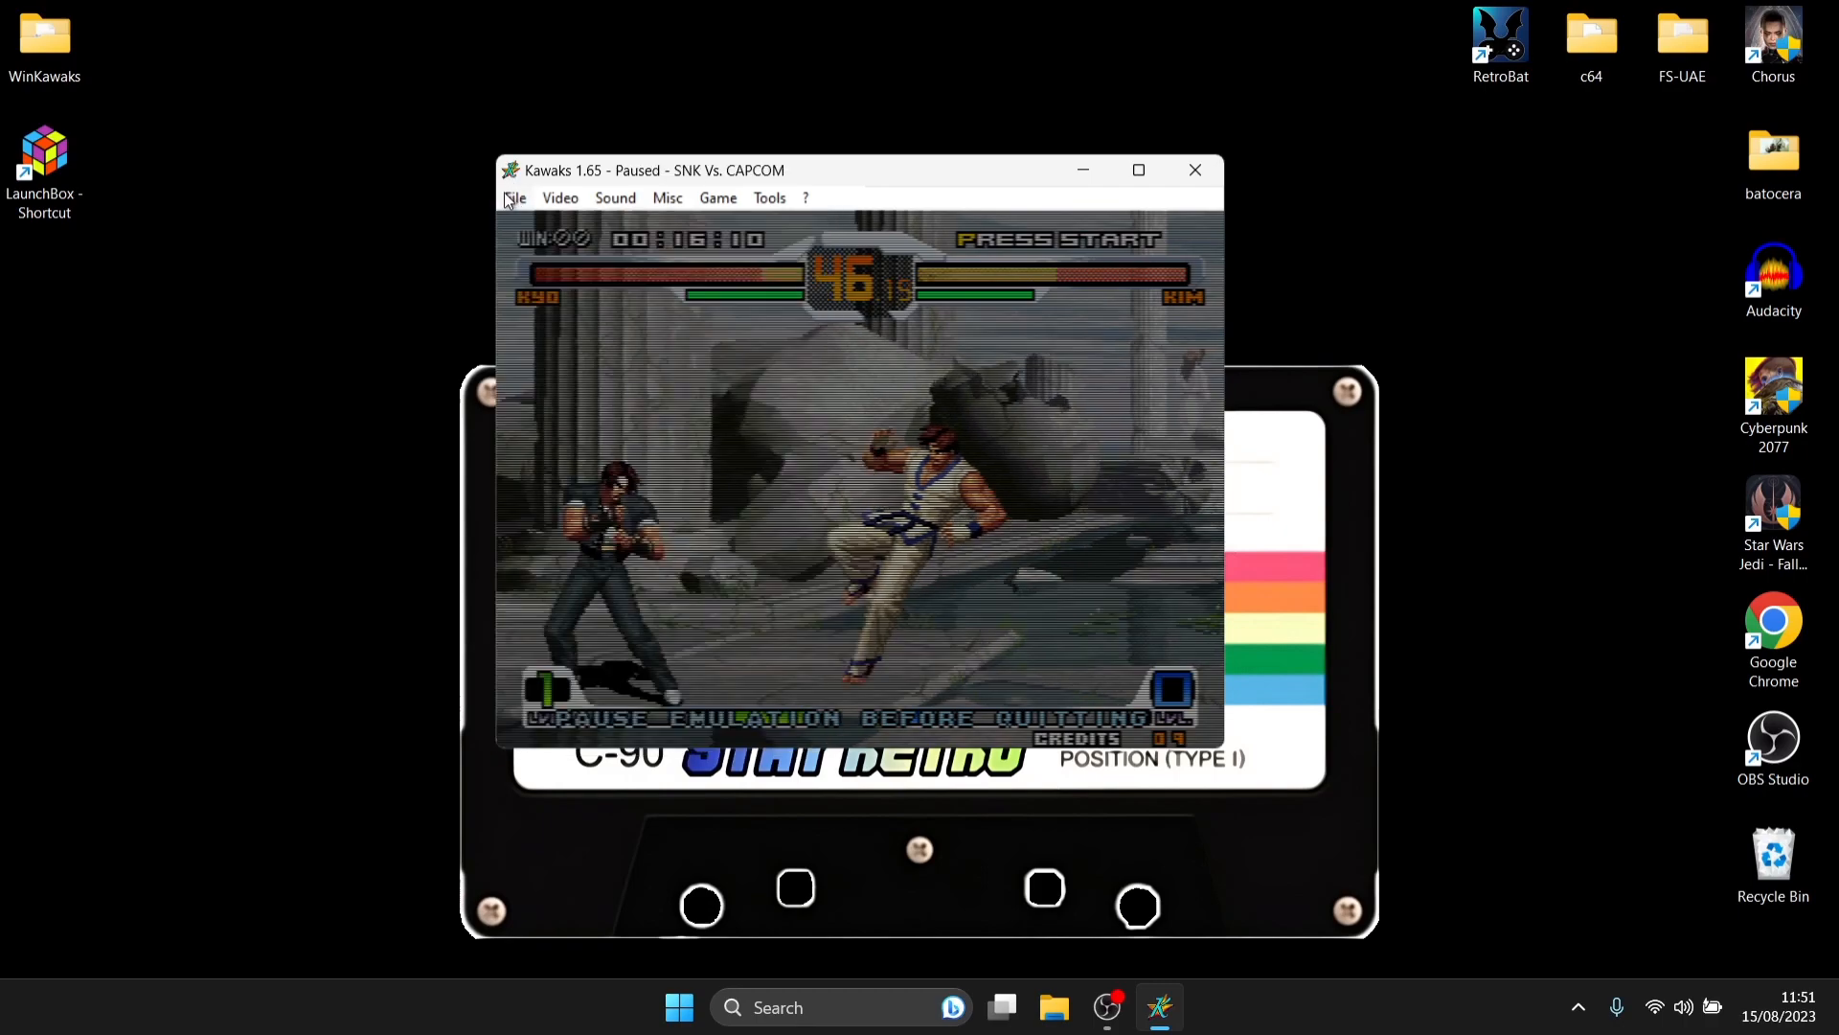
click(514, 198)
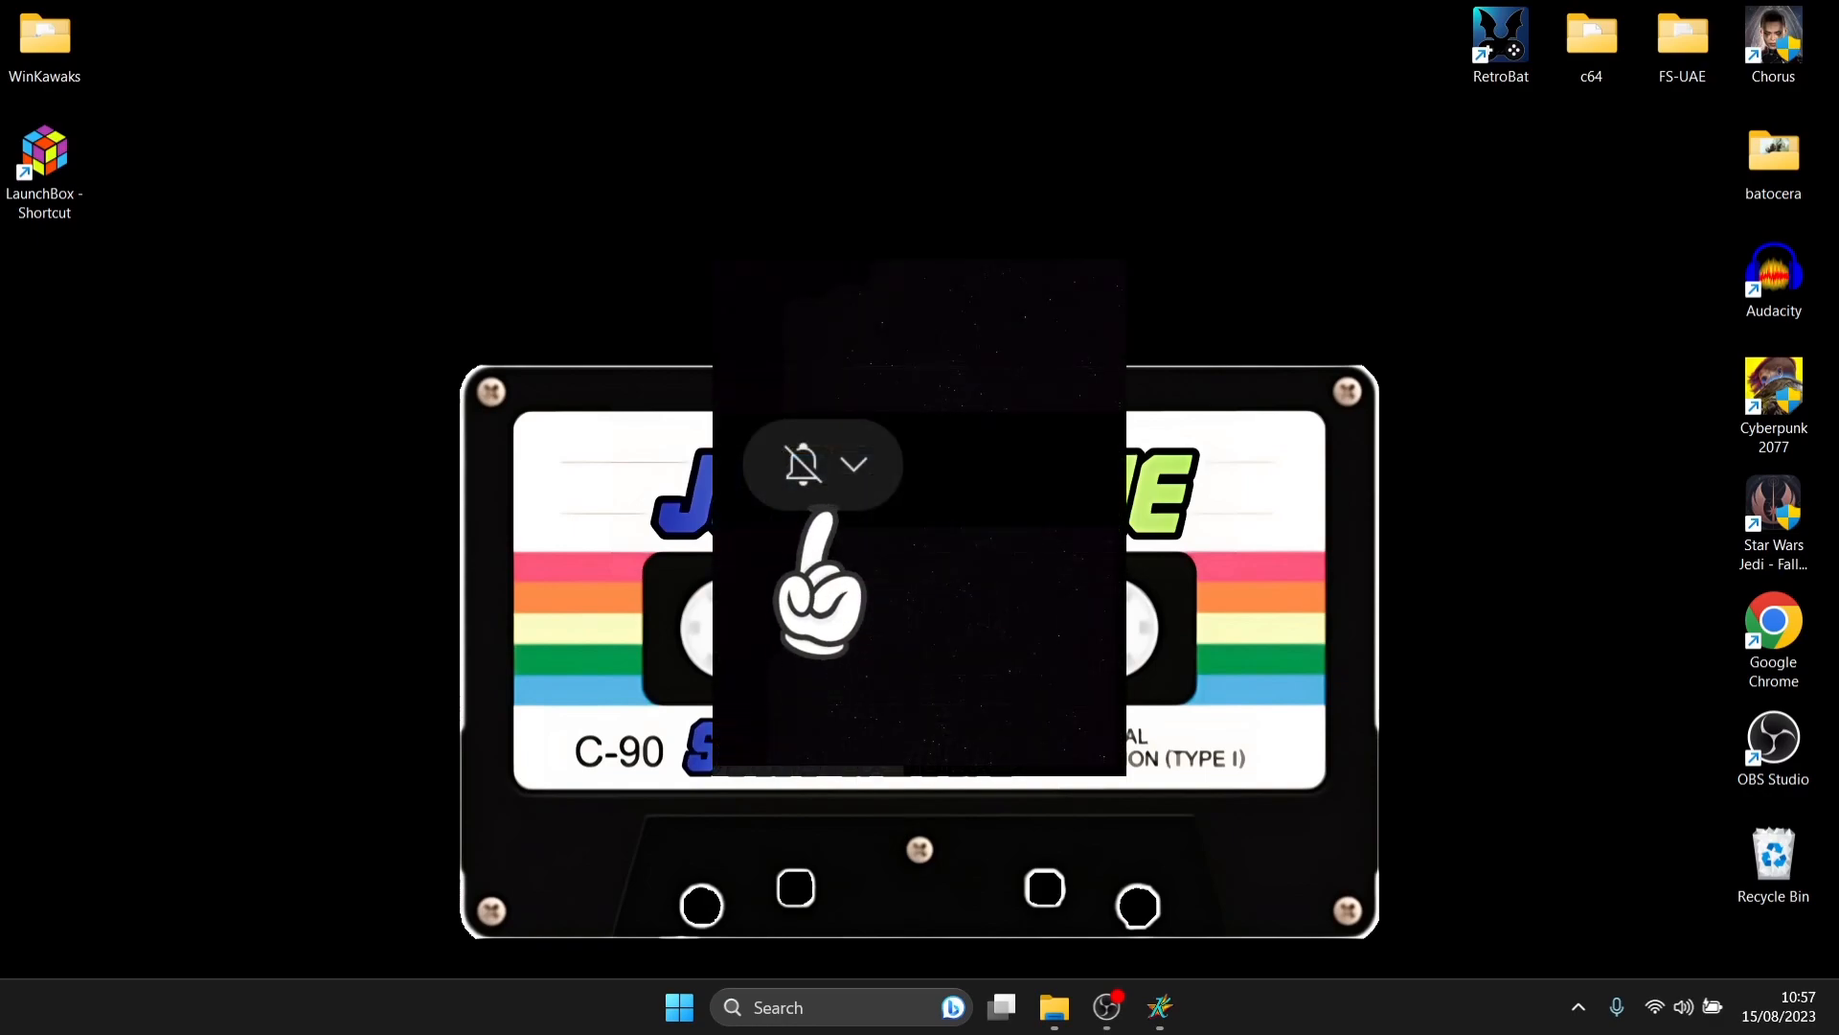
click(853, 465)
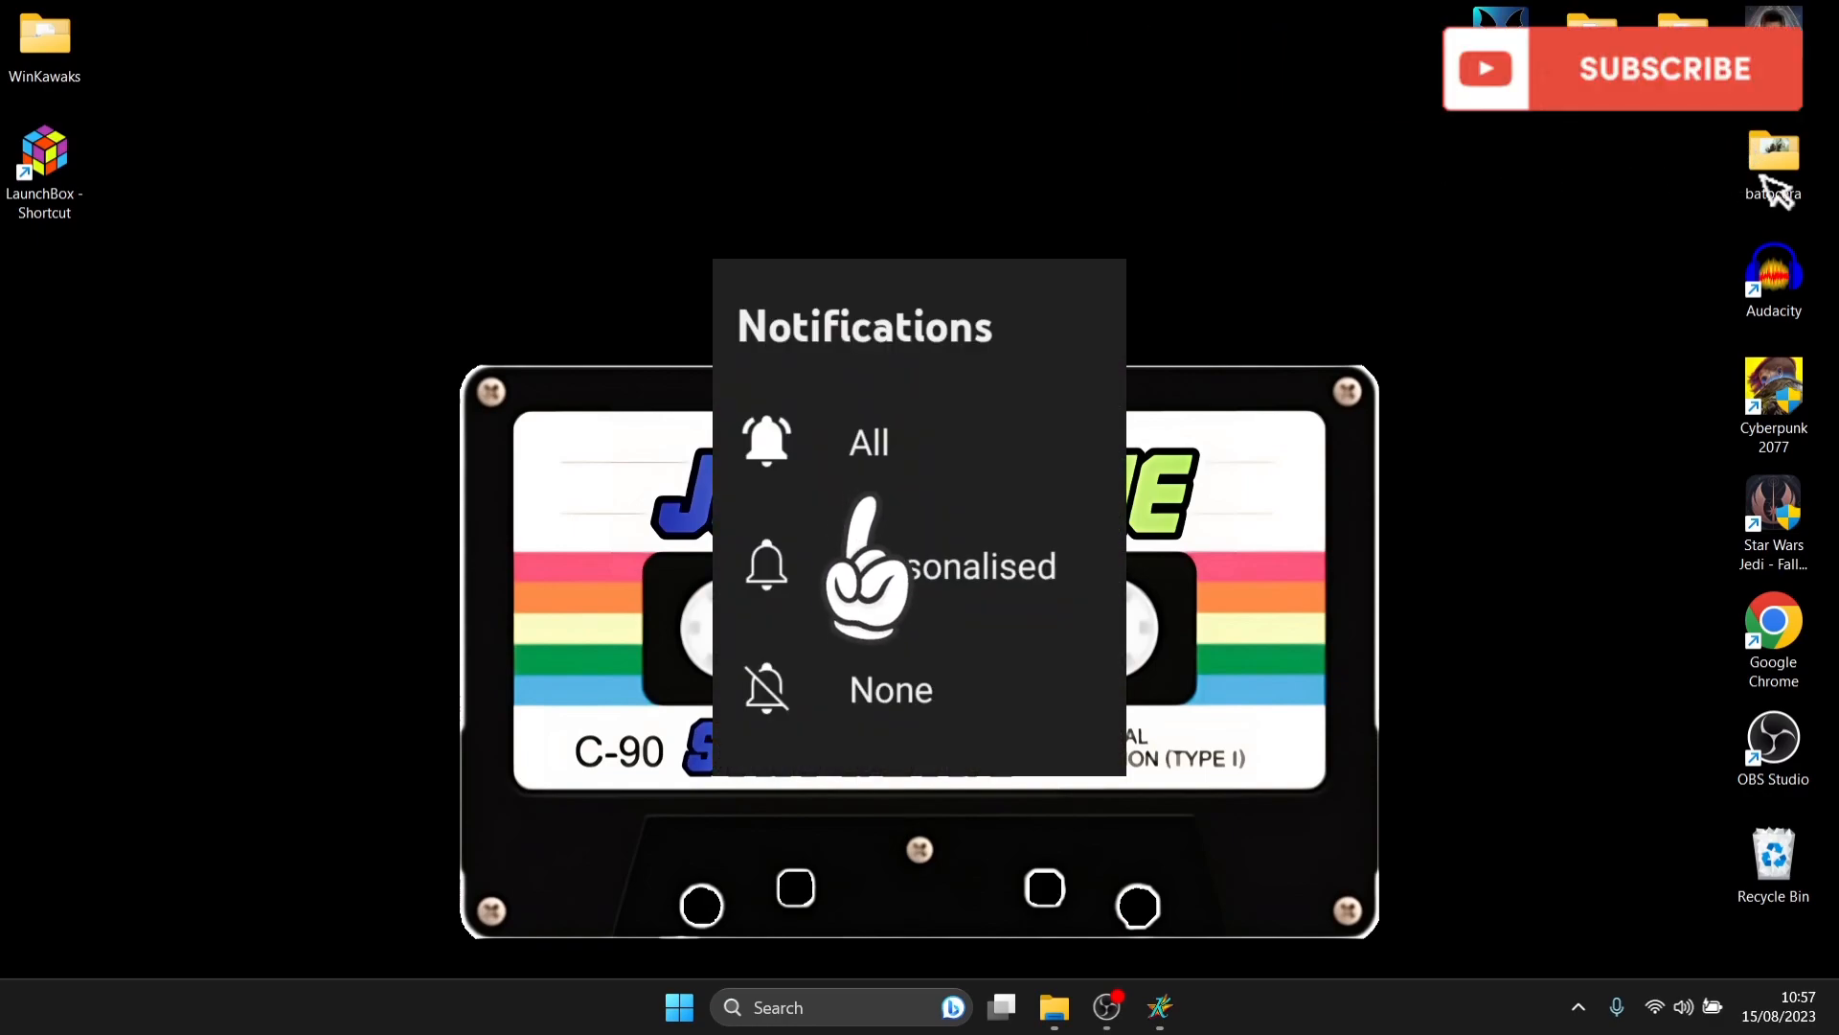